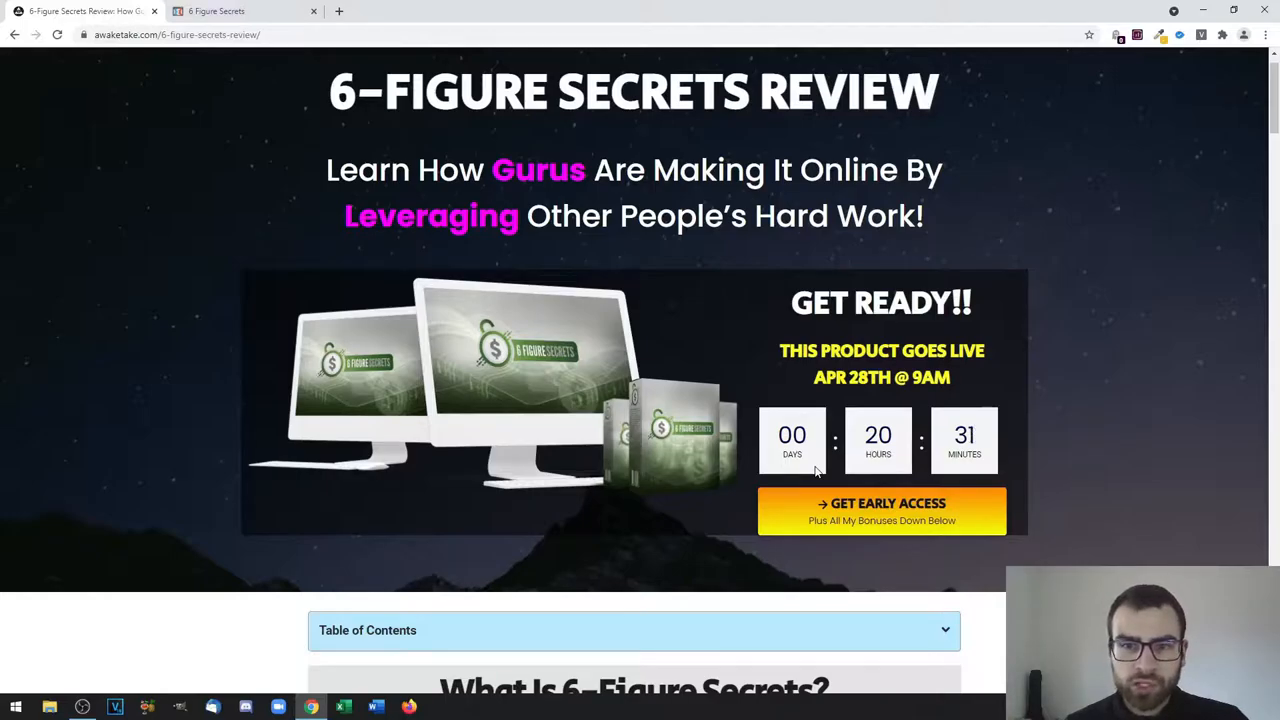
Scroll the awaketake.com review past How It Works and the upsell pricing to the Bonuses heading
scroll("down", 3)
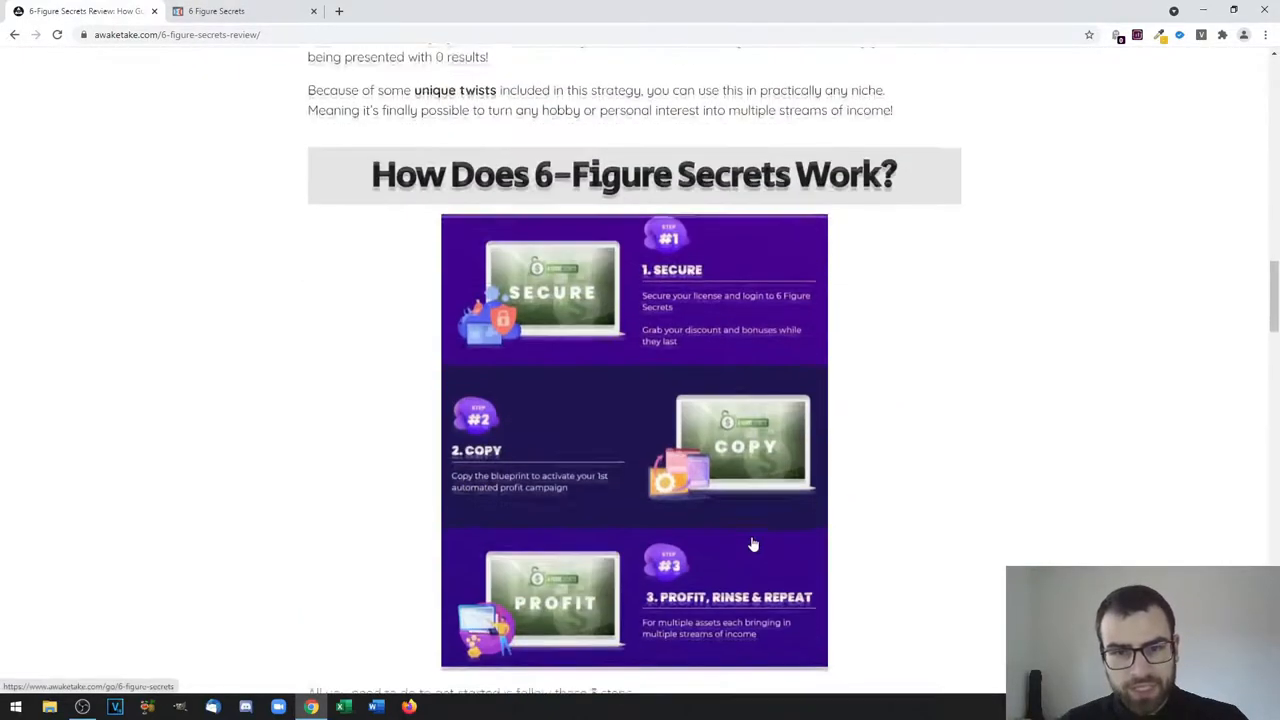
scroll("down", 3)
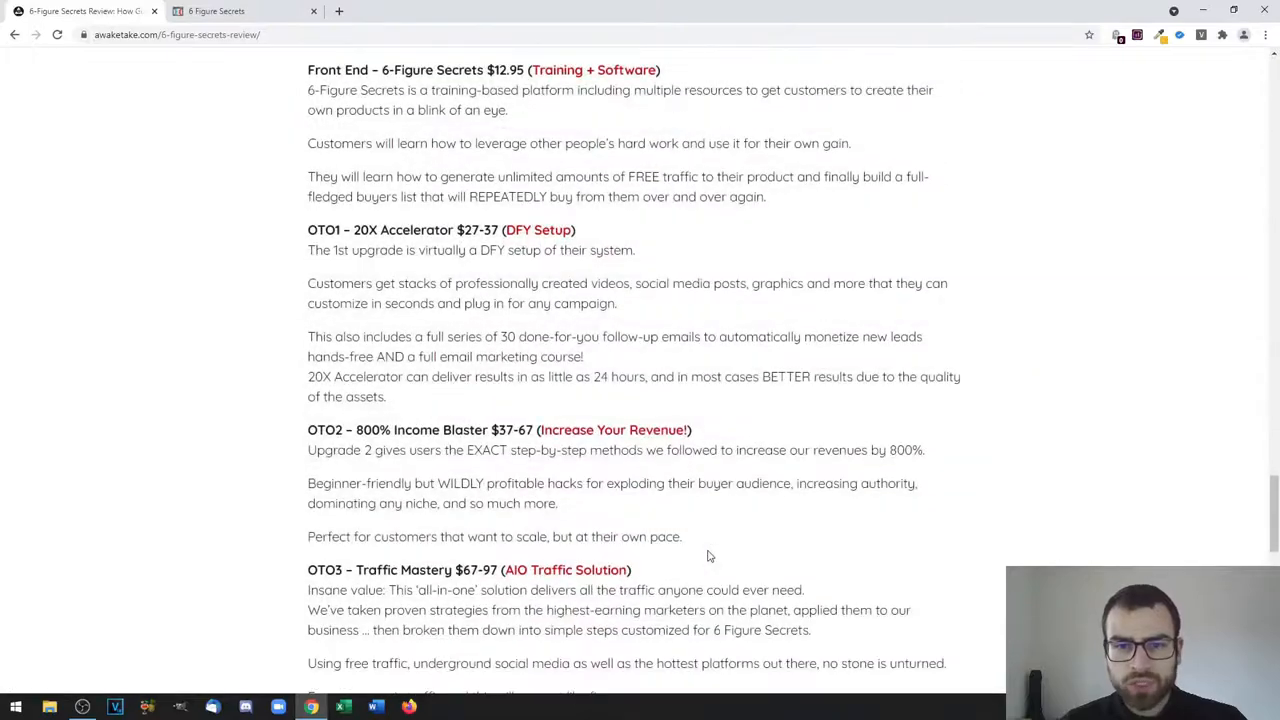
scroll("down", 3)
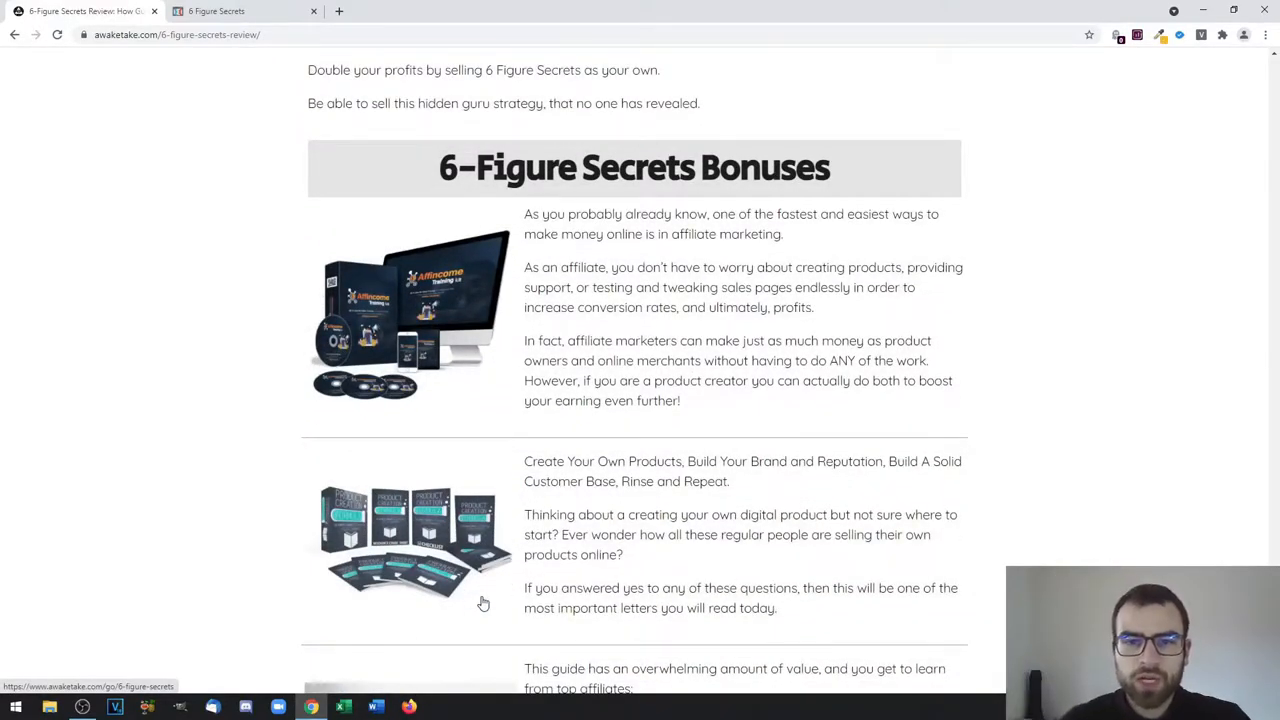
scroll("down", 3)
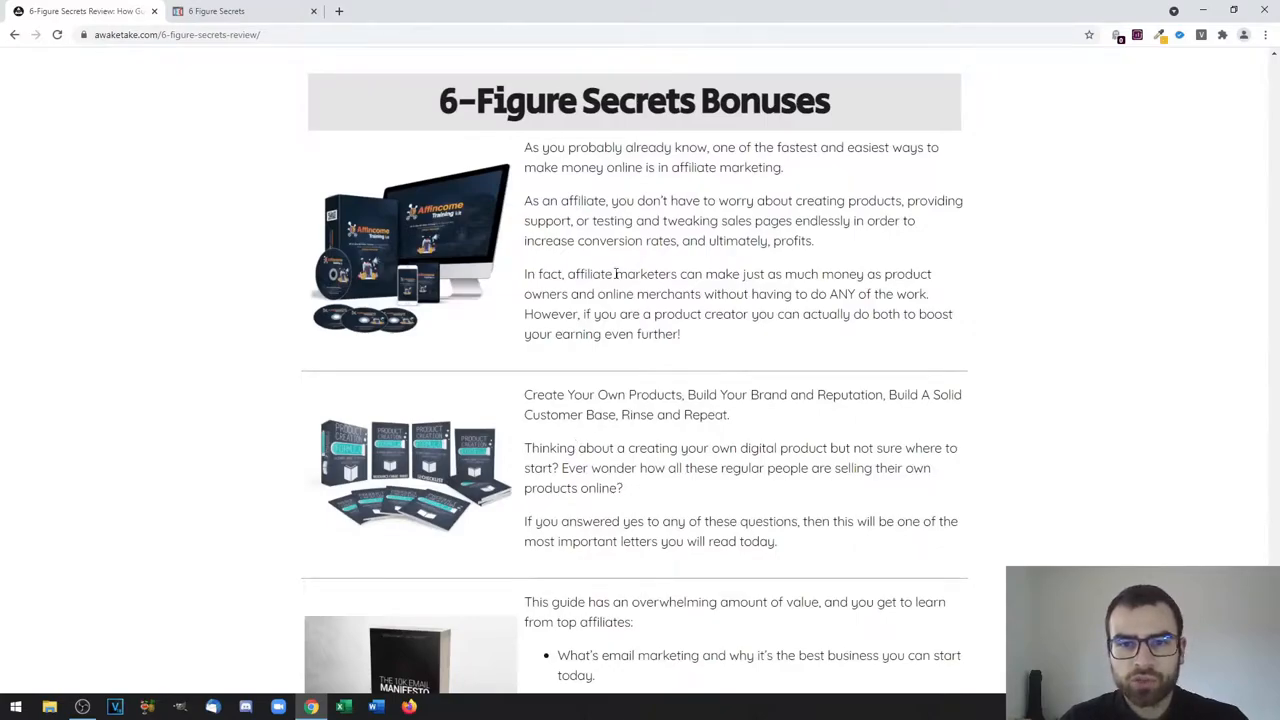
scroll("down", 3)
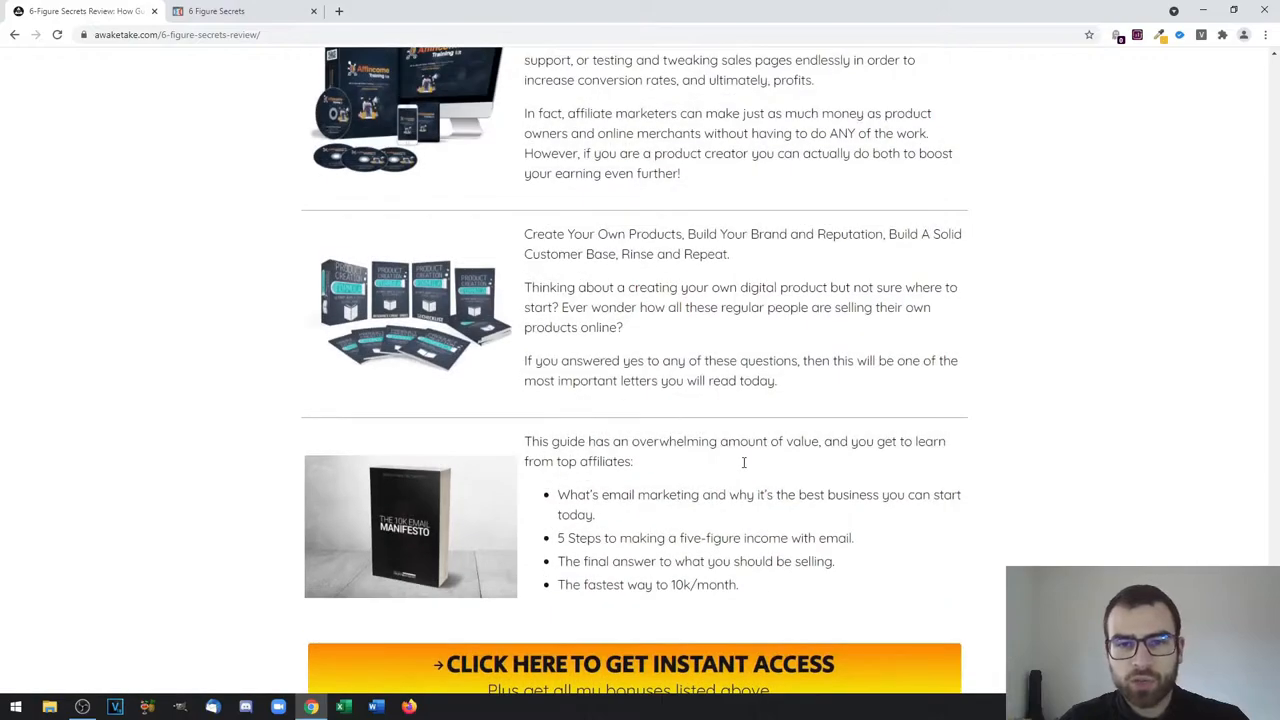
scroll("up", 3)
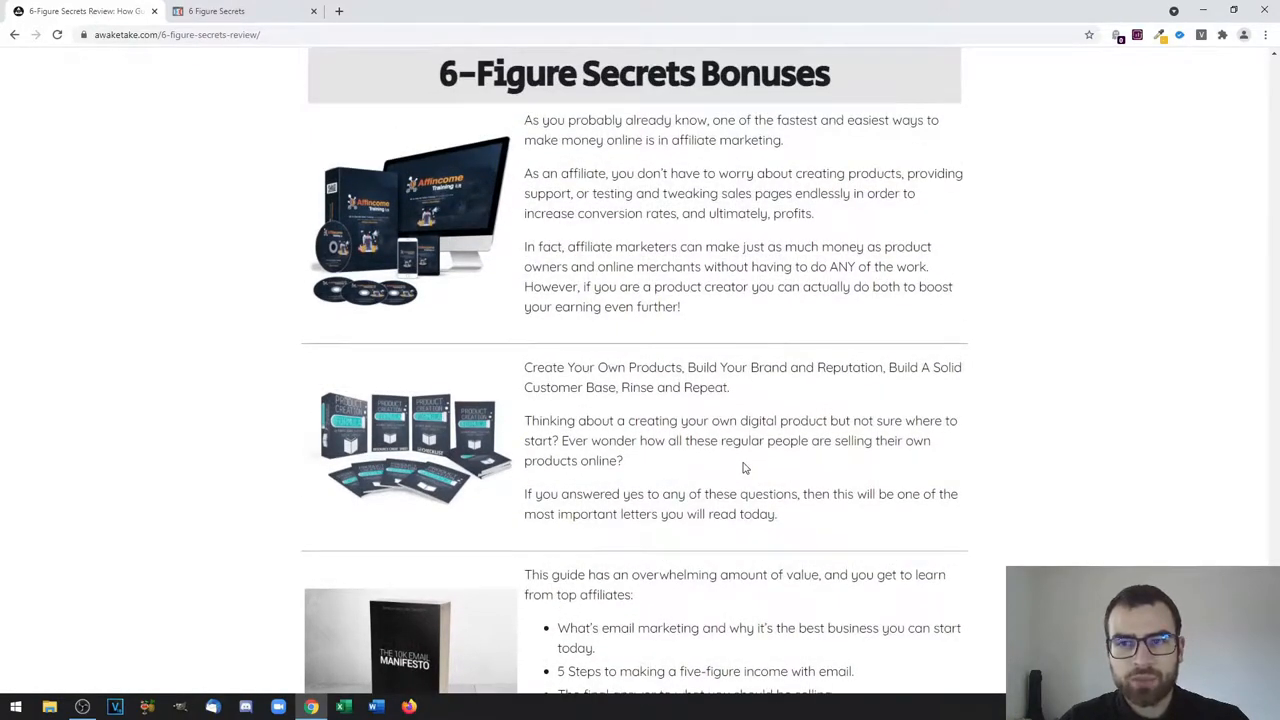
mouse_move(760, 440)
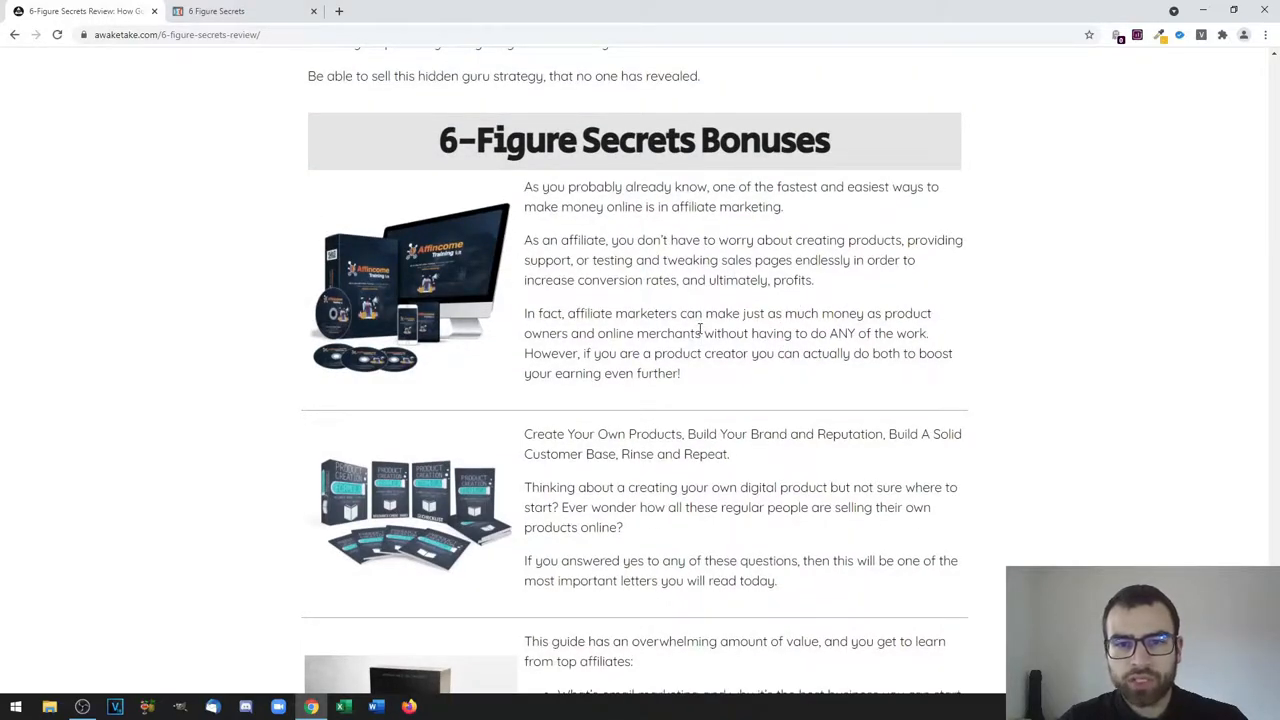
Scroll to the 10K Email Manifesto bonus and the Click Here instant-access banner
scroll("down", 3)
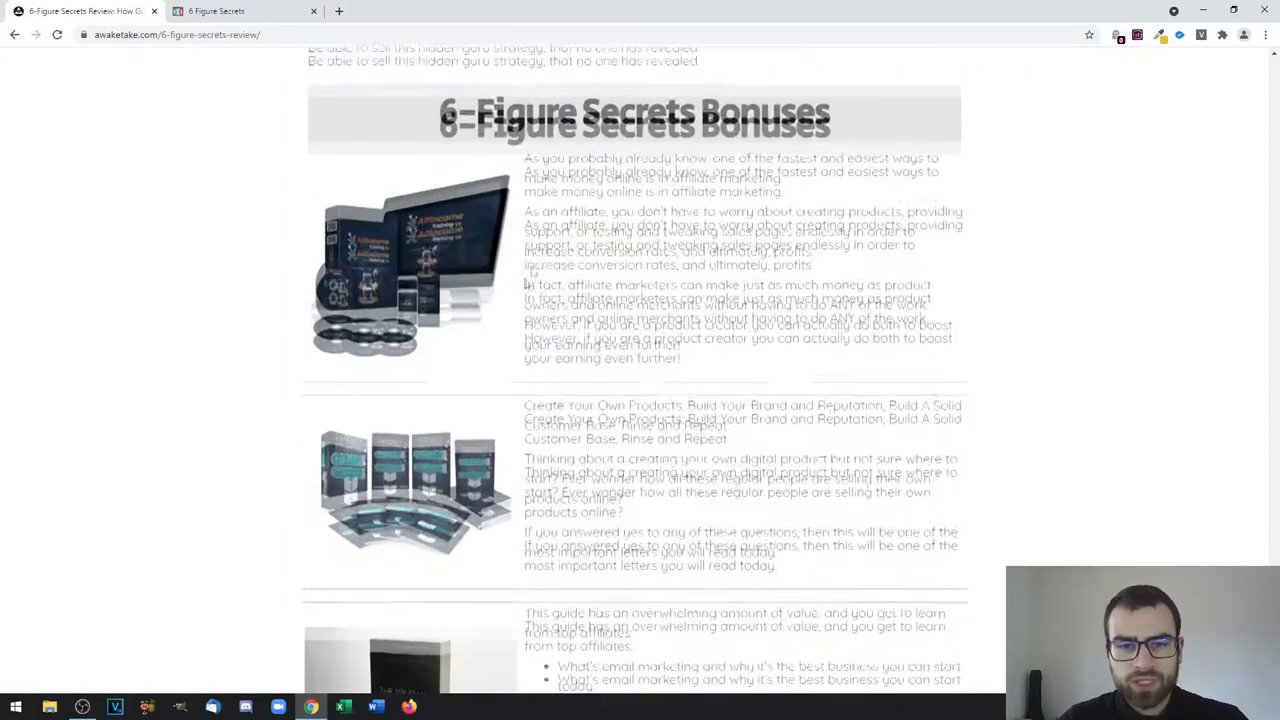
scroll("down", 3)
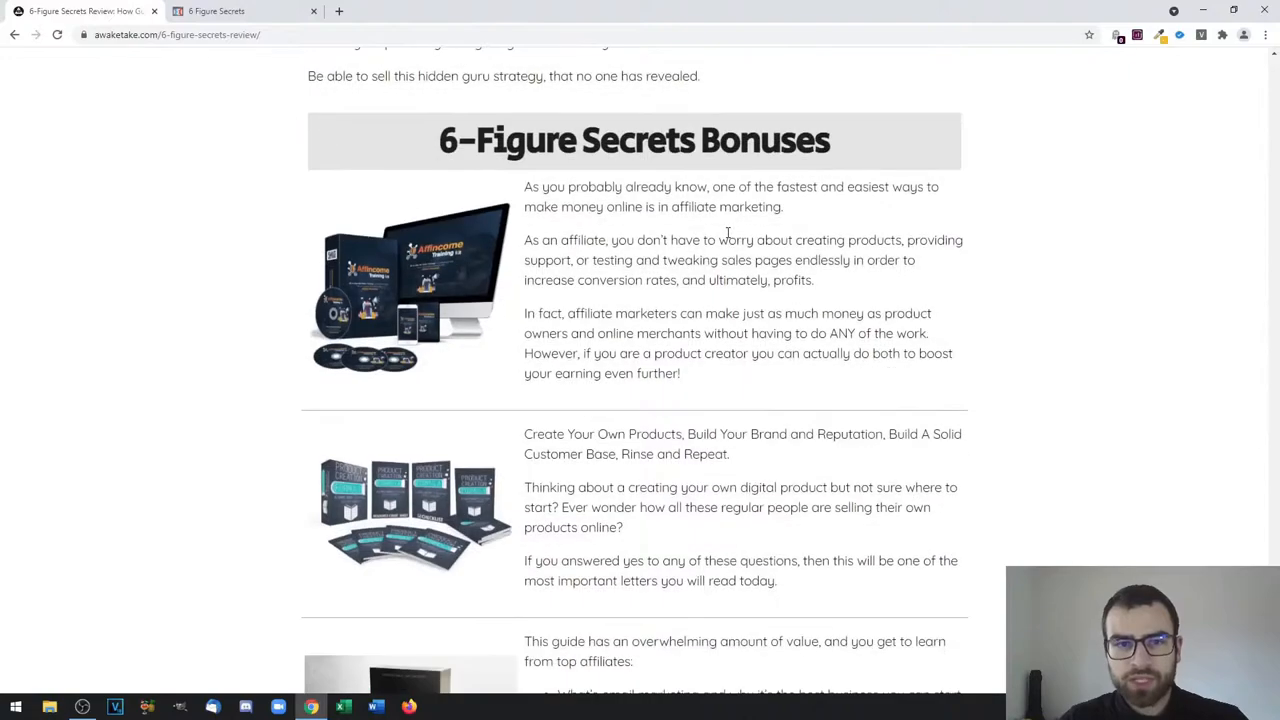
mouse_move(763, 247)
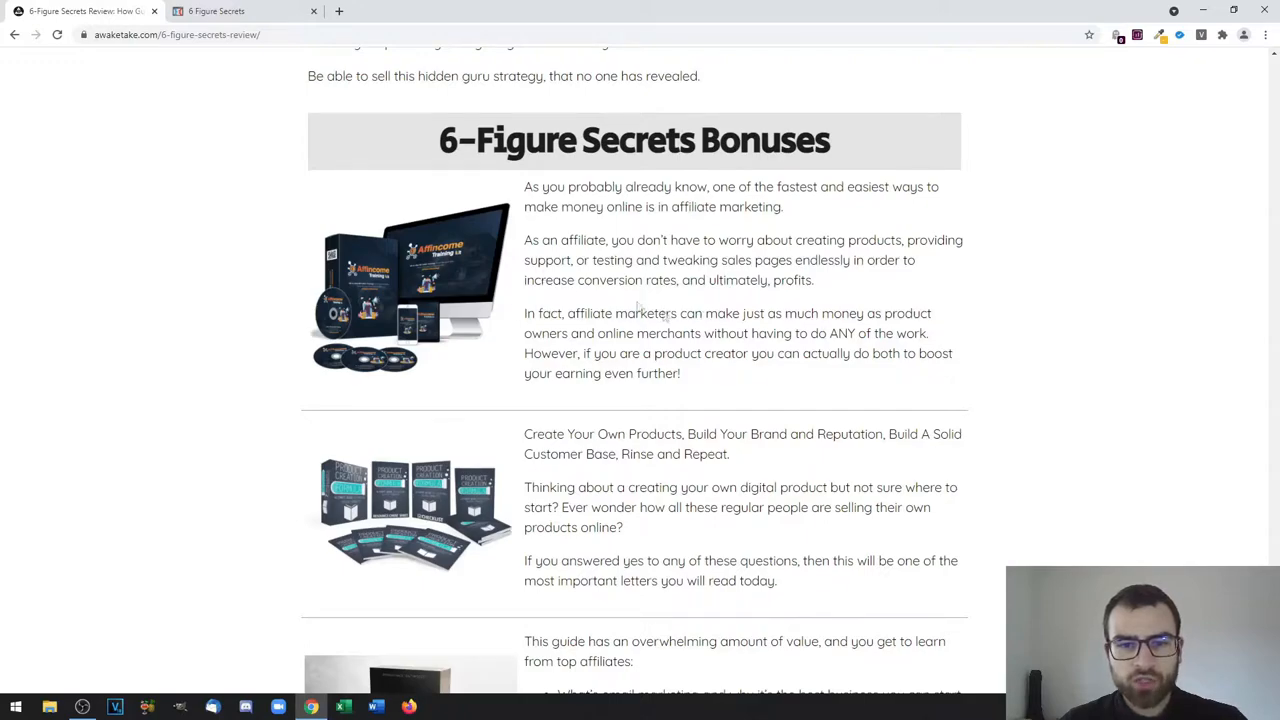
mouse_move(1010, 308)
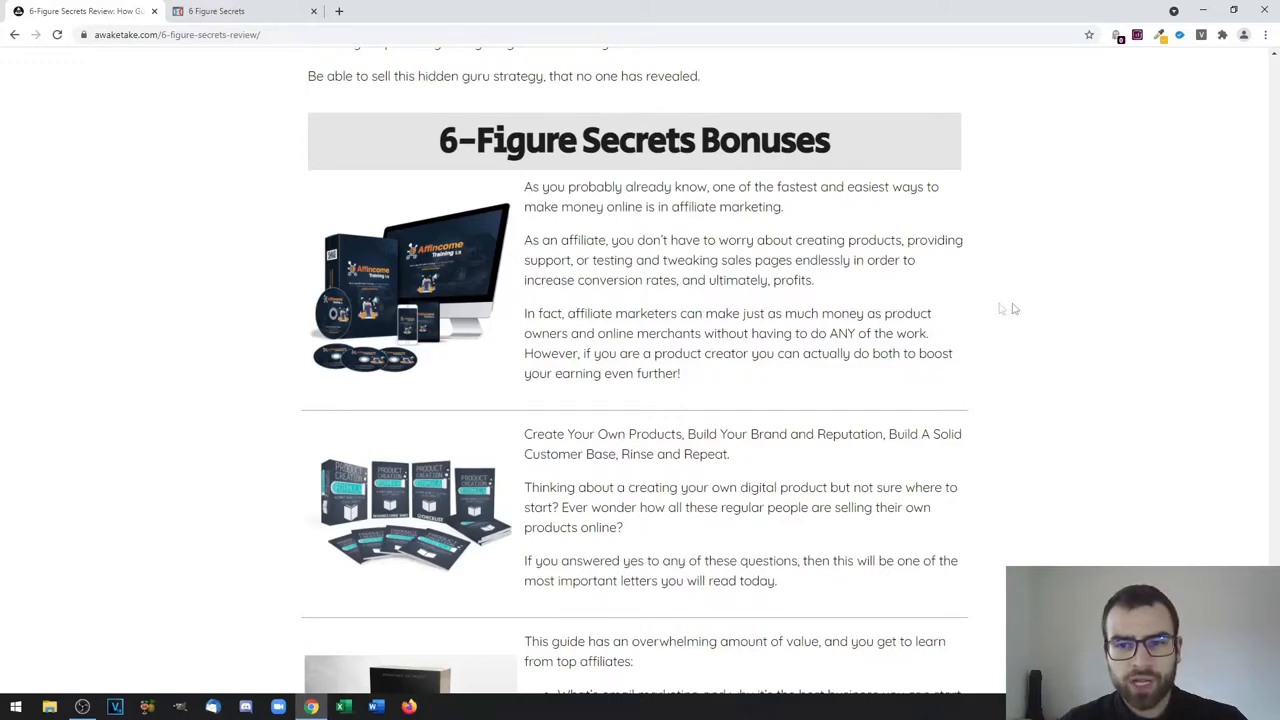
mouse_move(1060, 306)
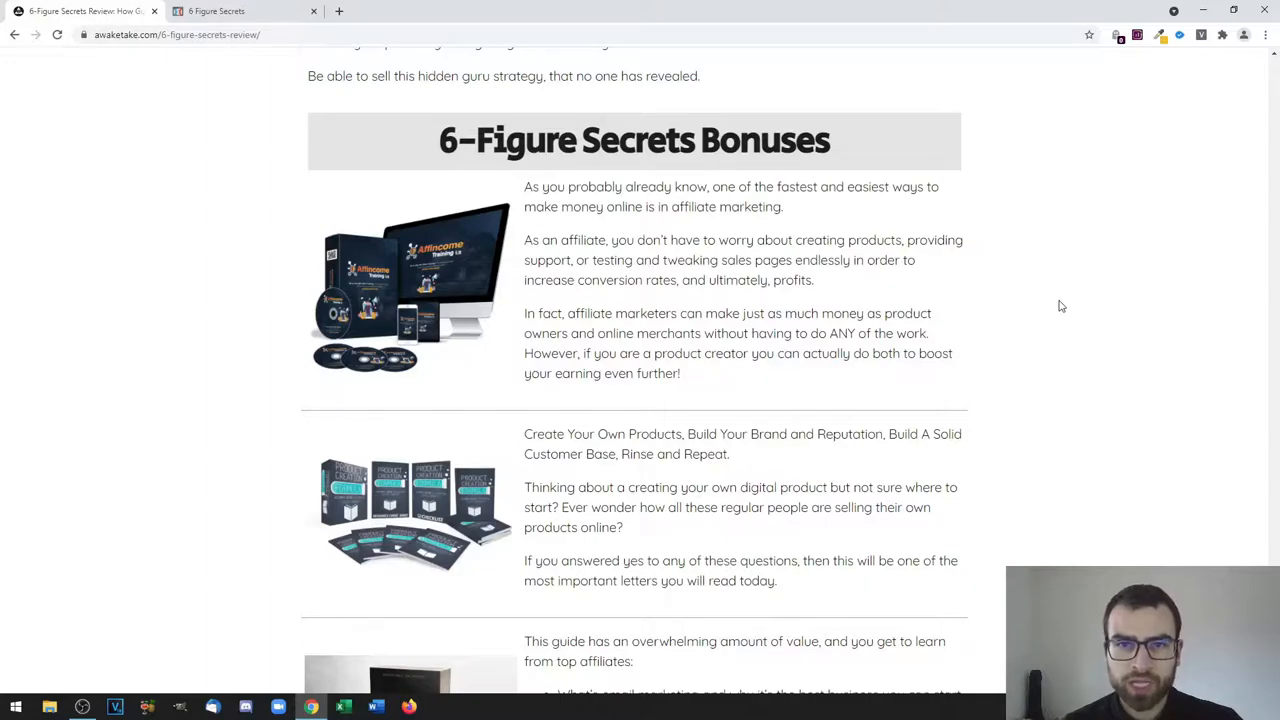
scroll("down", 3)
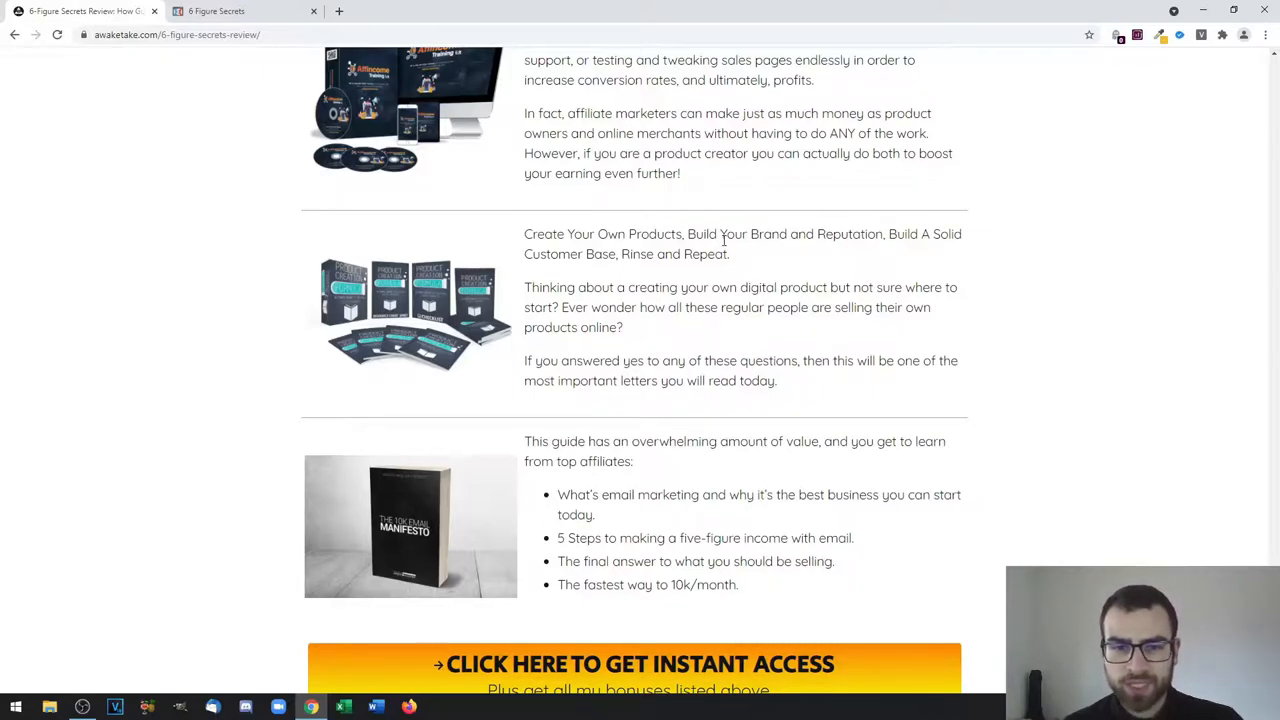
scroll("down", 3)
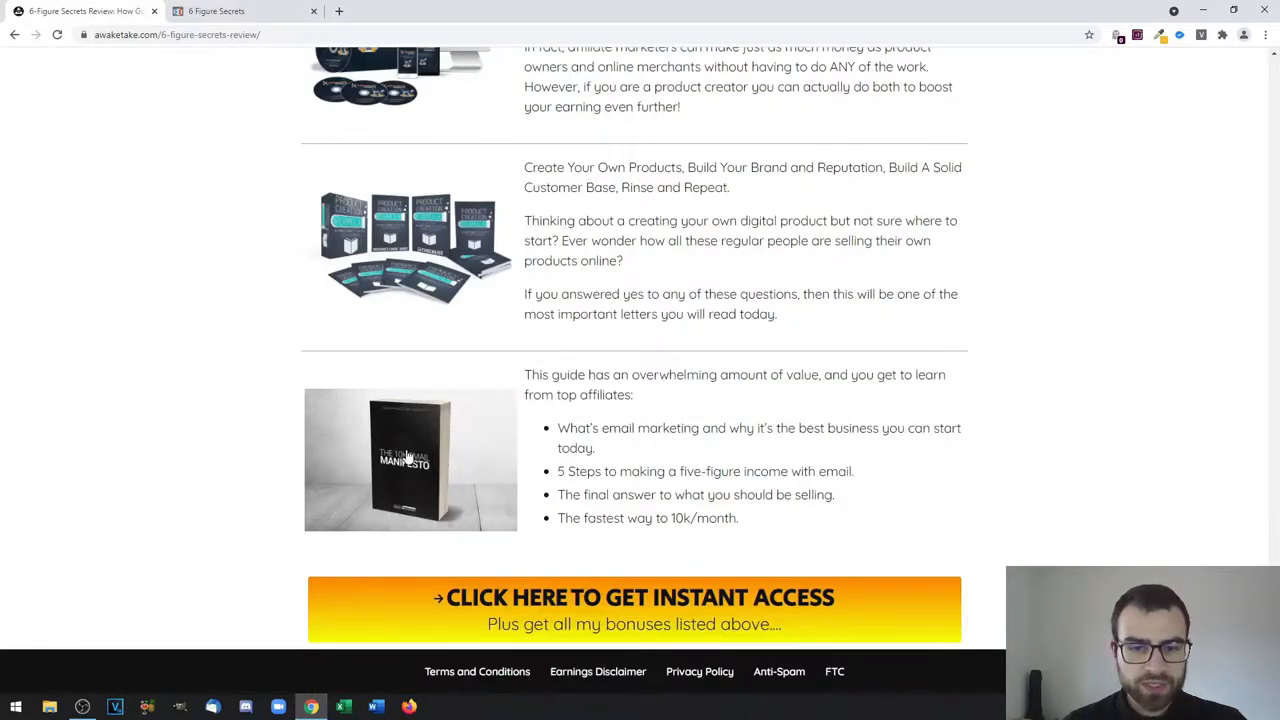
mouse_move(897, 508)
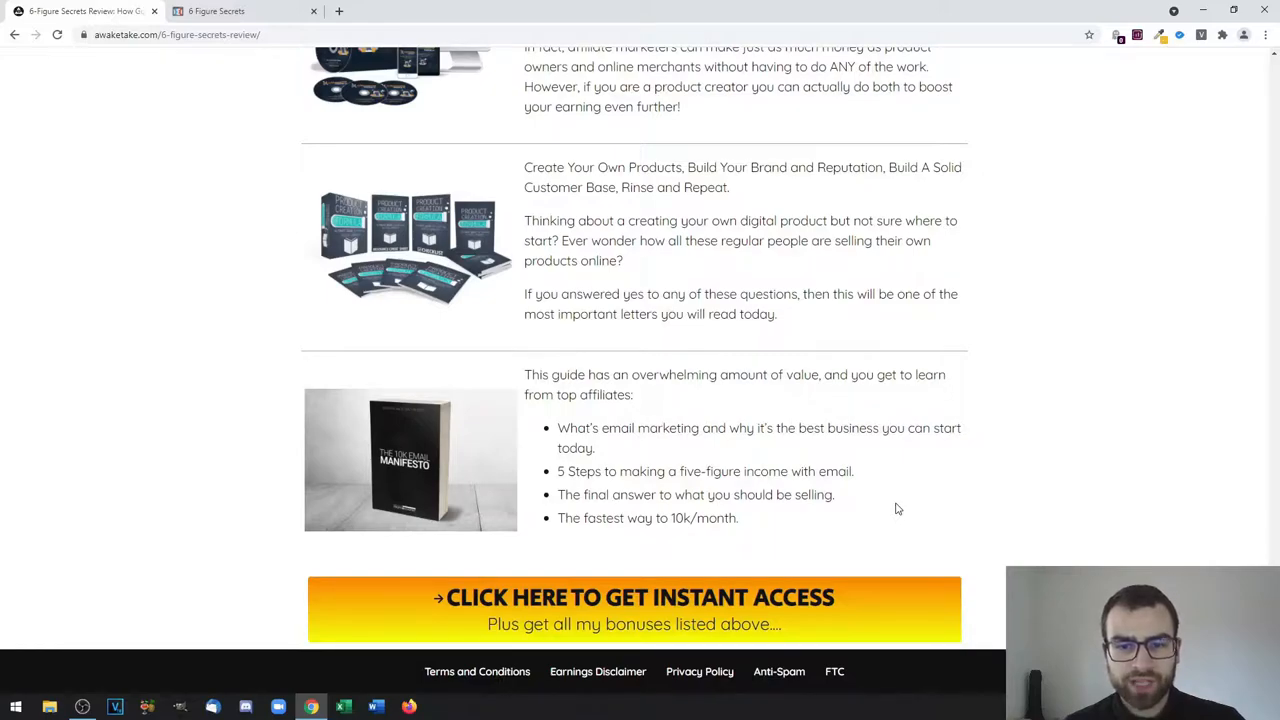
mouse_move(876, 455)
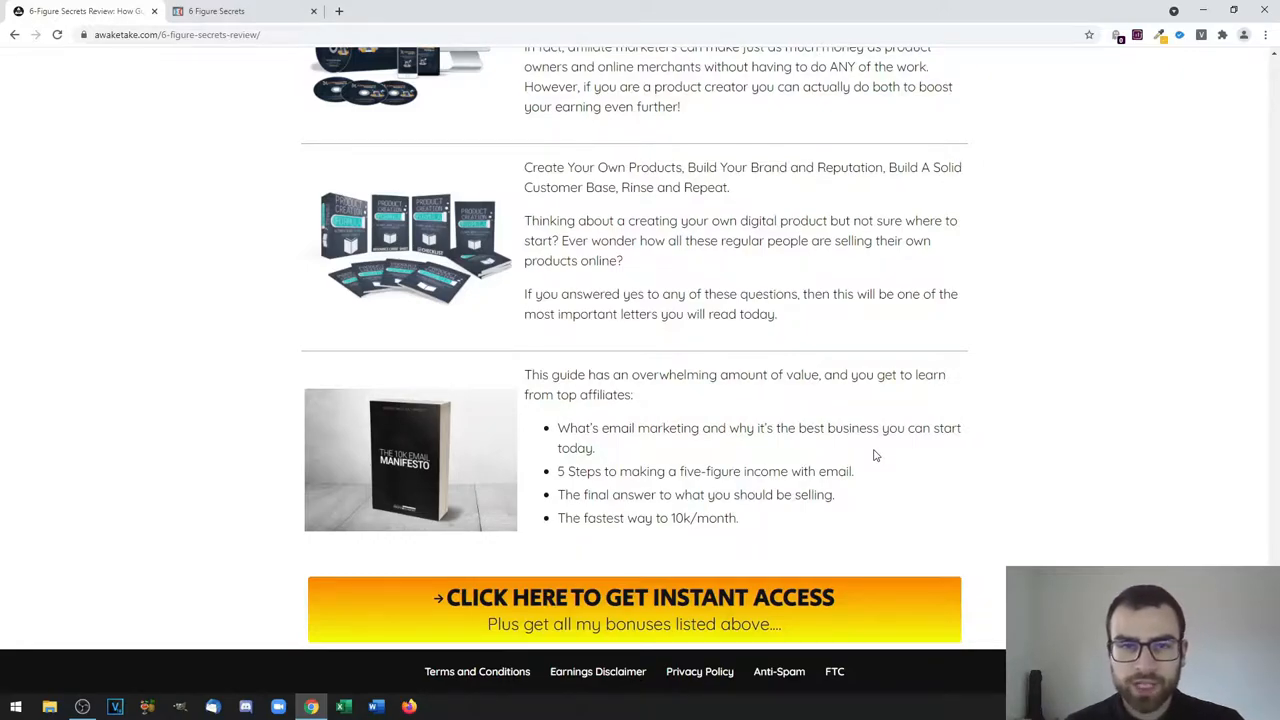
Recheck the OTO prices and bonuses, then return to the review's headline and launch countdown
scroll("up", 3)
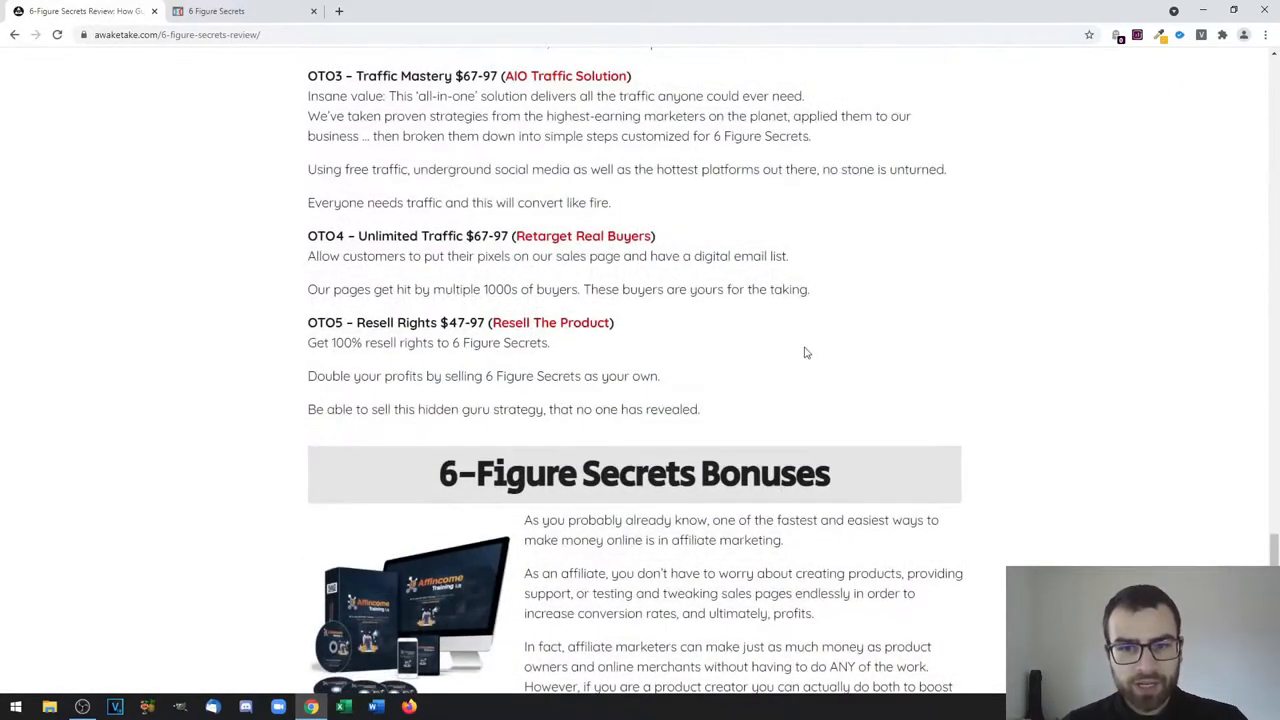
scroll("down", 3)
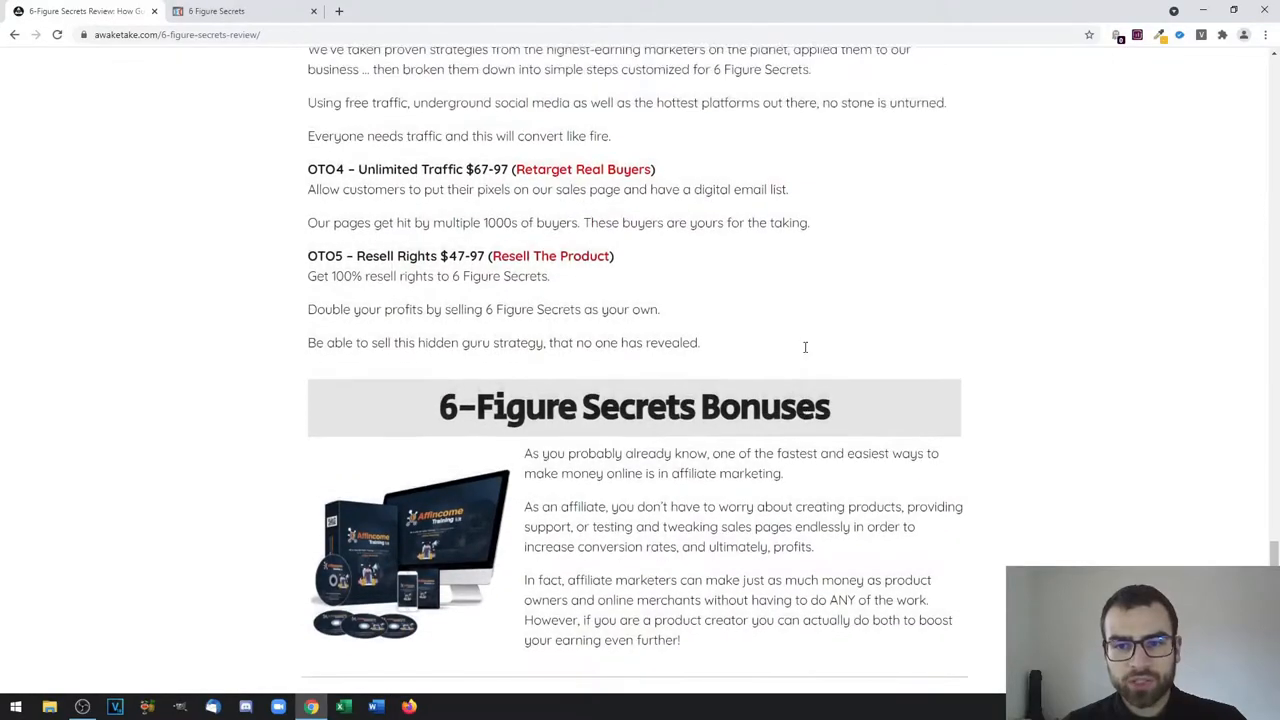
scroll("up", 3)
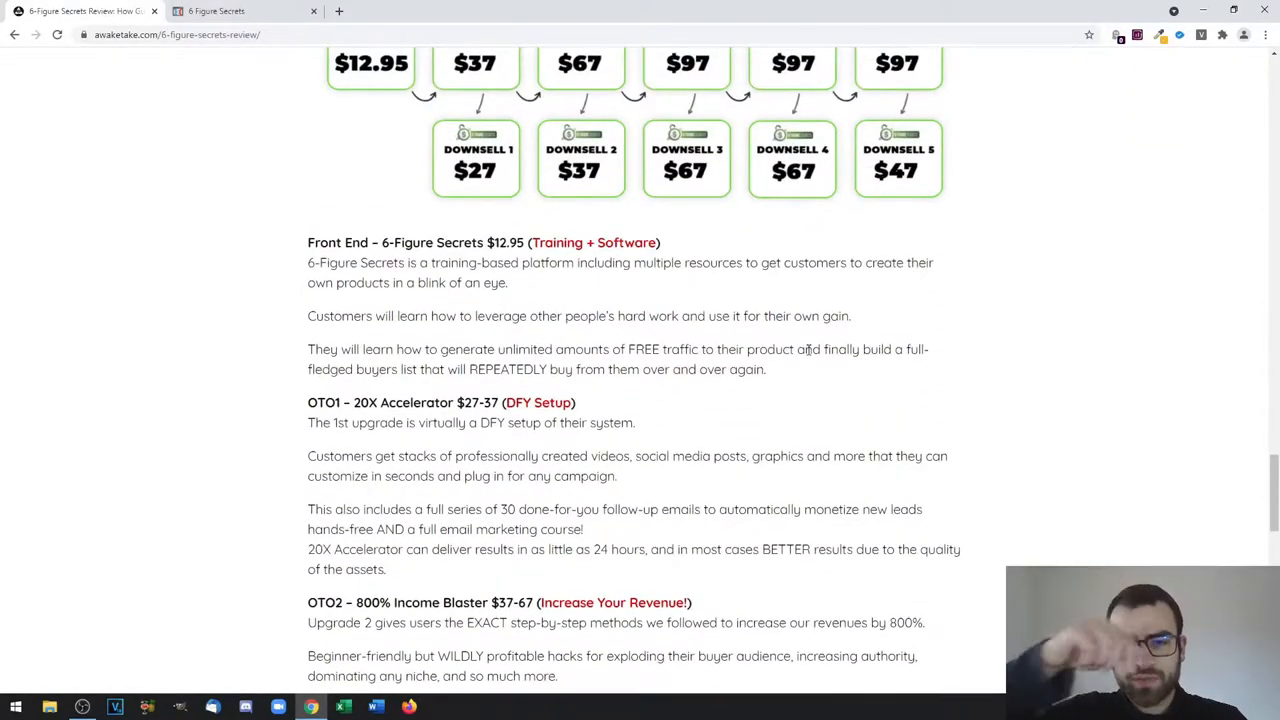
scroll("down", 3)
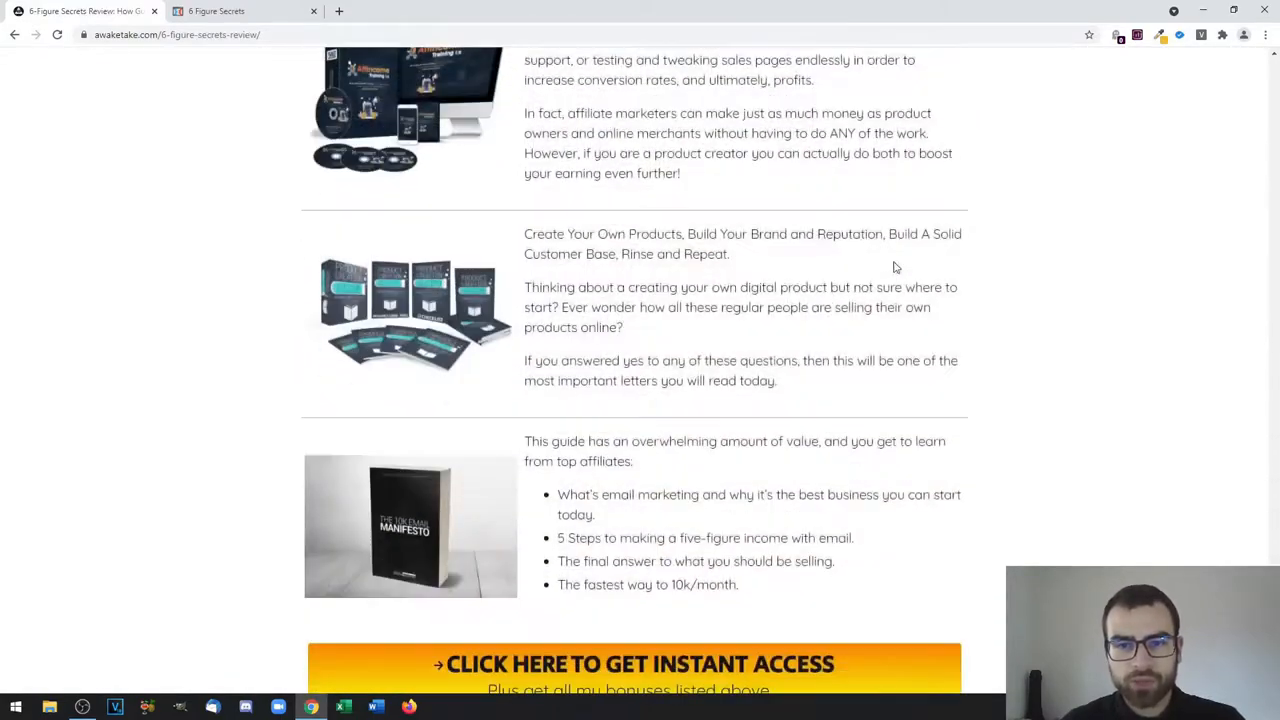
scroll("down", 3)
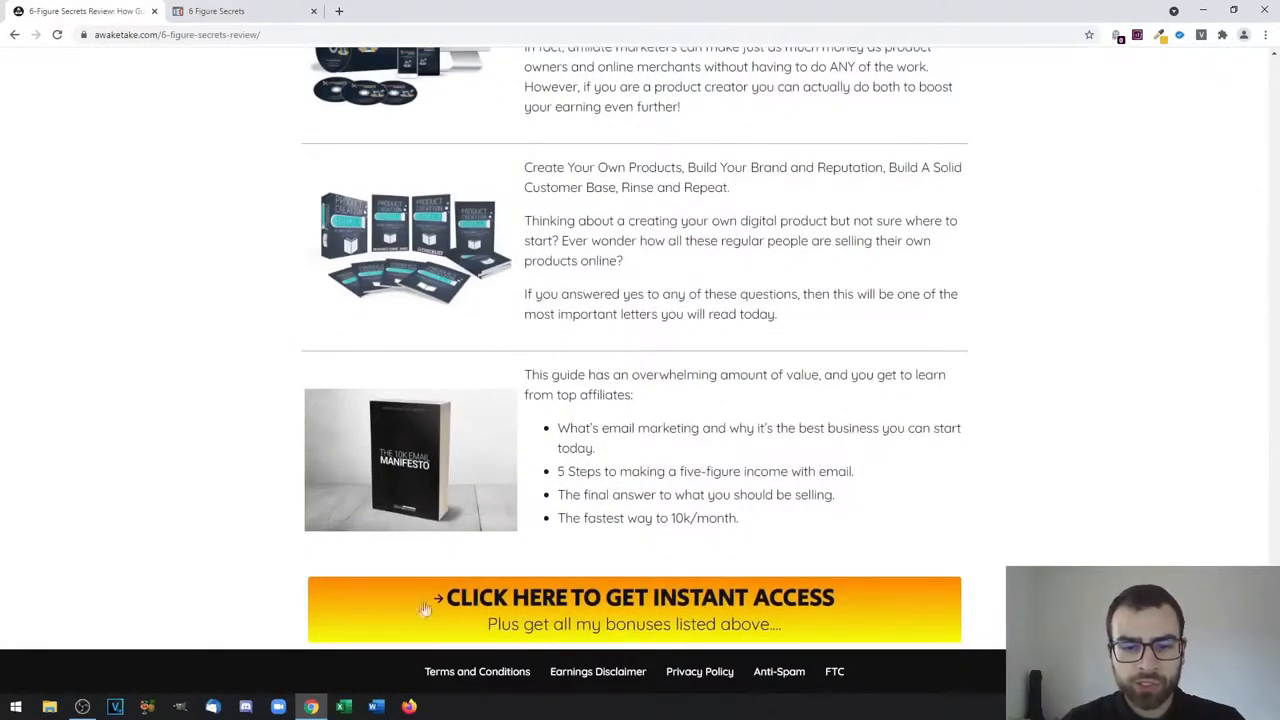
mouse_move(525, 605)
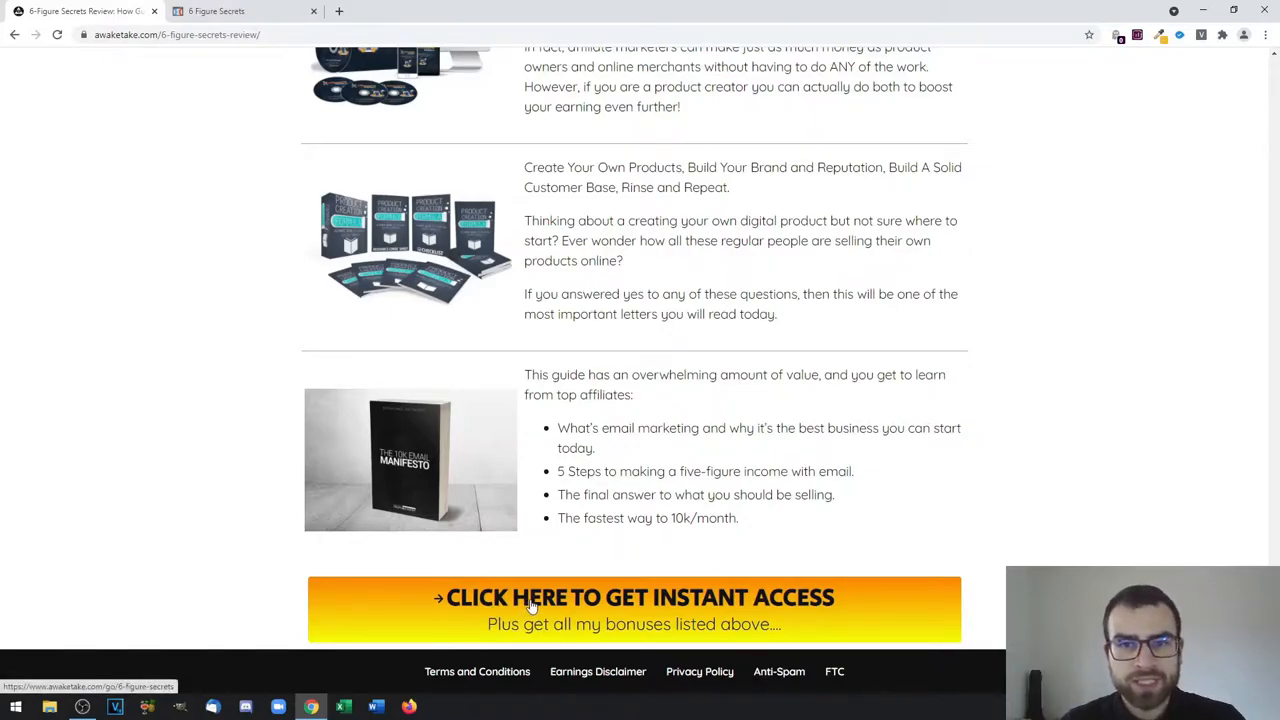
scroll("up", 3)
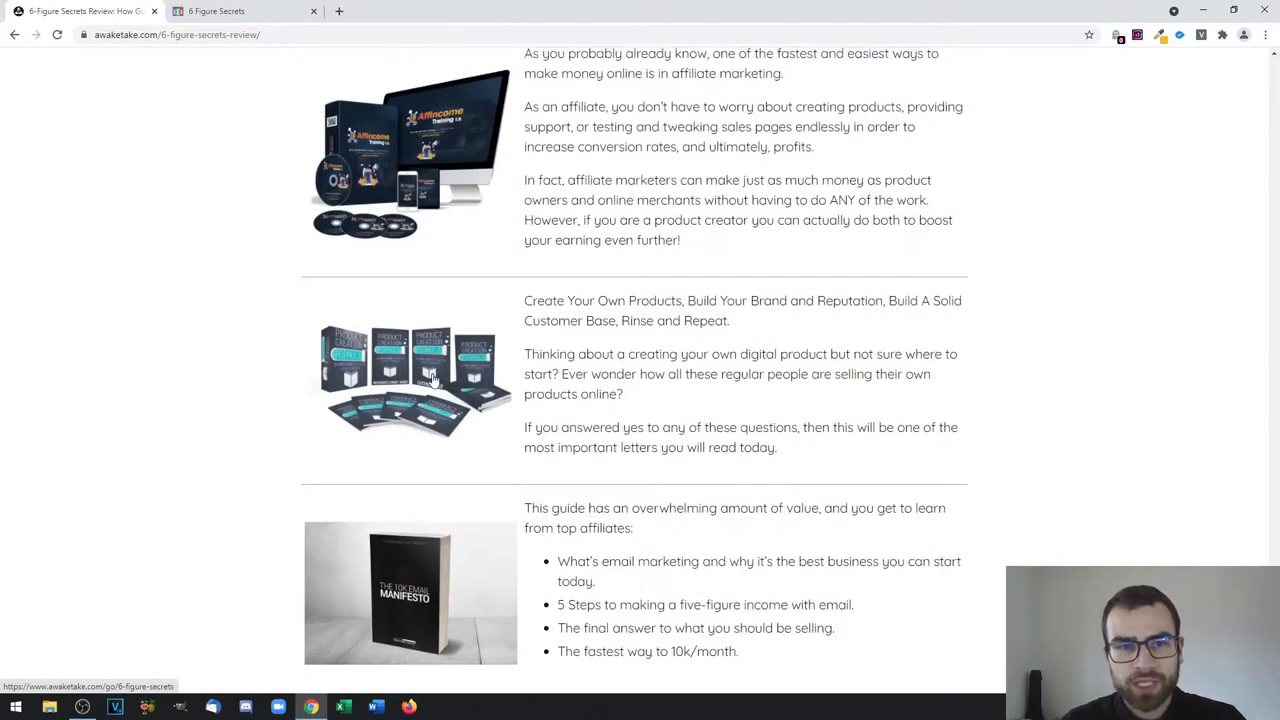
mouse_move(650, 280)
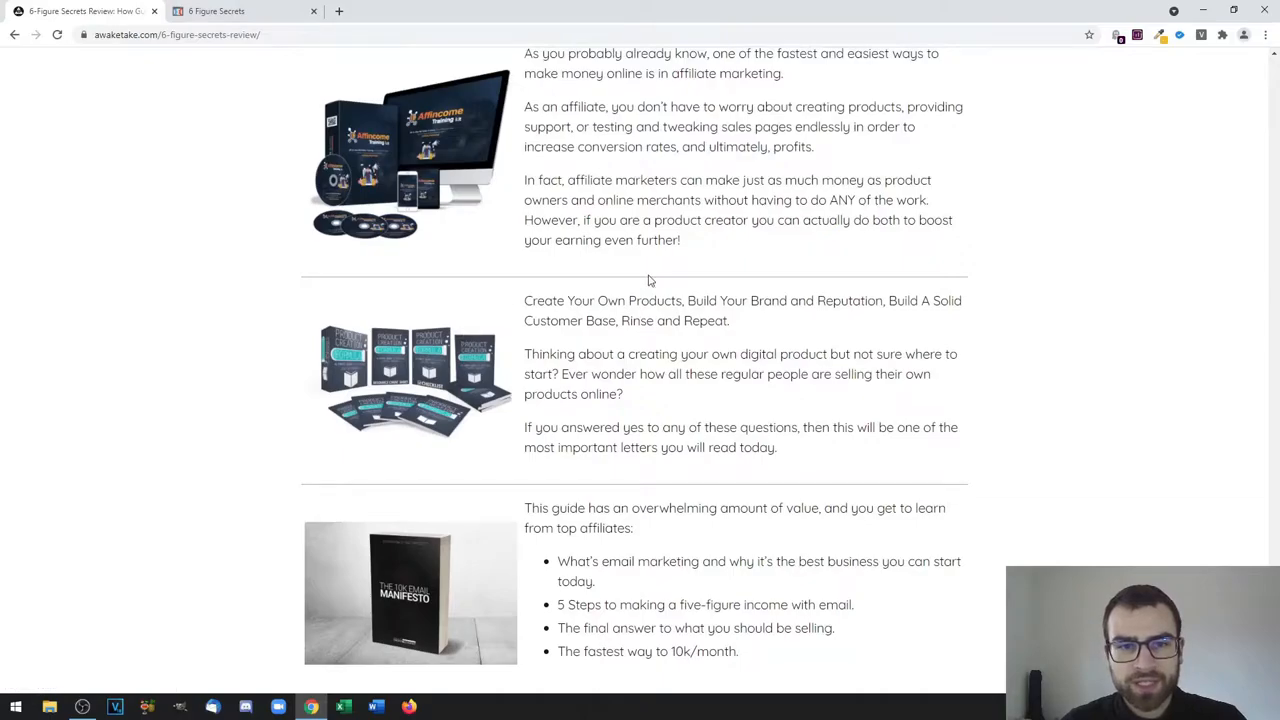
mouse_move(805, 183)
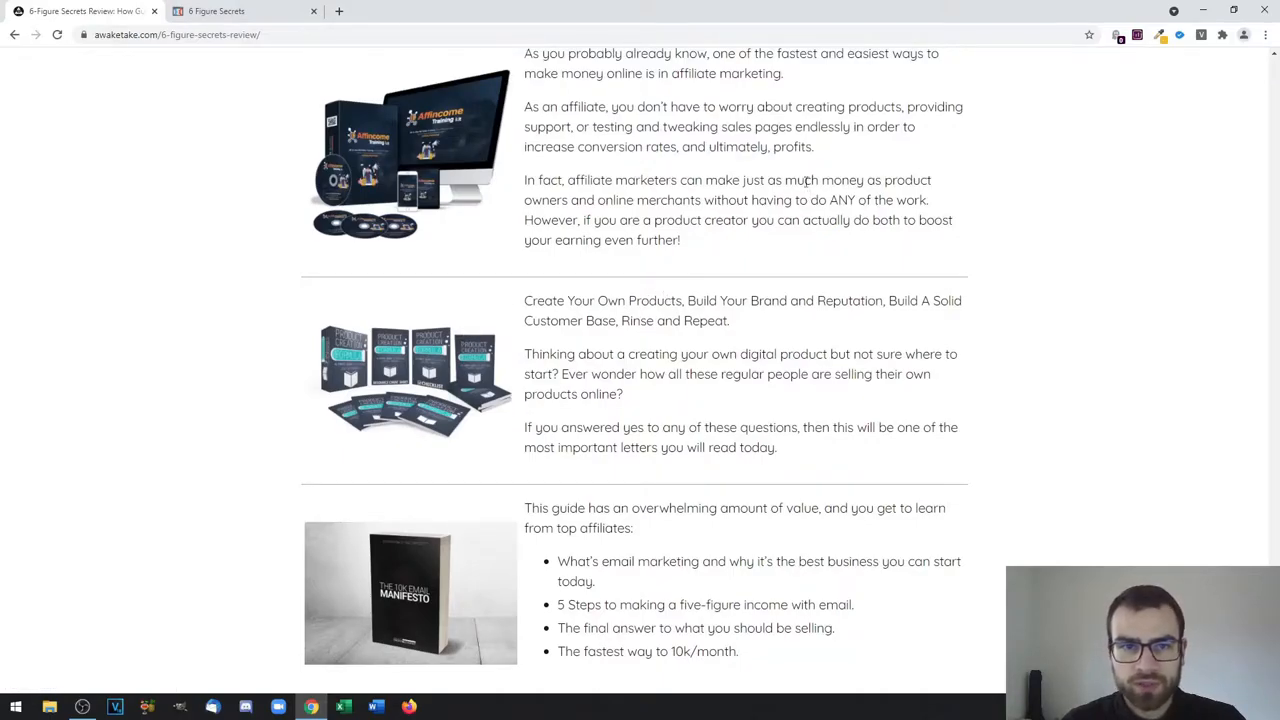
scroll("down", 3)
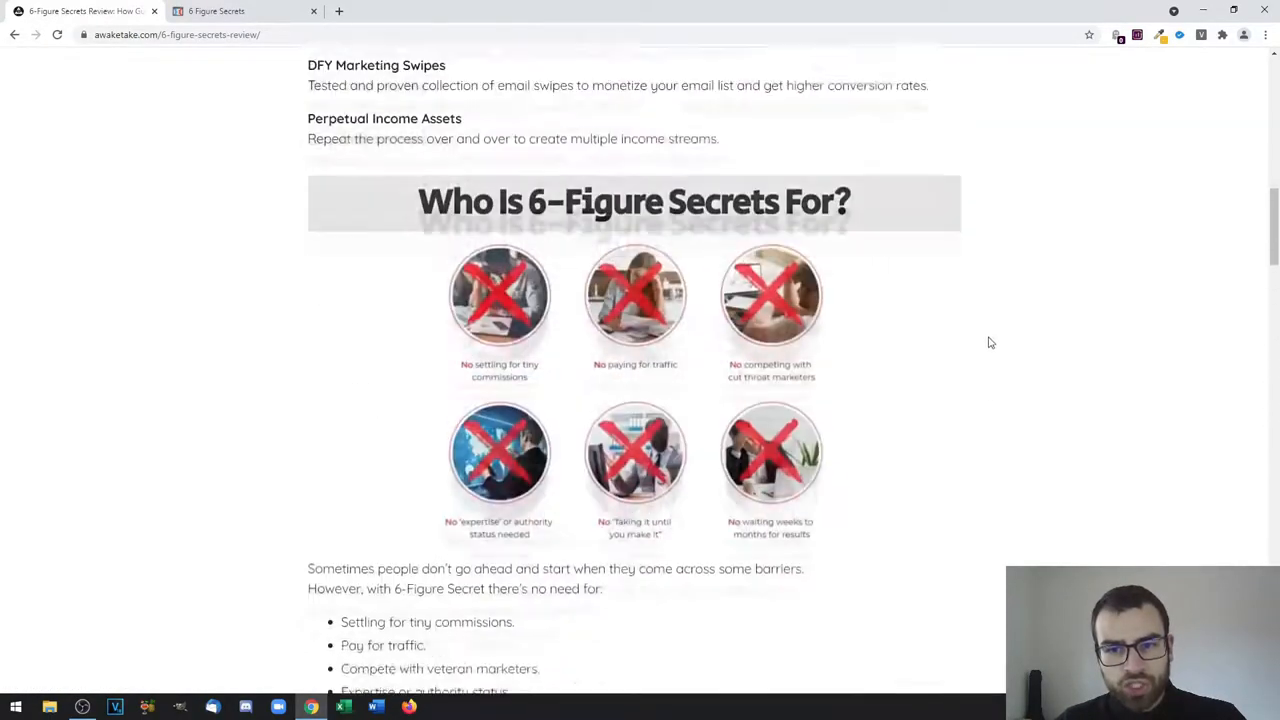
scroll("up", 3)
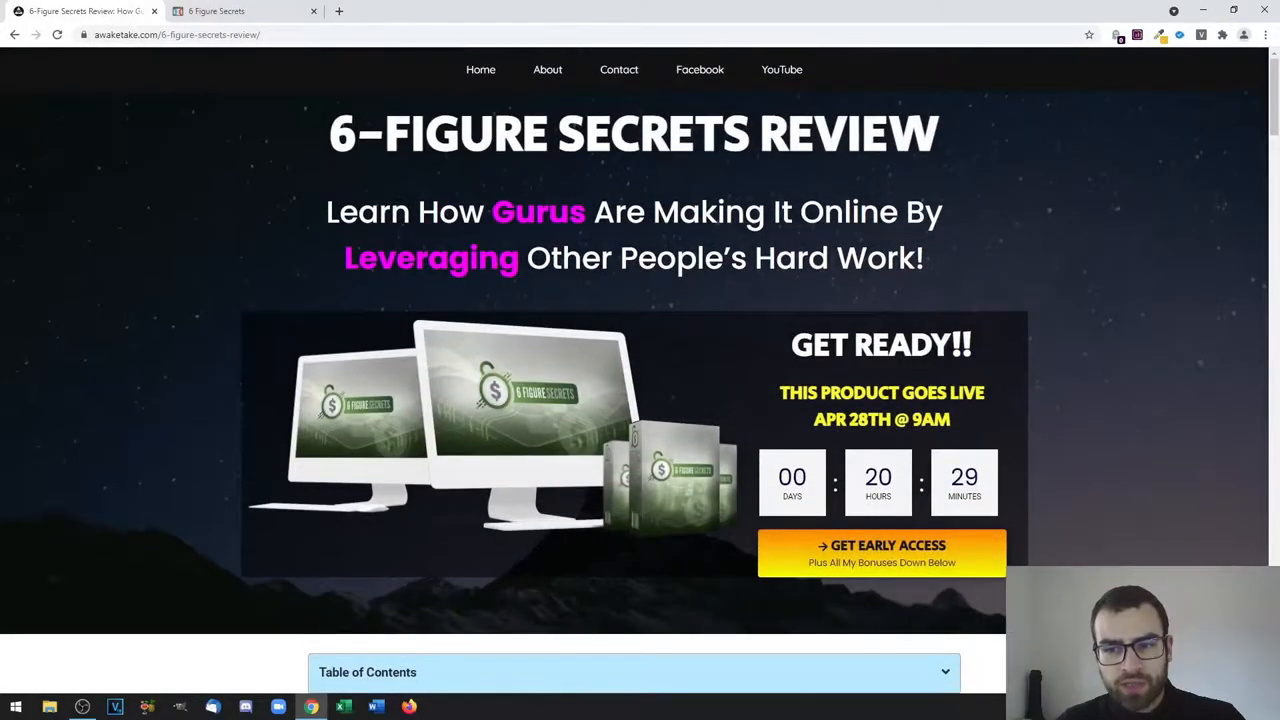
mouse_move(1010, 388)
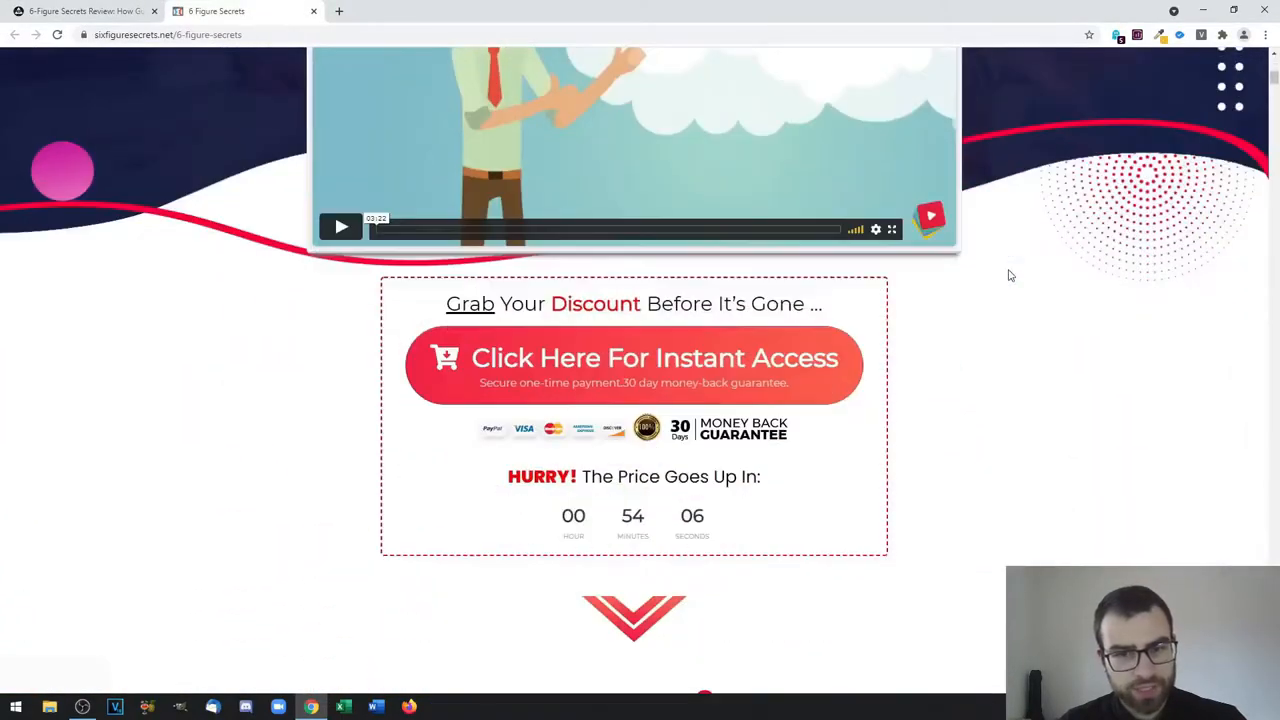
Scroll the official Six Figure Secrets page through Bonus 1 to Bonus 5 worth $700
scroll("down", 3)
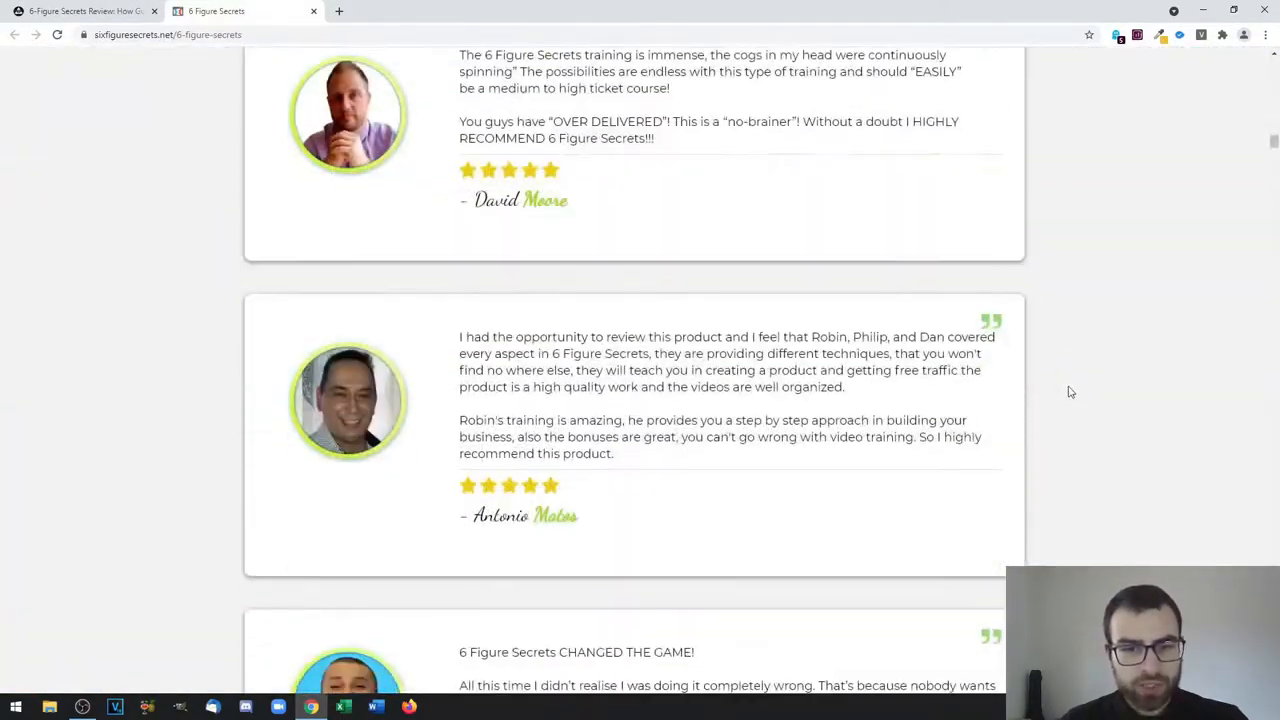
scroll("down", 3)
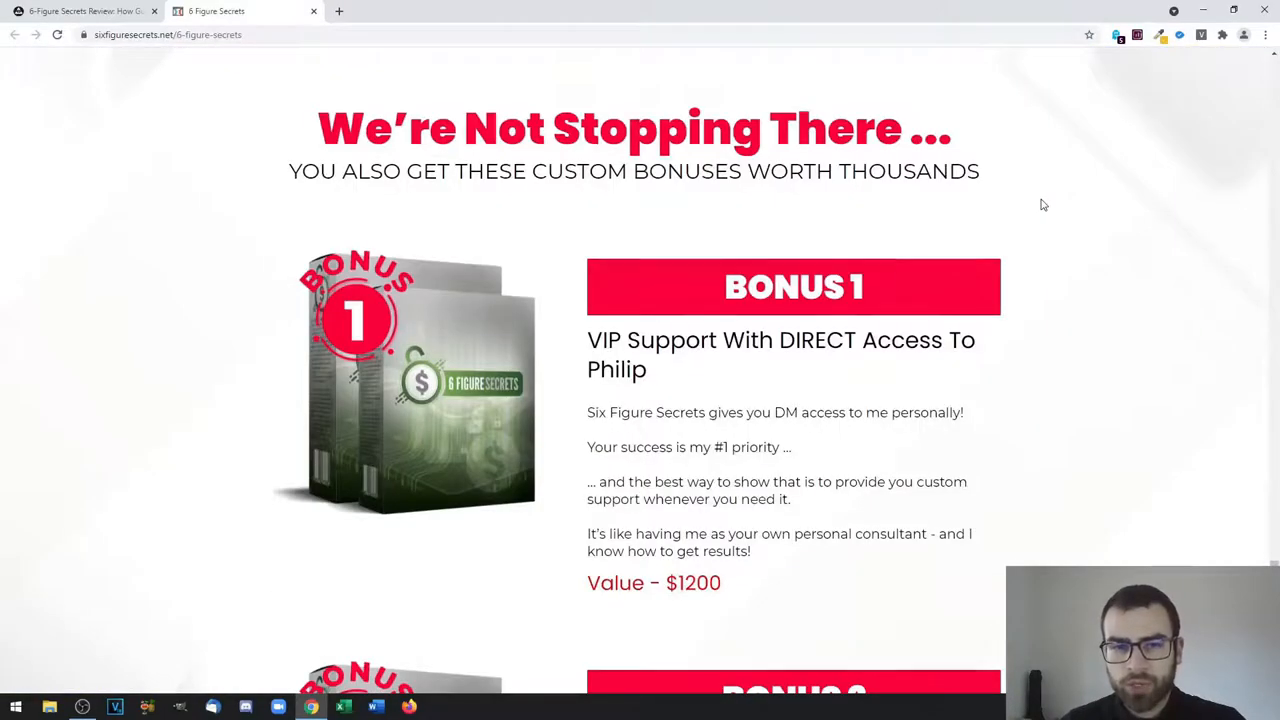
scroll("down", 3)
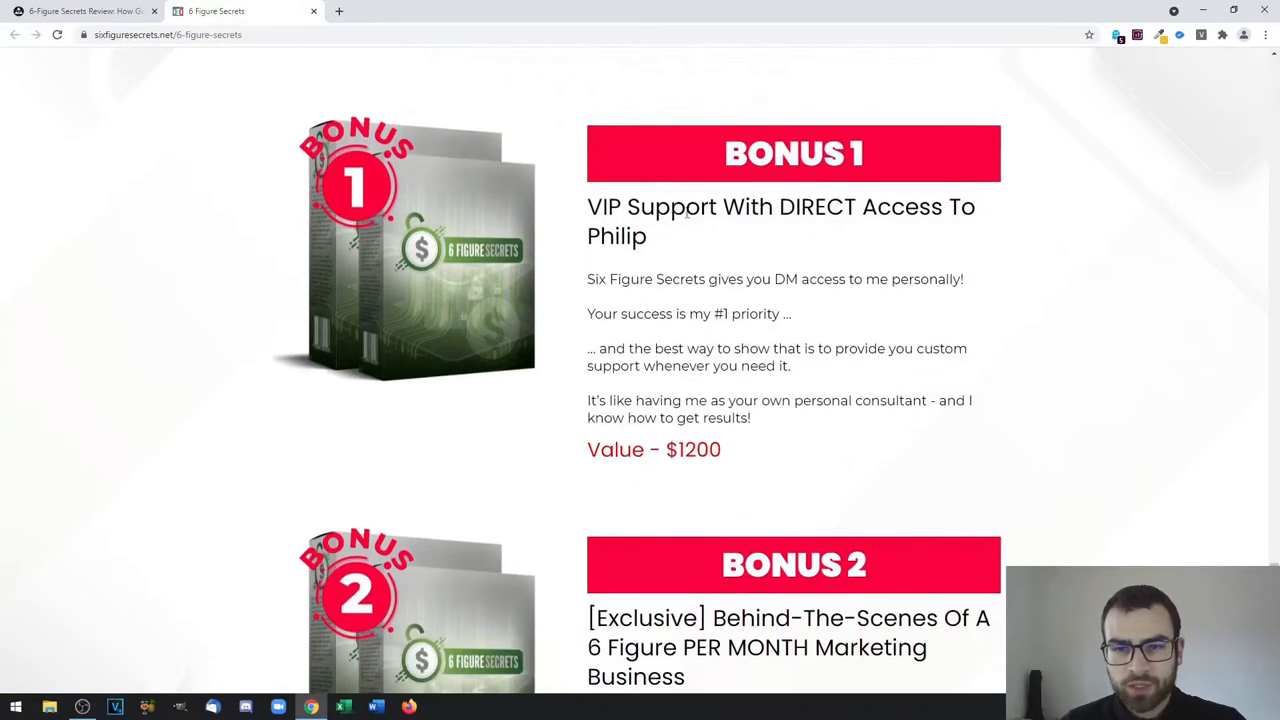
mouse_move(1008, 242)
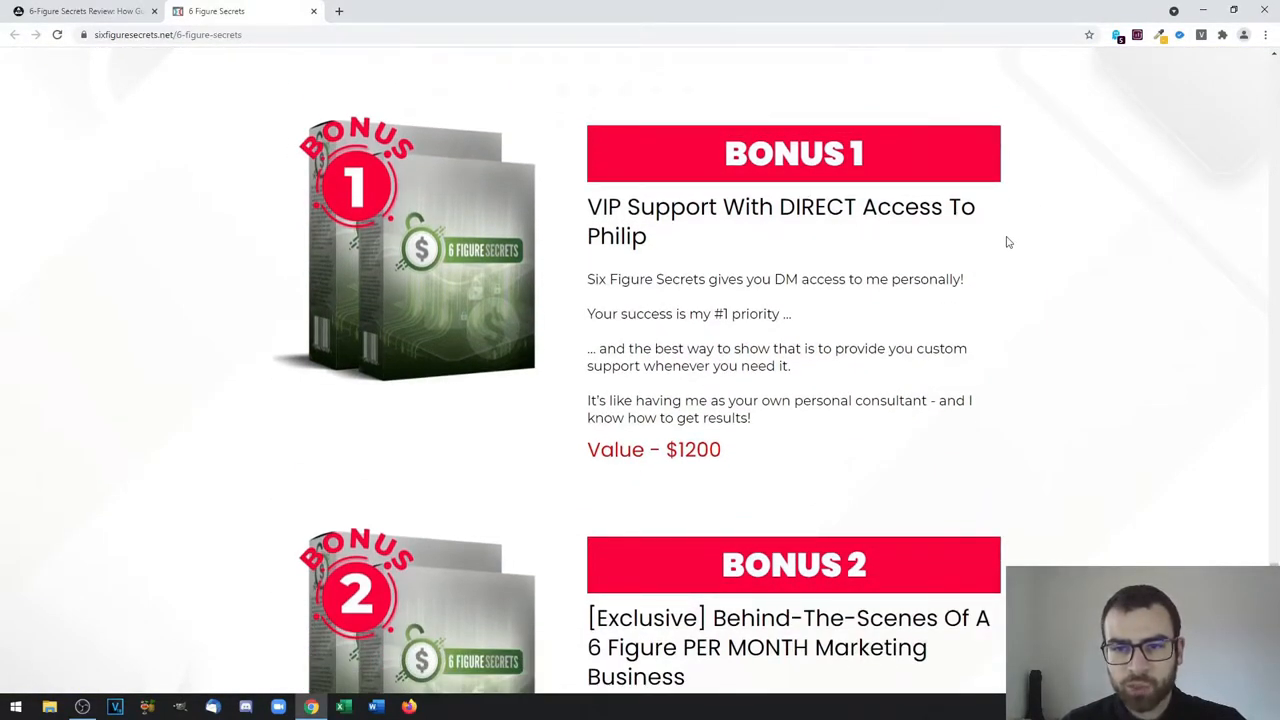
scroll("down", 3)
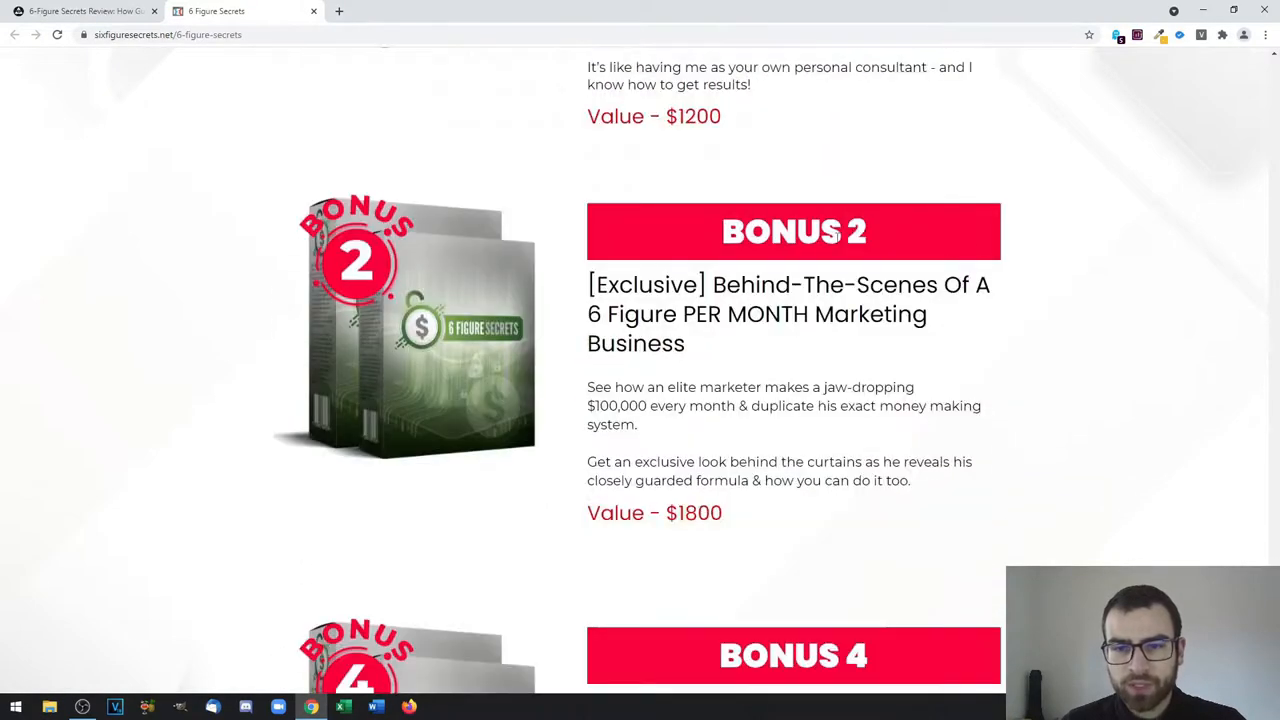
scroll("down", 3)
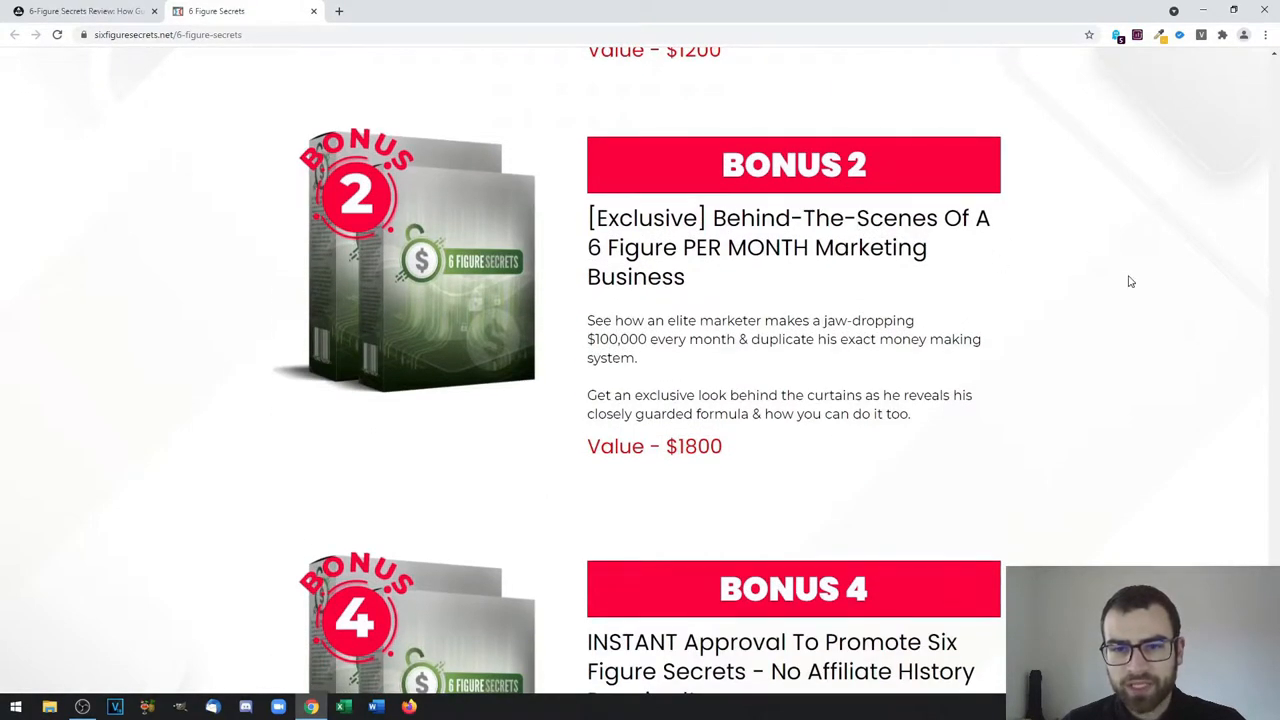
mouse_move(903, 290)
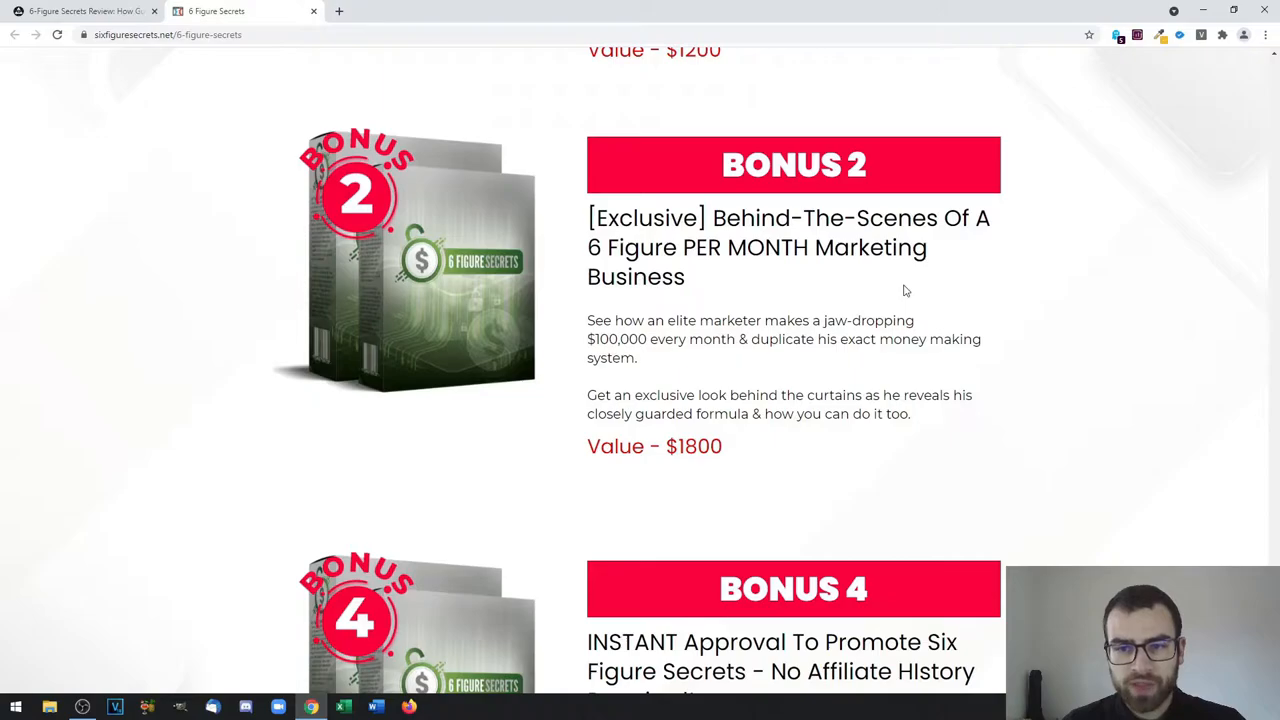
scroll("down", 3)
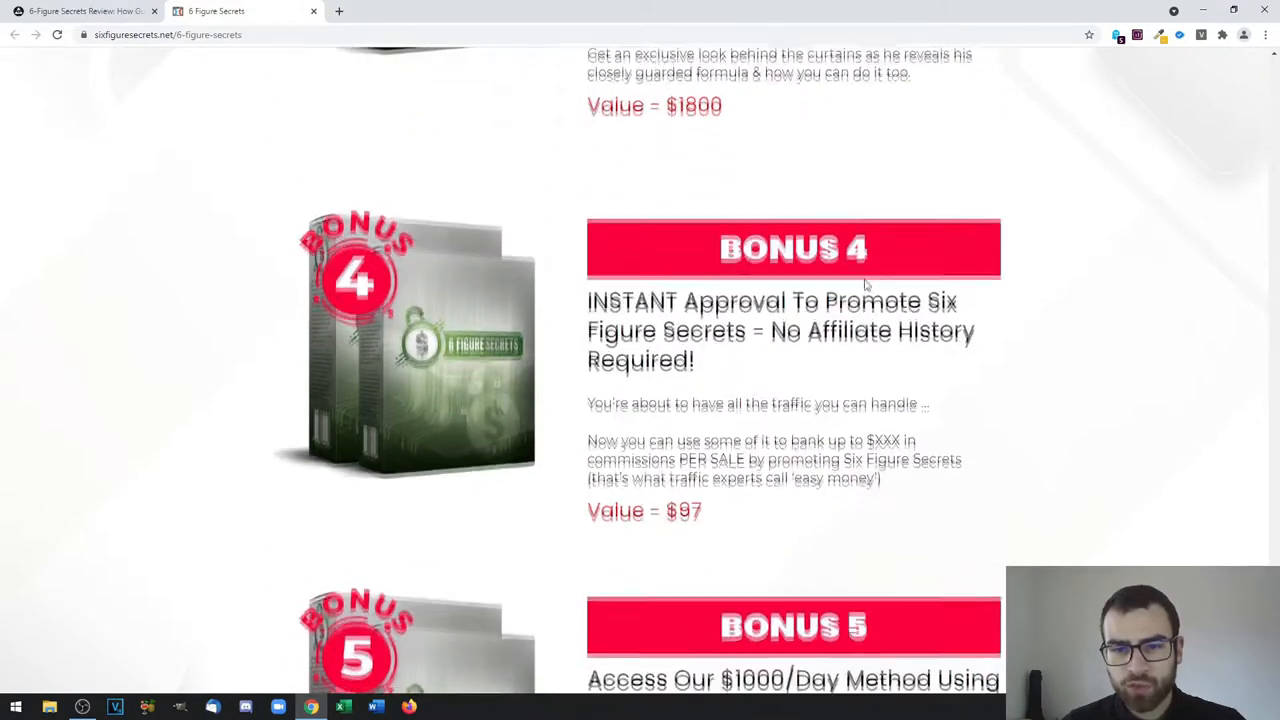
scroll("down", 3)
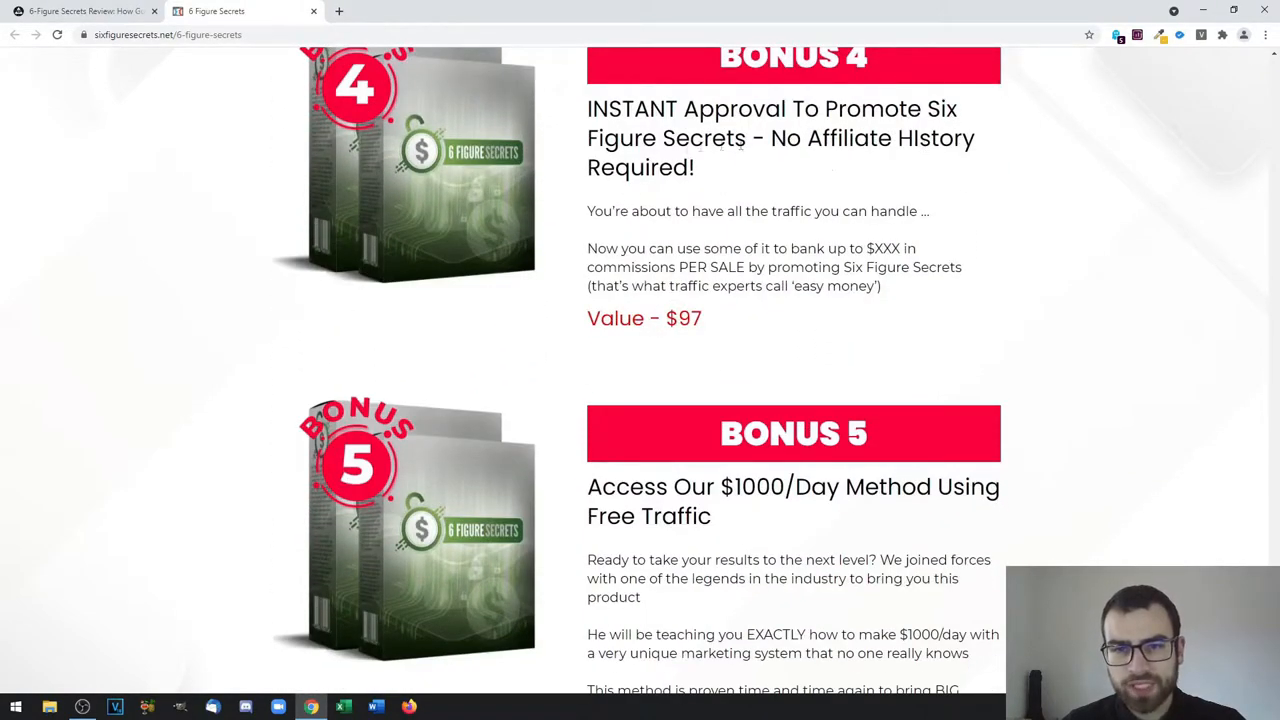
scroll("up", 3)
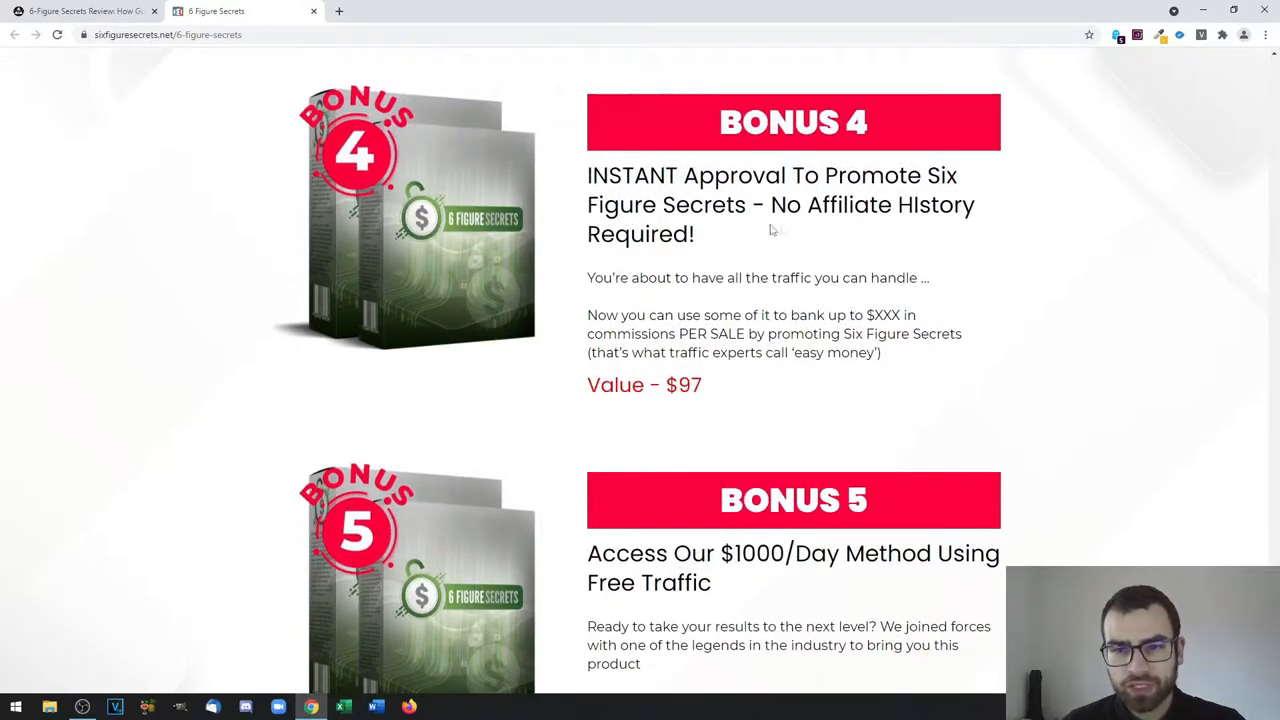
scroll("down", 3)
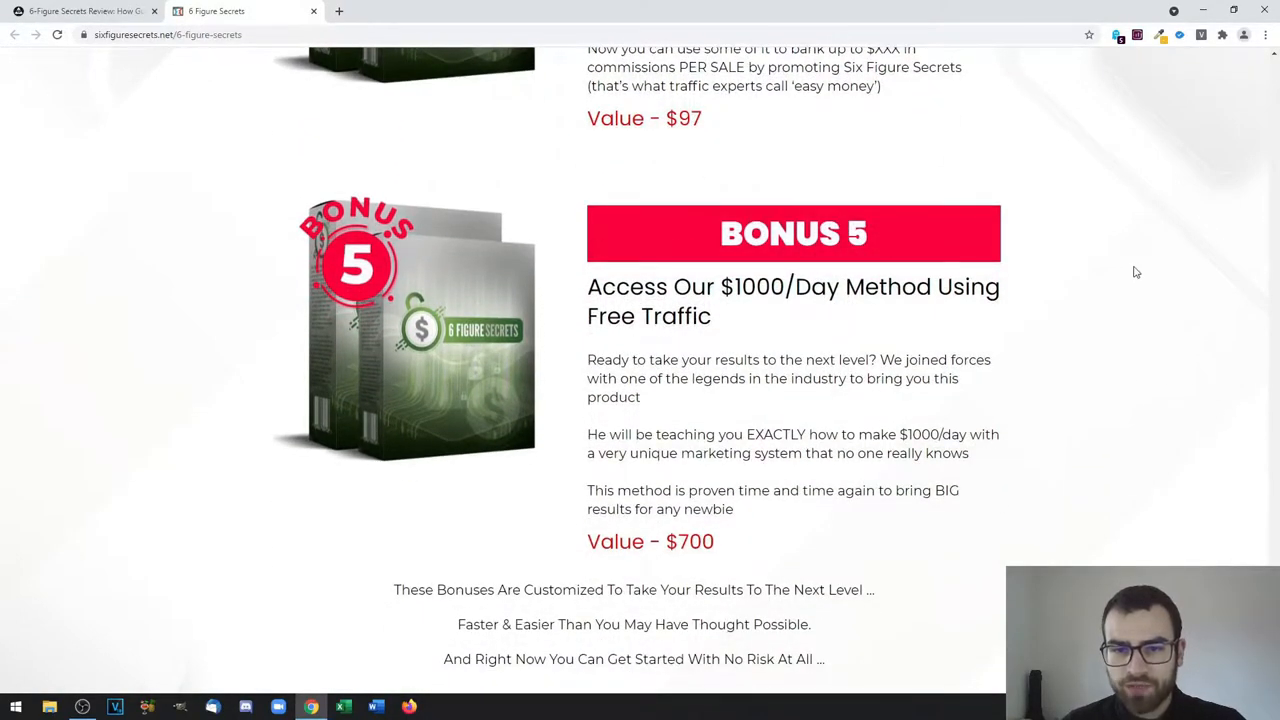
scroll("down", 3)
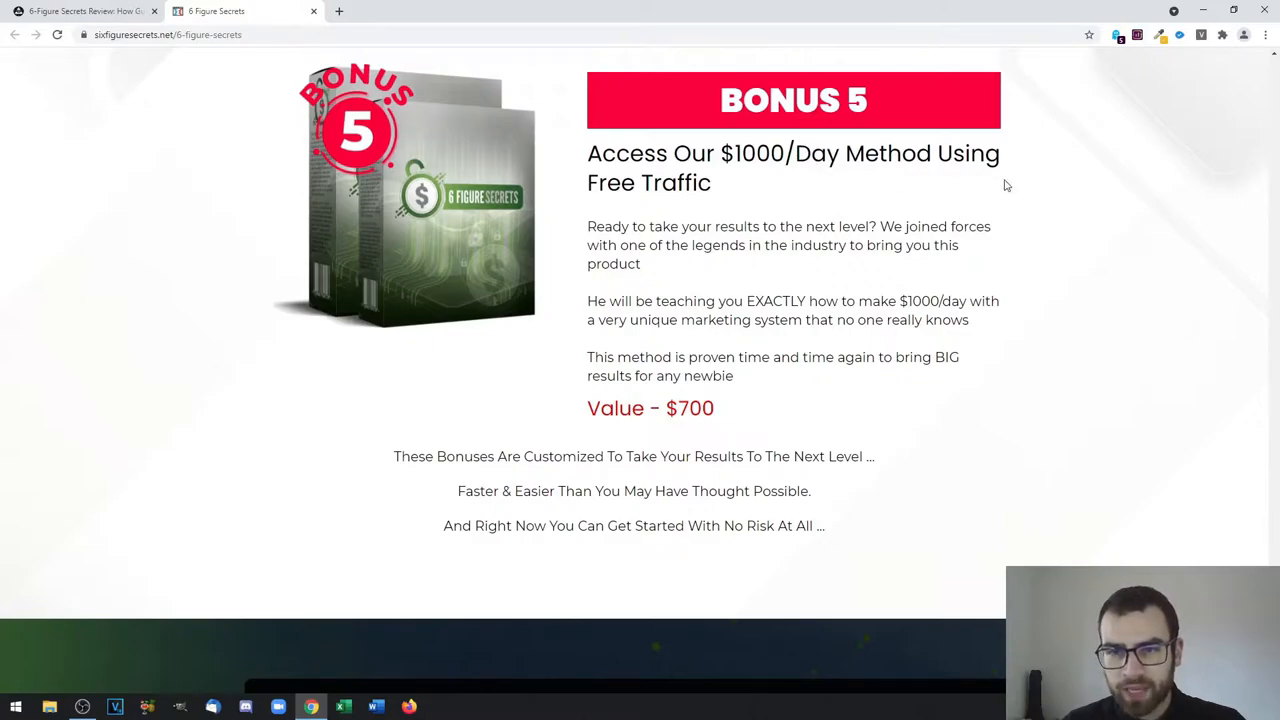
scroll("down", 3)
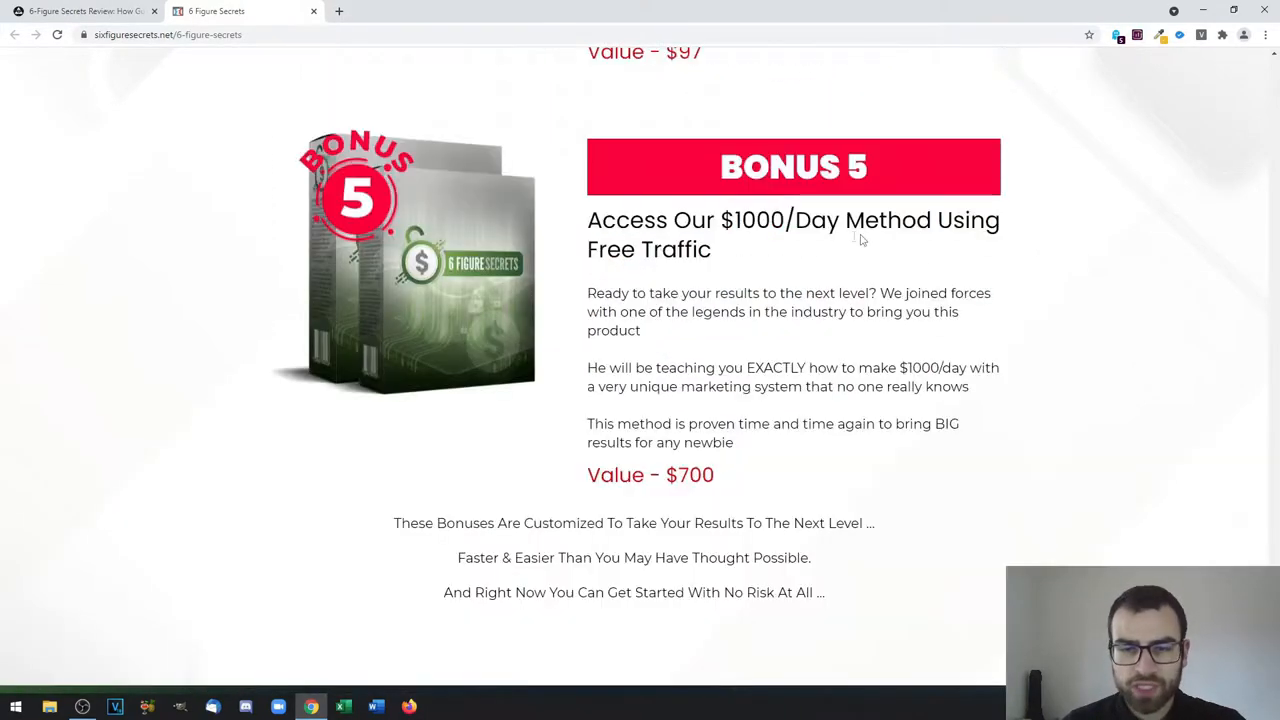
scroll("up", 3)
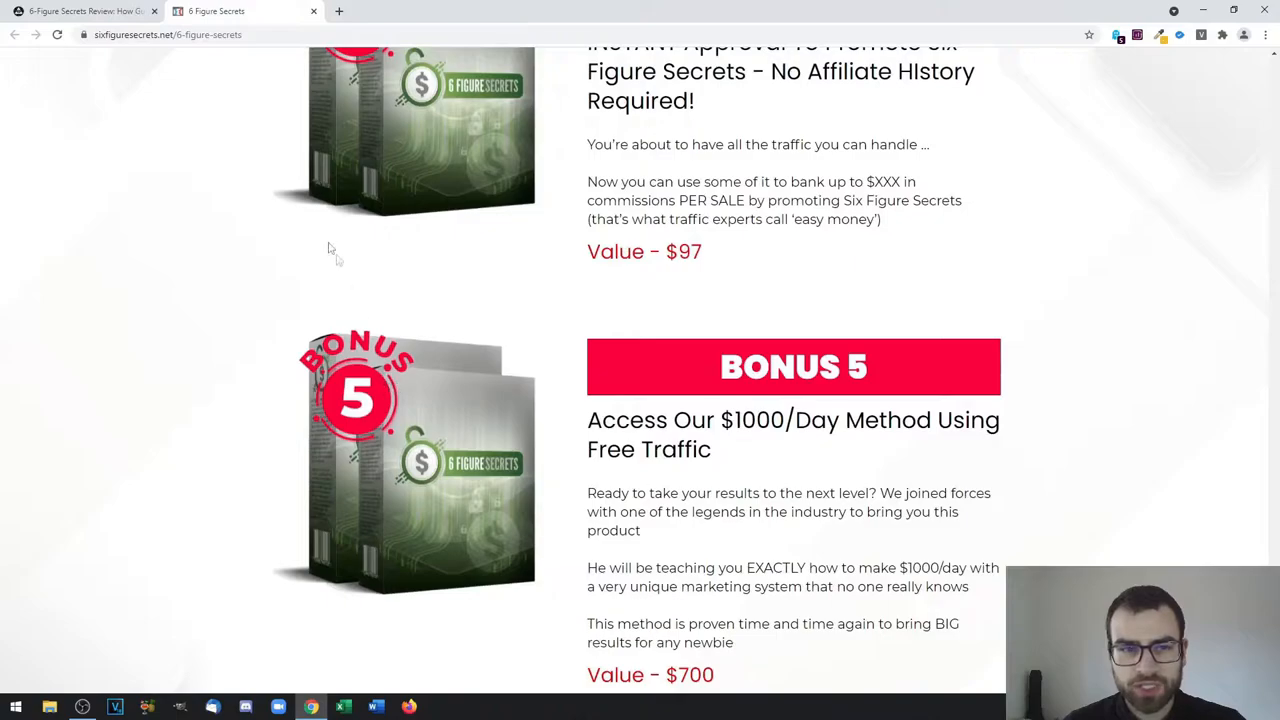
mouse_move(288, 133)
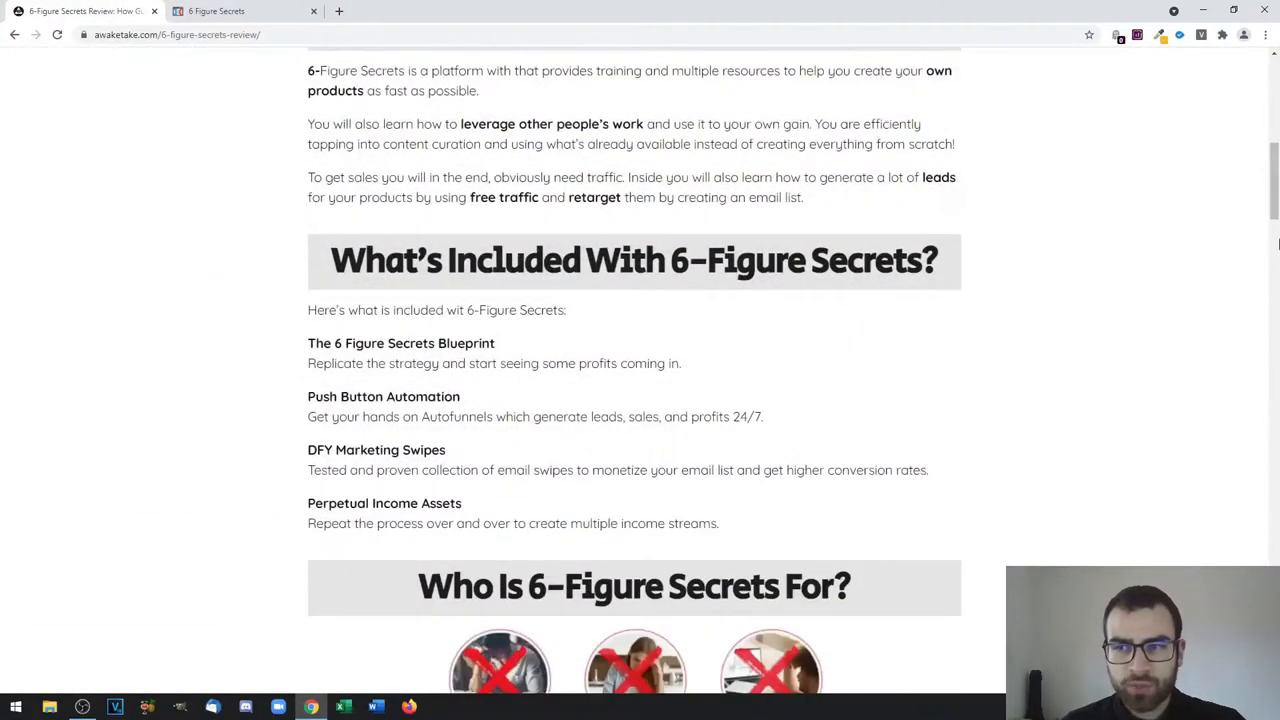
On the AwakeTake tab, scroll past What's Included and the OTO list to Bonuses
scroll("down", 3)
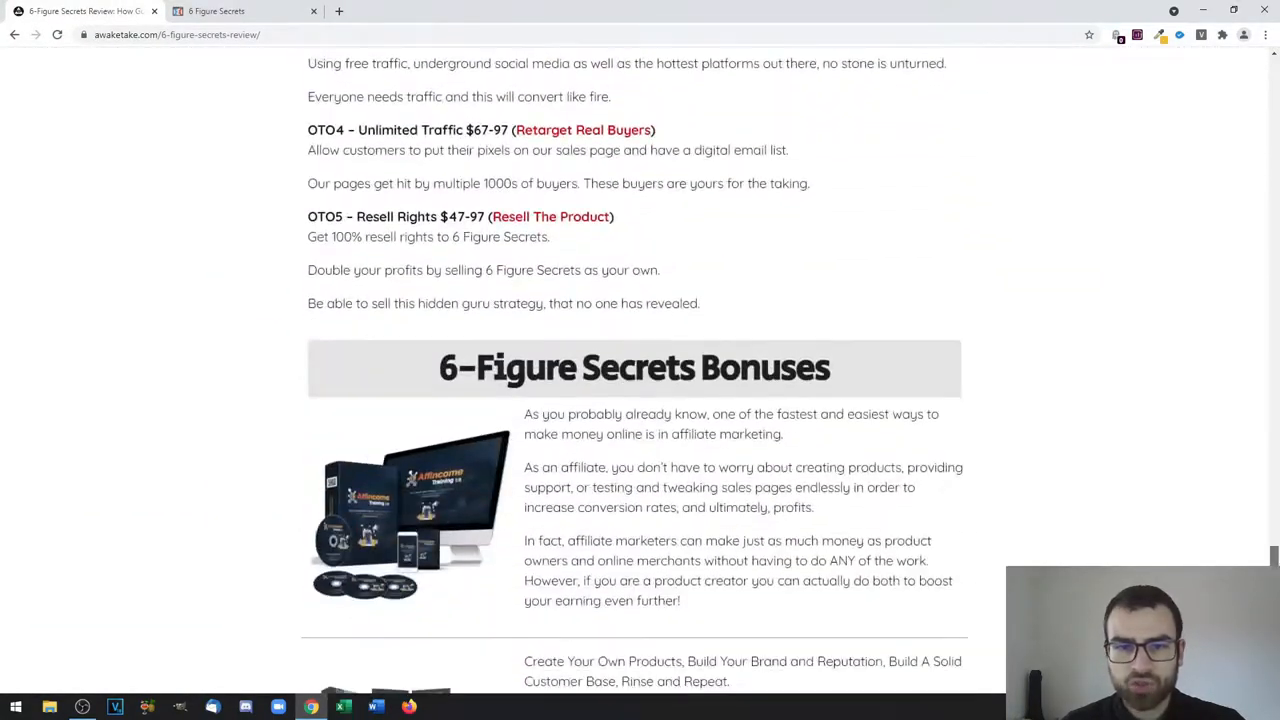
scroll("down", 3)
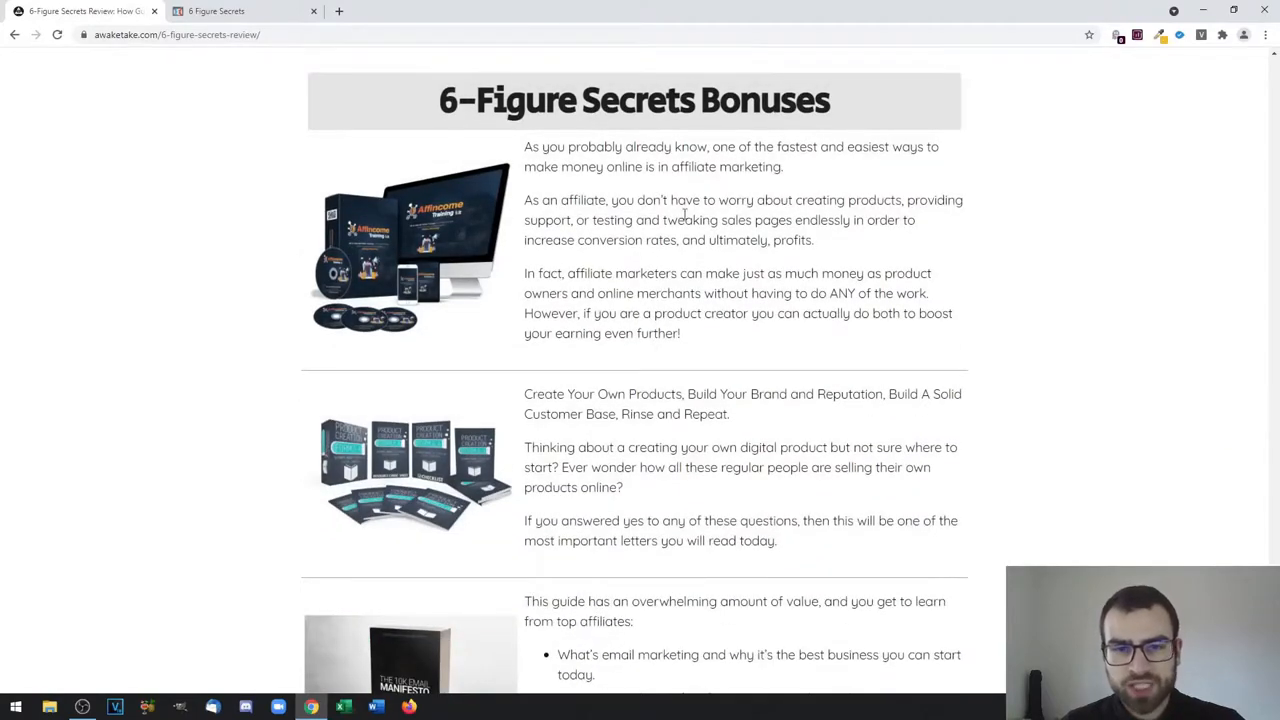
mouse_move(689, 356)
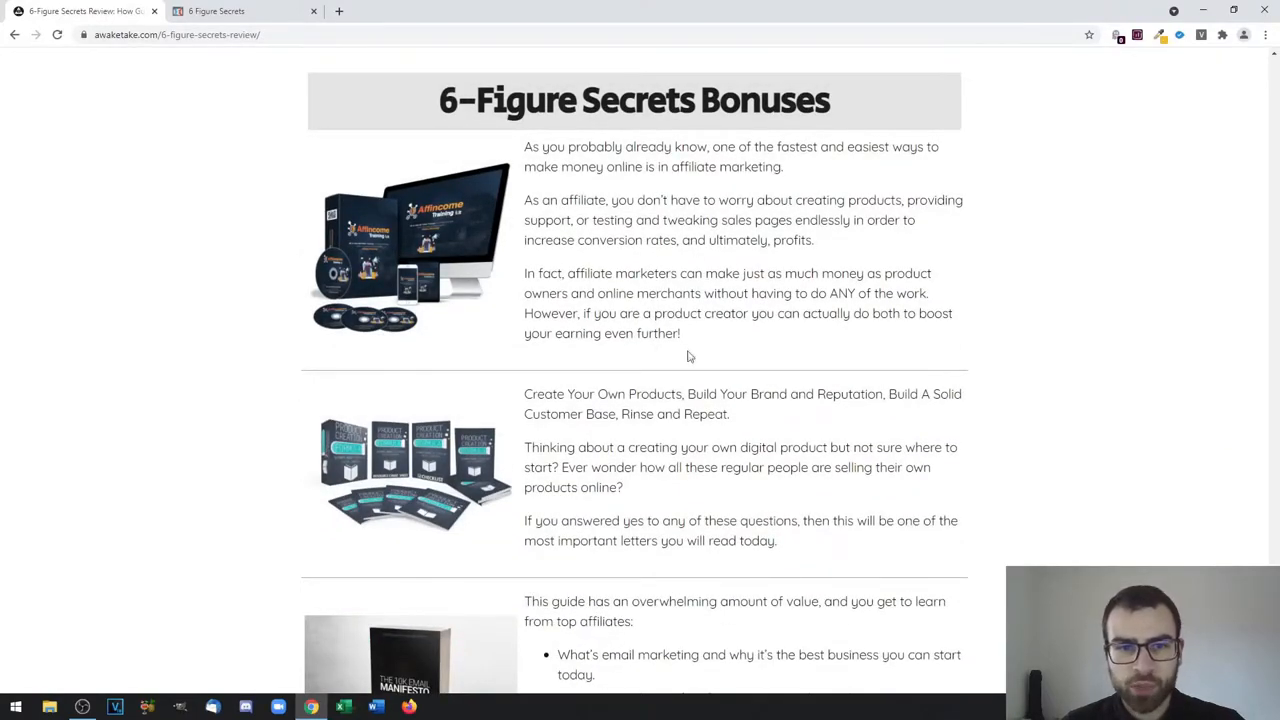
mouse_move(722, 315)
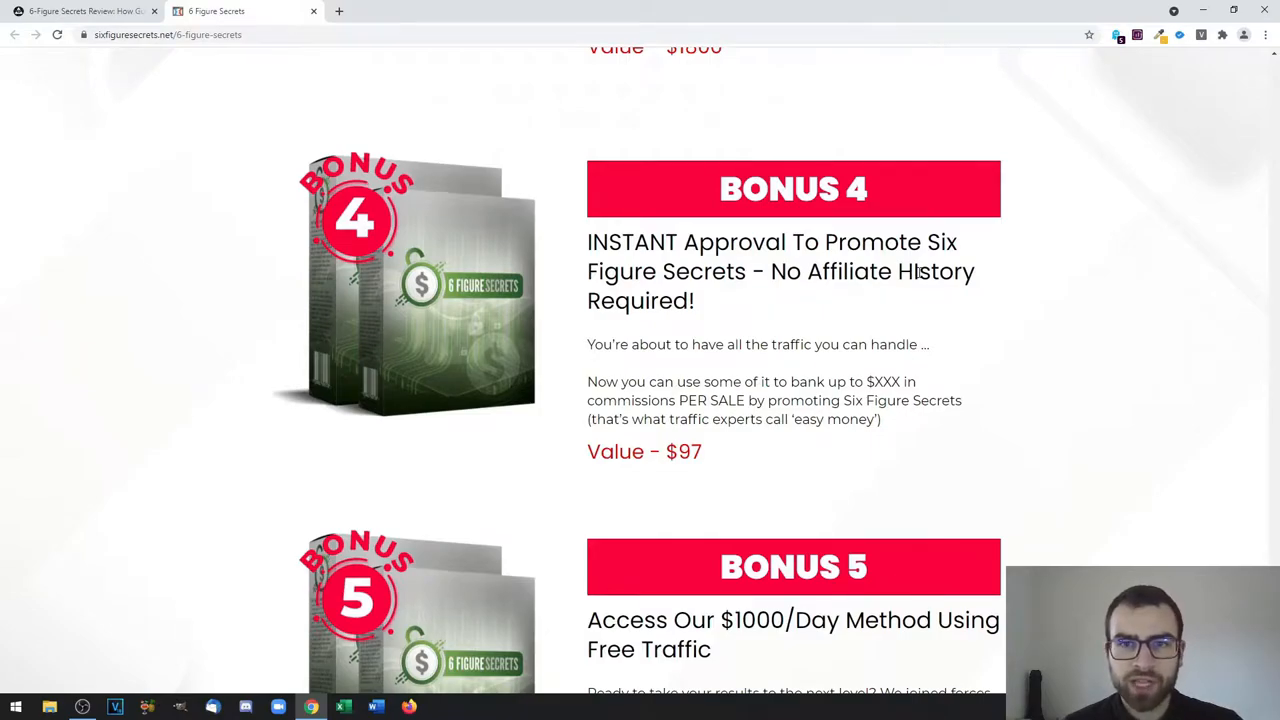
Scroll up to the sales page headline about unlocking multiple passive income streams
scroll("up", 3)
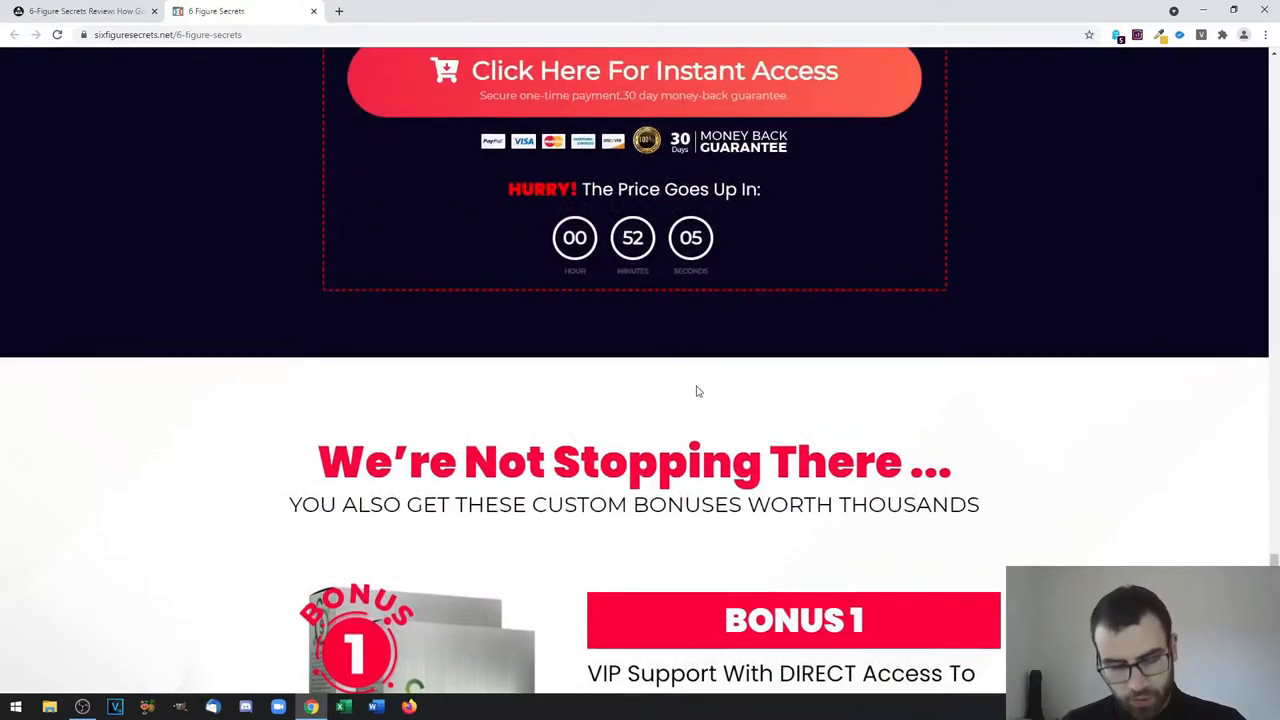
scroll("up", 3)
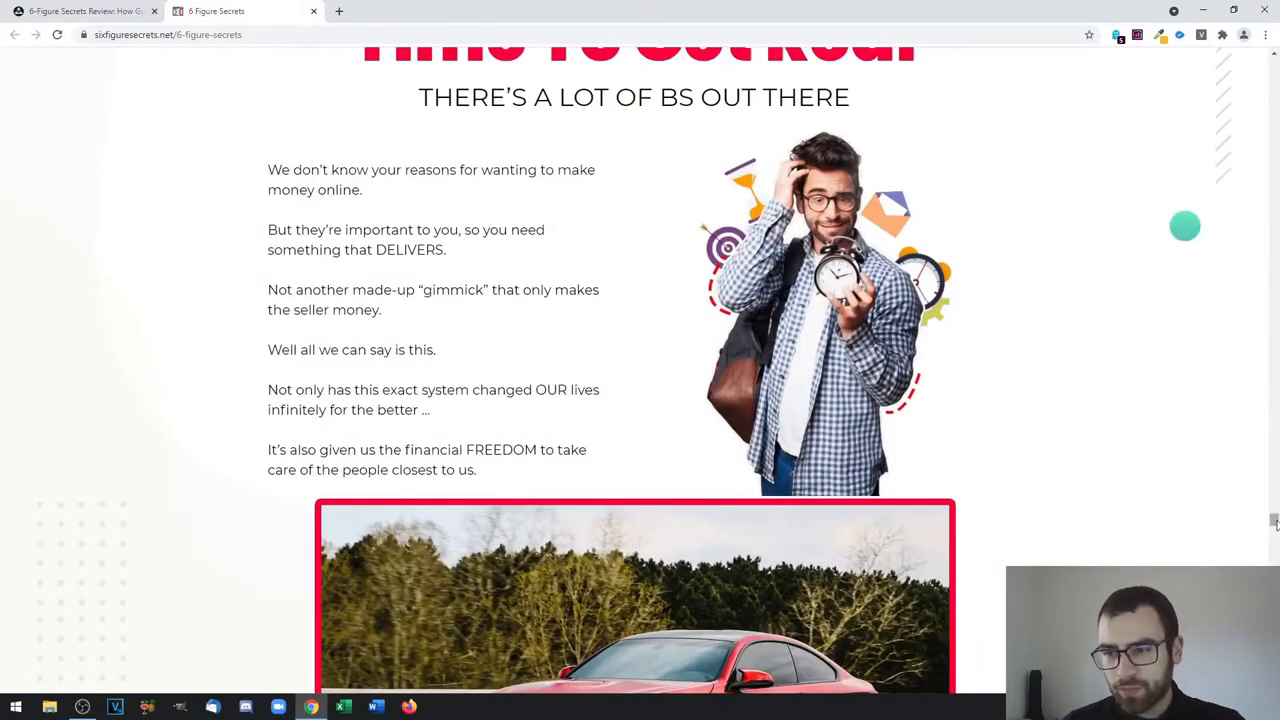
scroll("up", 3)
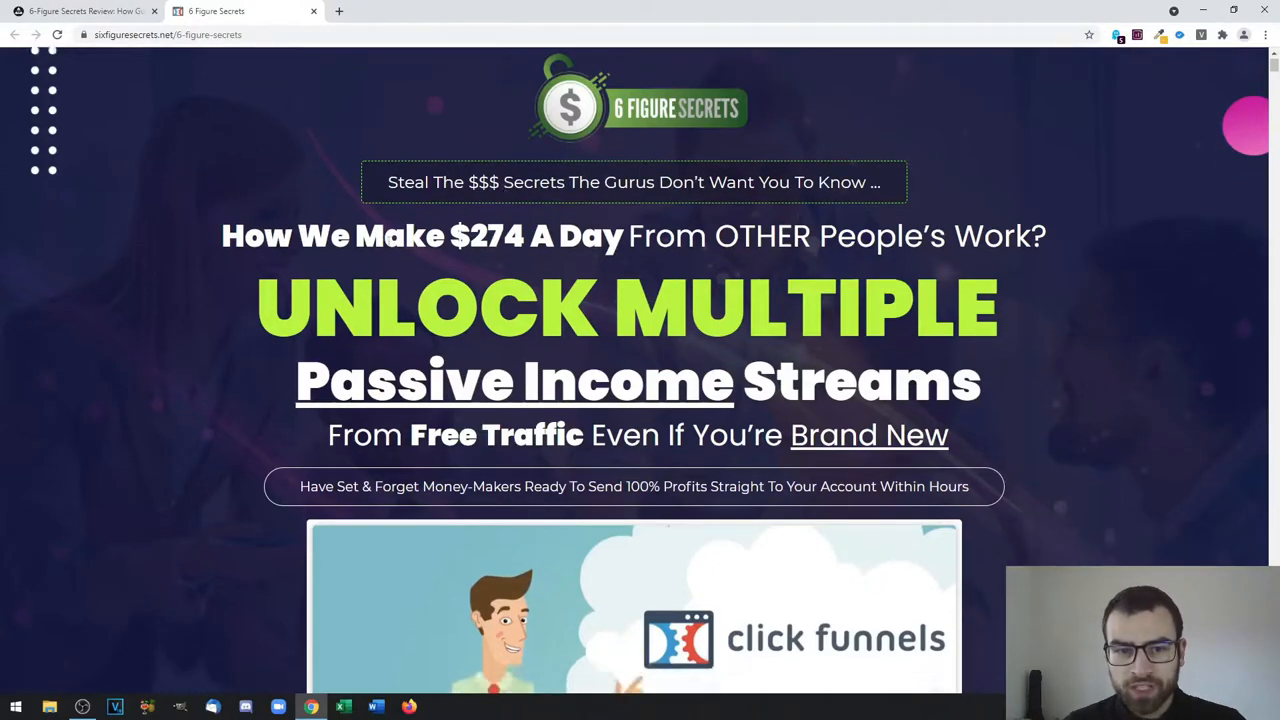
Scroll down to the ClickFunnels video, Instant Access discount box and price countdown
scroll("down", 3)
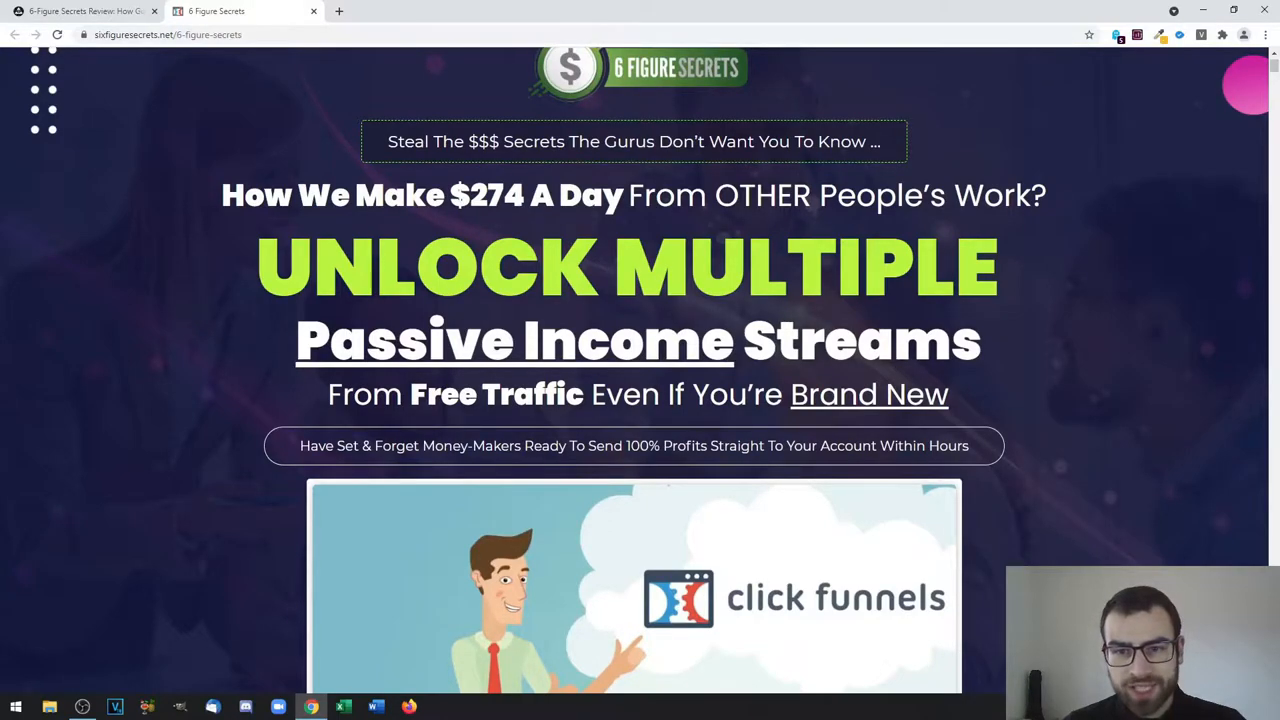
scroll("down", 3)
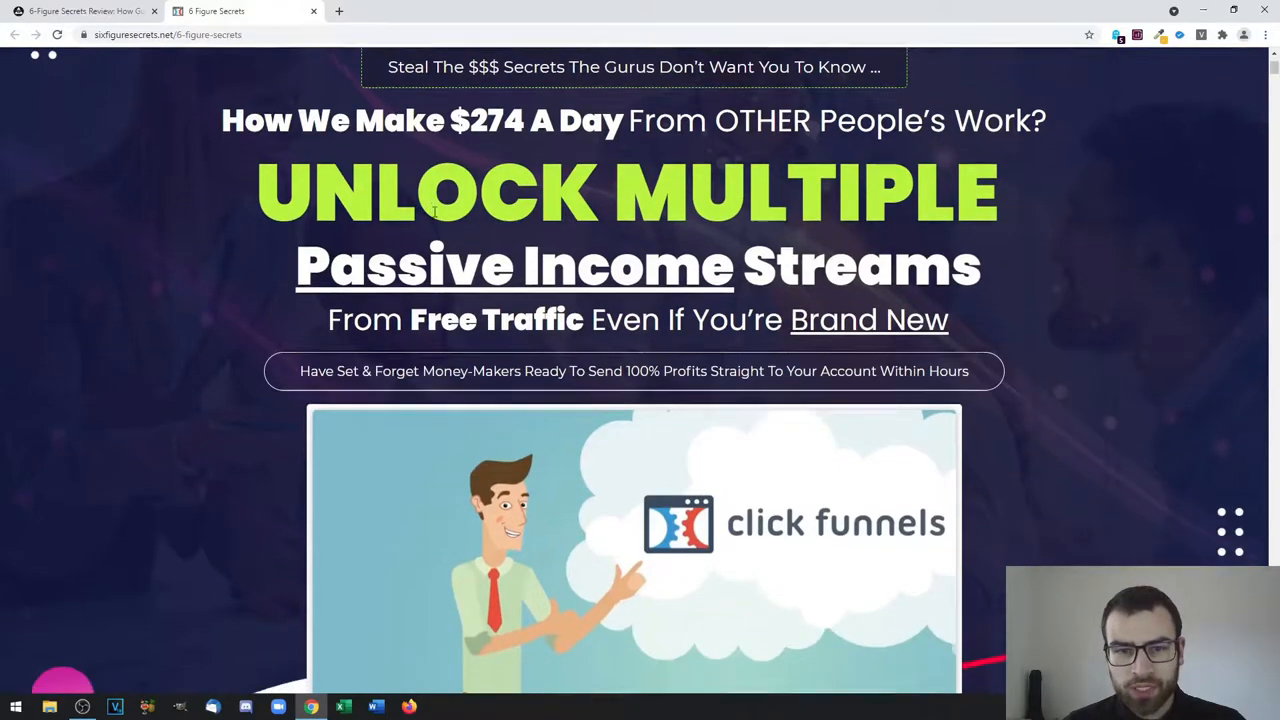
scroll("down", 3)
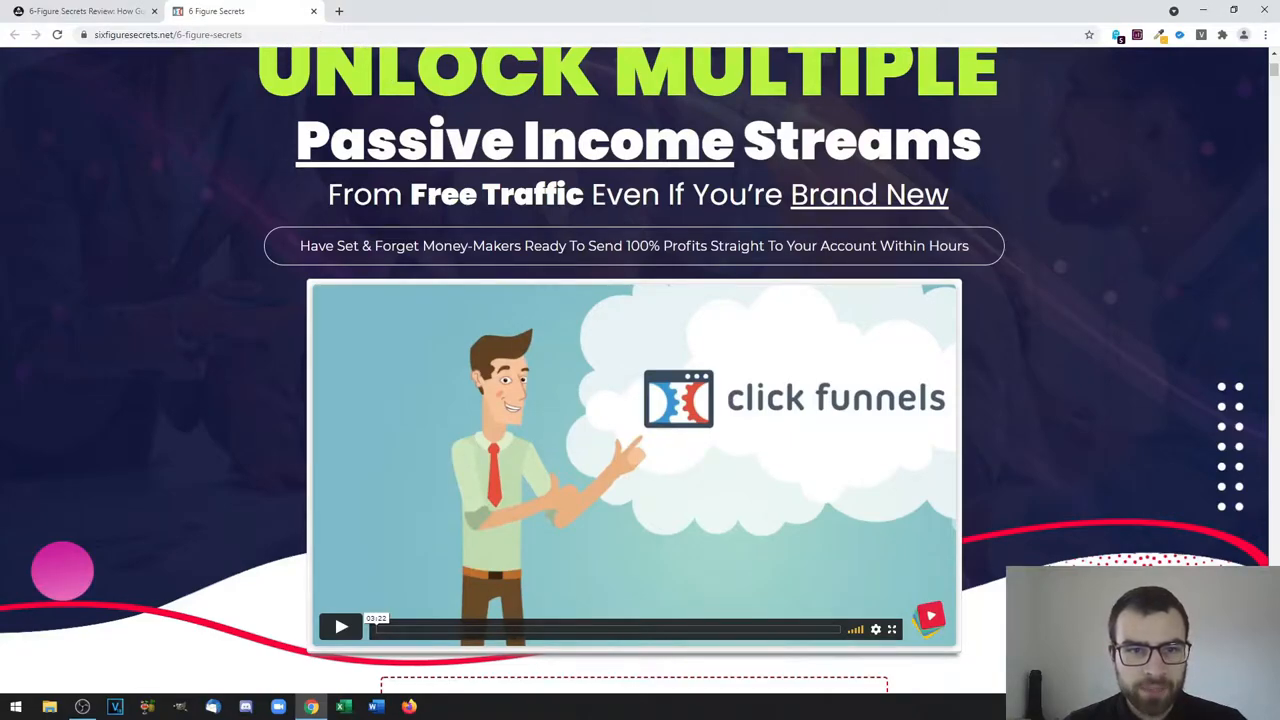
scroll("down", 3)
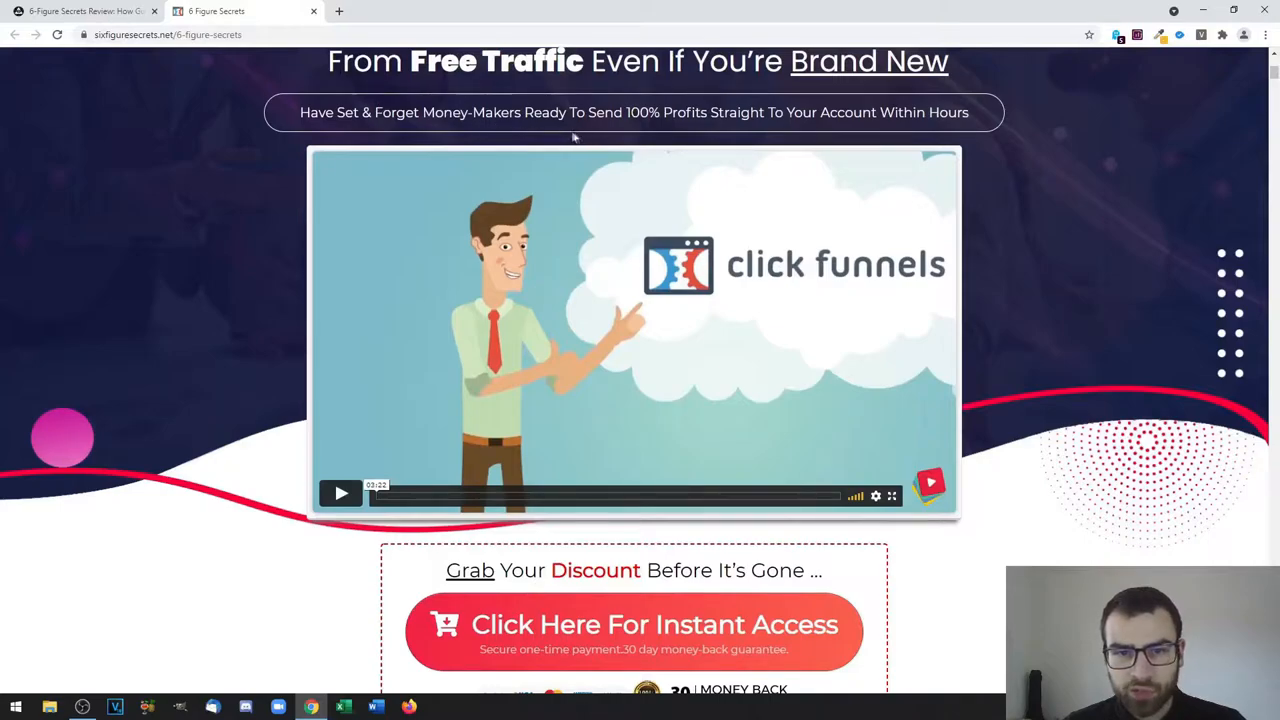
mouse_move(885, 128)
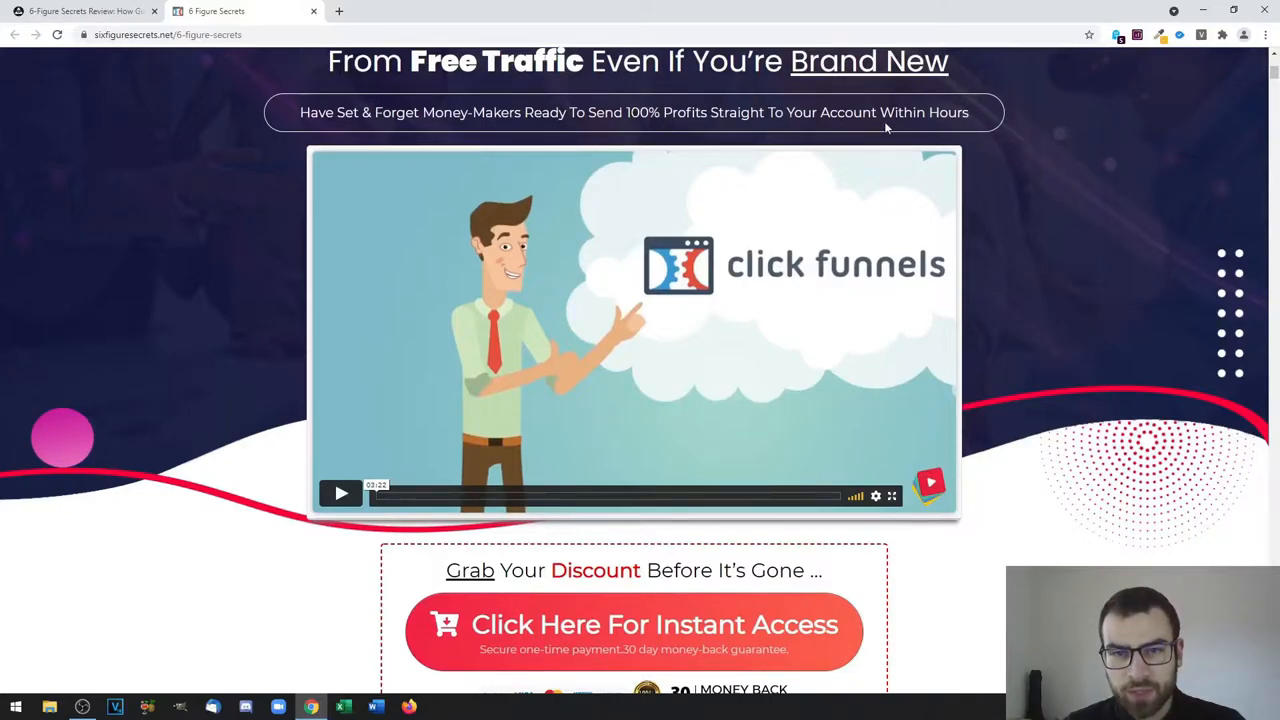
mouse_move(1033, 141)
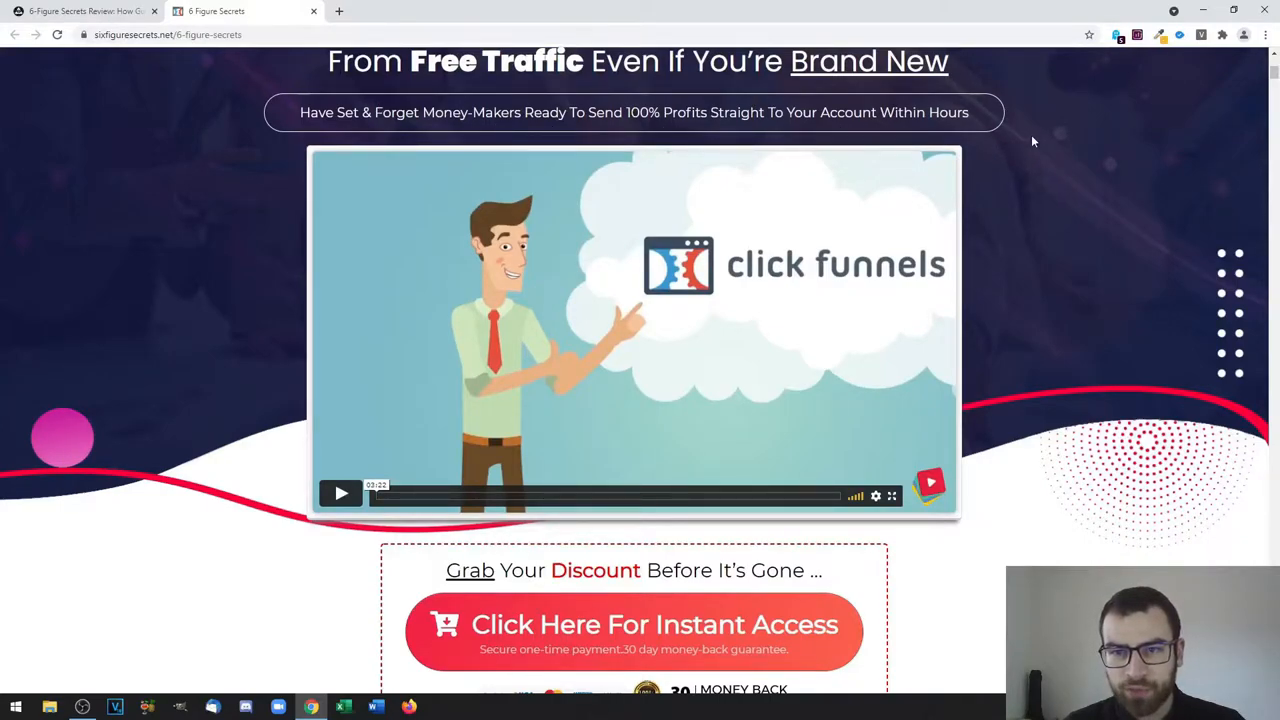
scroll("down", 3)
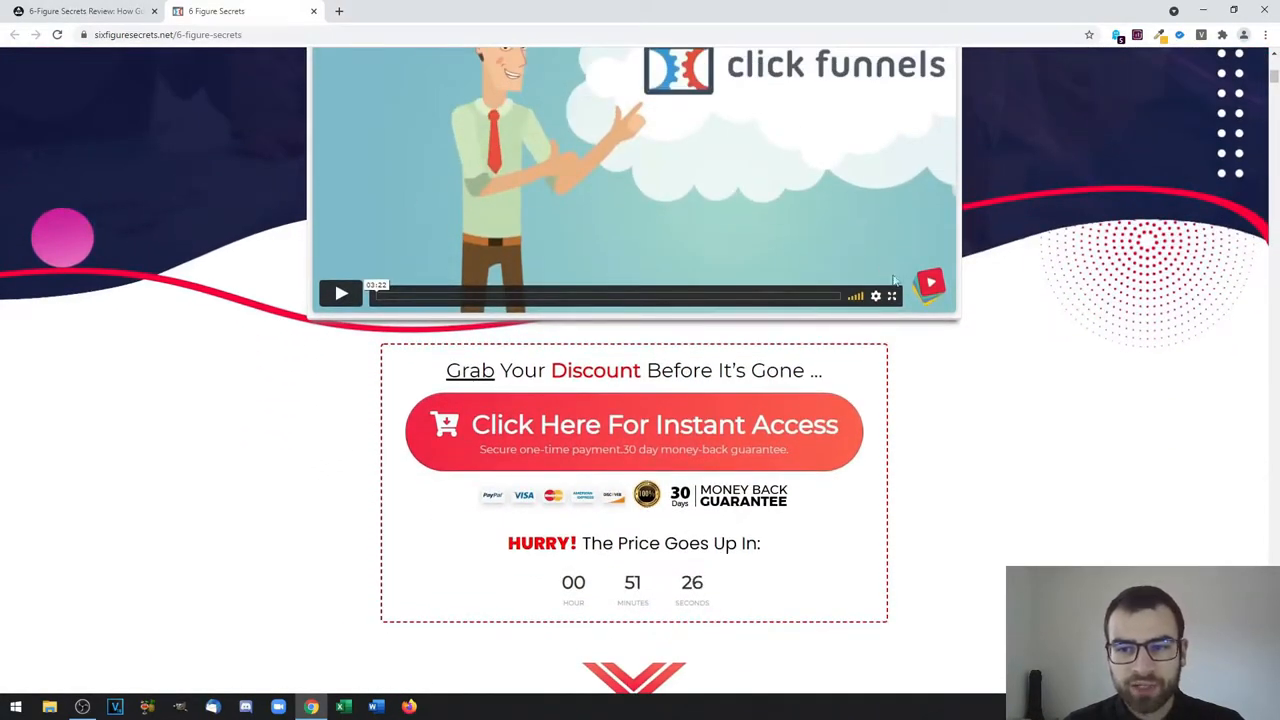
Scroll past the feature banners to the 'Unique fully-proven method' banner and first testimonial
scroll("down", 3)
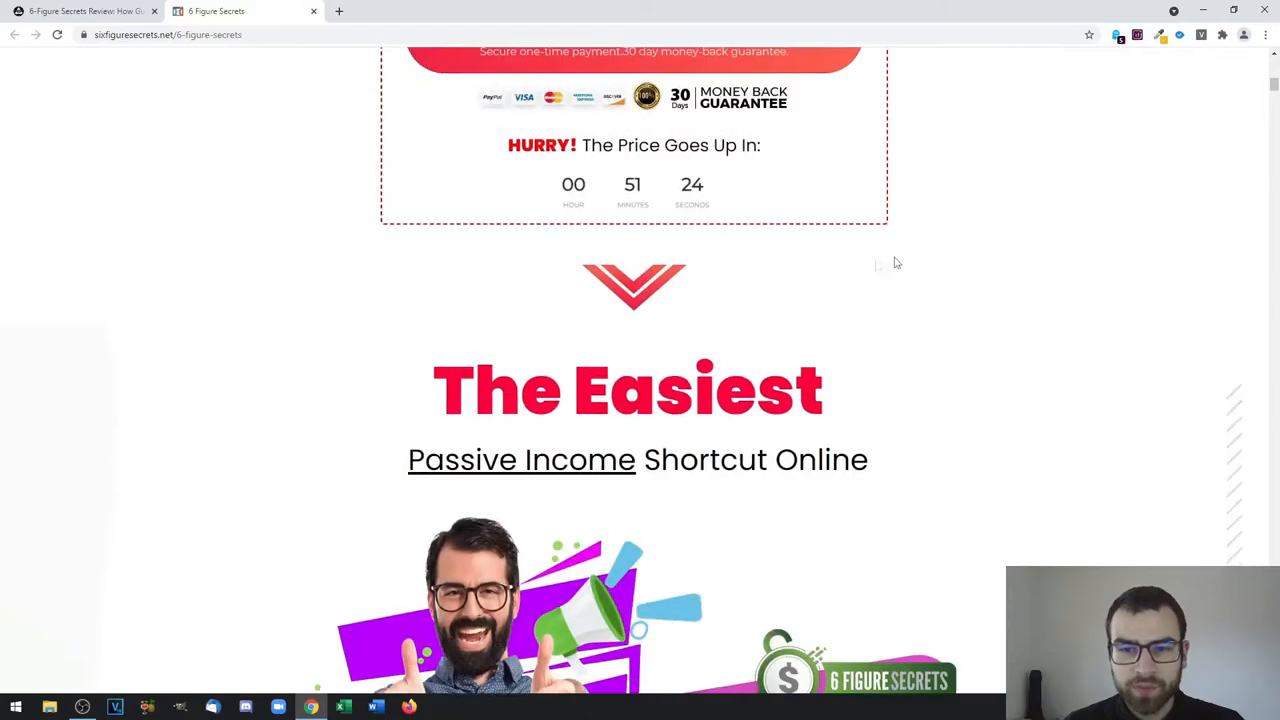
scroll("down", 3)
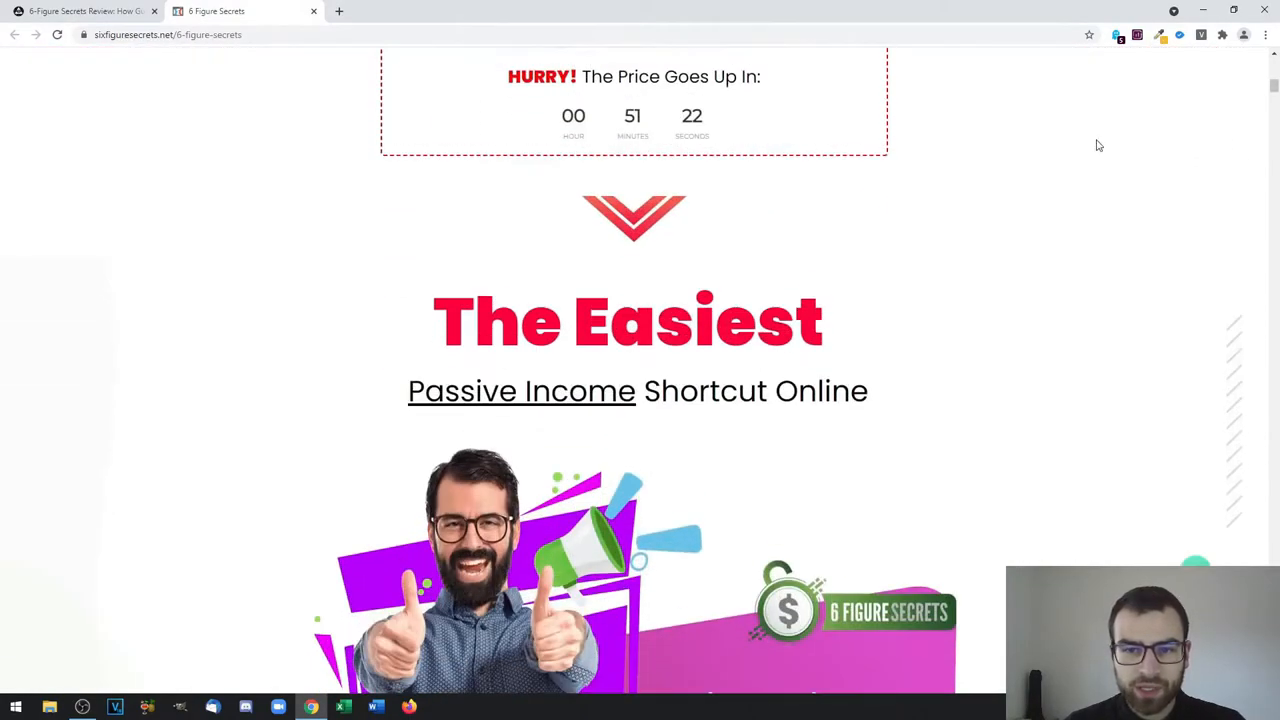
scroll("down", 3)
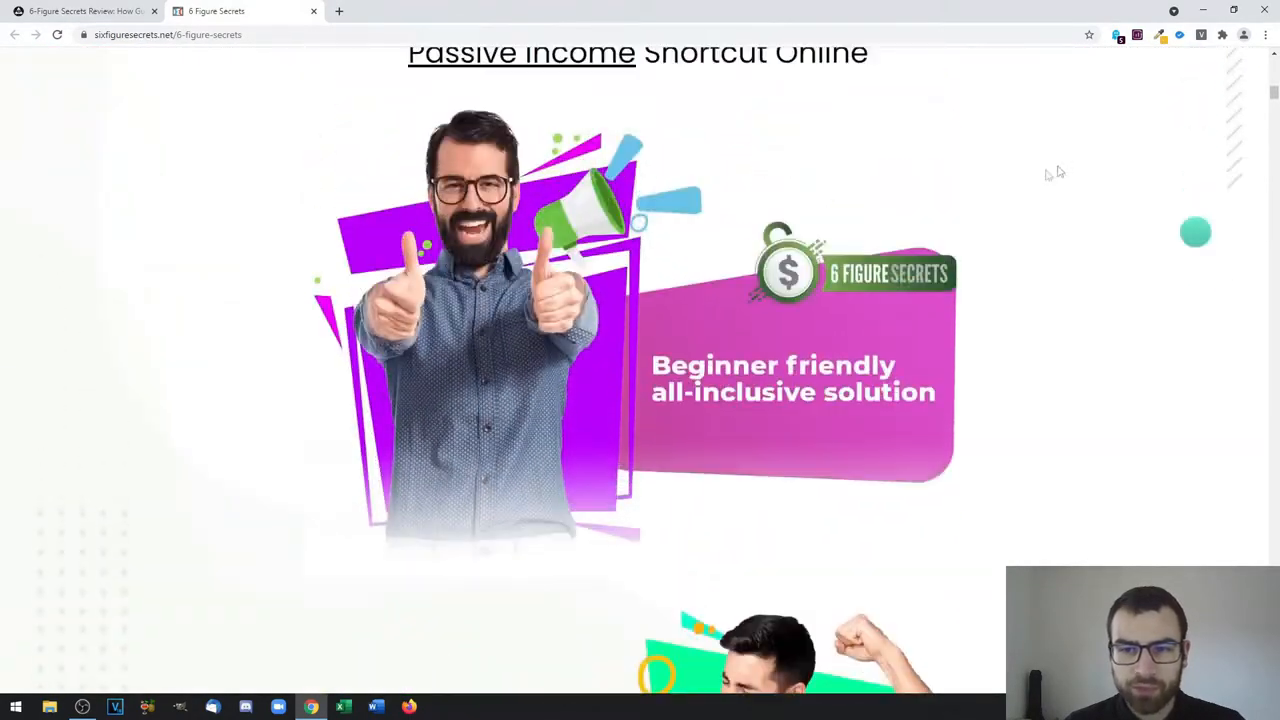
scroll("down", 3)
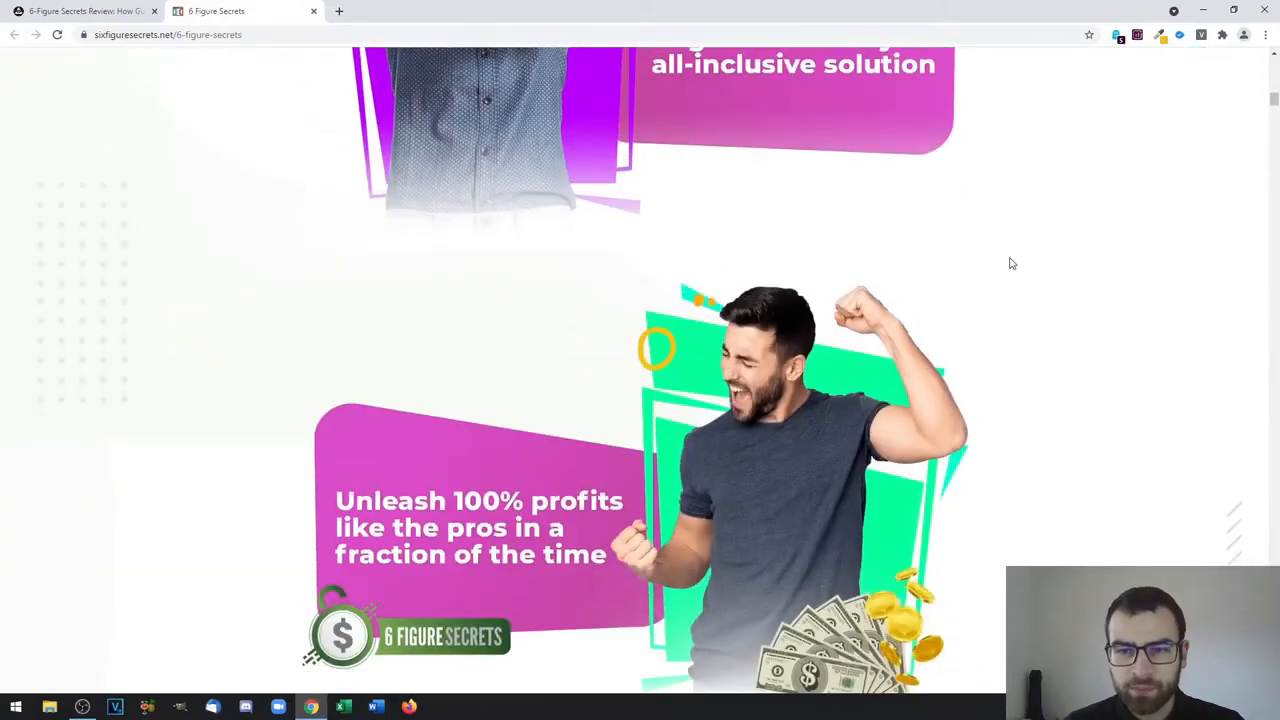
scroll("down", 3)
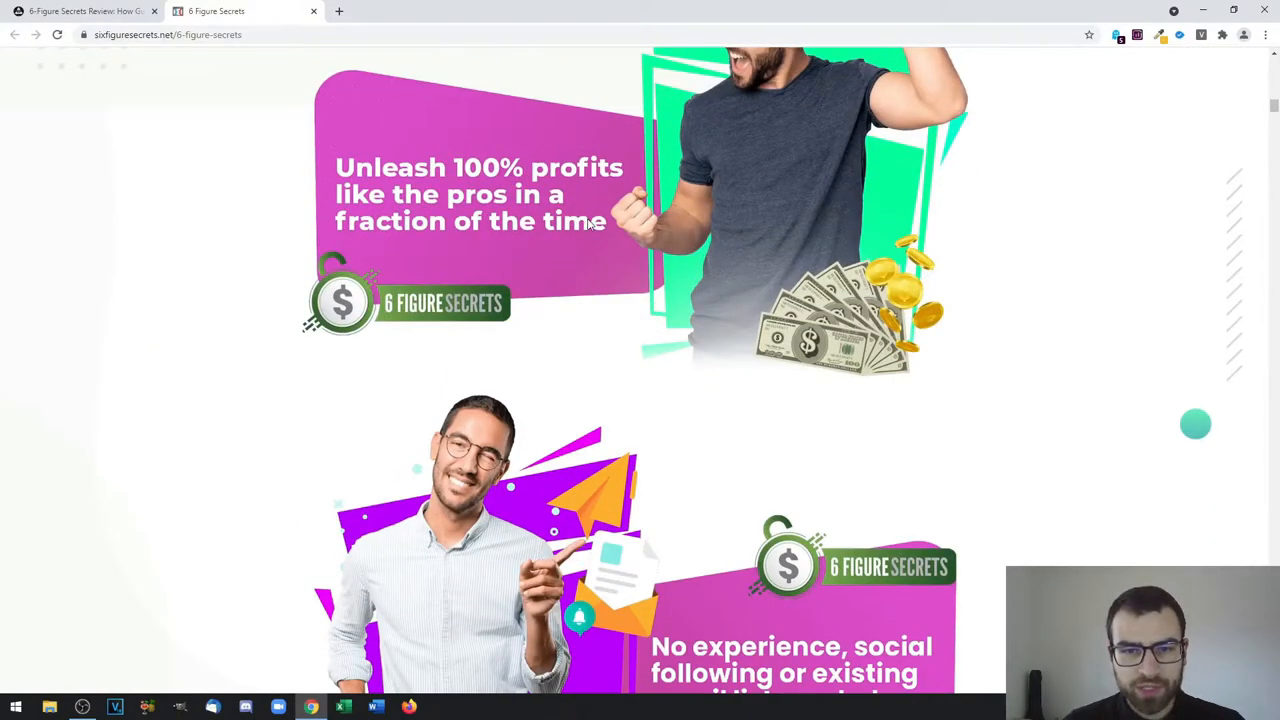
scroll("down", 3)
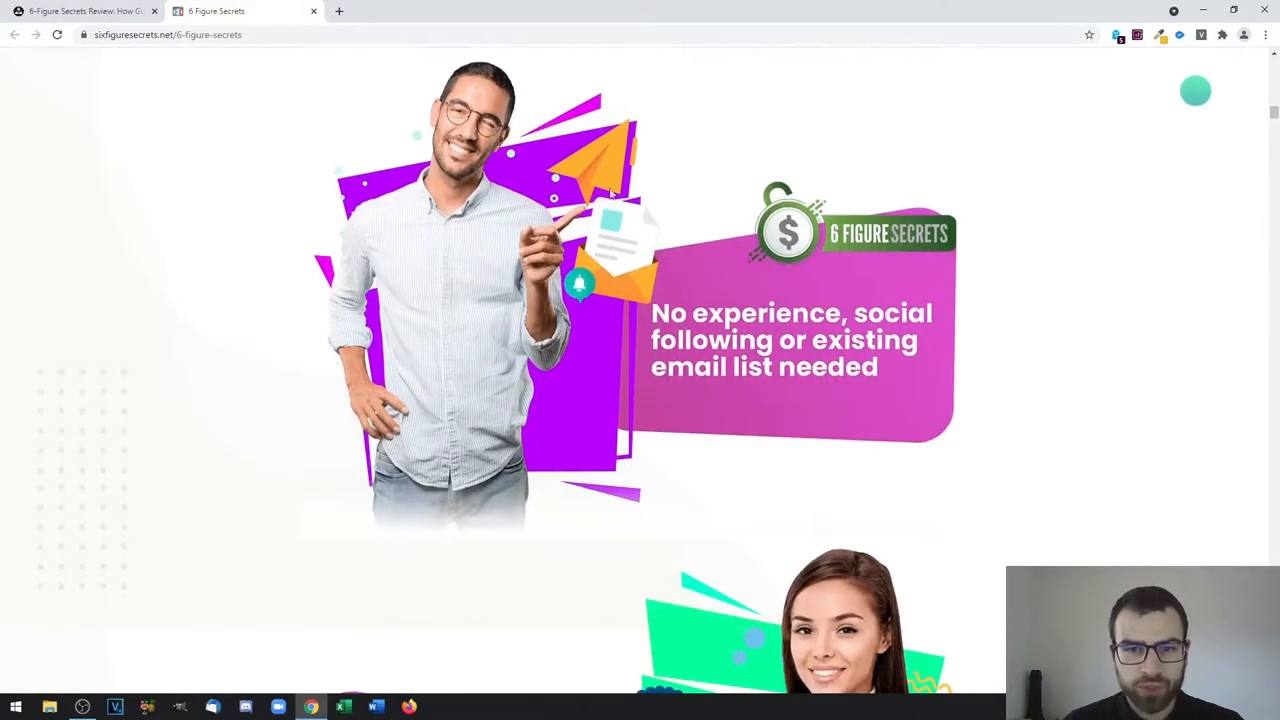
scroll("down", 3)
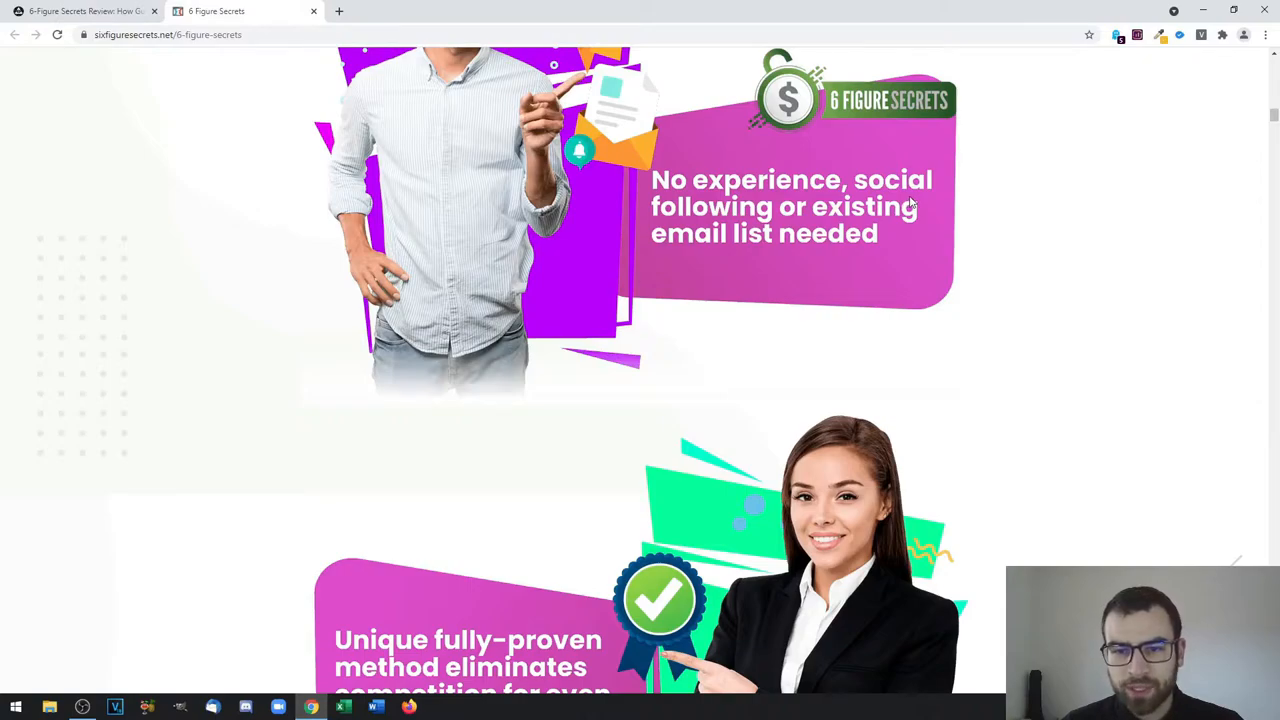
scroll("down", 3)
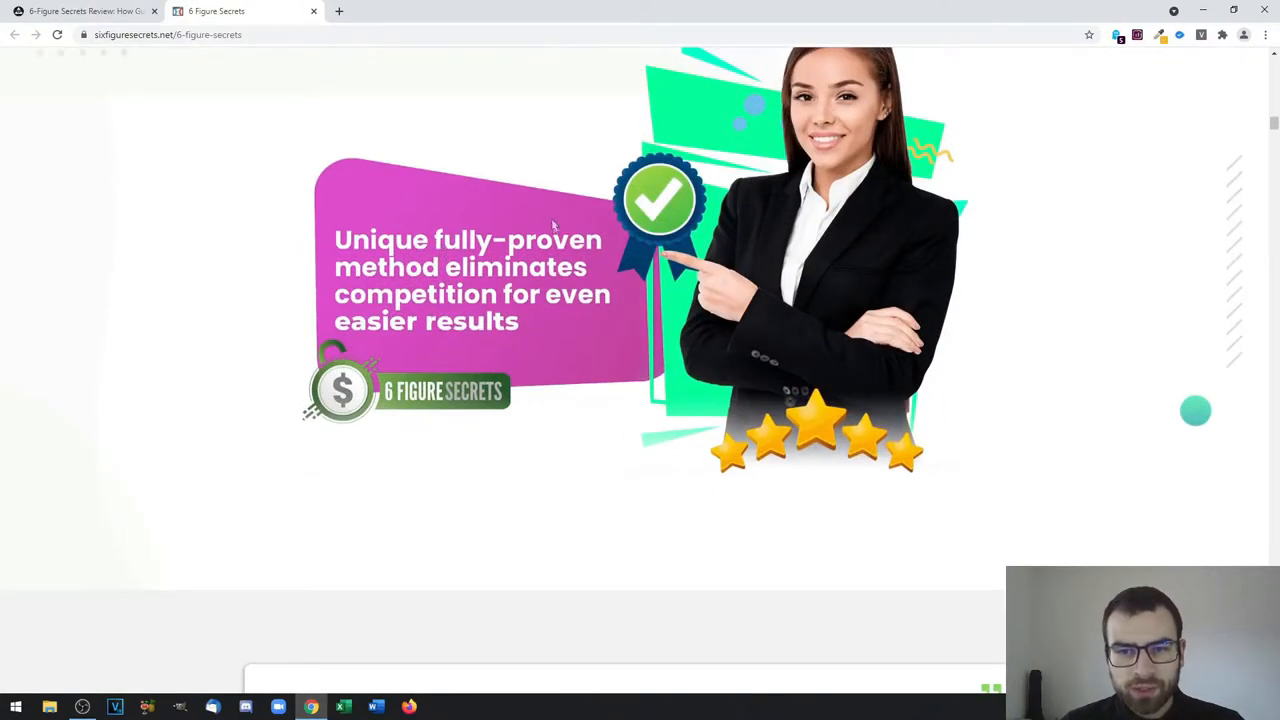
mouse_move(530, 300)
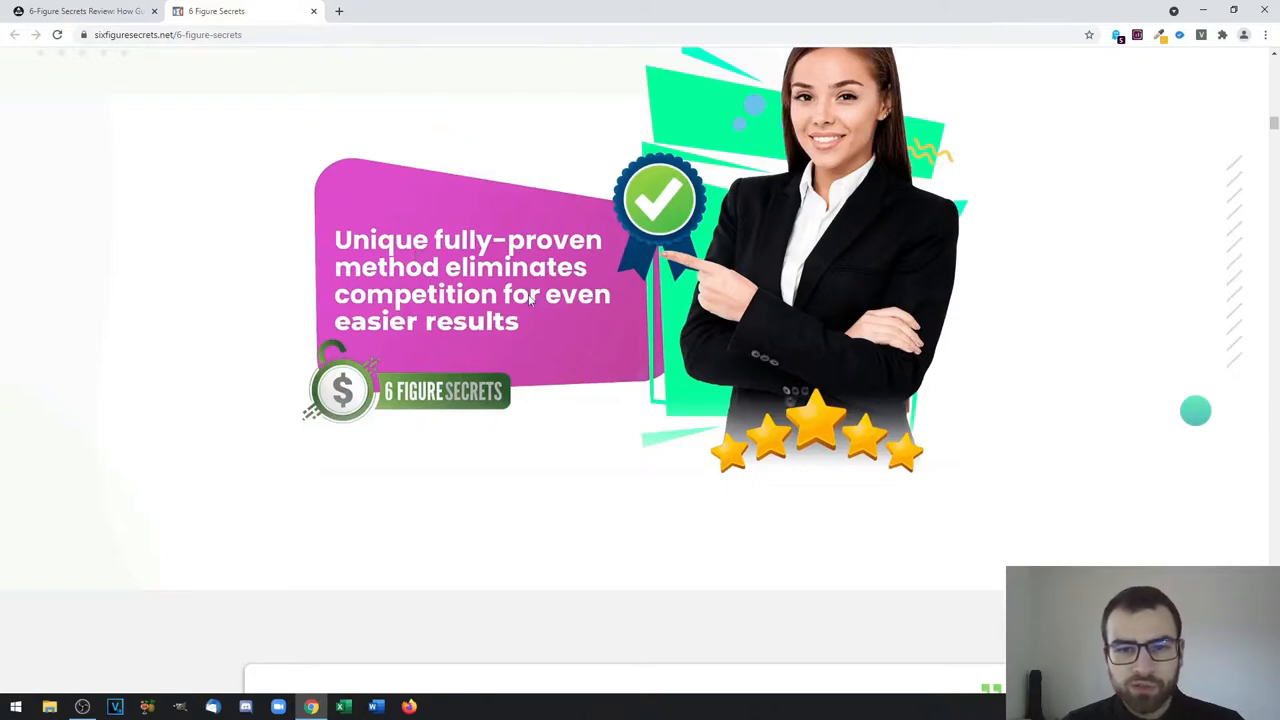
mouse_move(540, 270)
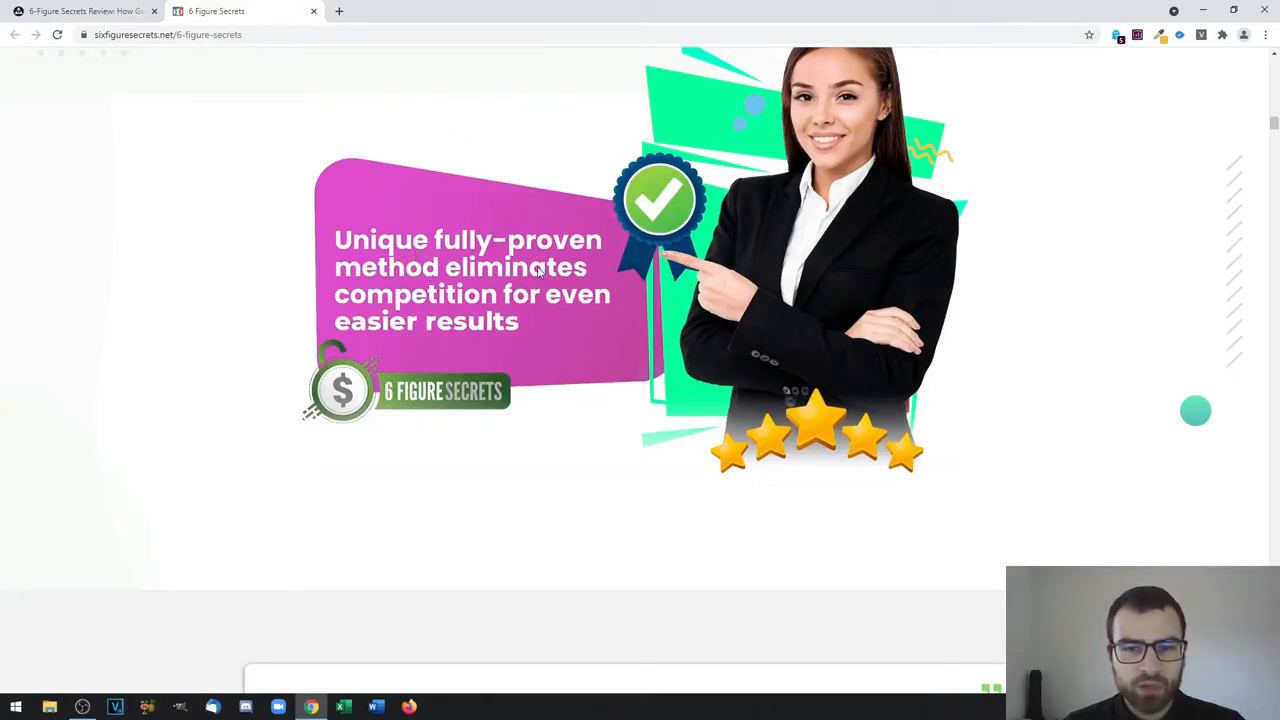
scroll("down", 3)
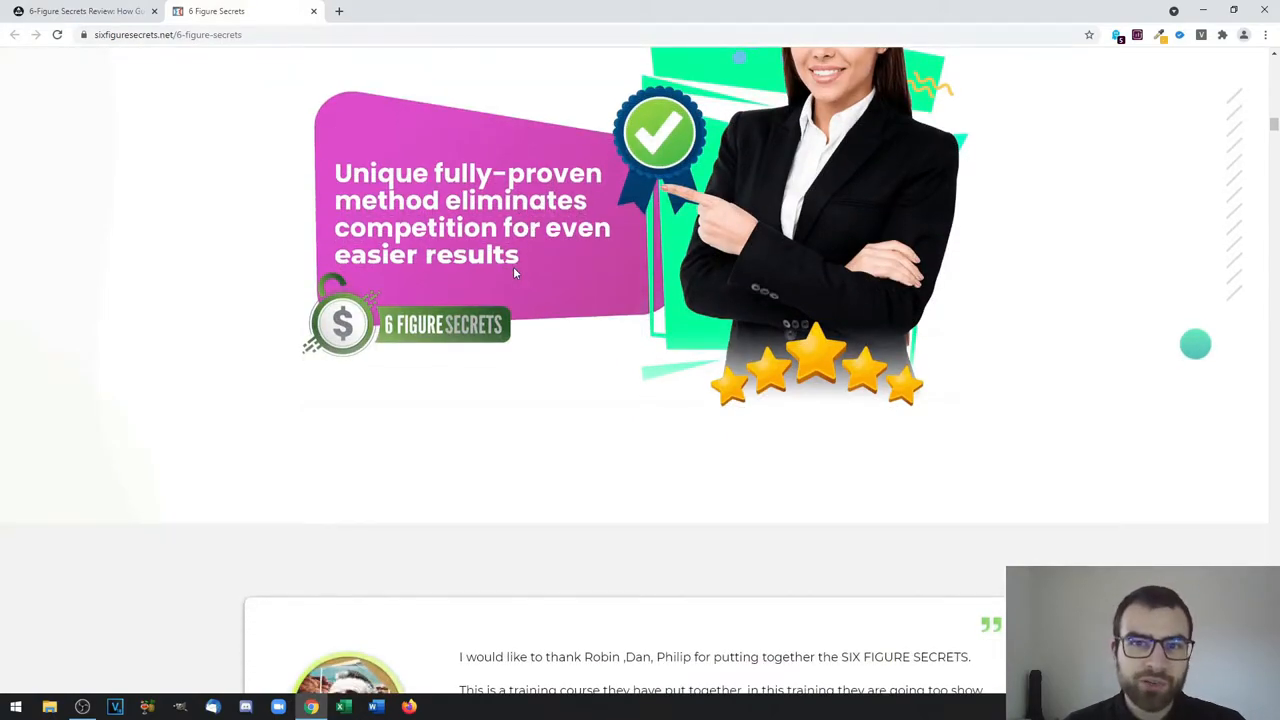
Scroll past the testimonials and 'Is it costing you?' to 'How well does this work?'
scroll("down", 3)
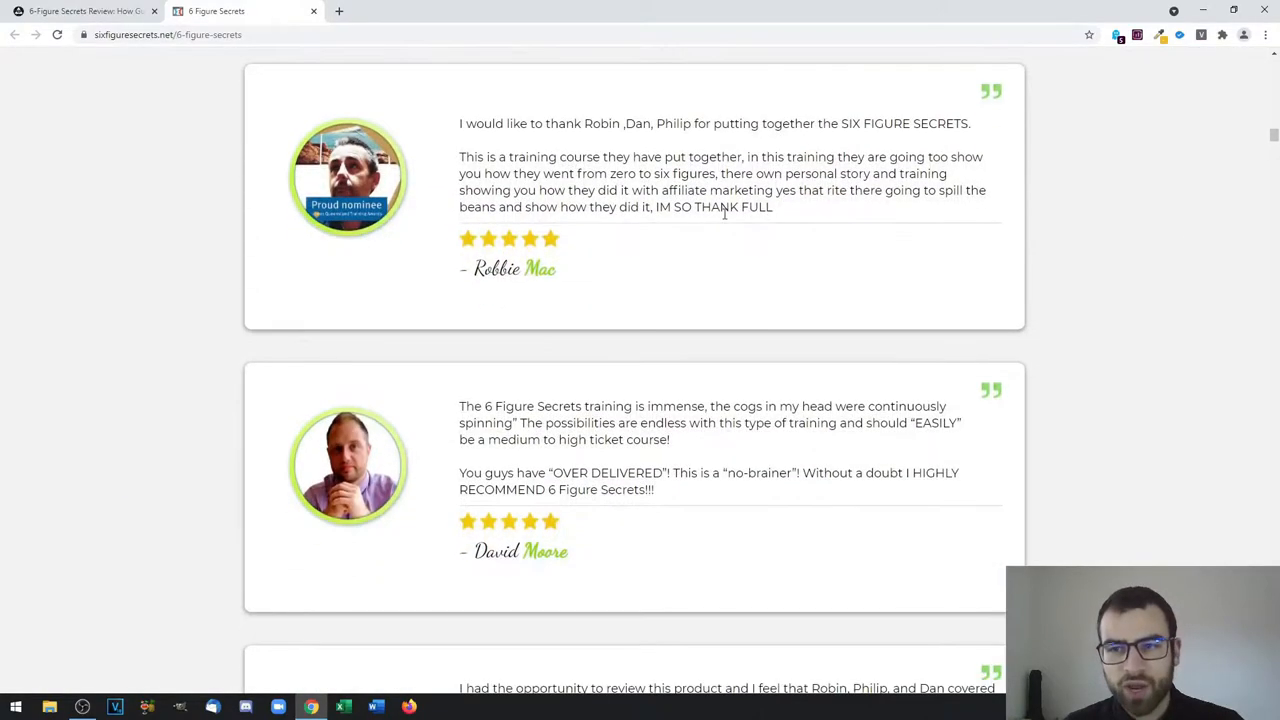
scroll("down", 3)
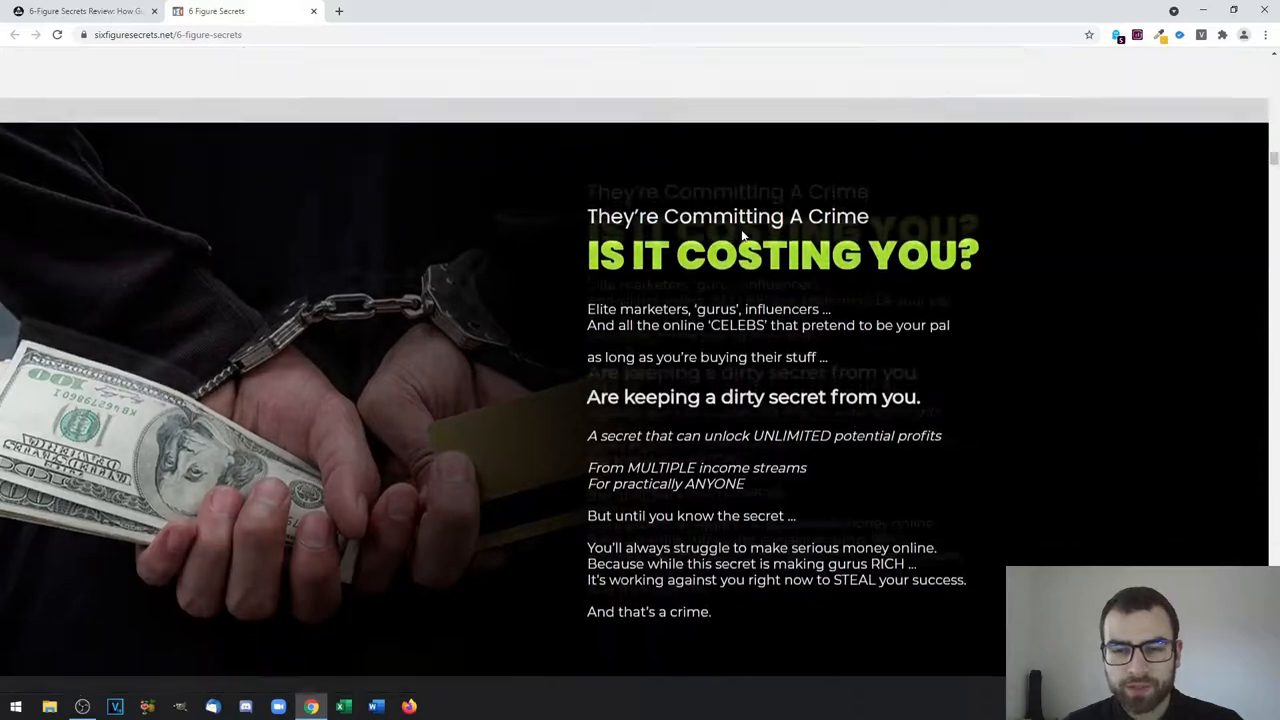
scroll("down", 3)
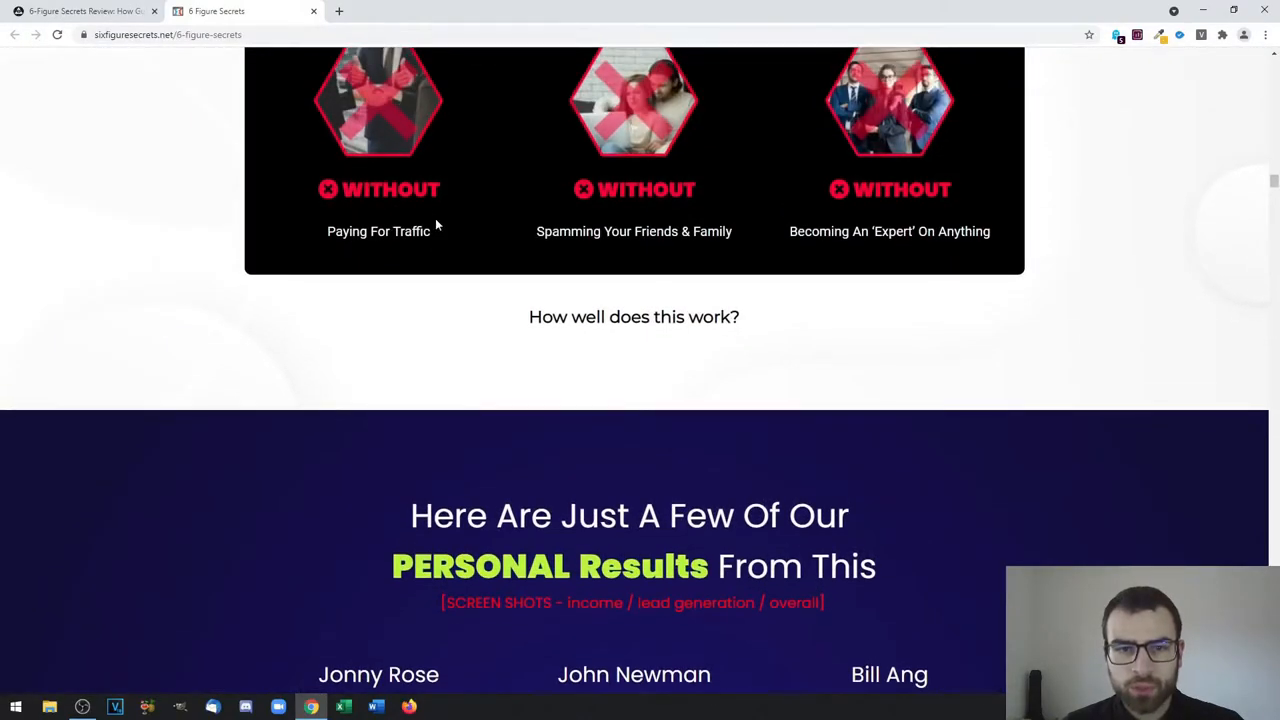
mouse_move(798, 246)
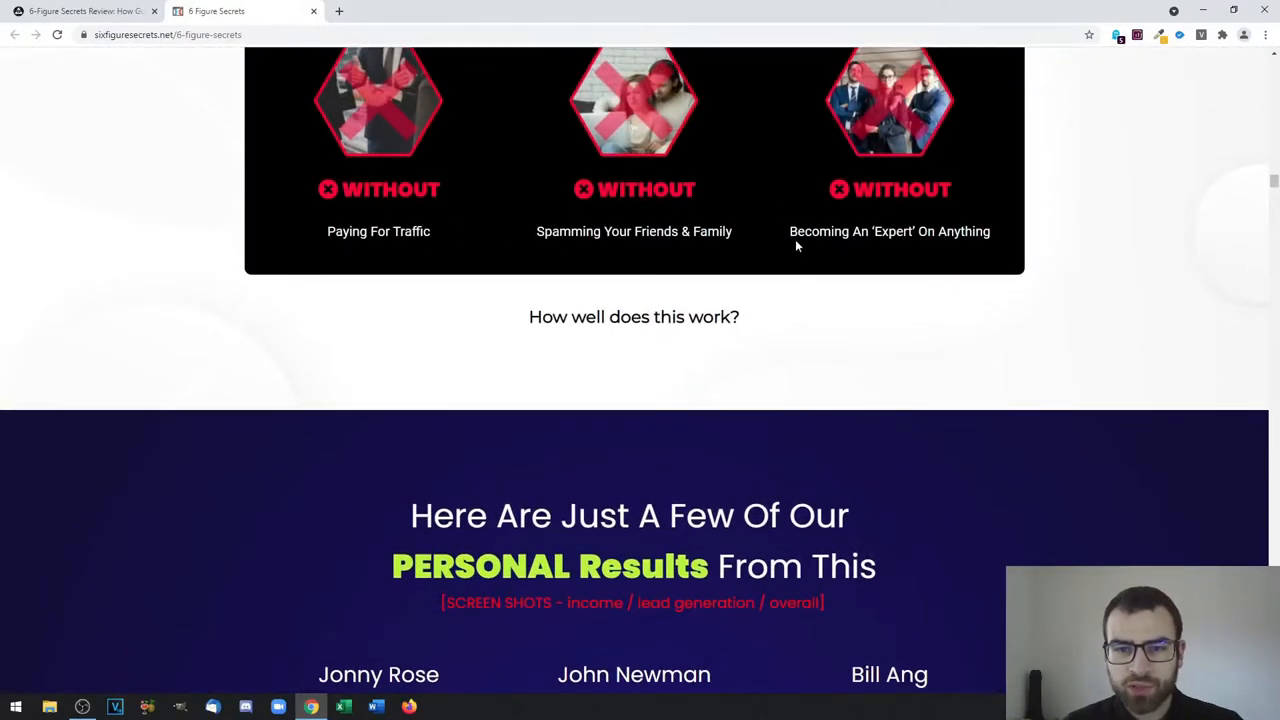
mouse_move(987, 279)
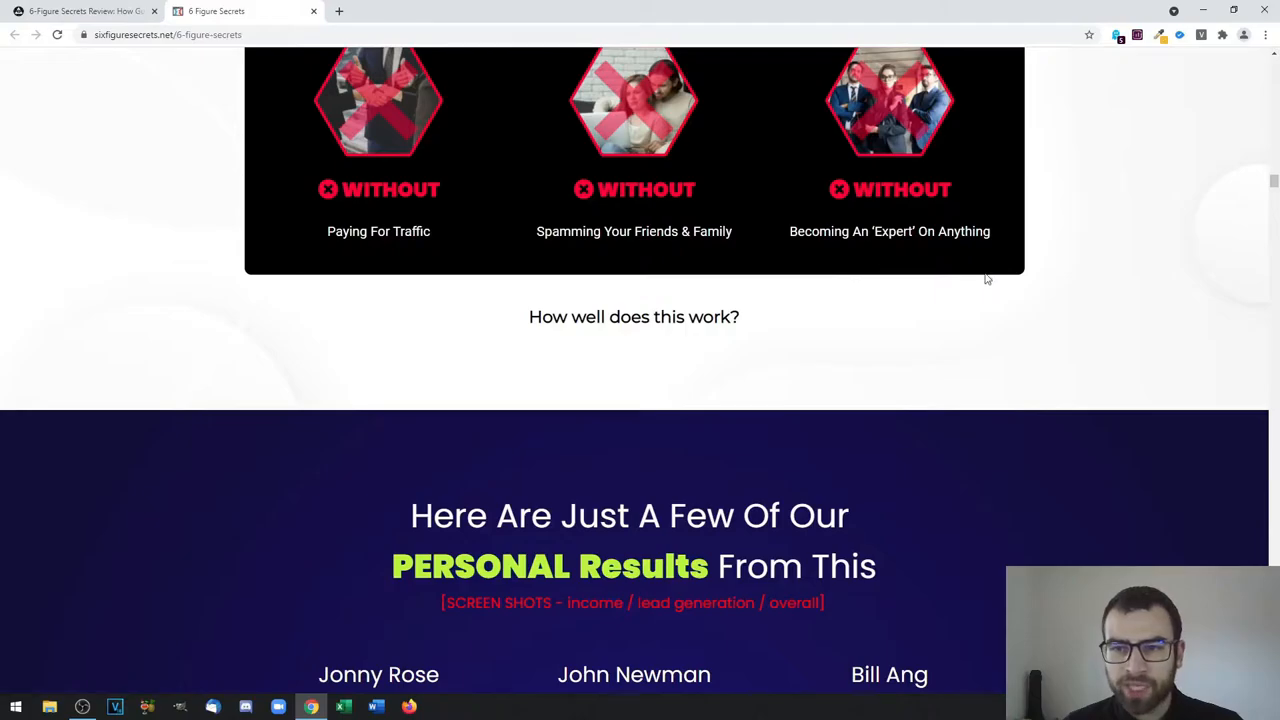
scroll("down", 3)
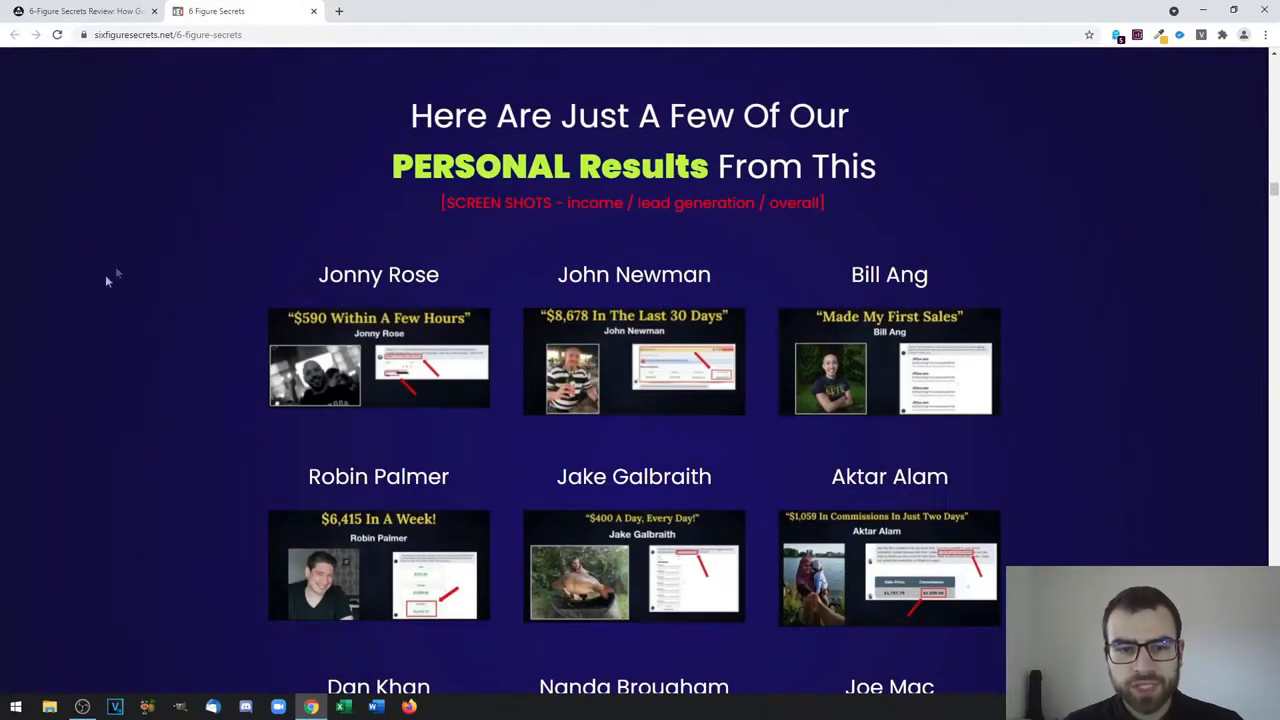
scroll("down", 3)
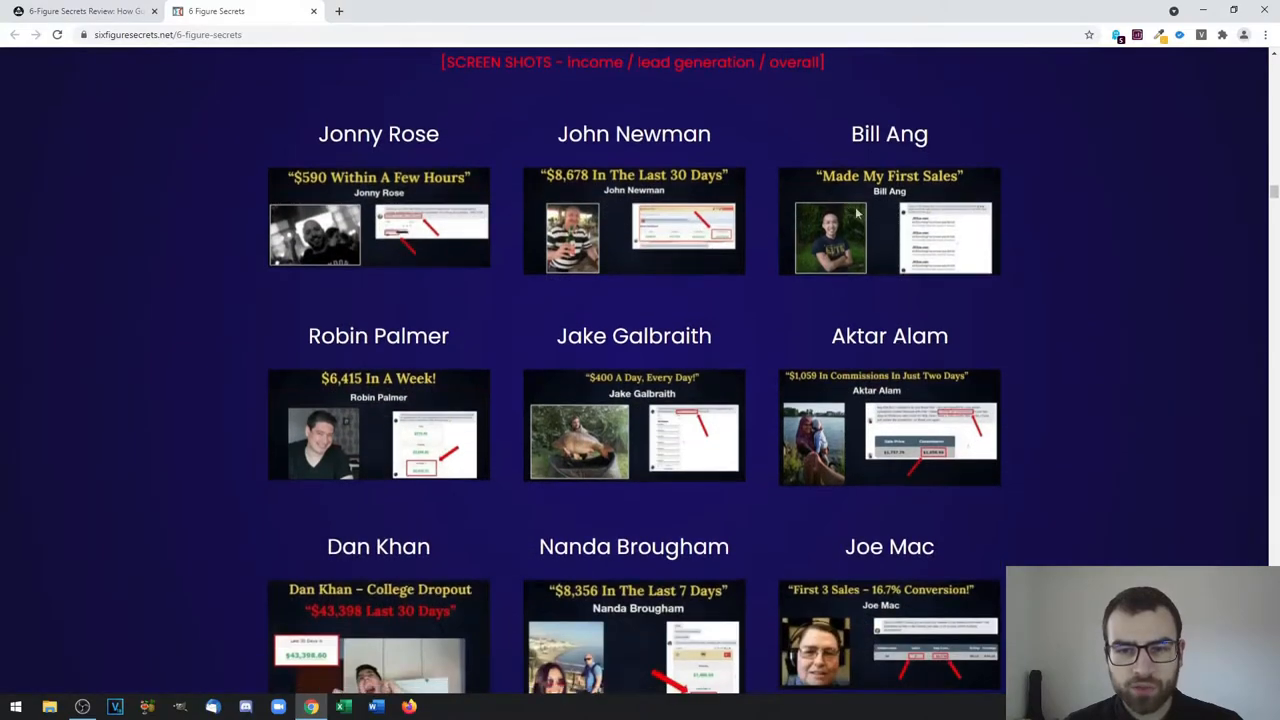
scroll("down", 3)
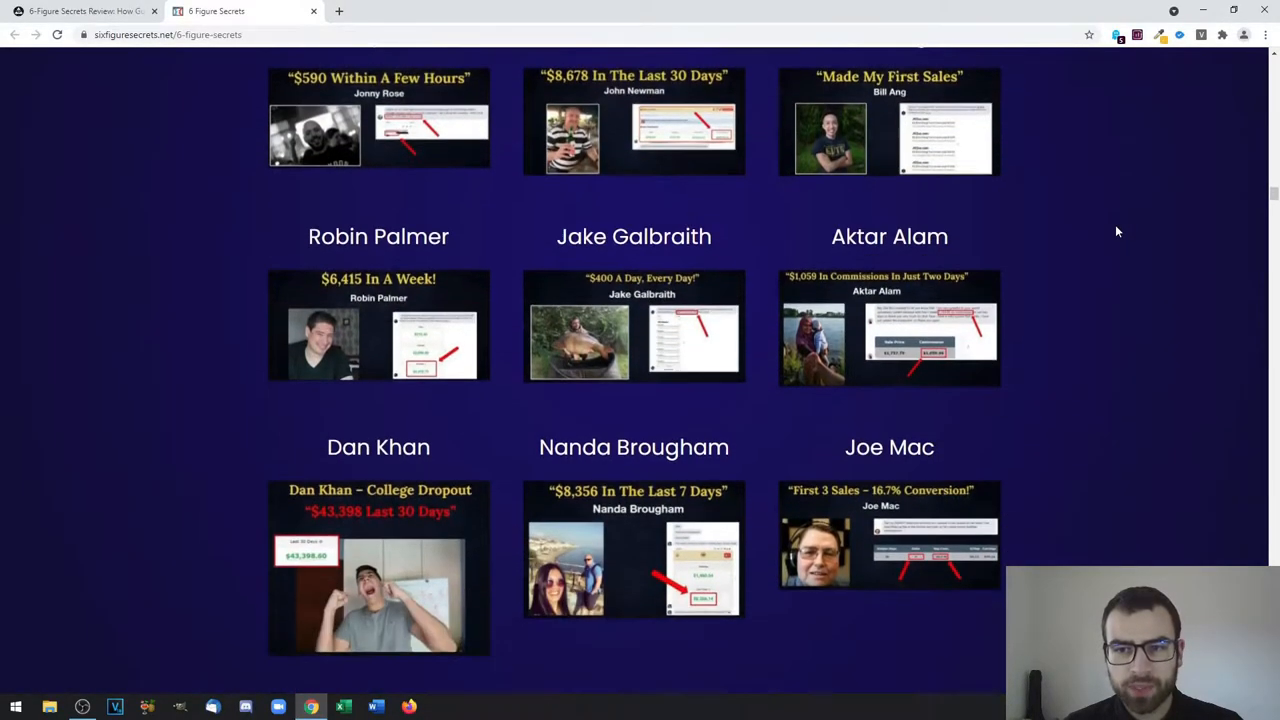
scroll("down", 3)
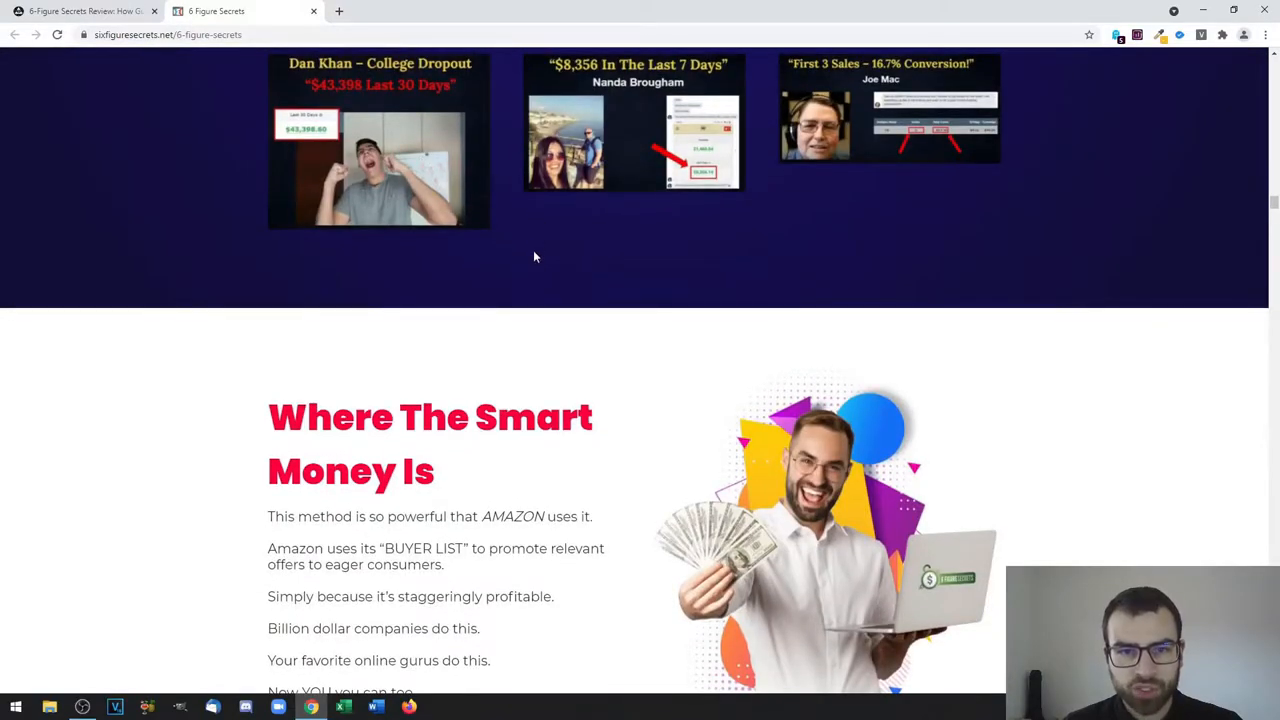
mouse_move(508, 218)
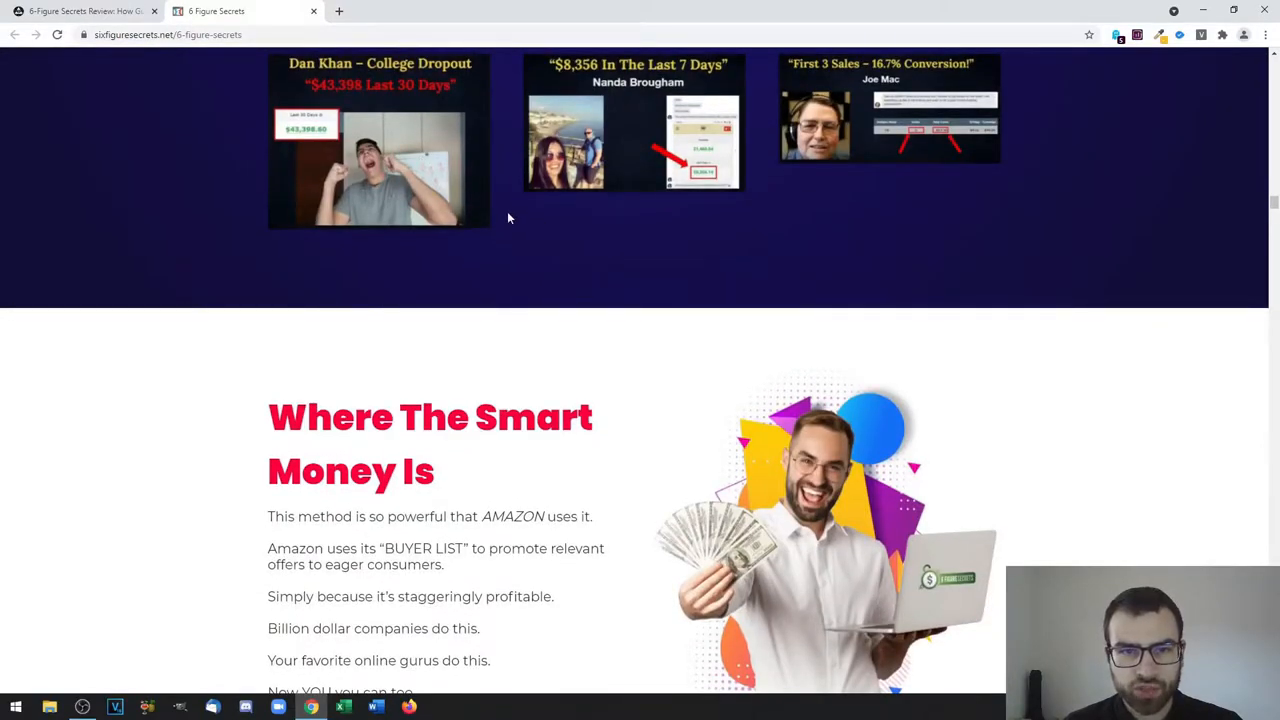
scroll("up", 3)
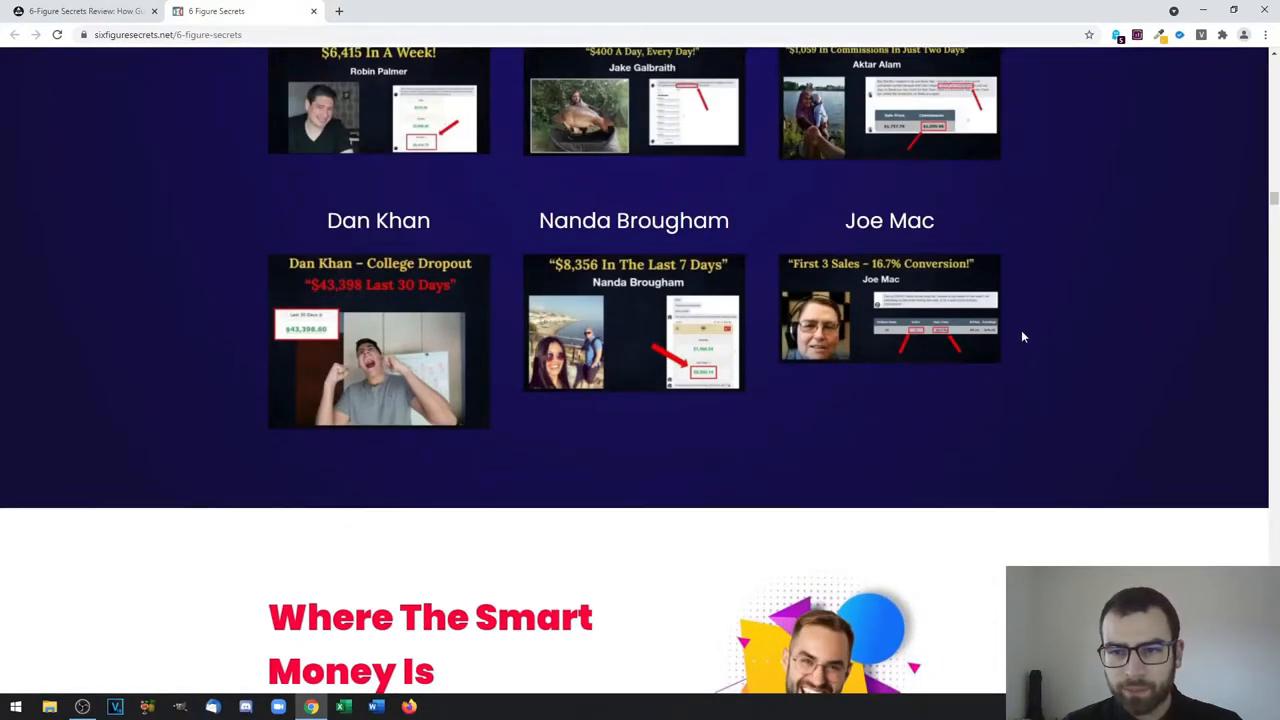
Scroll past the '97% of marketers' list and 'REAL Money' box to 'Math Never Lies'
scroll("down", 3)
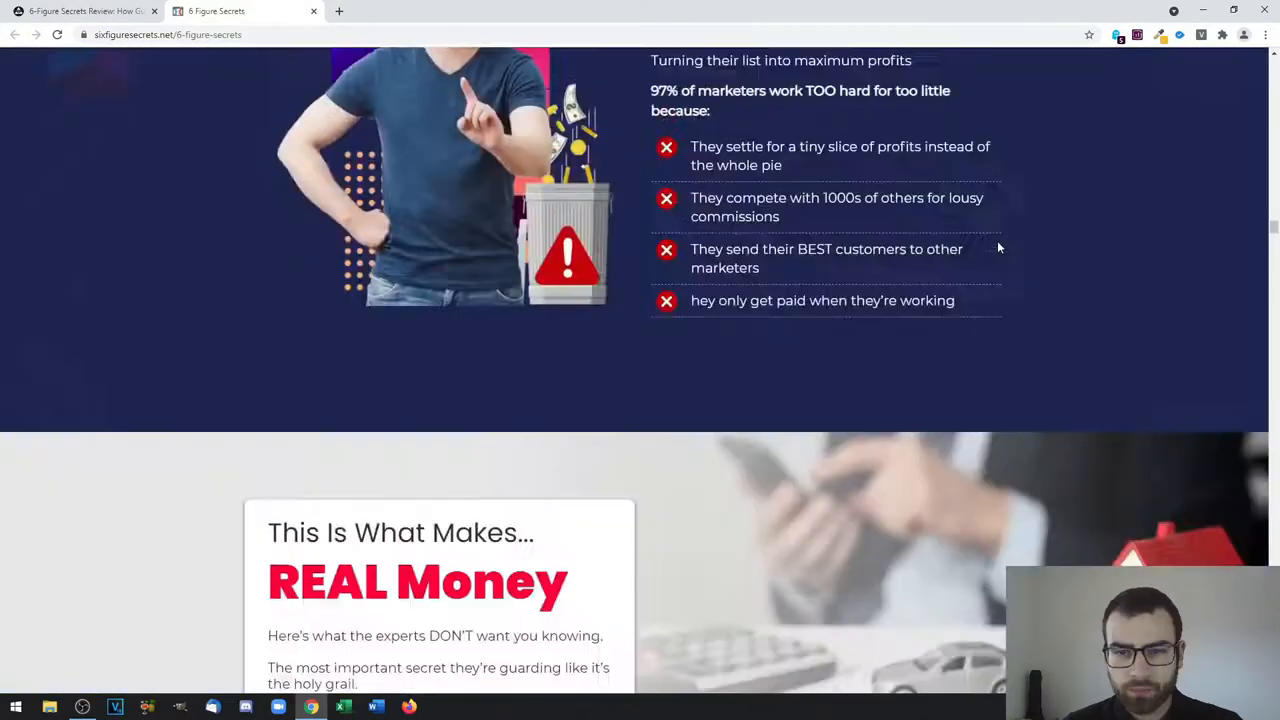
scroll("up", 3)
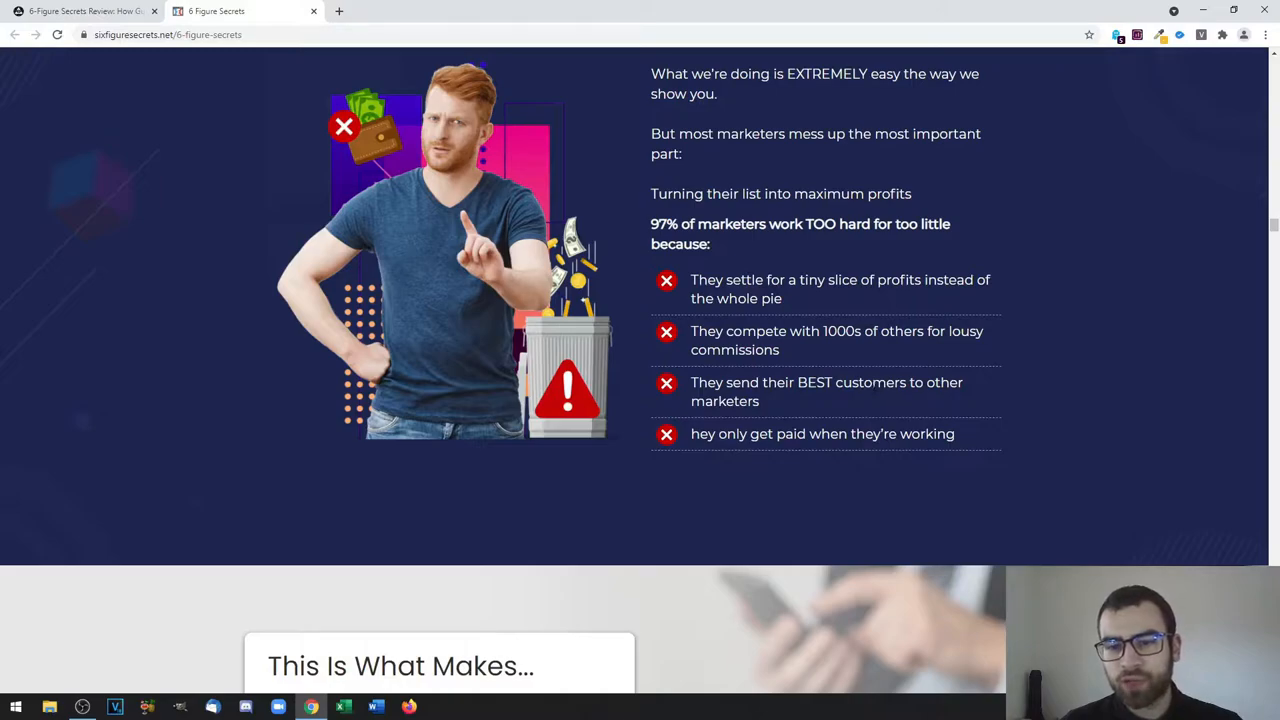
mouse_move(987, 412)
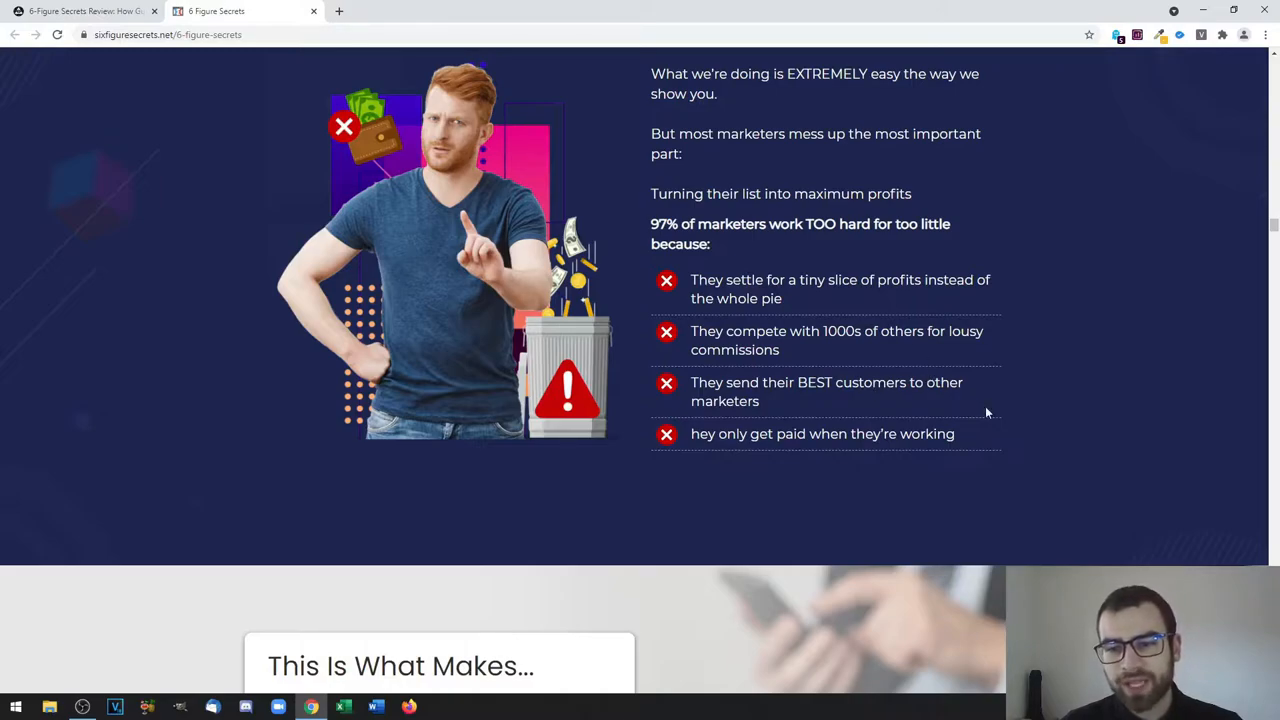
mouse_move(1062, 422)
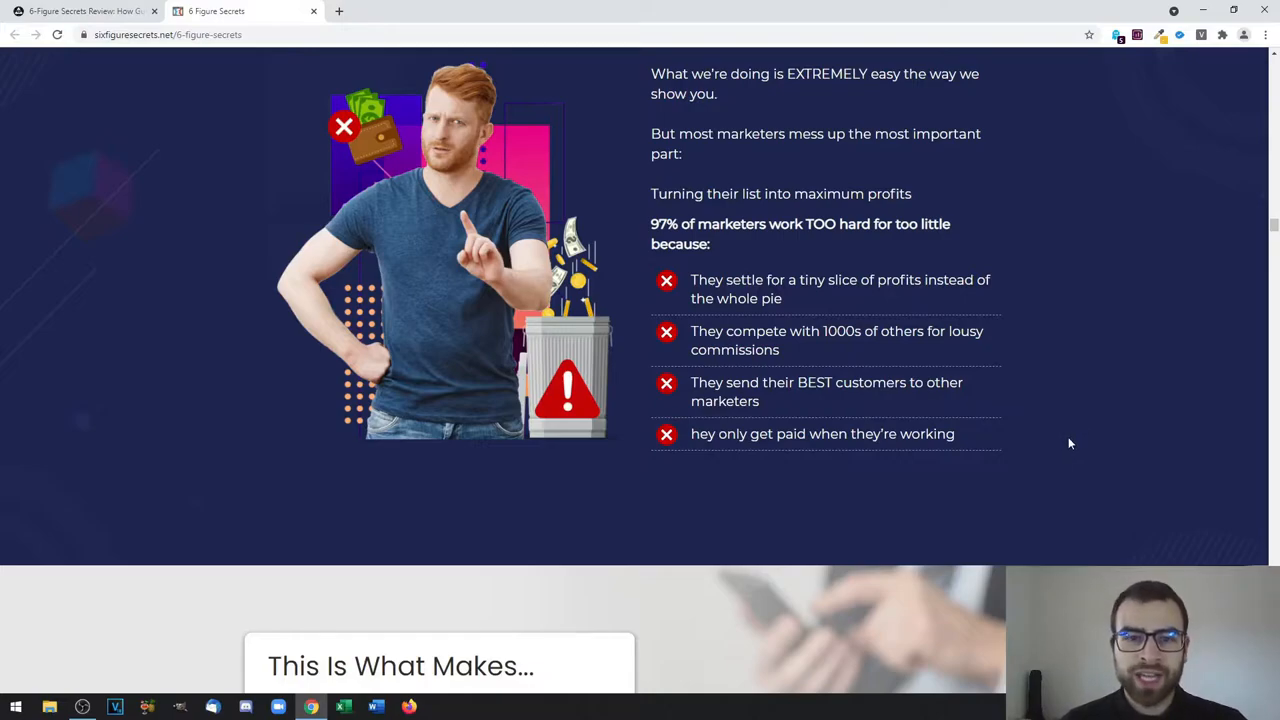
mouse_move(1064, 448)
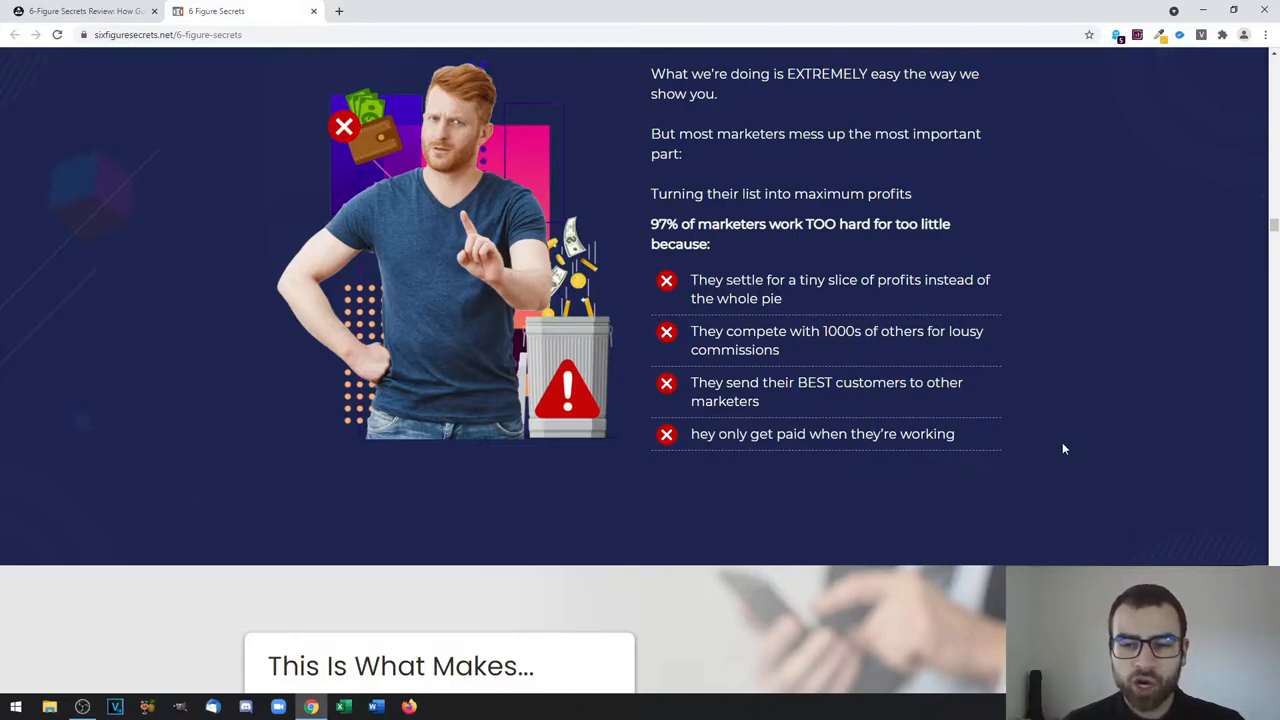
scroll("down", 3)
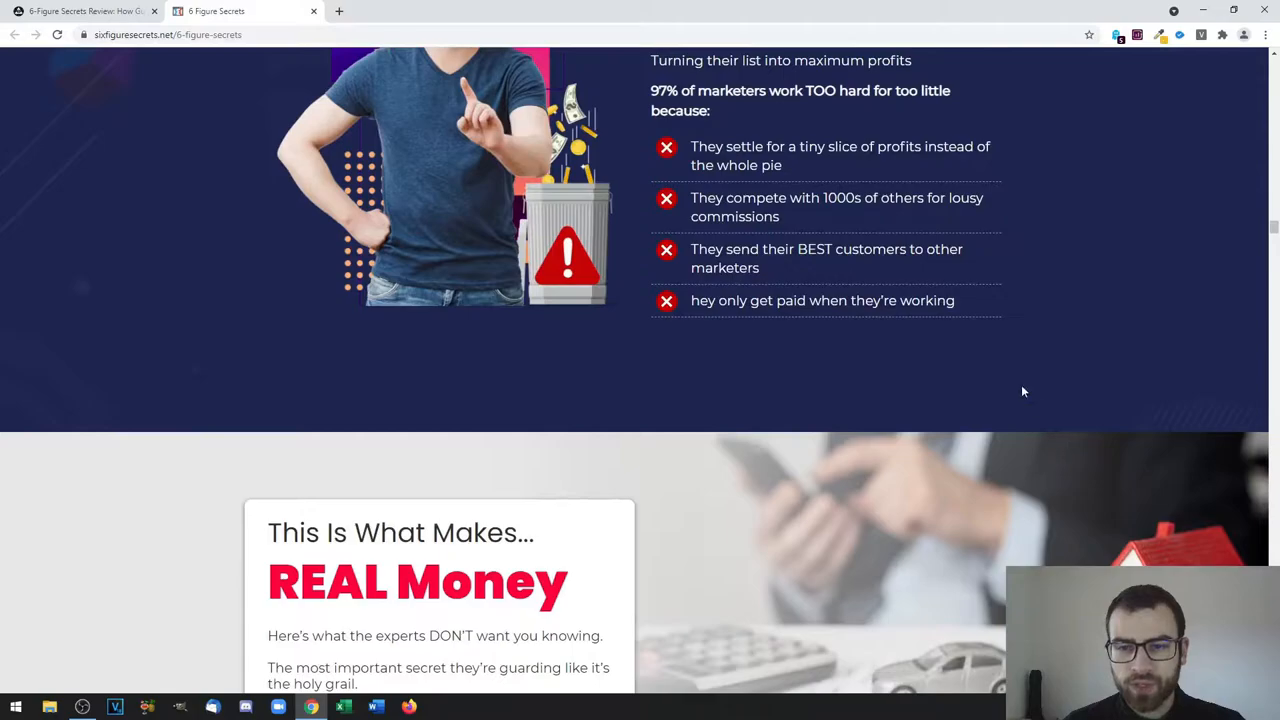
mouse_move(920, 371)
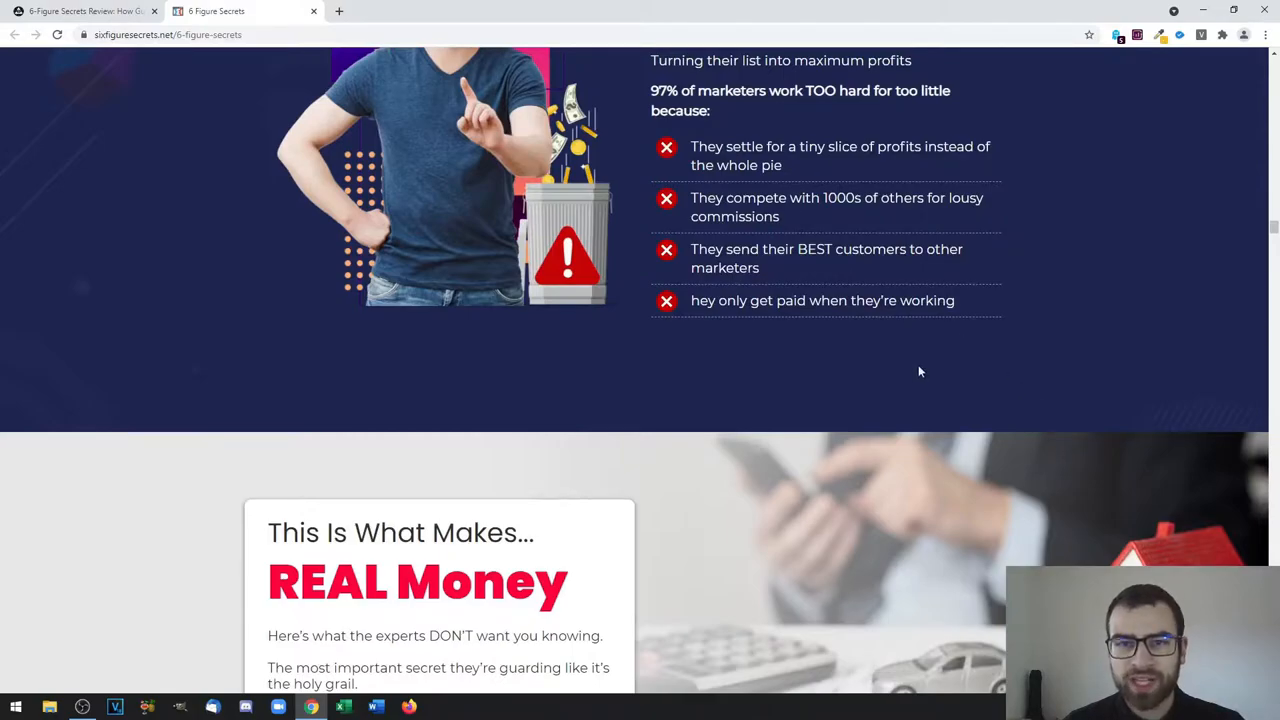
scroll("down", 3)
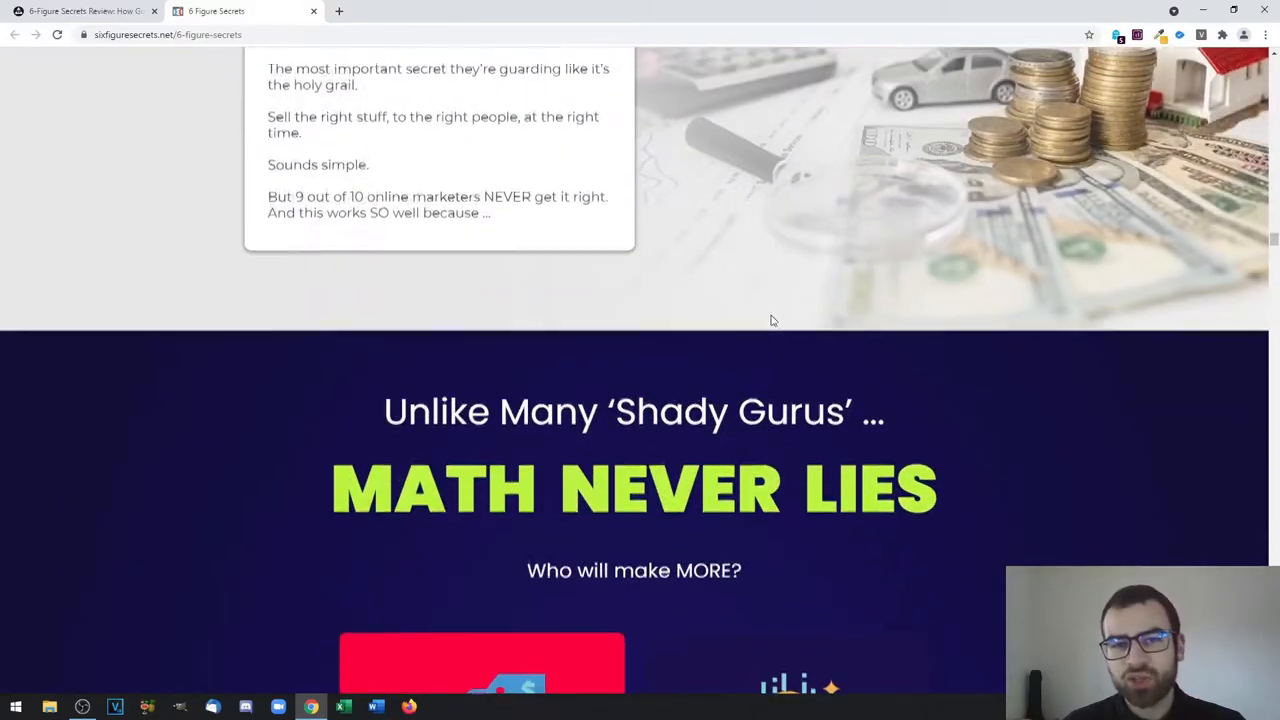
Scroll past the 'Who will make MORE?' comparison to the 'Picture A Better Reality' list
scroll("down", 3)
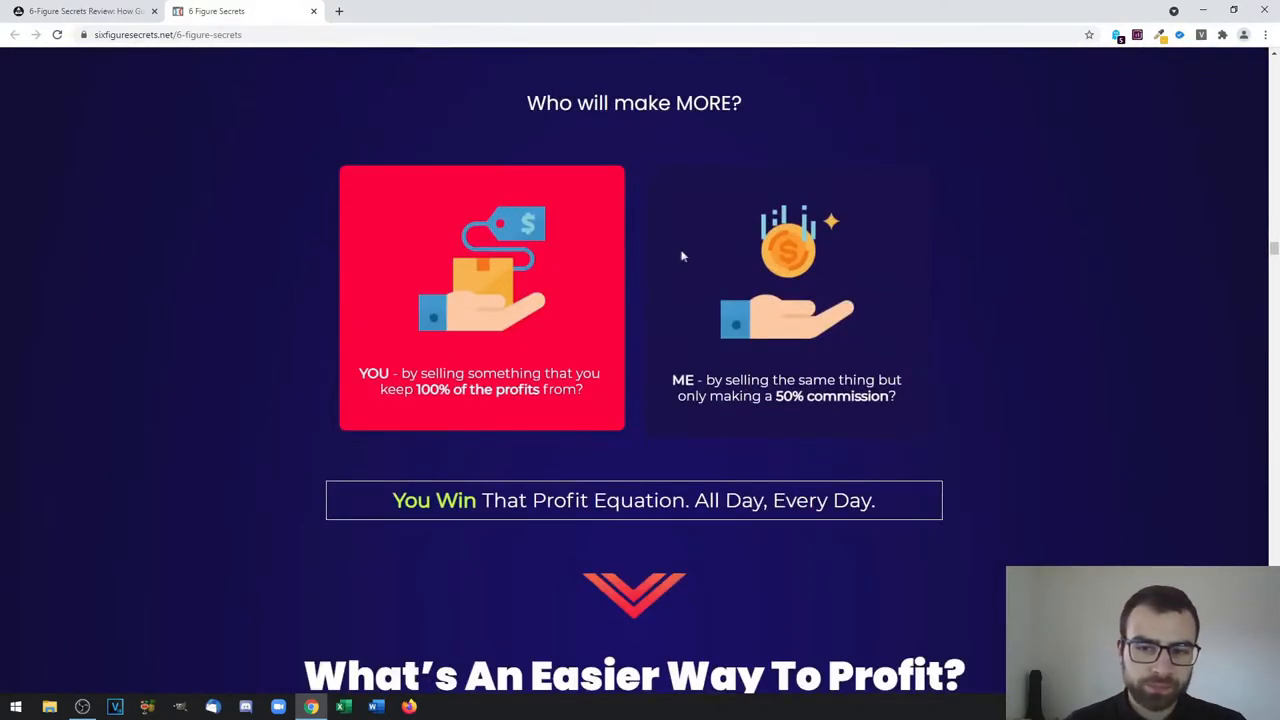
scroll("up", 3)
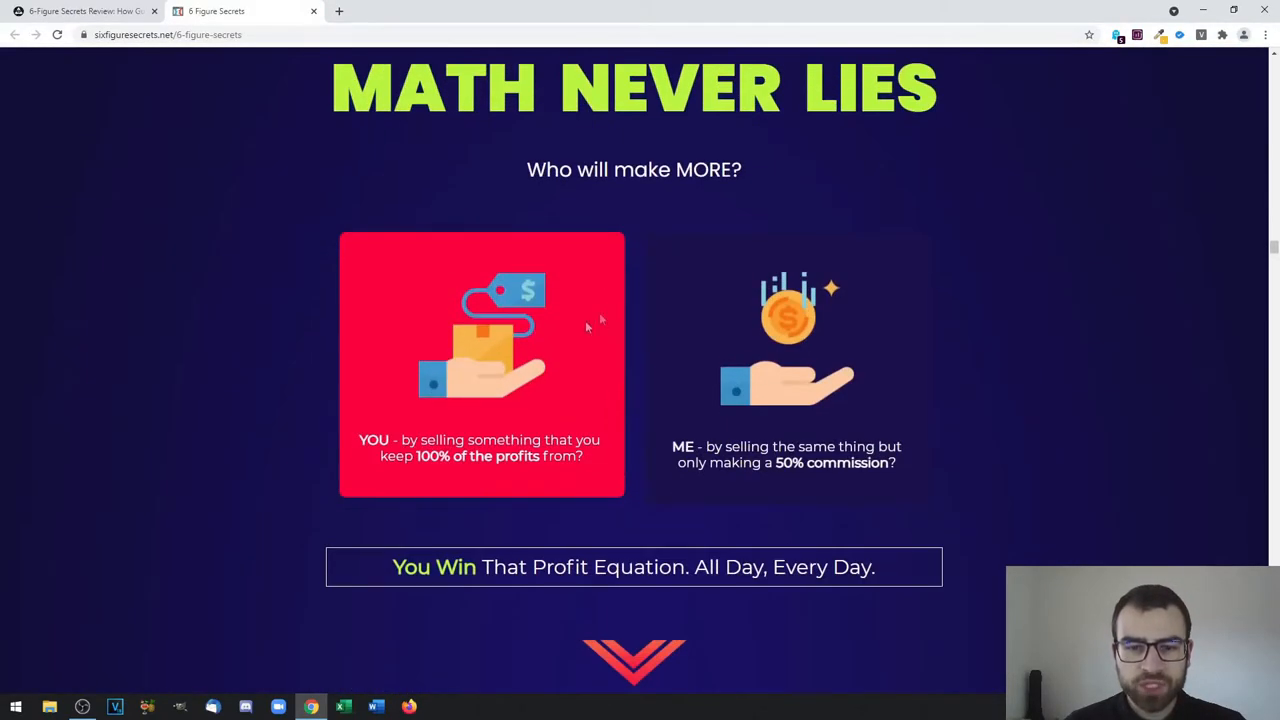
mouse_move(700, 385)
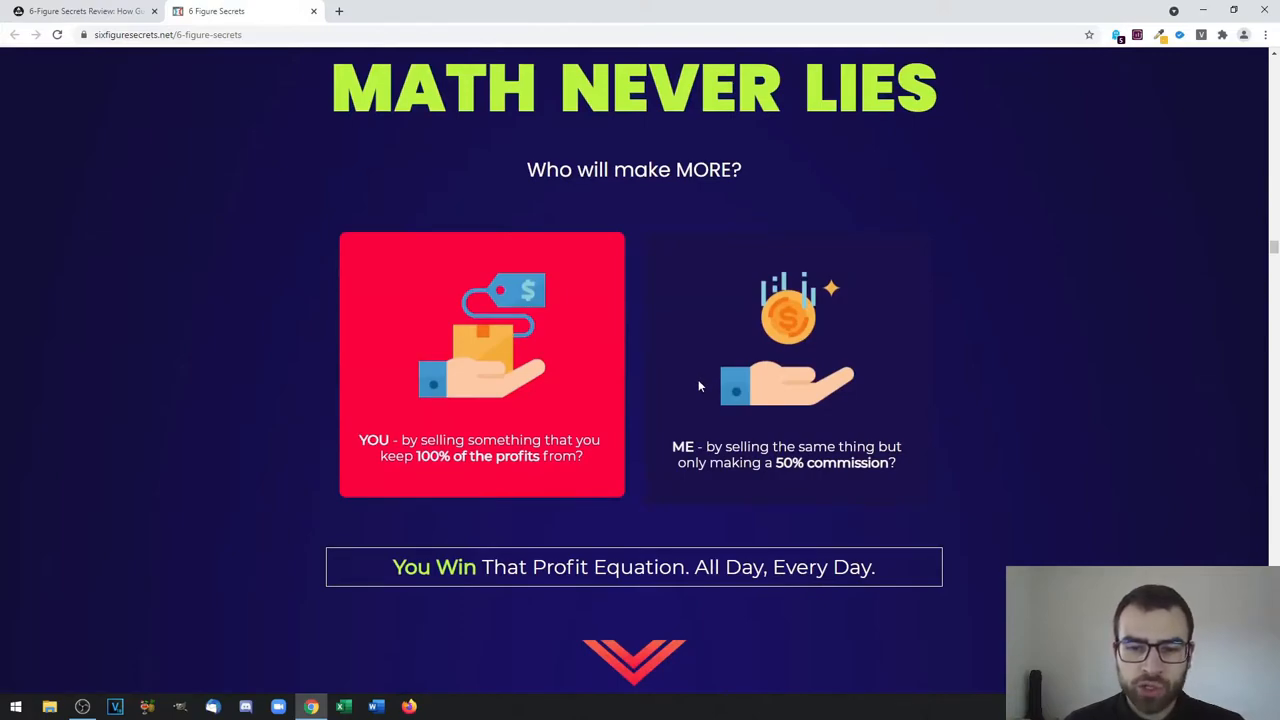
scroll("down", 3)
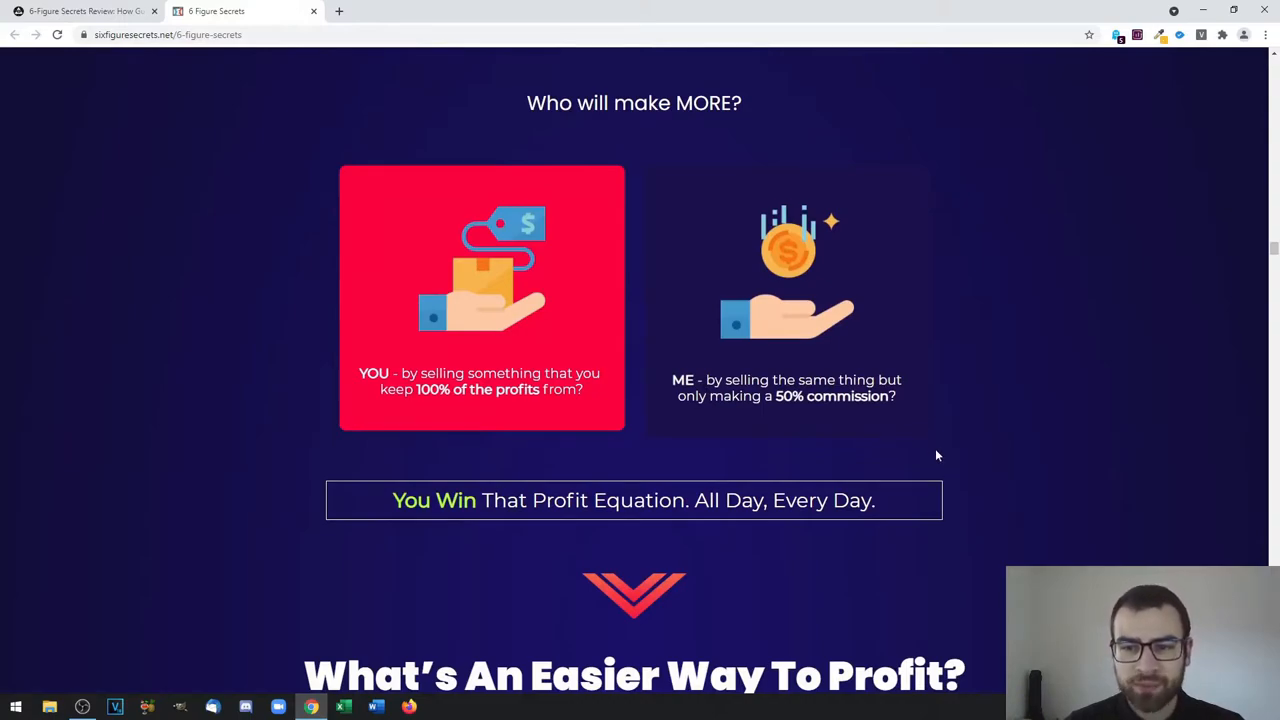
scroll("down", 3)
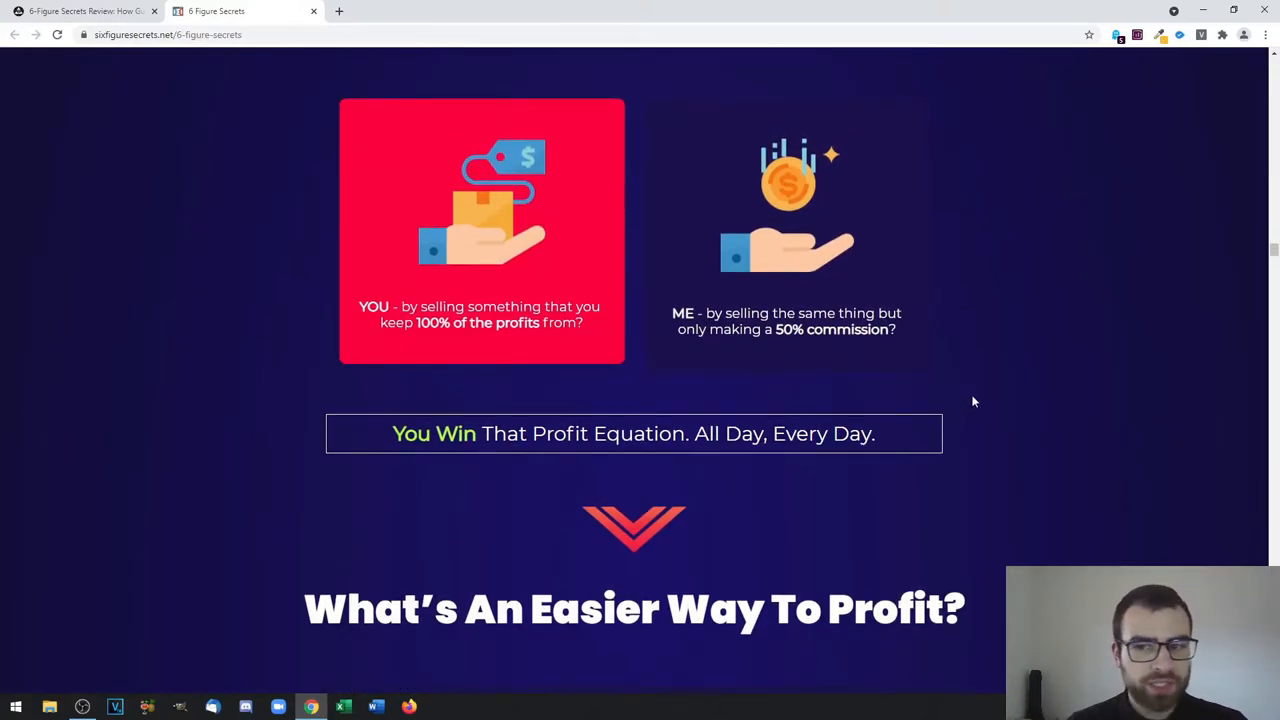
mouse_move(958, 396)
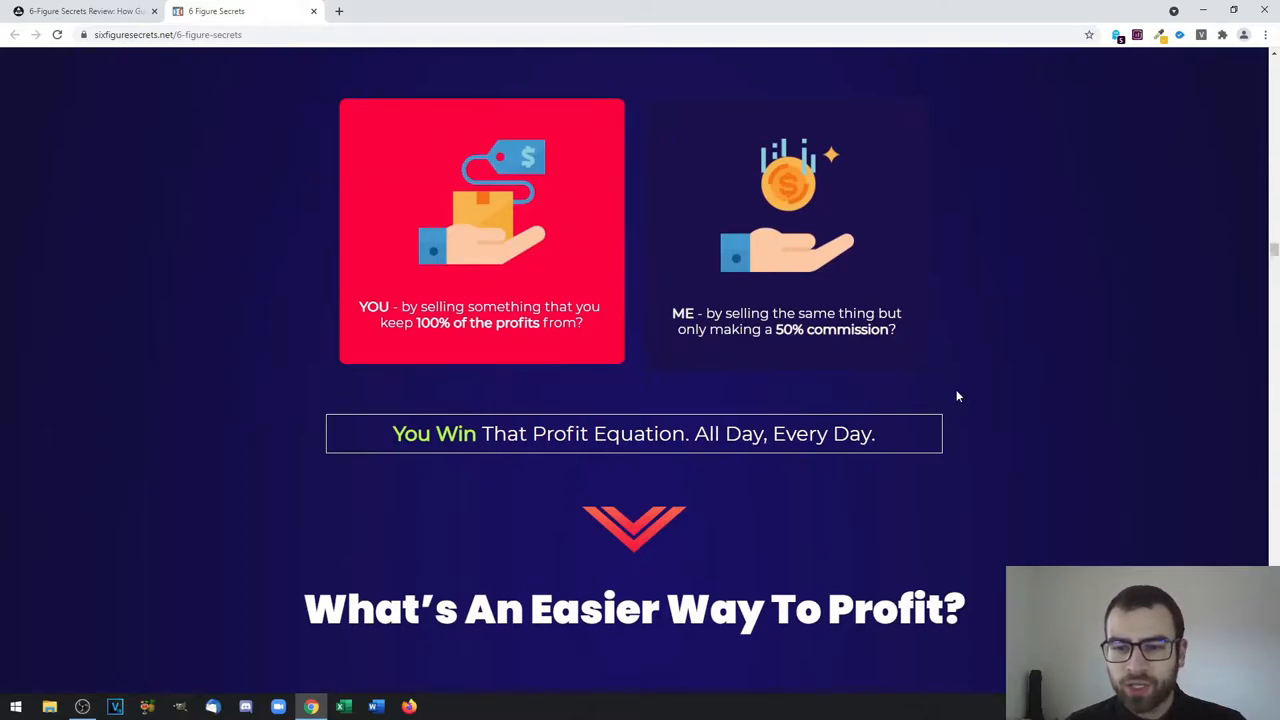
mouse_move(945, 410)
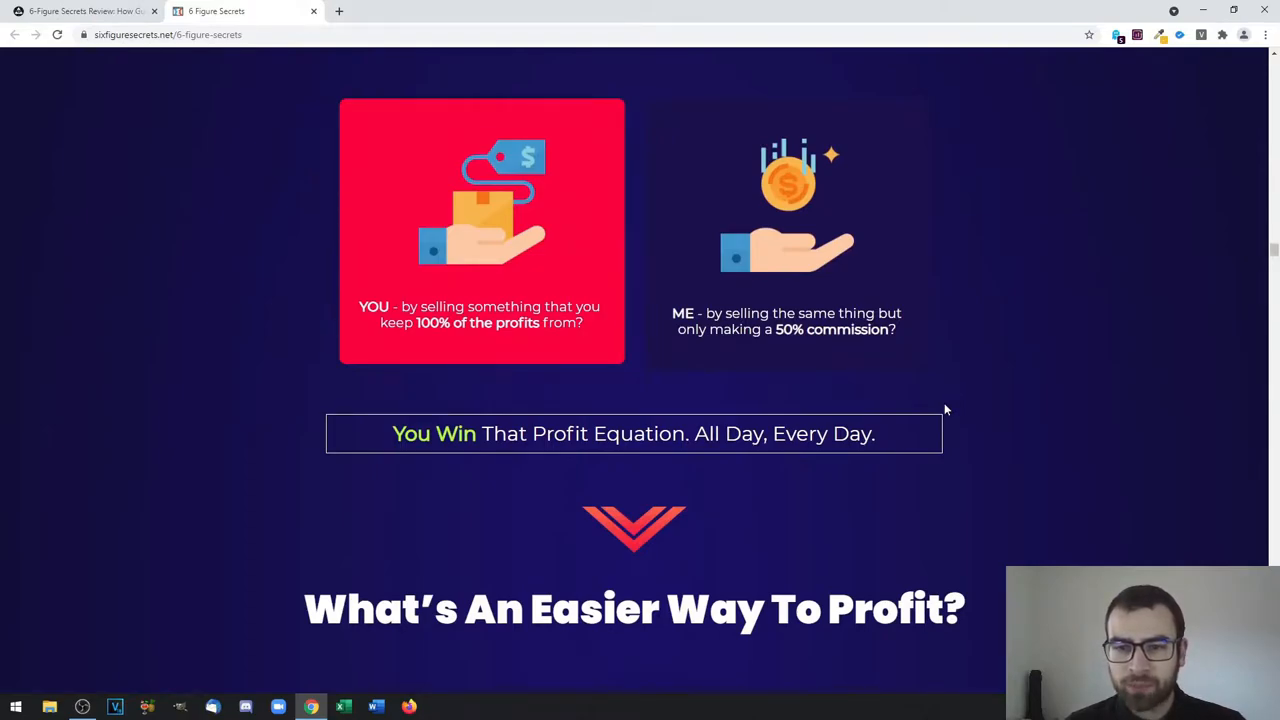
scroll("down", 3)
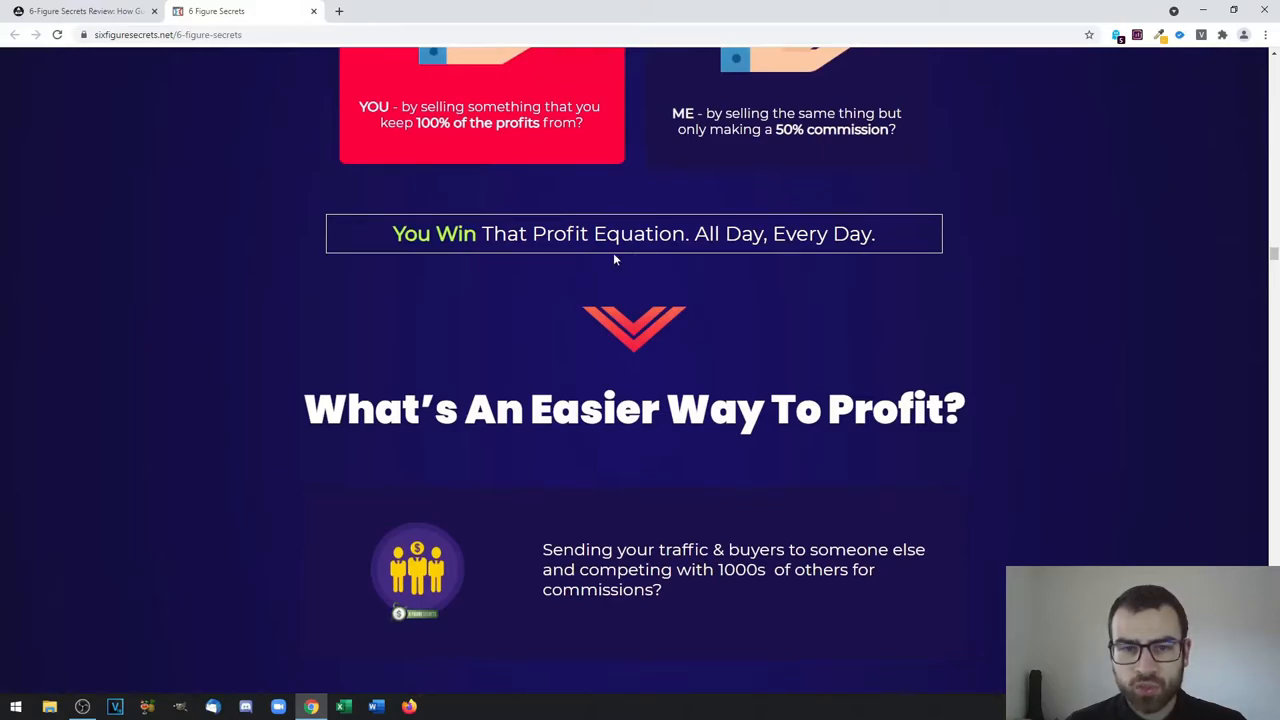
scroll("up", 3)
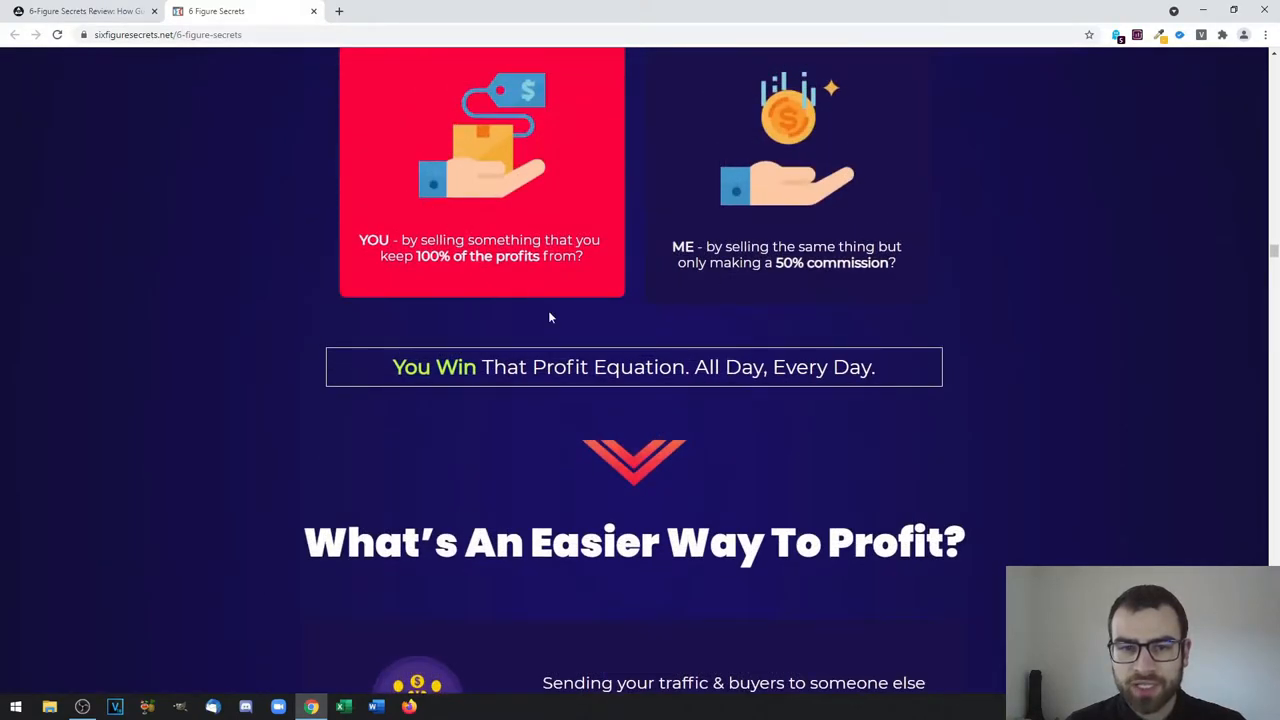
mouse_move(578, 288)
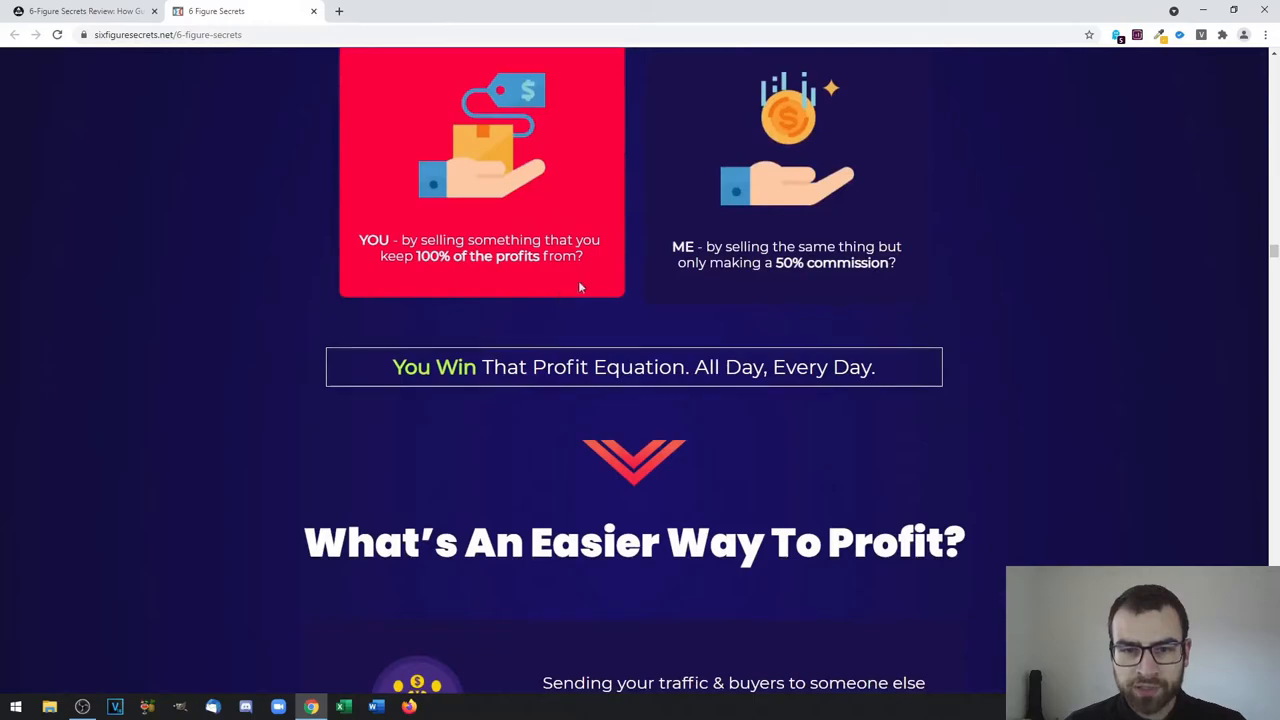
scroll("down", 3)
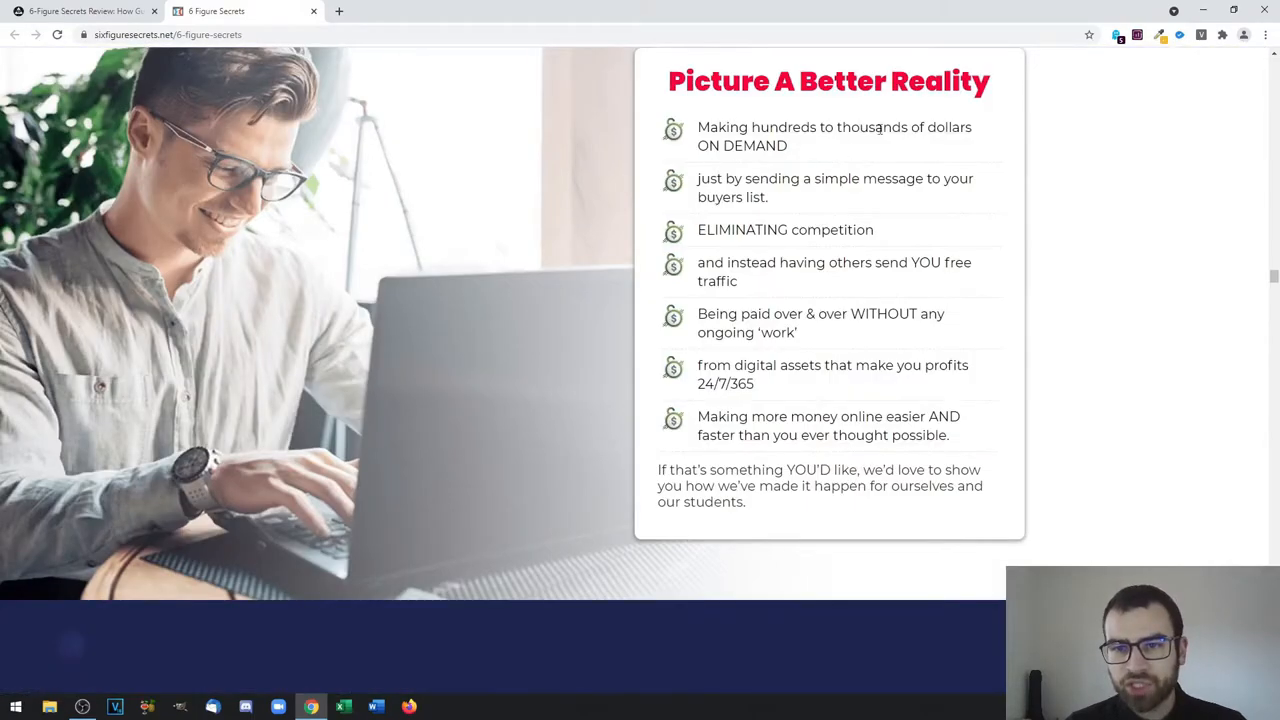
Scroll through the 'Picture A Better Reality' benefits list until the two founders' photos appear
scroll("down", 3)
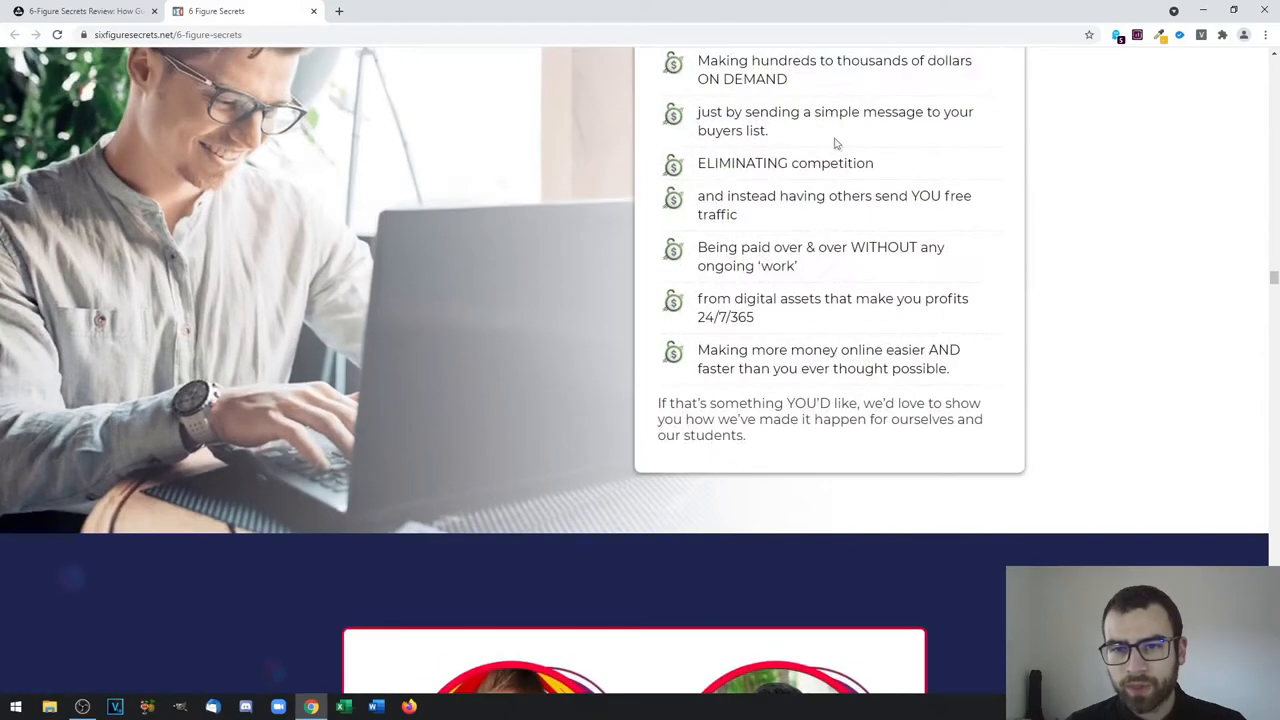
mouse_move(786, 128)
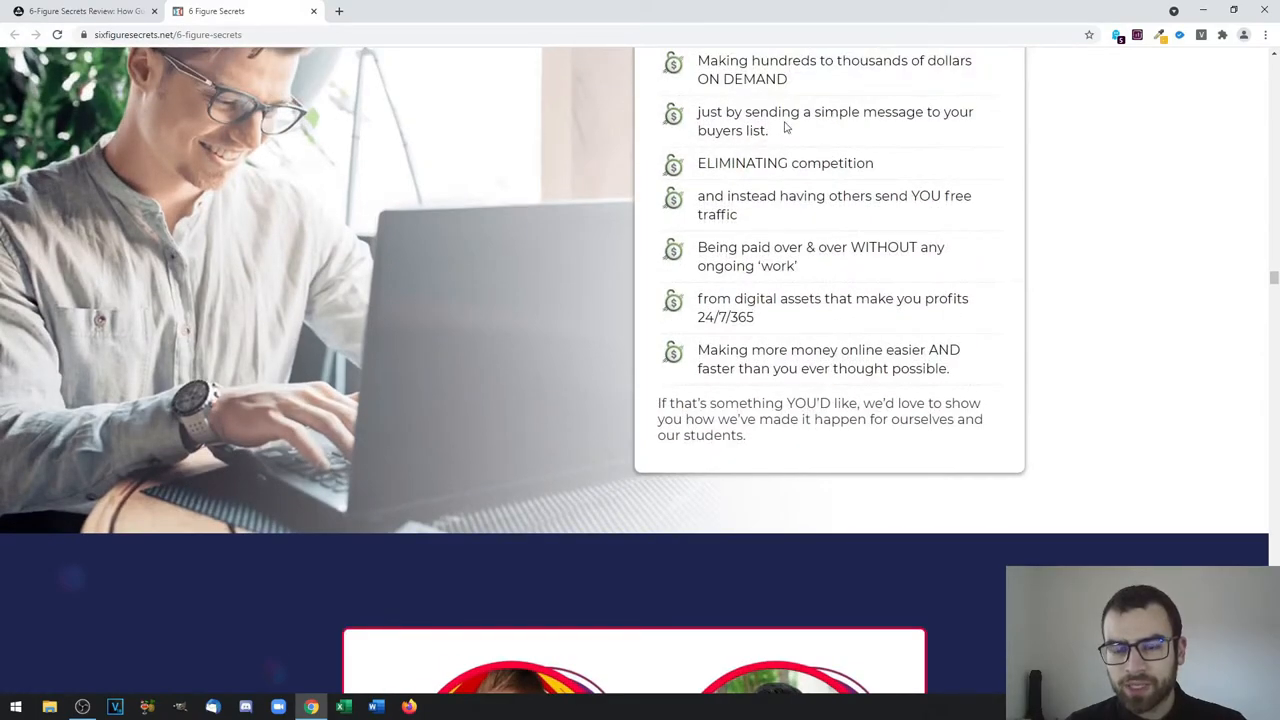
mouse_move(891, 155)
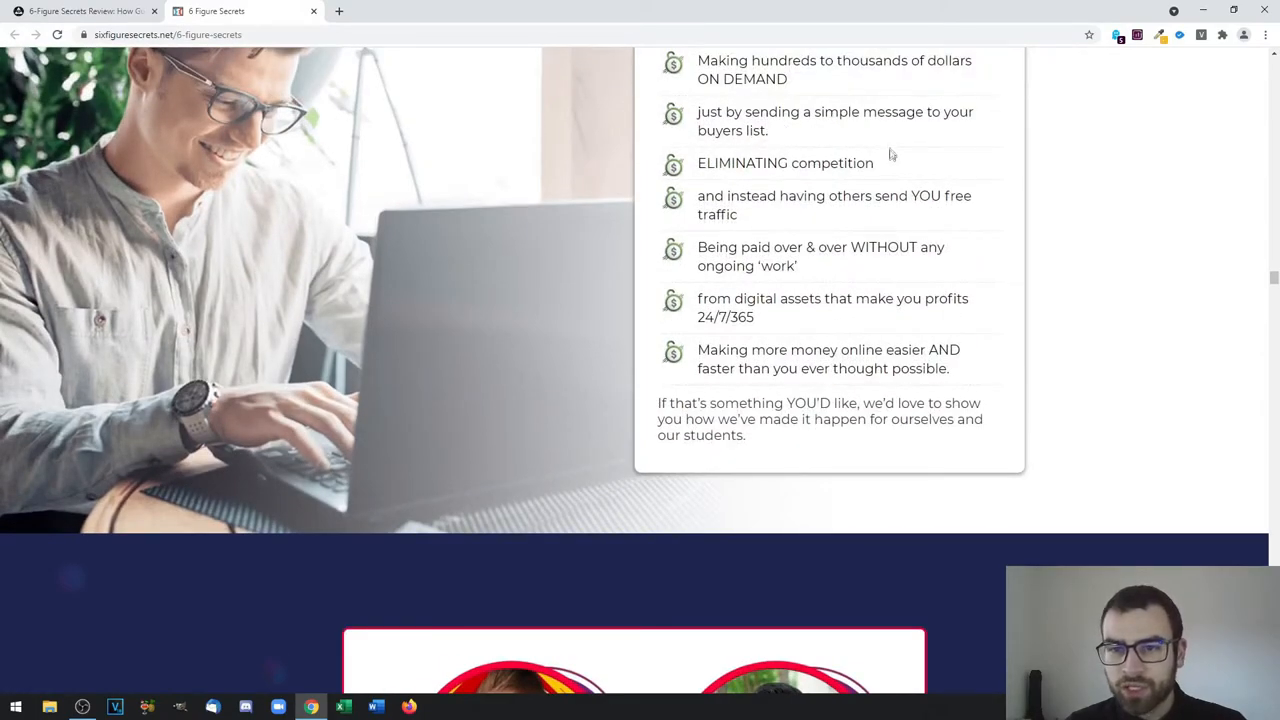
mouse_move(930, 188)
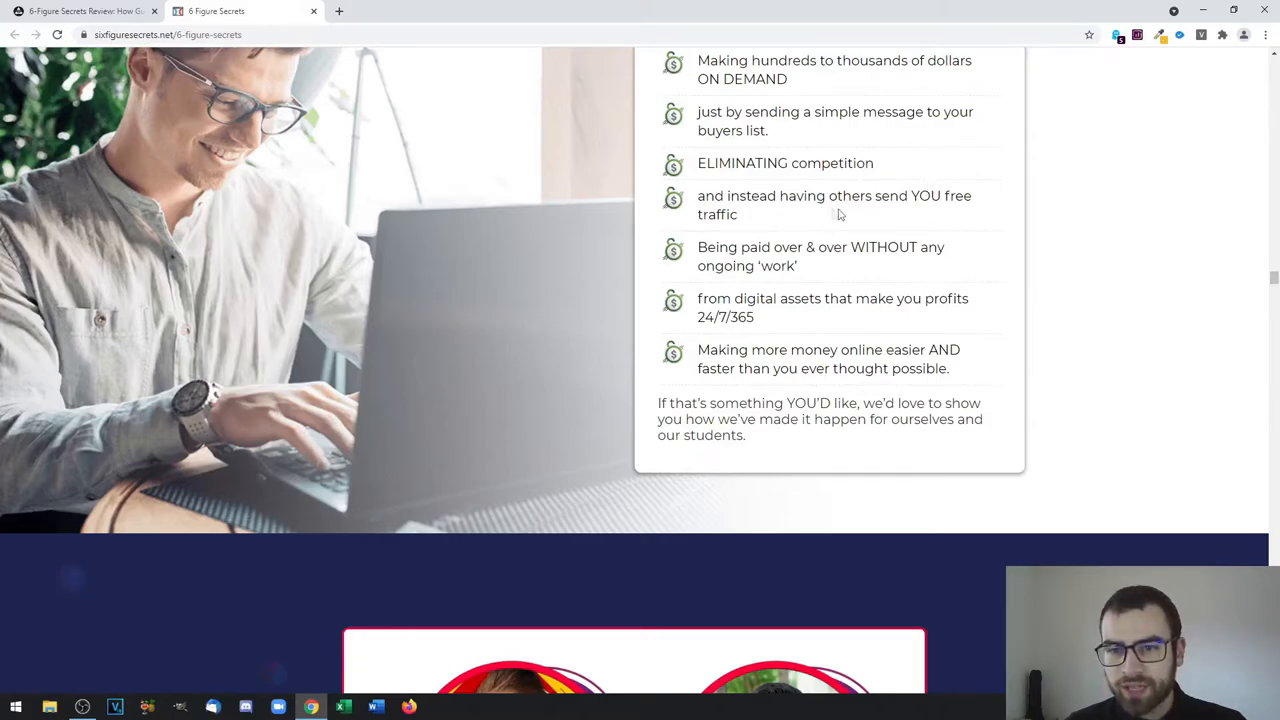
mouse_move(948, 214)
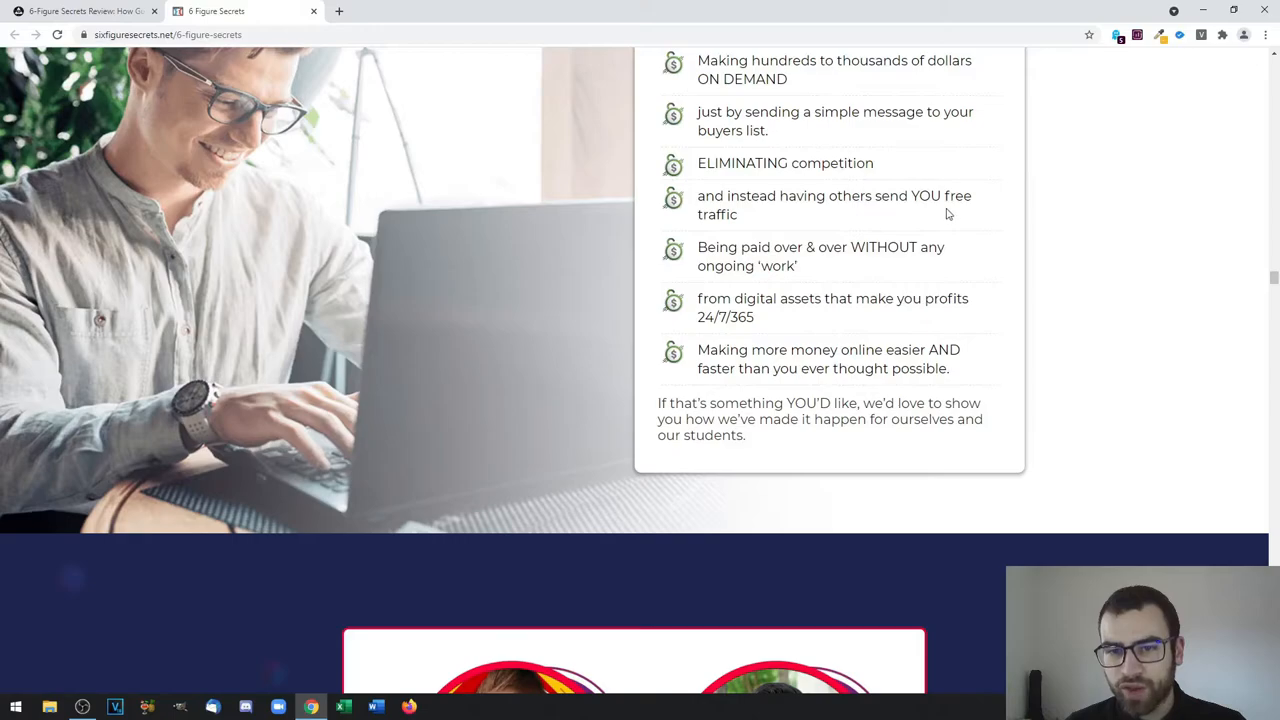
mouse_move(722, 253)
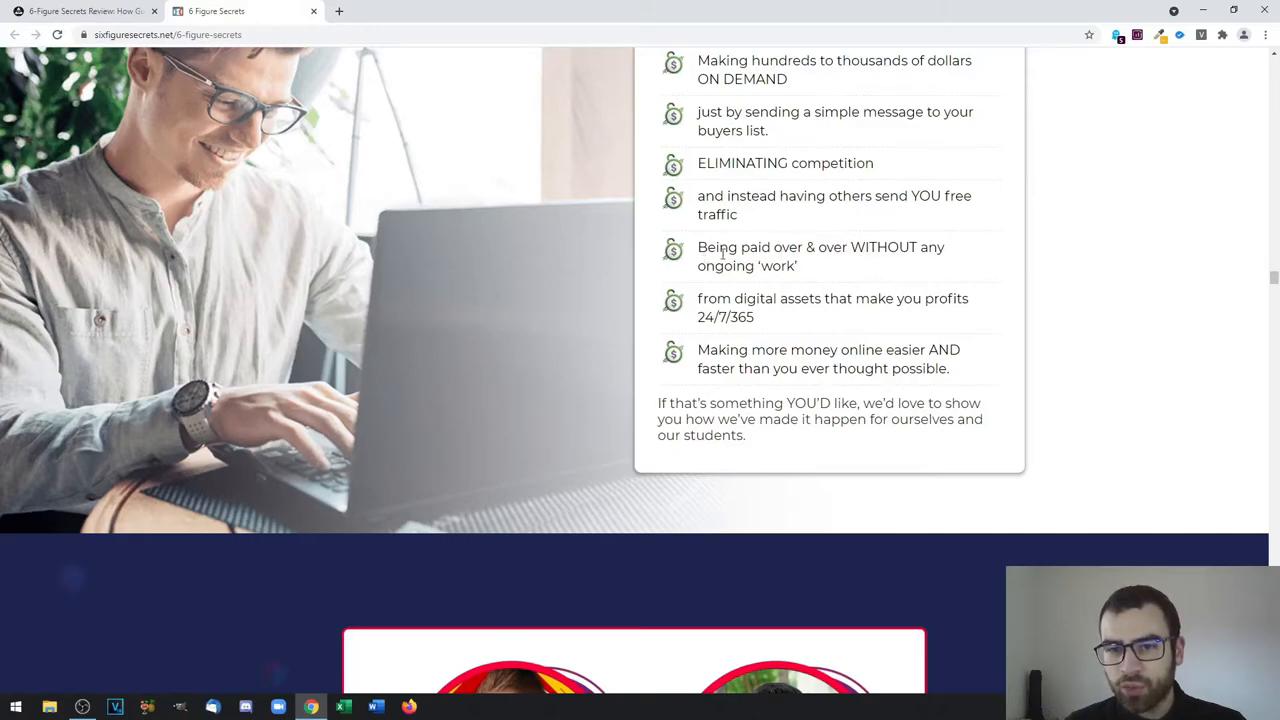
mouse_move(907, 277)
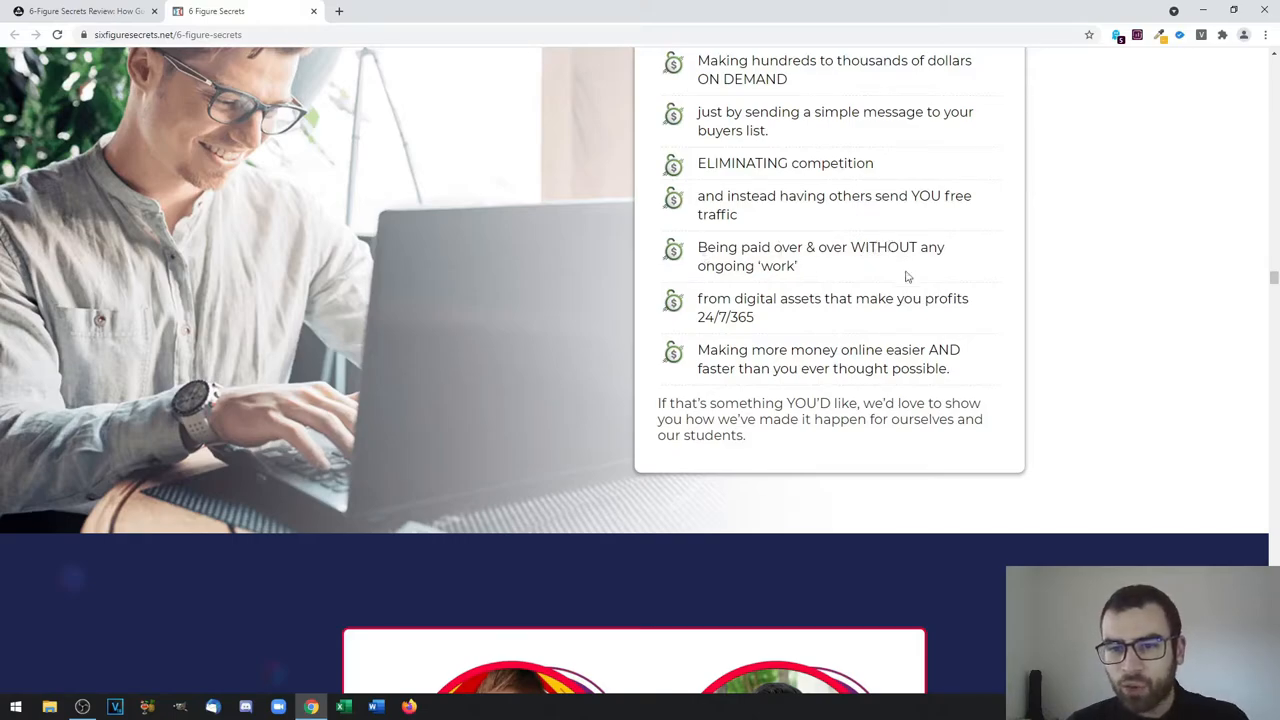
mouse_move(889, 292)
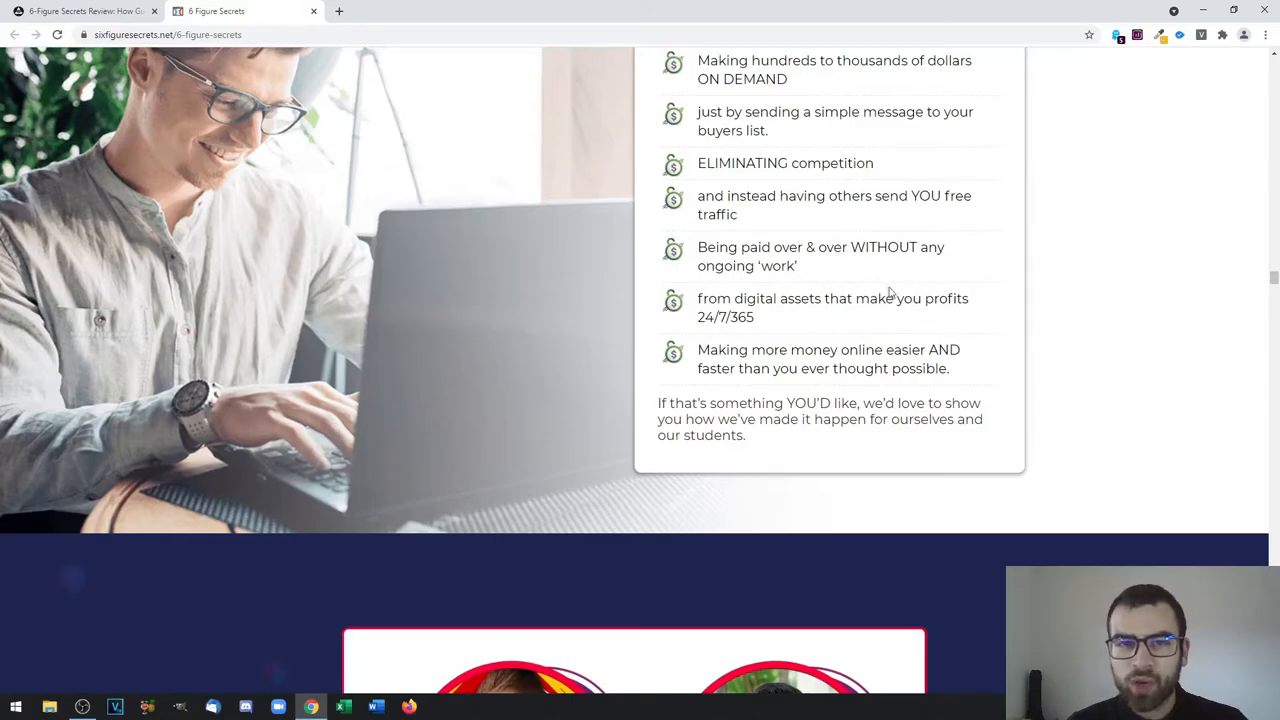
mouse_move(890, 349)
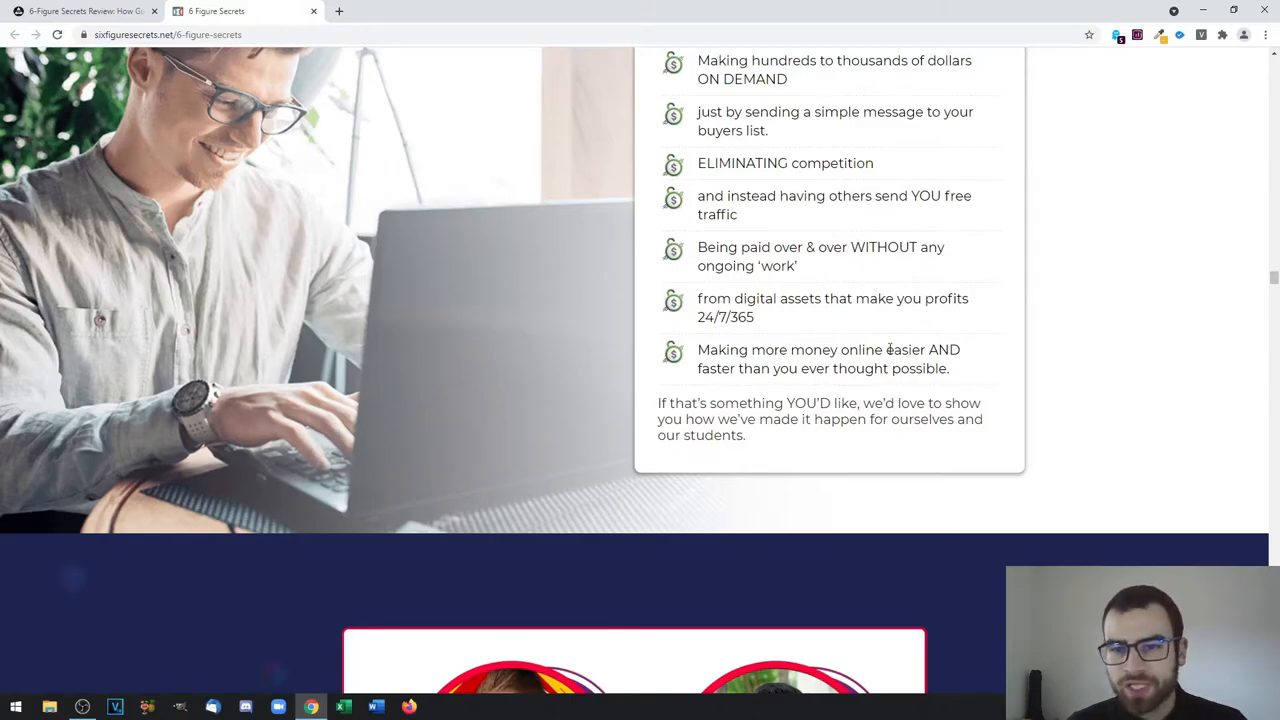
scroll("down", 3)
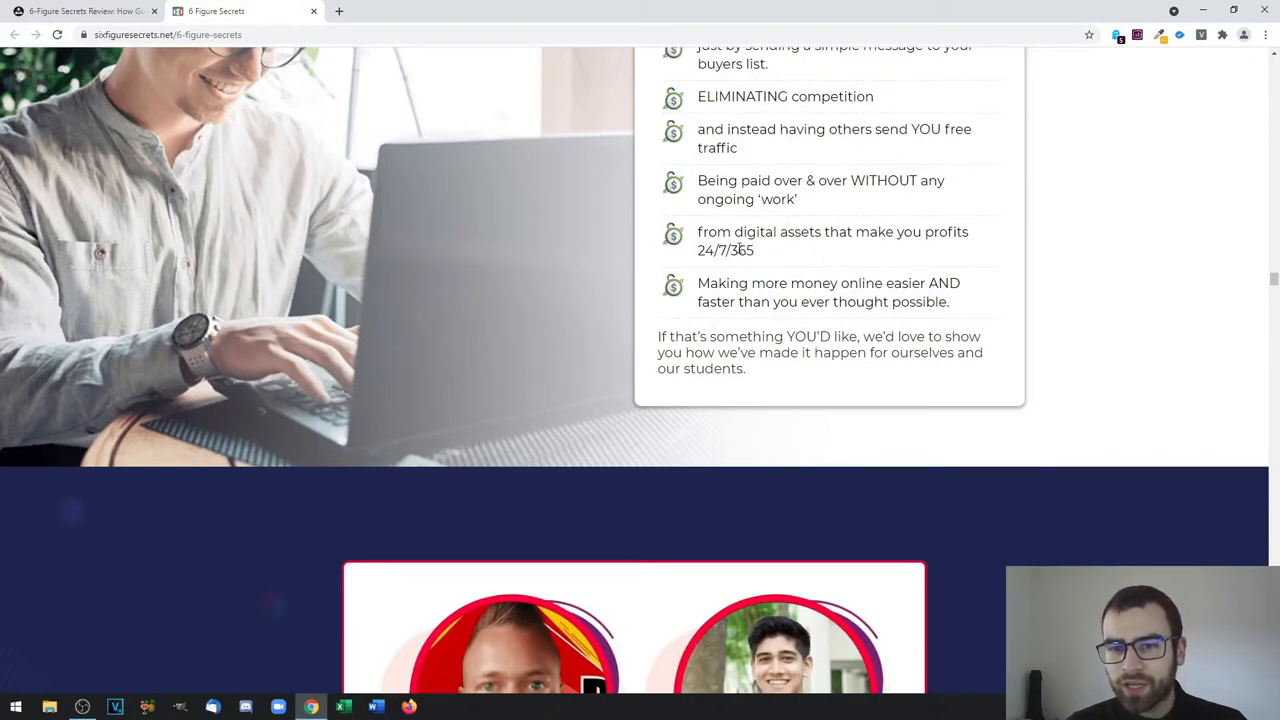
mouse_move(880, 248)
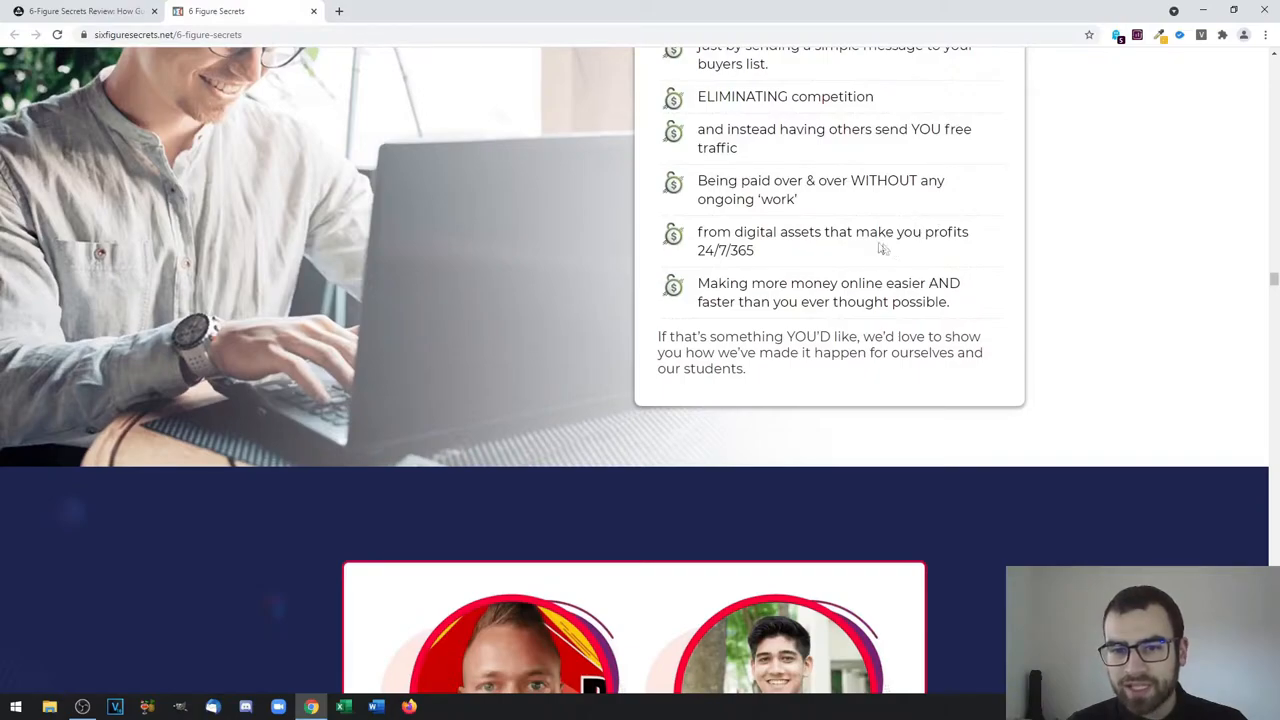
mouse_move(858, 273)
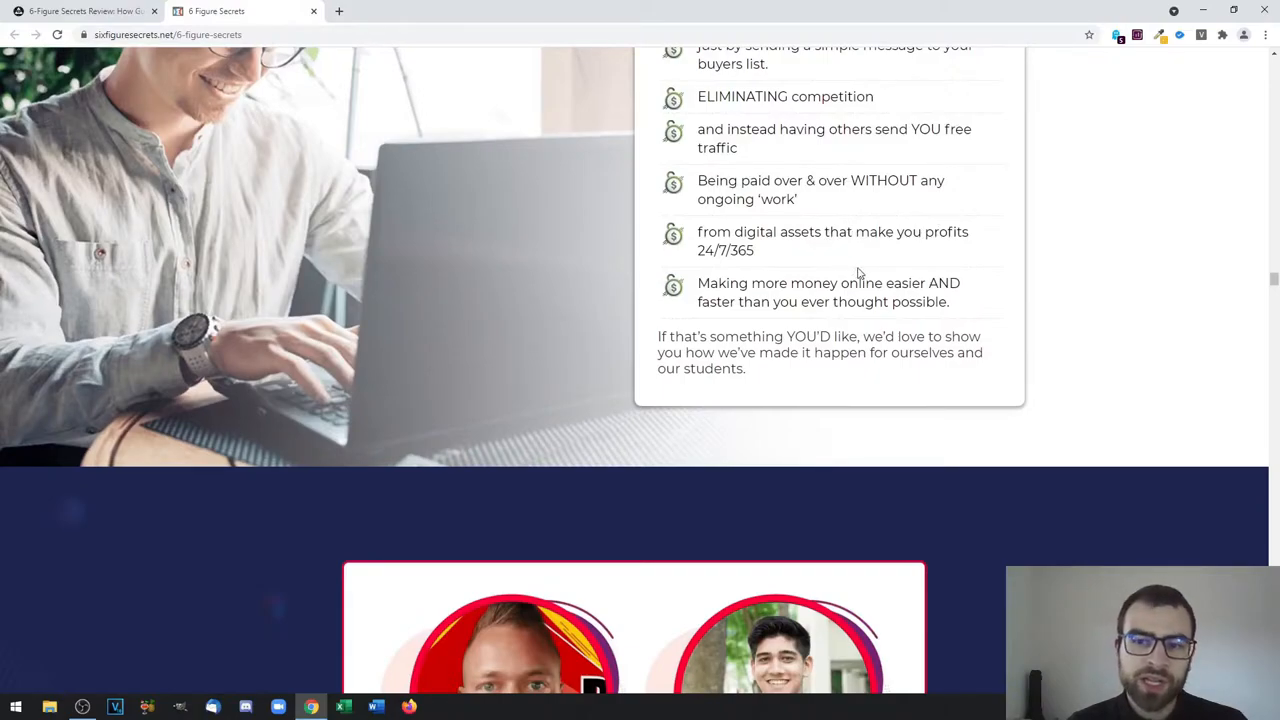
scroll("down", 3)
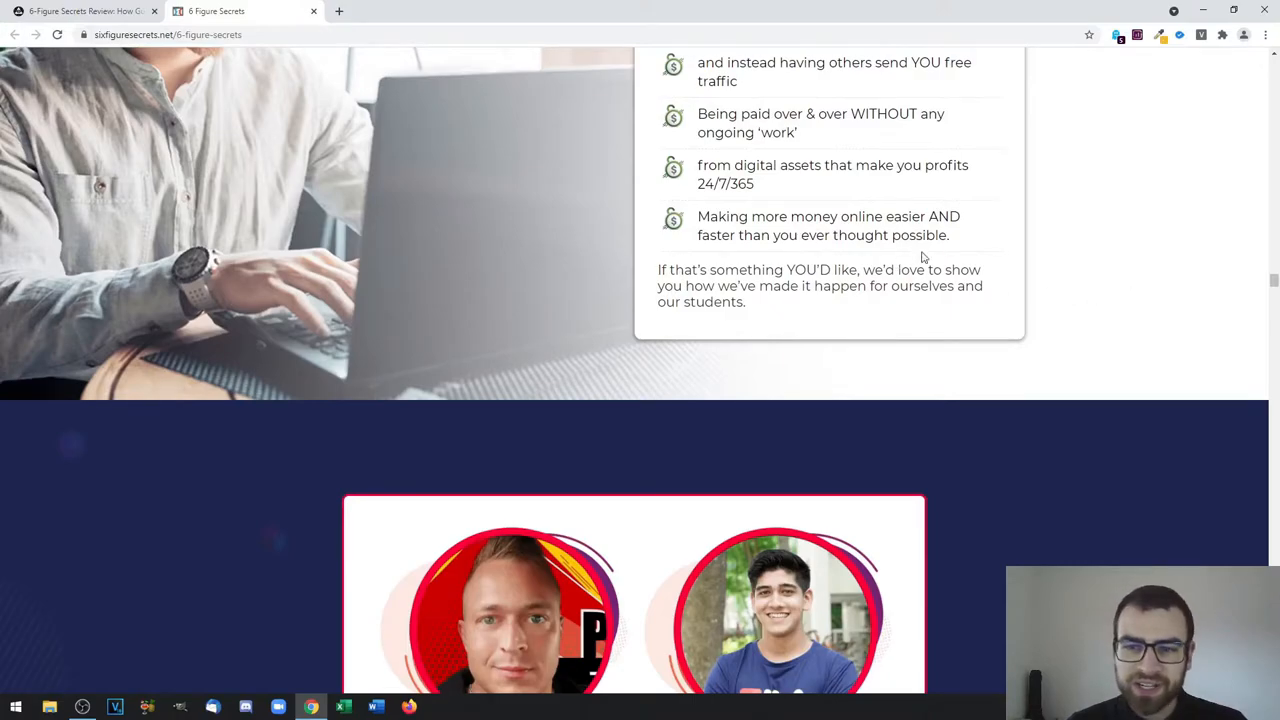
scroll("down", 3)
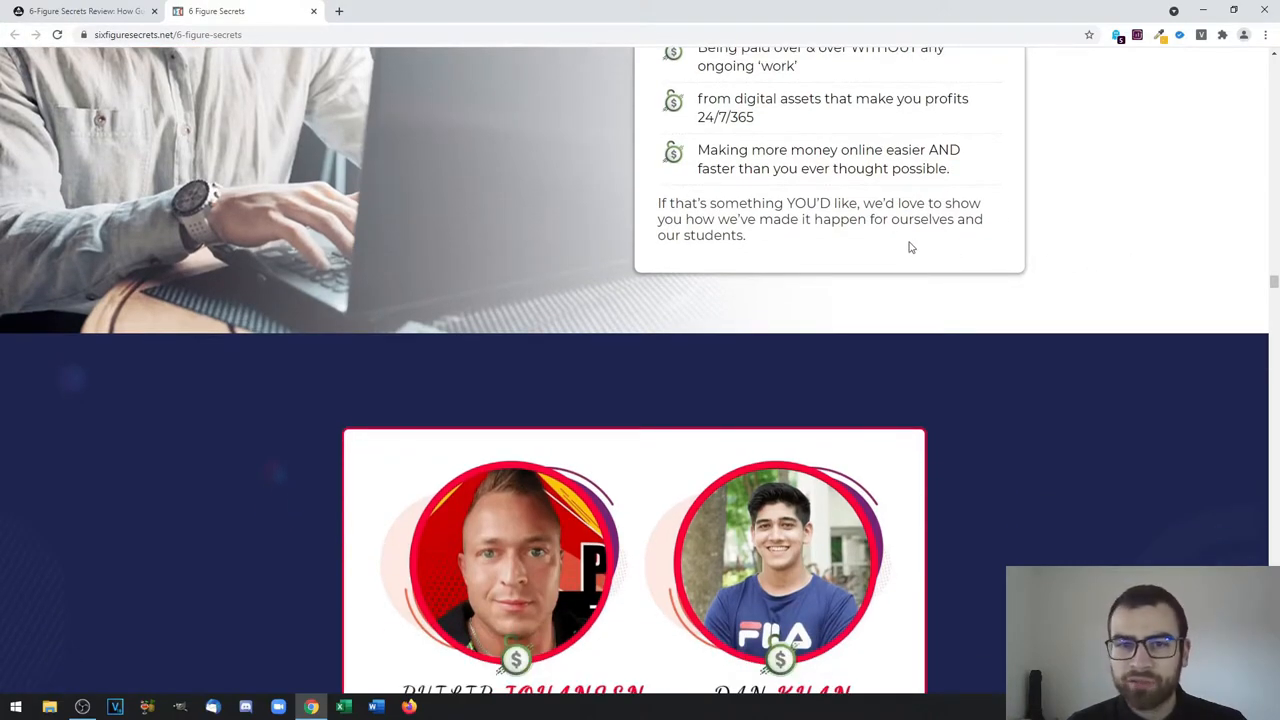
Scroll past the founders' introduction to the 'It's Payback Time' passive-income offer
scroll("down", 3)
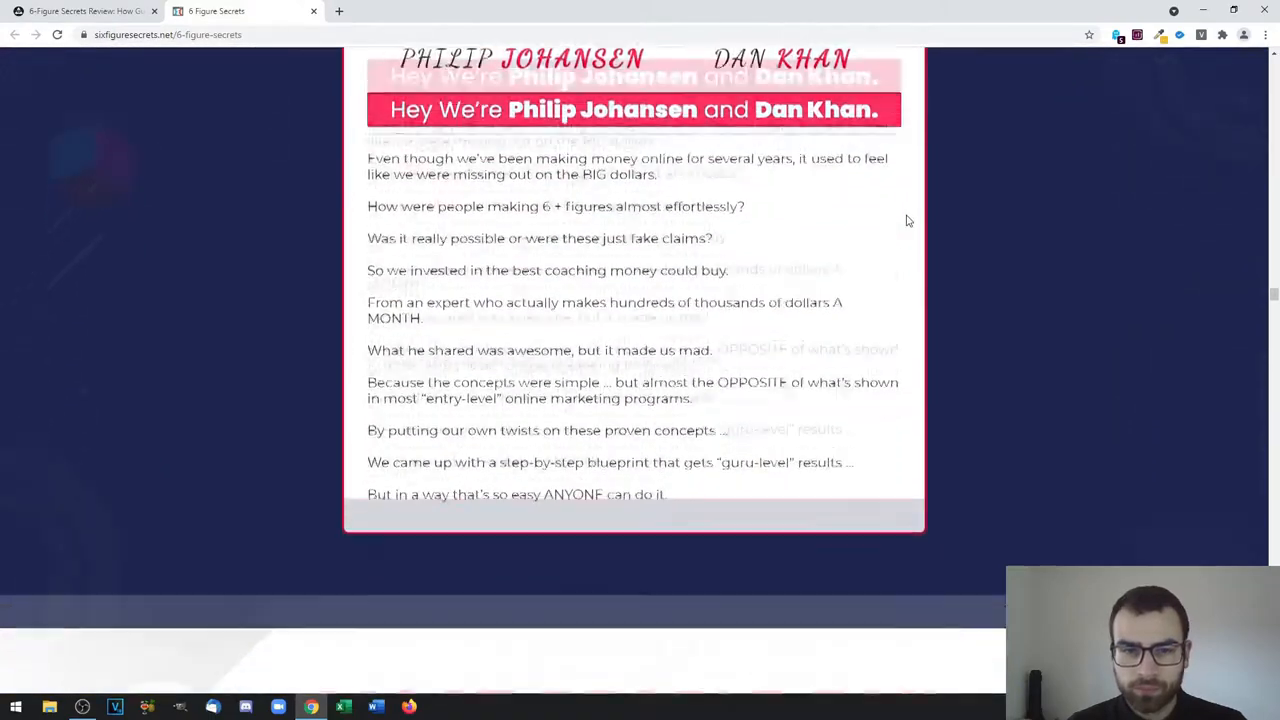
scroll("down", 3)
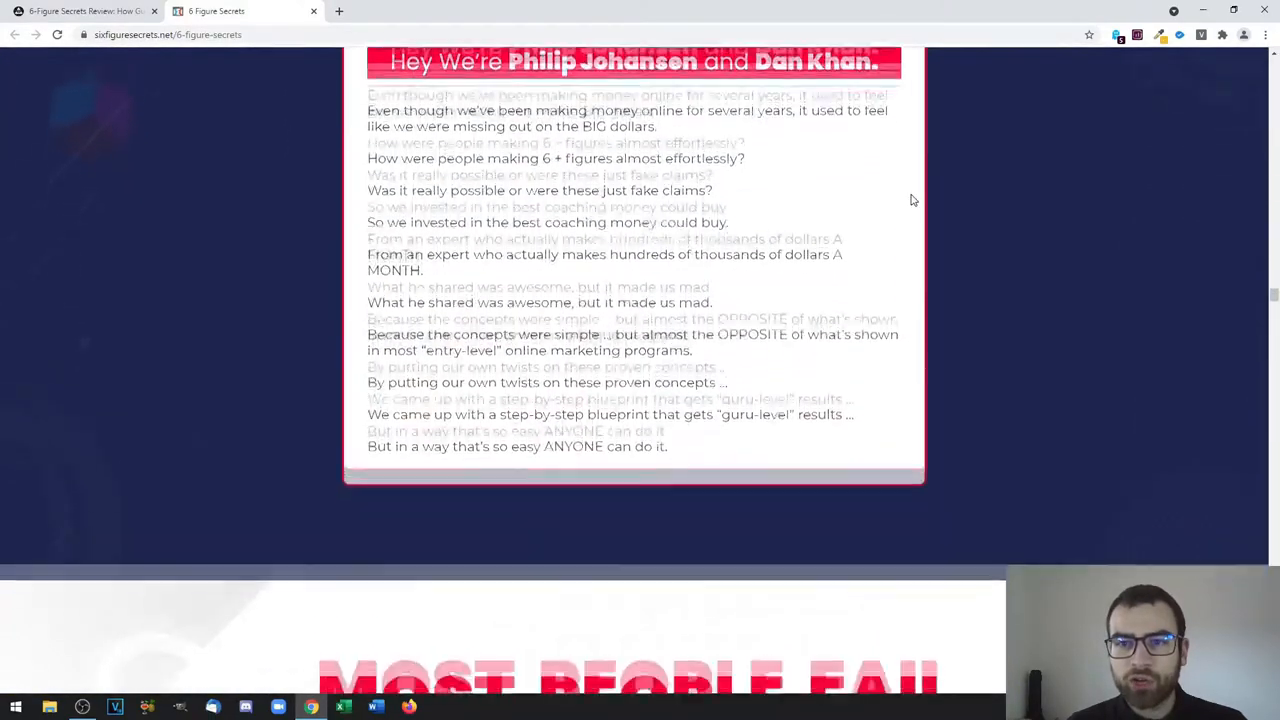
scroll("down", 3)
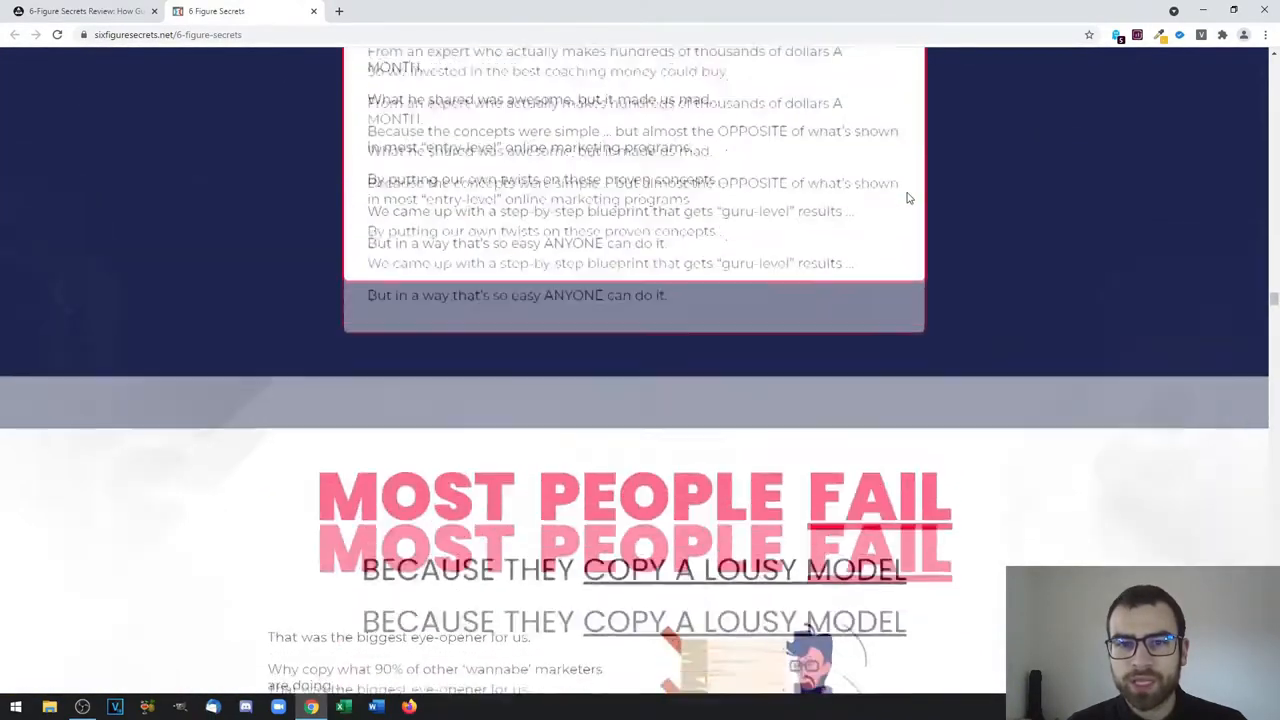
scroll("up", 3)
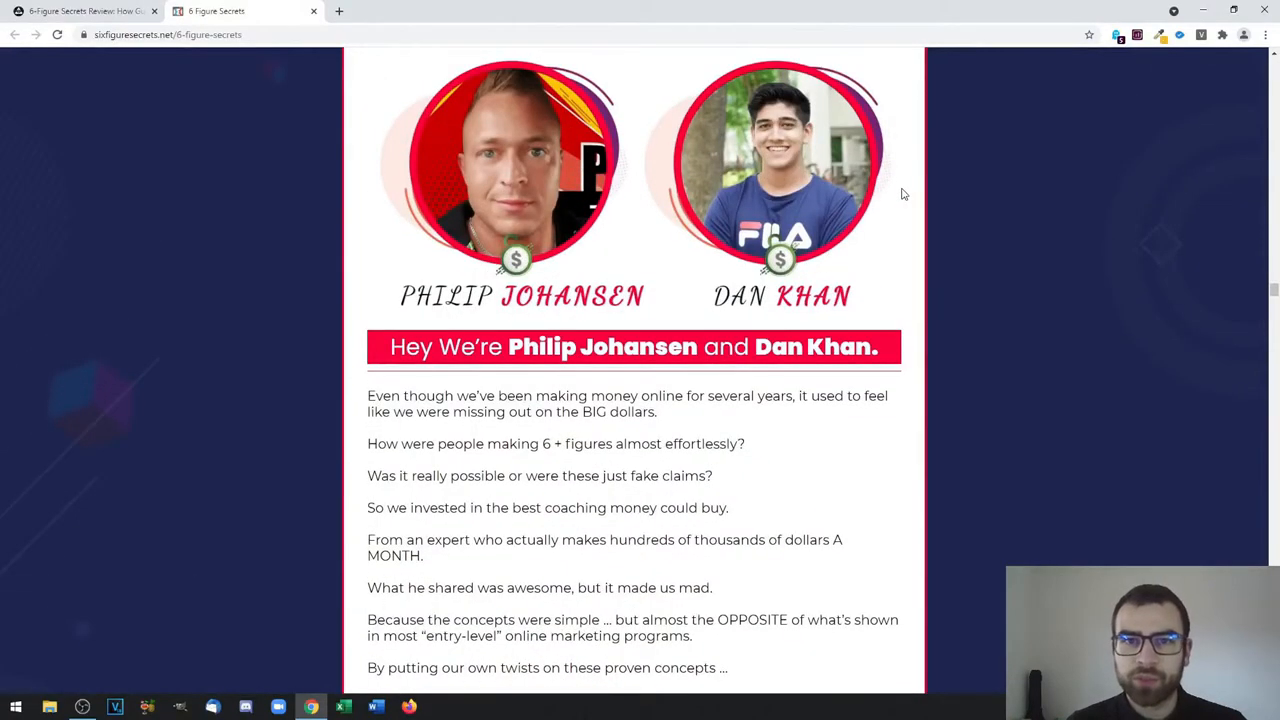
scroll("up", 3)
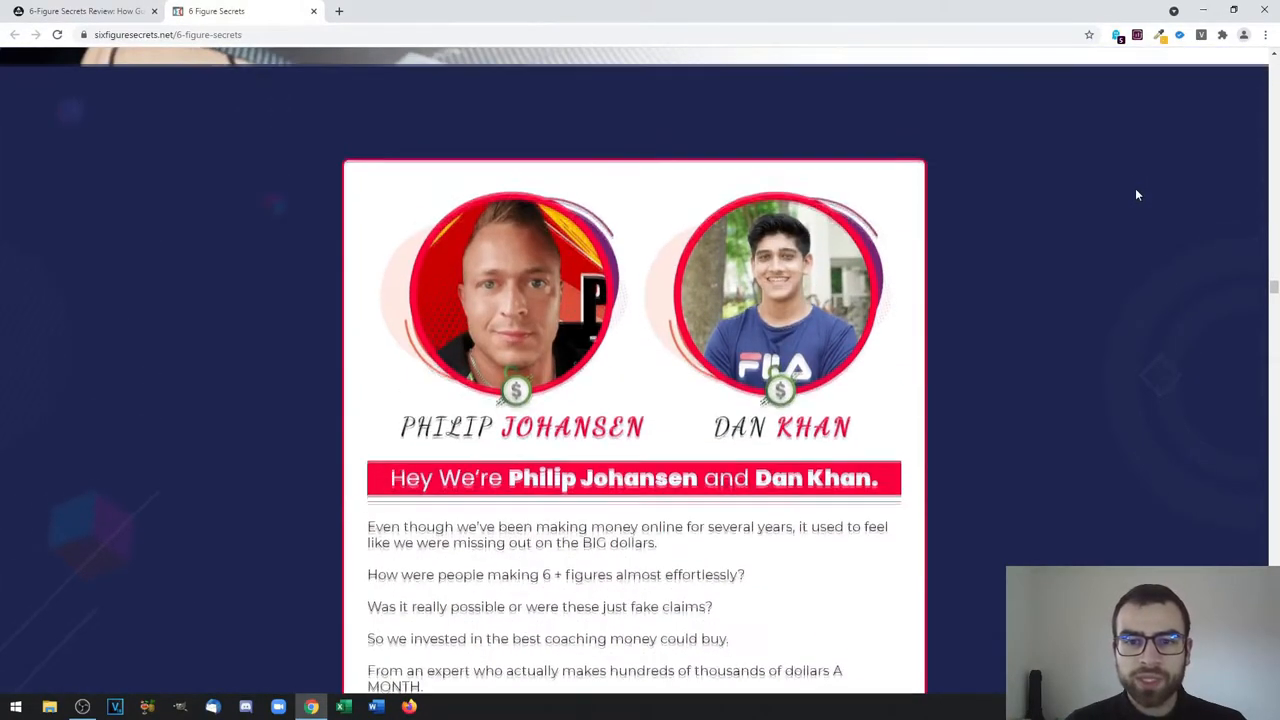
scroll("down", 3)
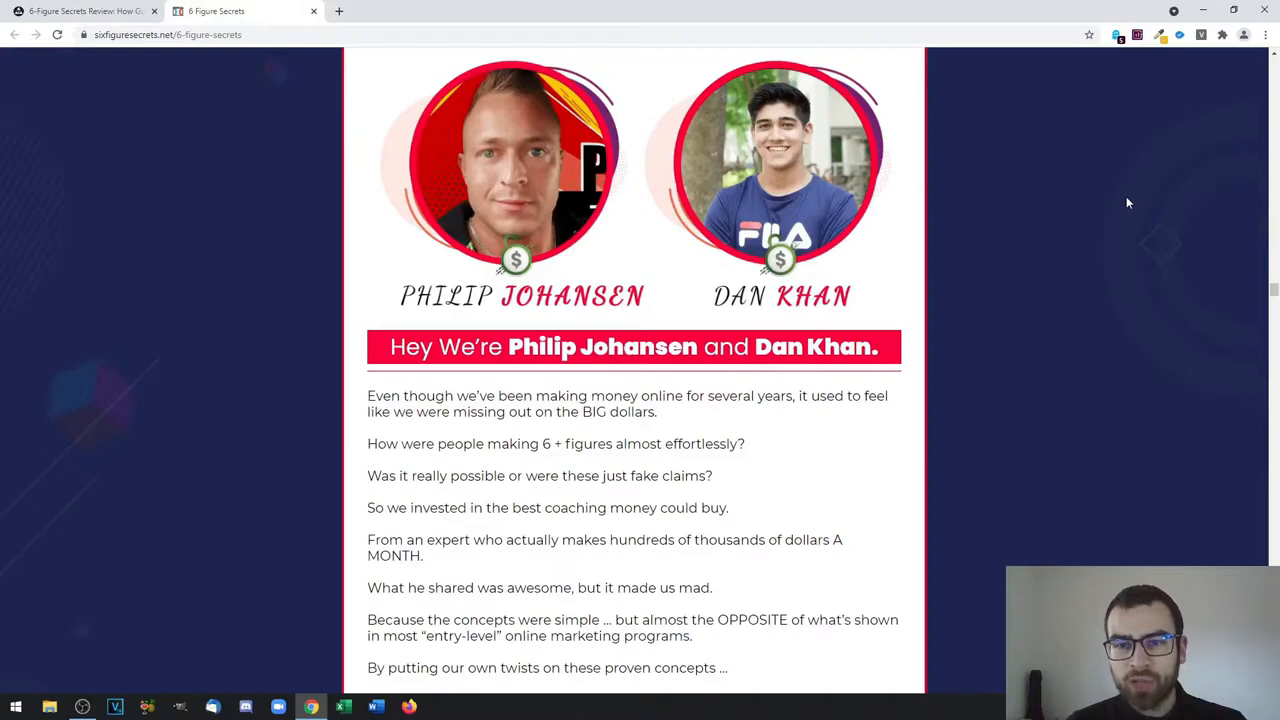
scroll("up", 3)
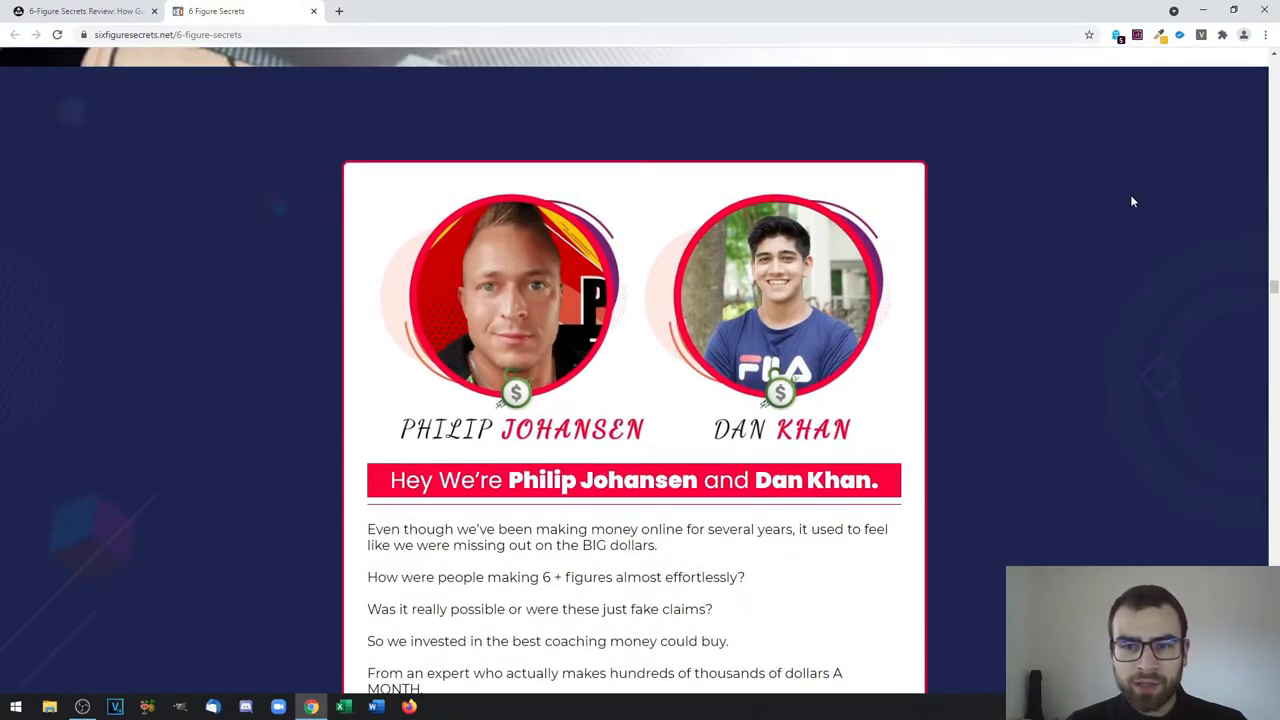
scroll("down", 3)
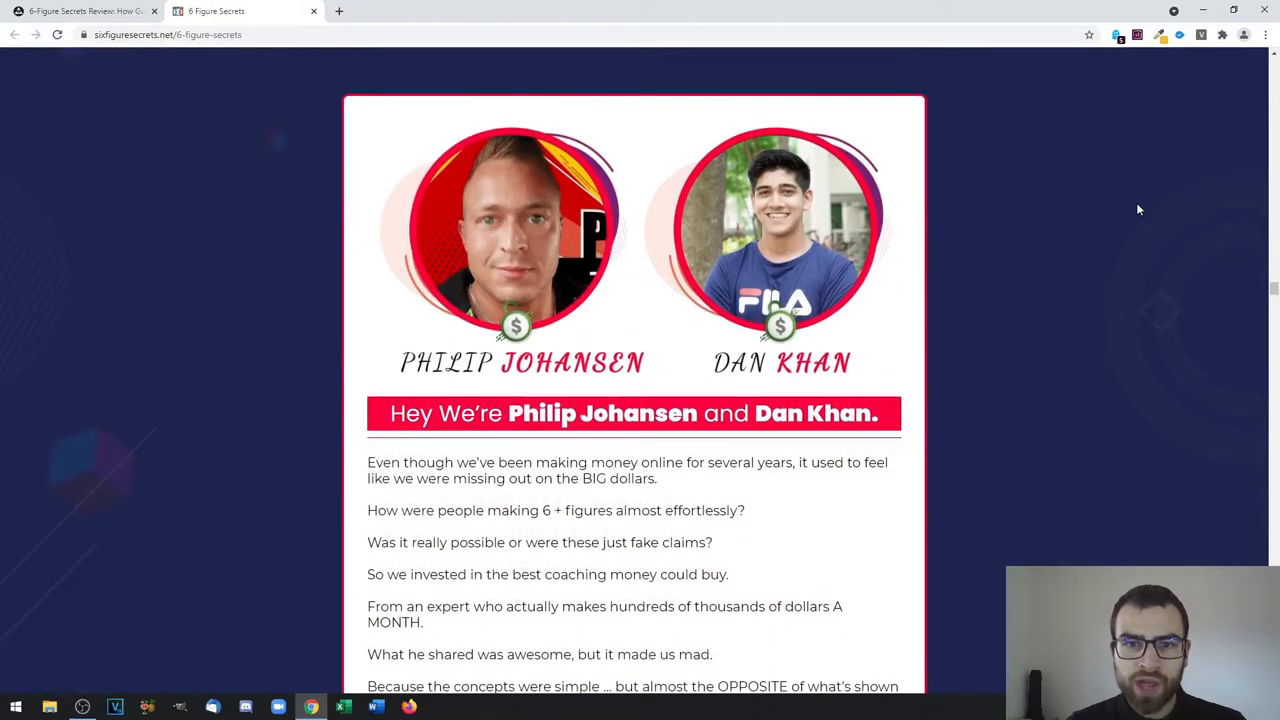
mouse_move(1133, 208)
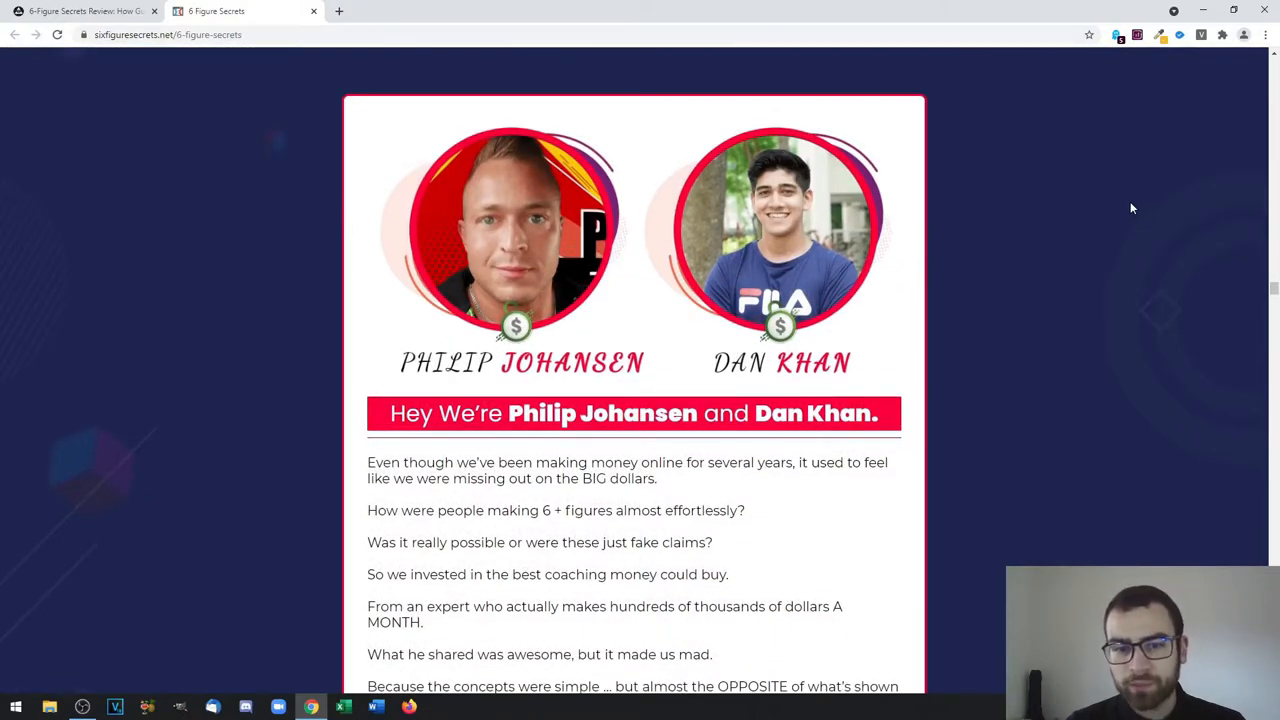
scroll("down", 3)
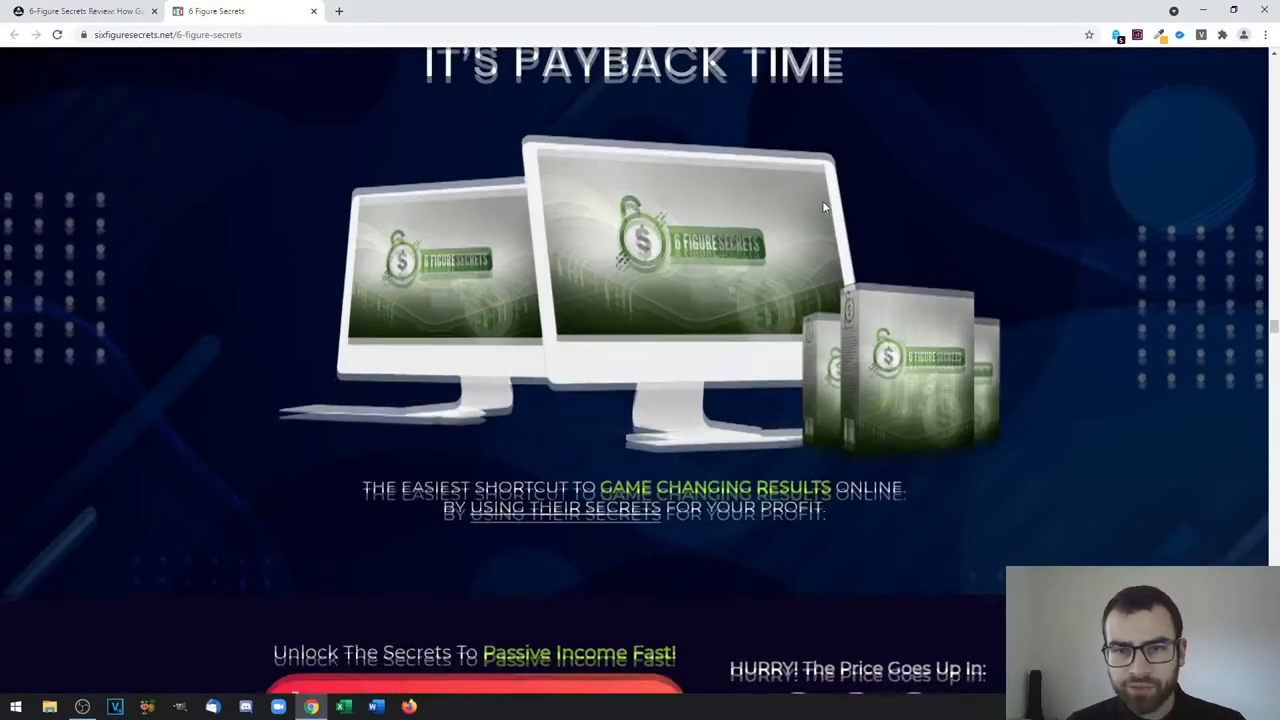
Scroll through the 'With 6 Figure Secrets There's' grid of six 'No' points to its closing lines
scroll("down", 3)
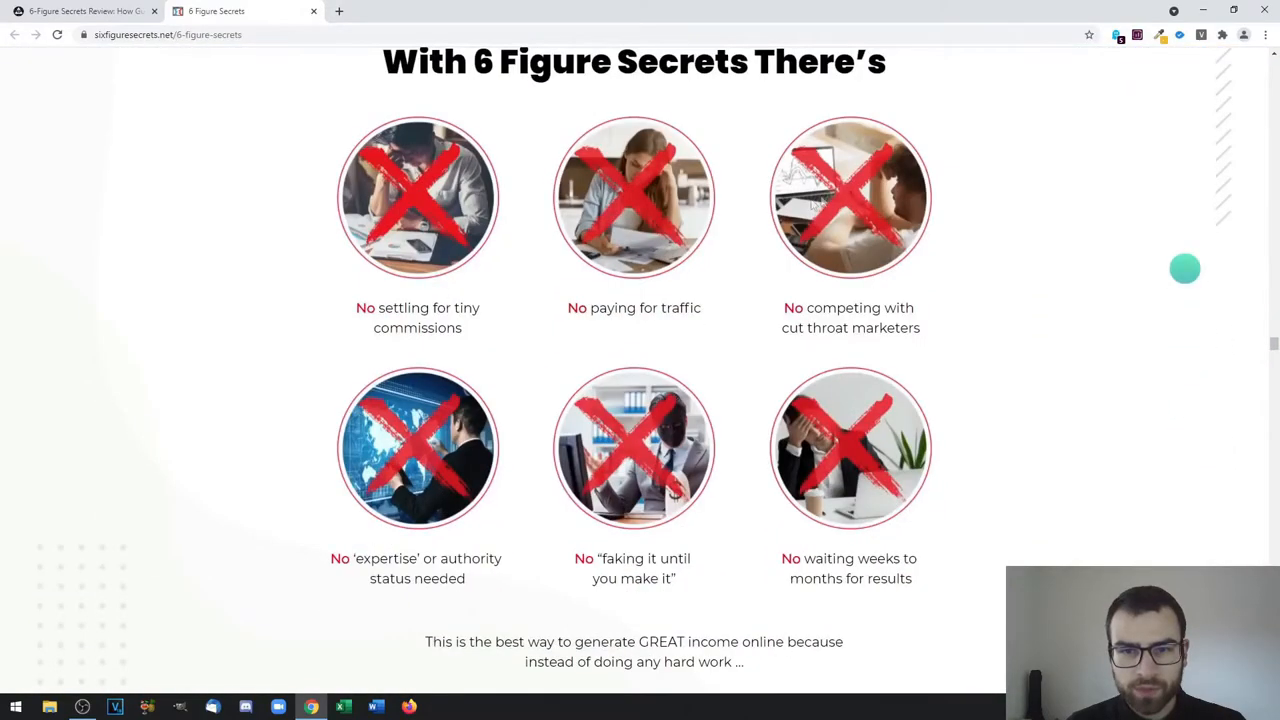
scroll("down", 3)
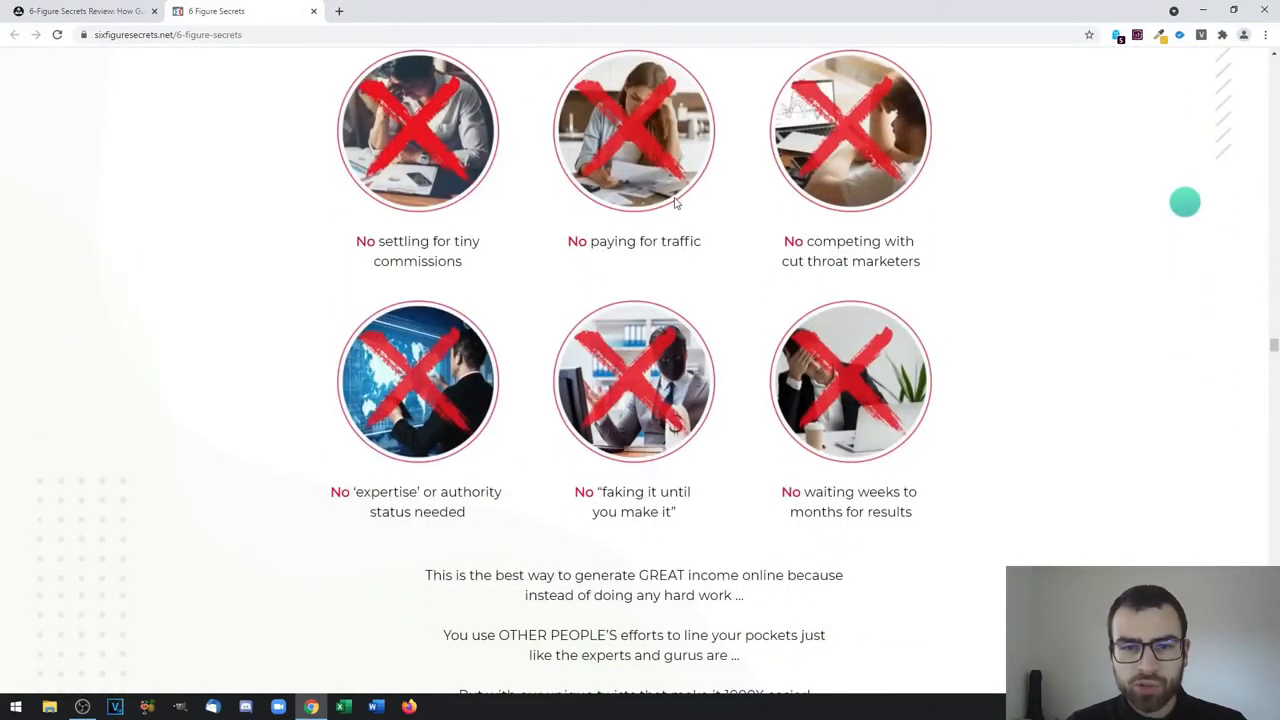
mouse_move(670, 268)
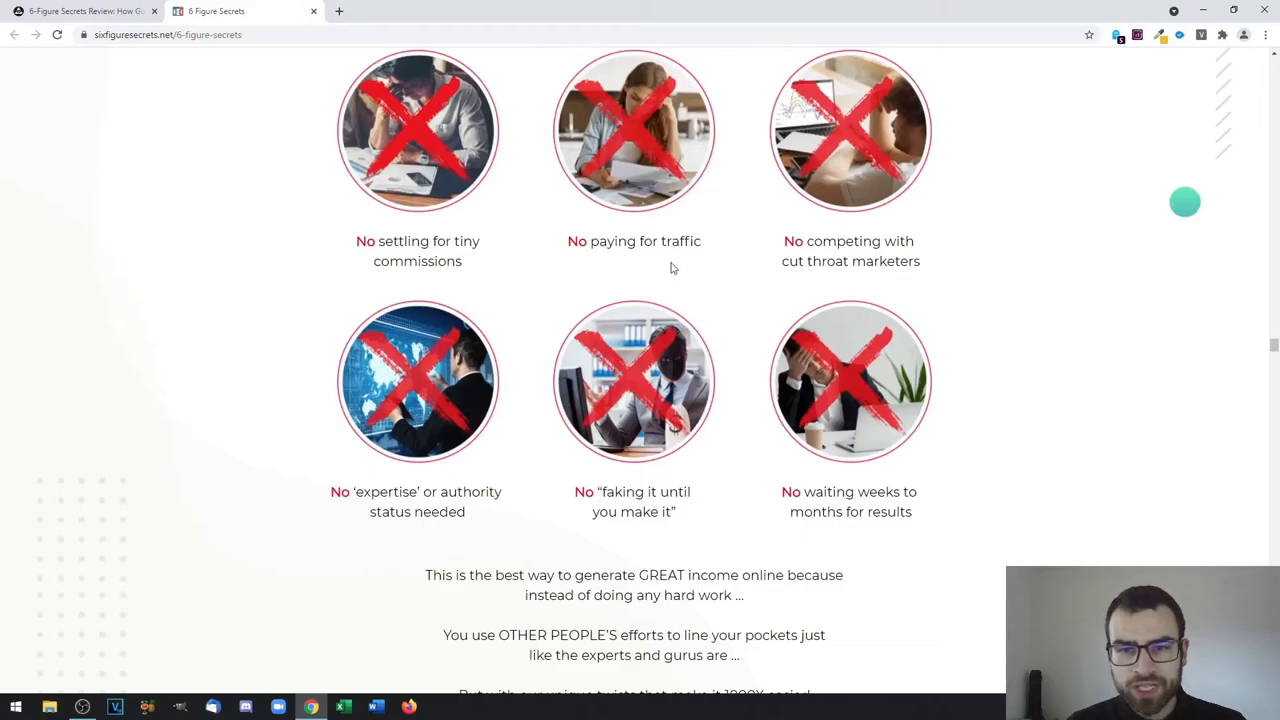
mouse_move(957, 261)
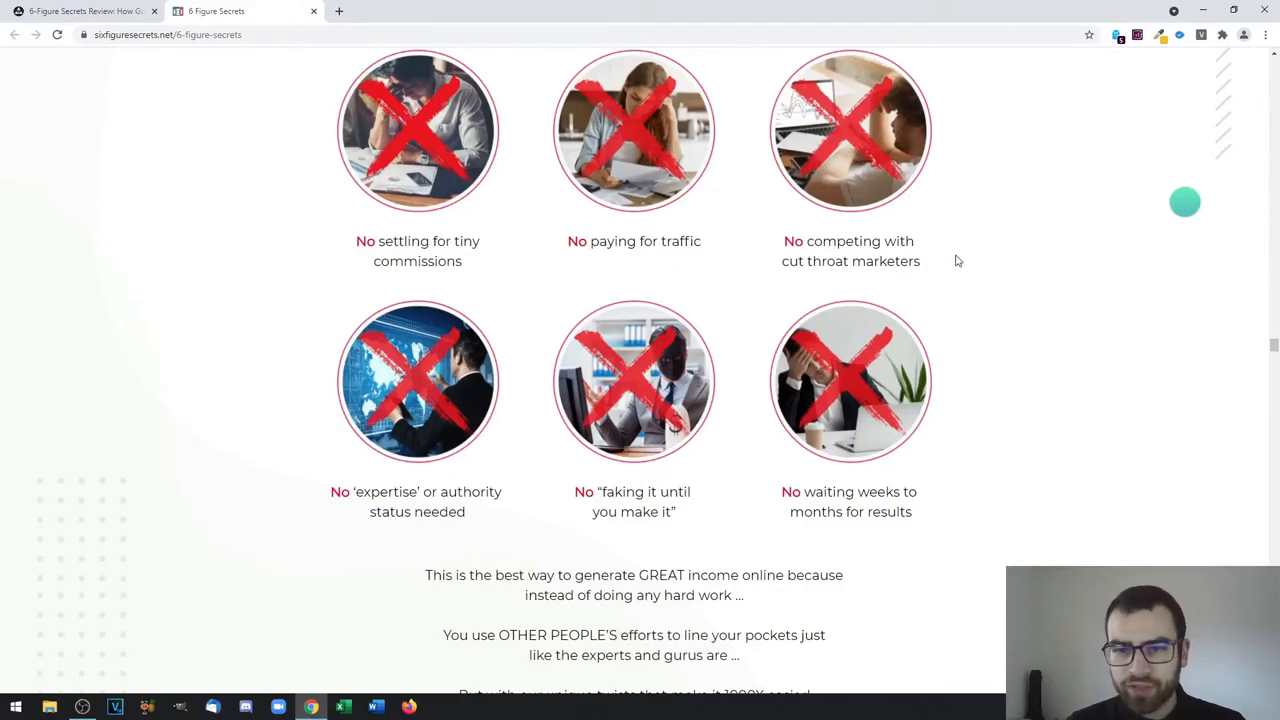
scroll("down", 3)
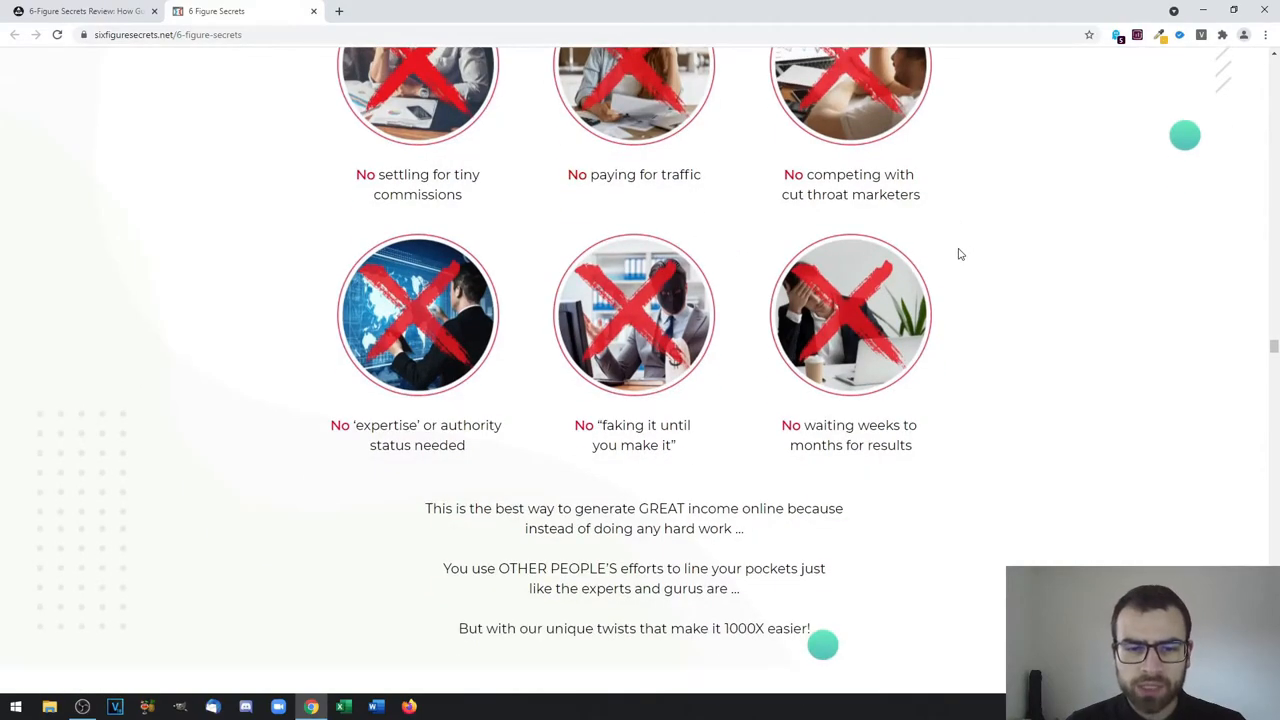
mouse_move(968, 274)
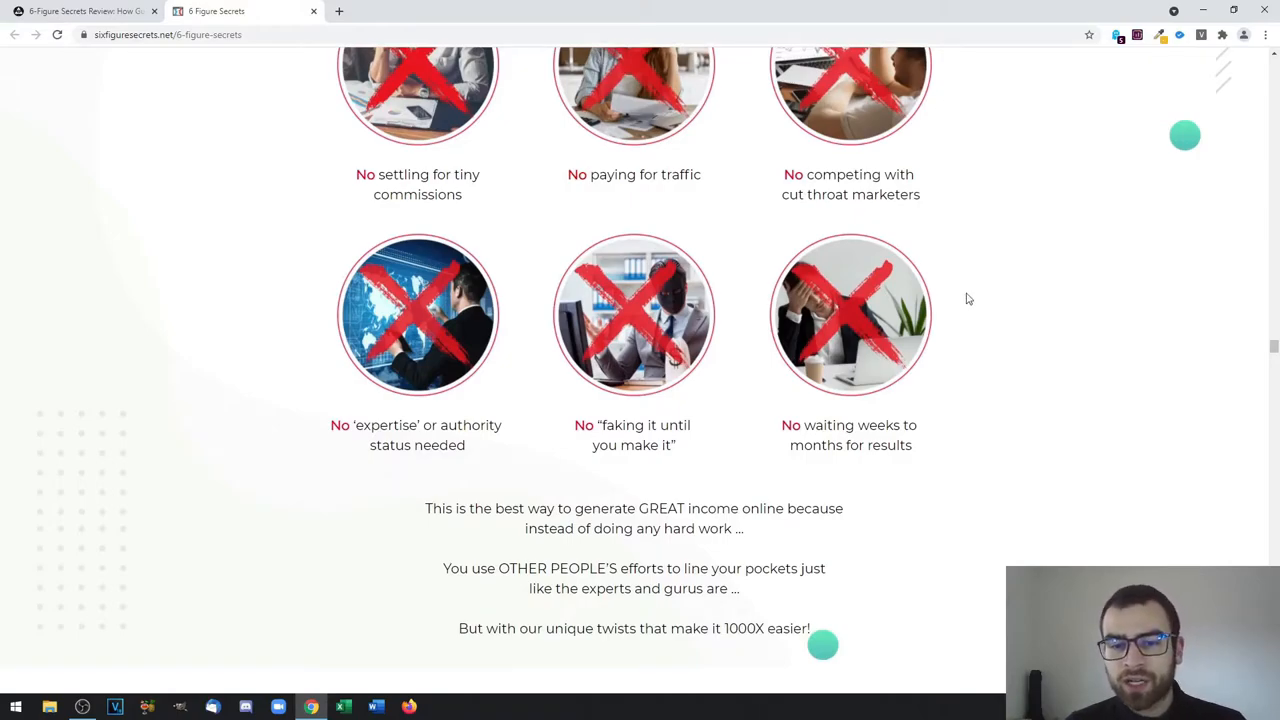
scroll("down", 3)
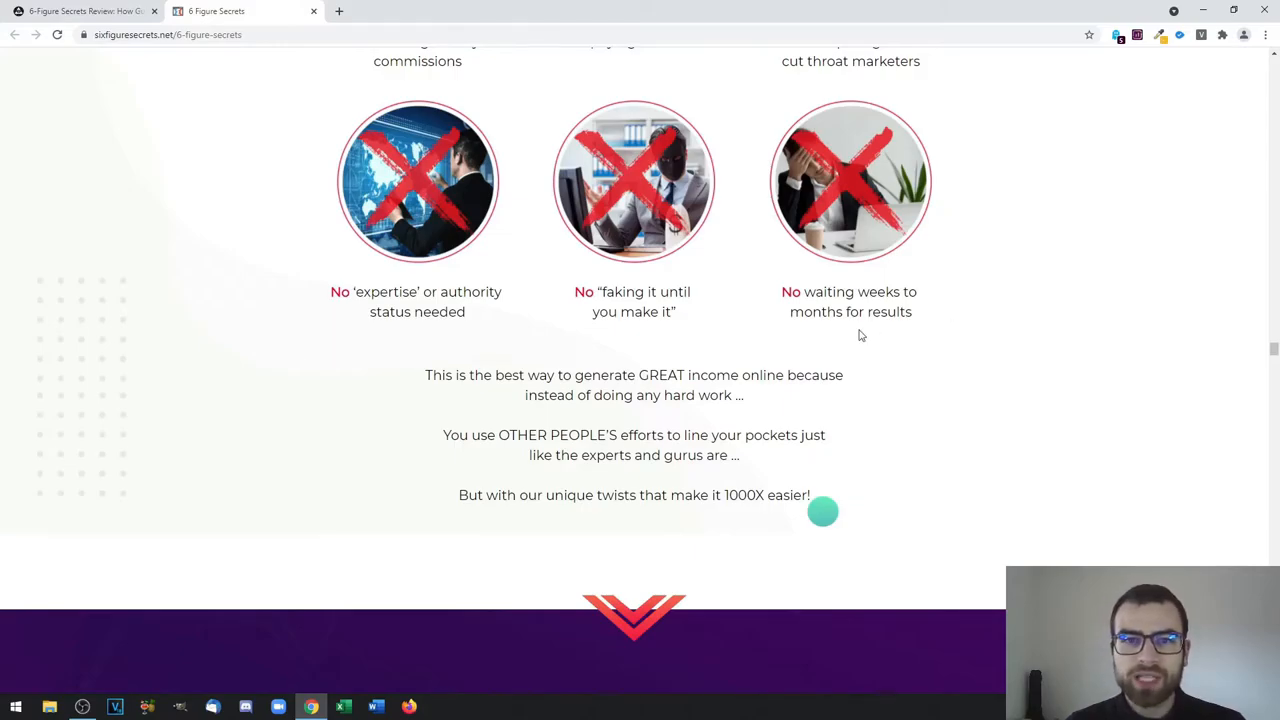
Scroll through the Blueprint, Push Button Automation, DFY Marketing Swipes and Perpetual Income Assets modules
scroll("down", 3)
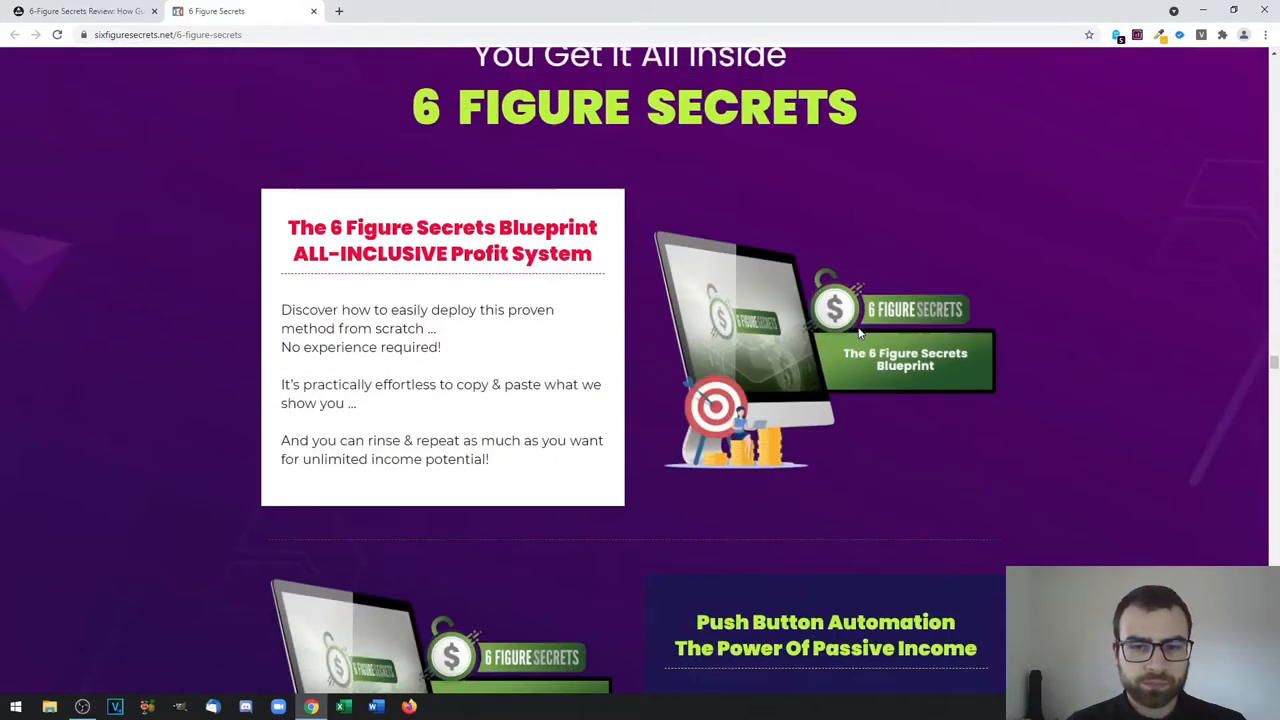
scroll("up", 3)
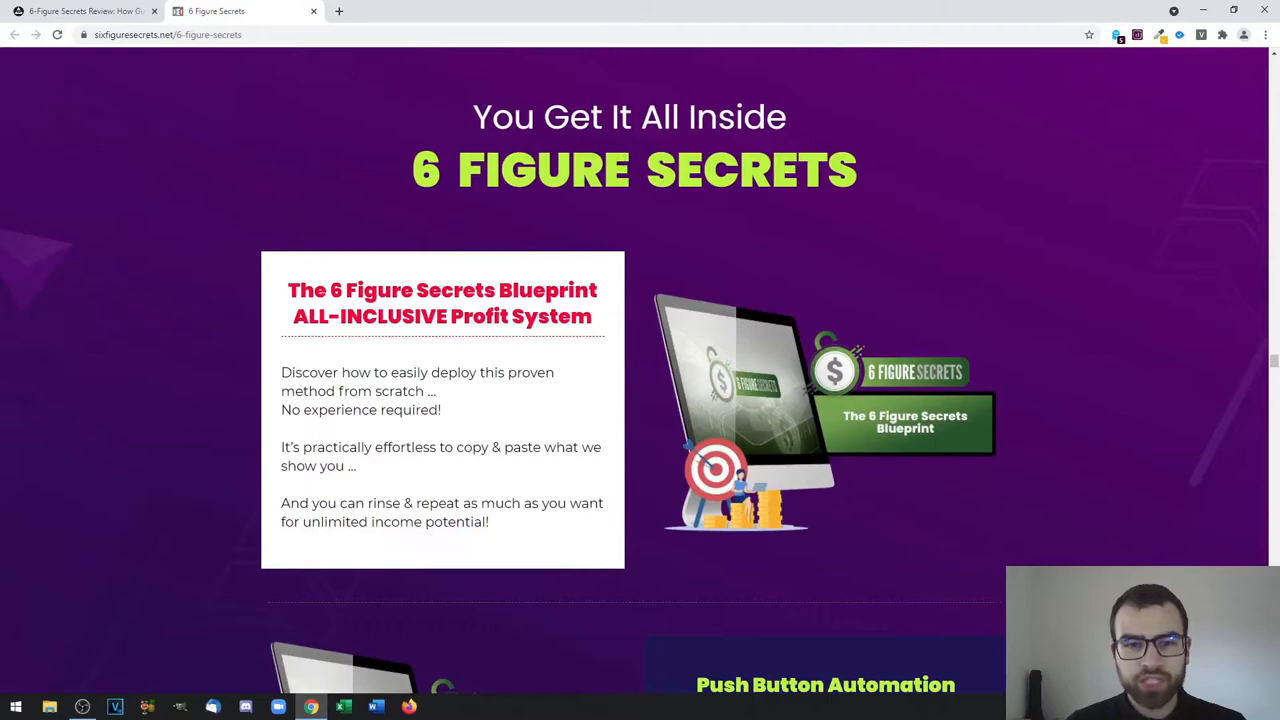
scroll("down", 3)
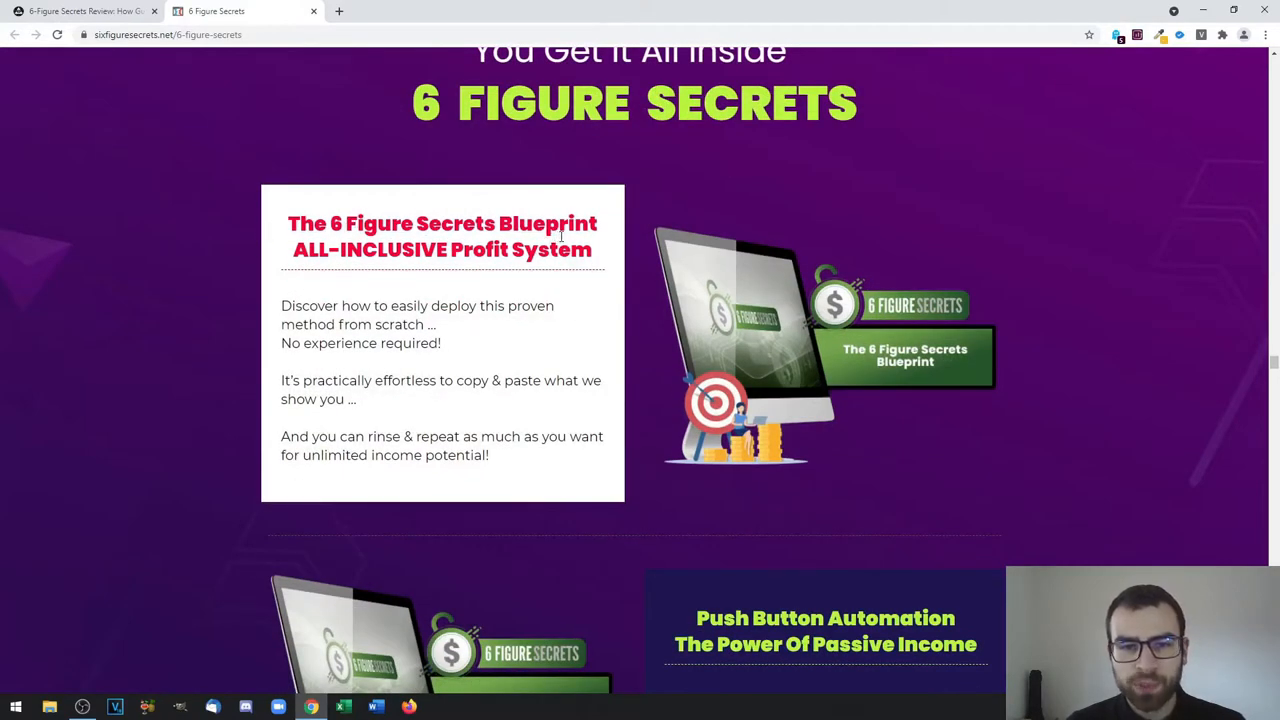
scroll("down", 3)
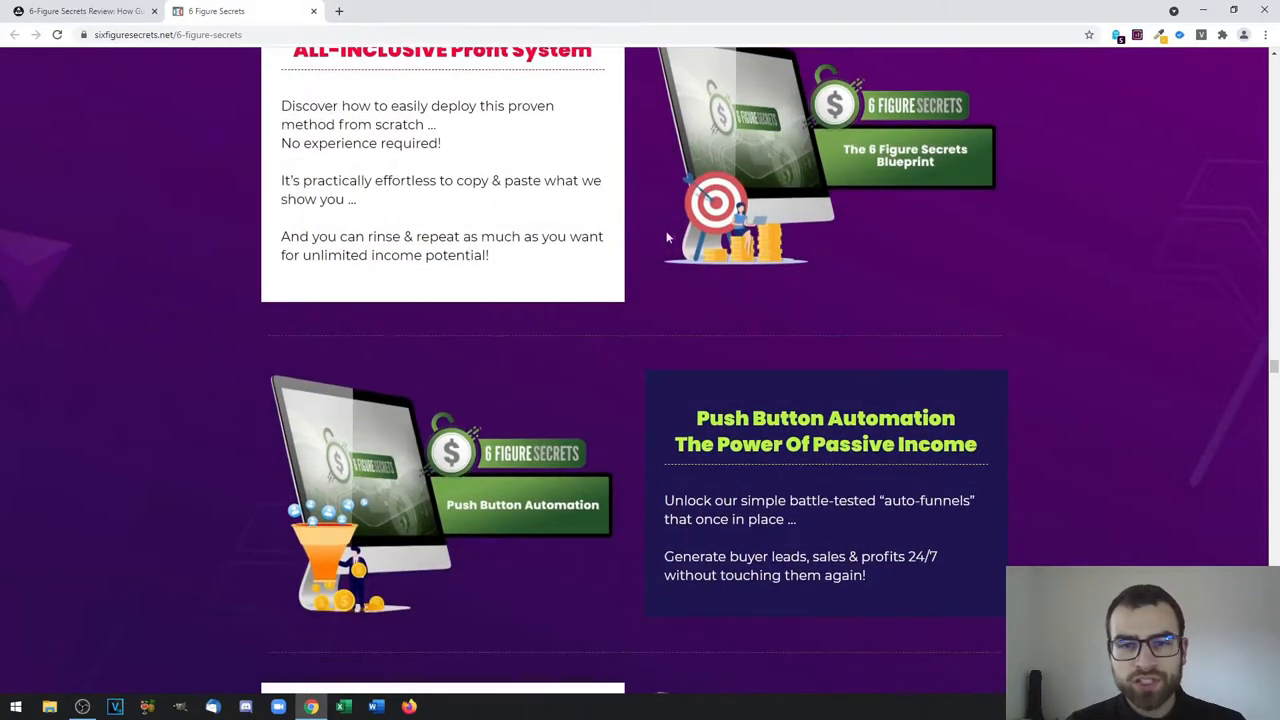
scroll("down", 3)
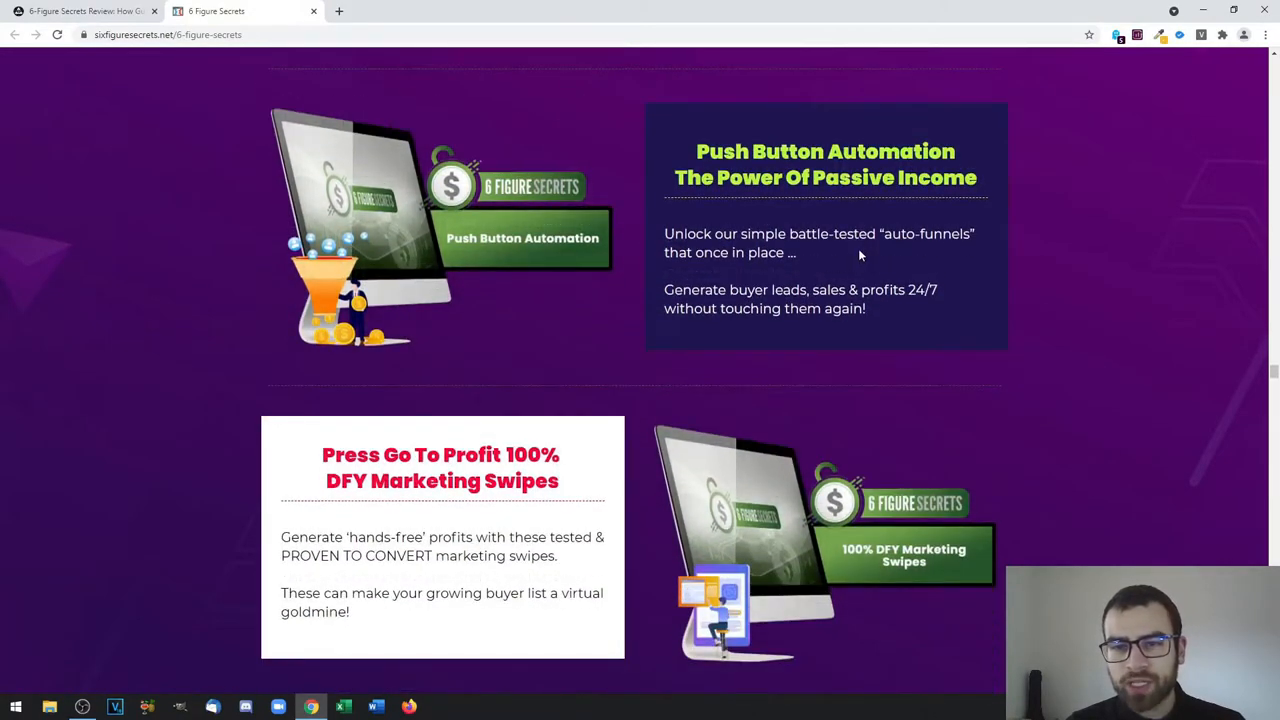
scroll("down", 3)
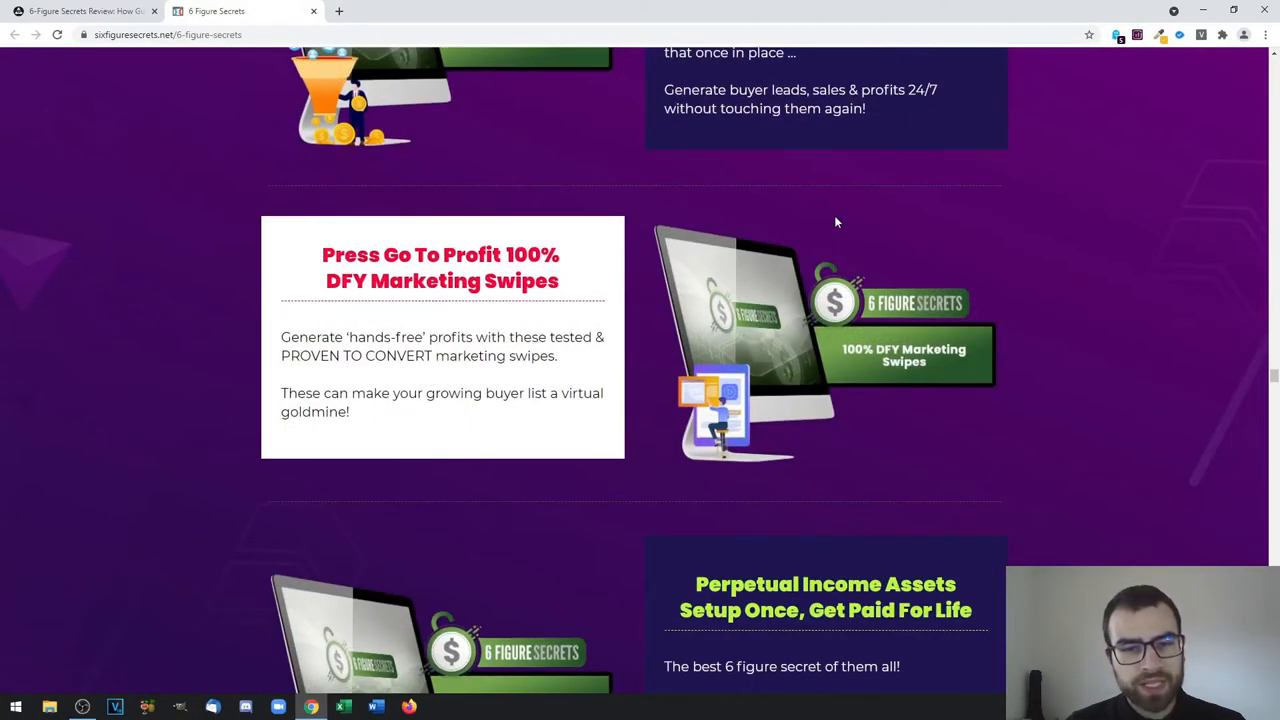
scroll("down", 3)
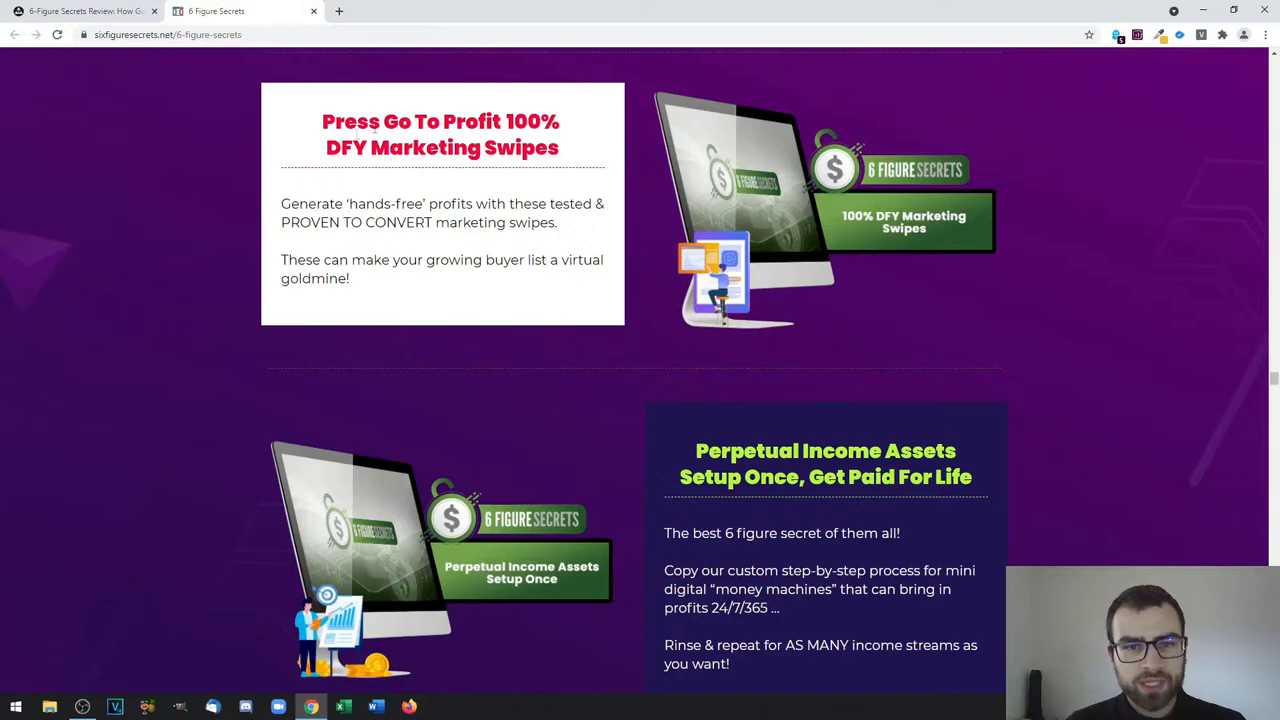
scroll("down", 3)
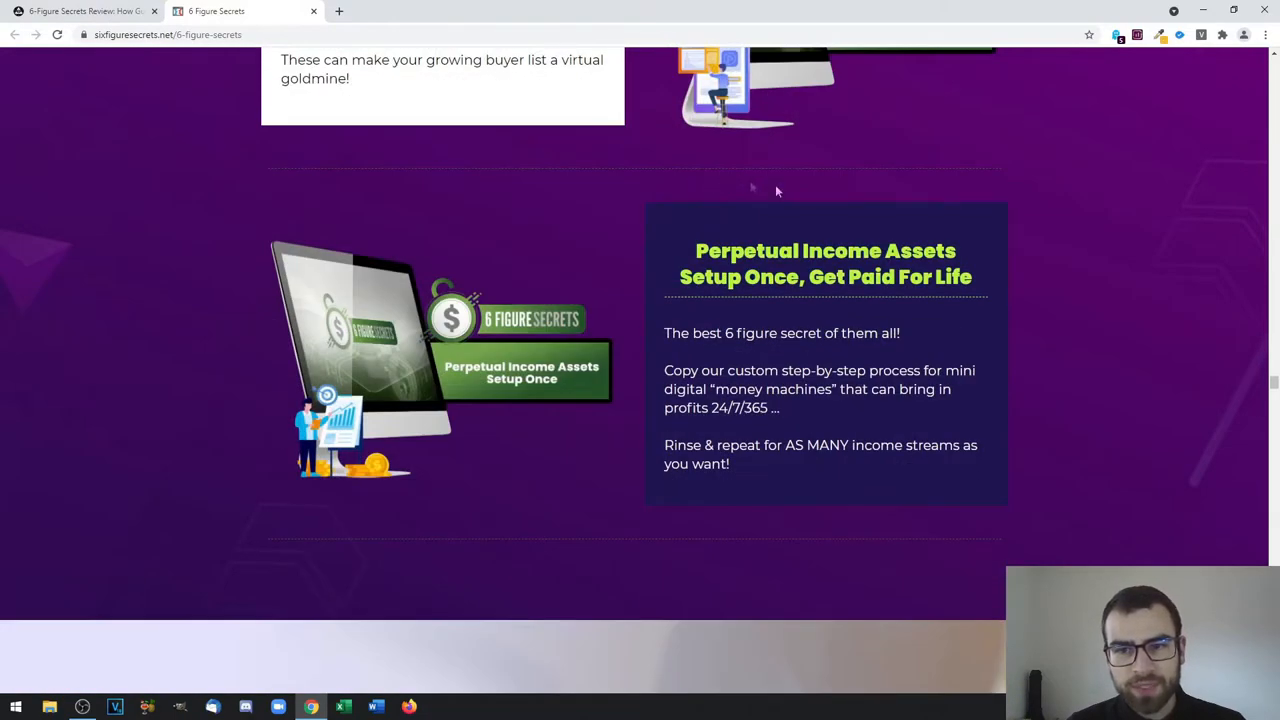
scroll("down", 3)
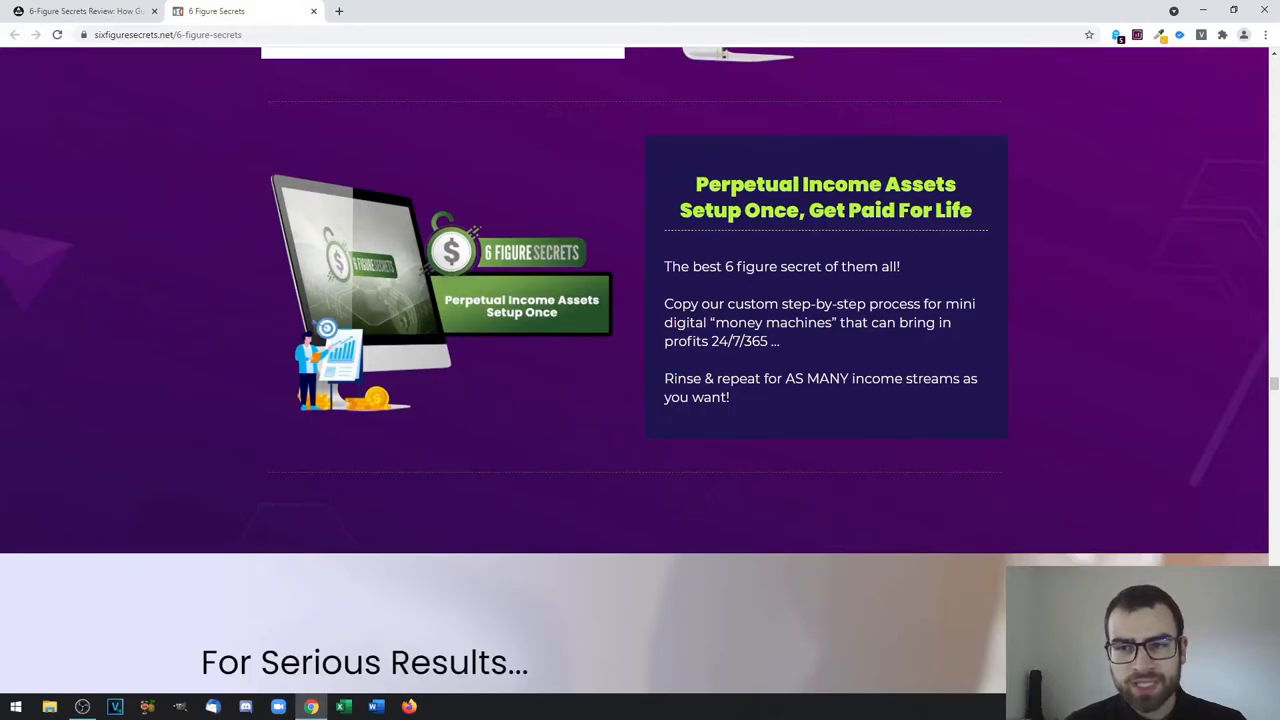
scroll("down", 3)
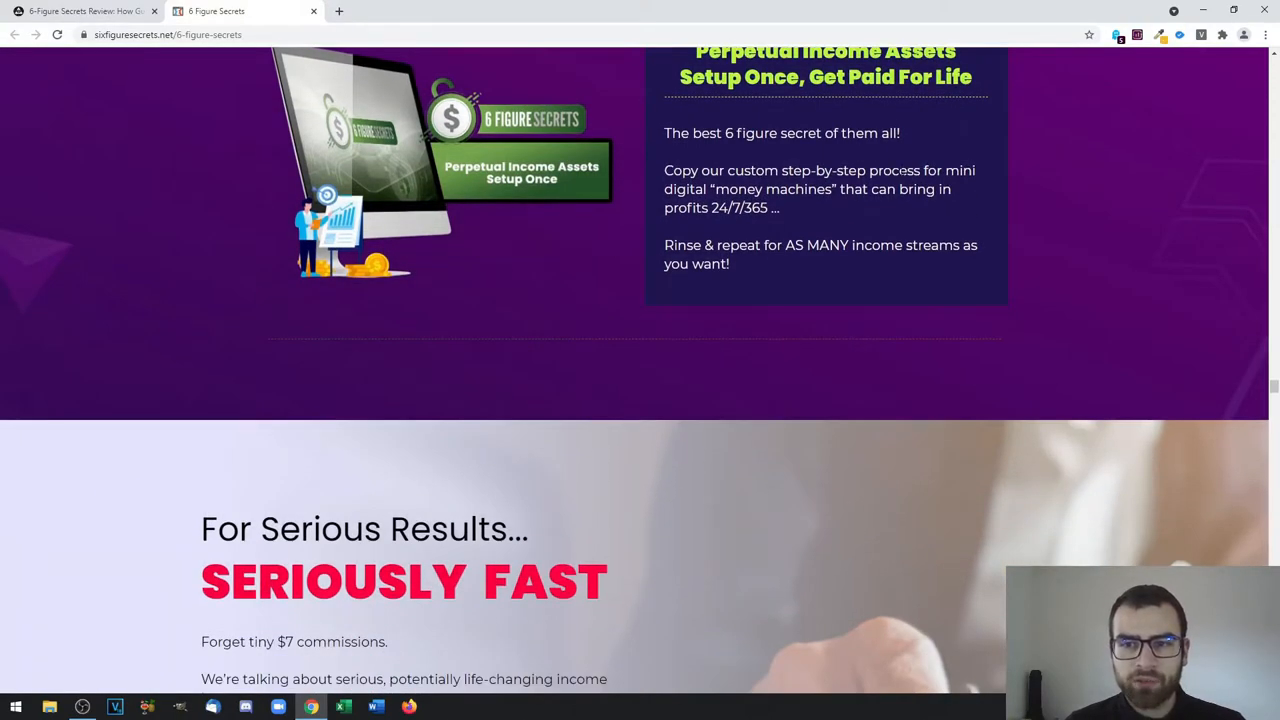
Scroll past the four 'Reasons' to the Antonio Matos and AJ Ekubia testimonials
scroll("down", 3)
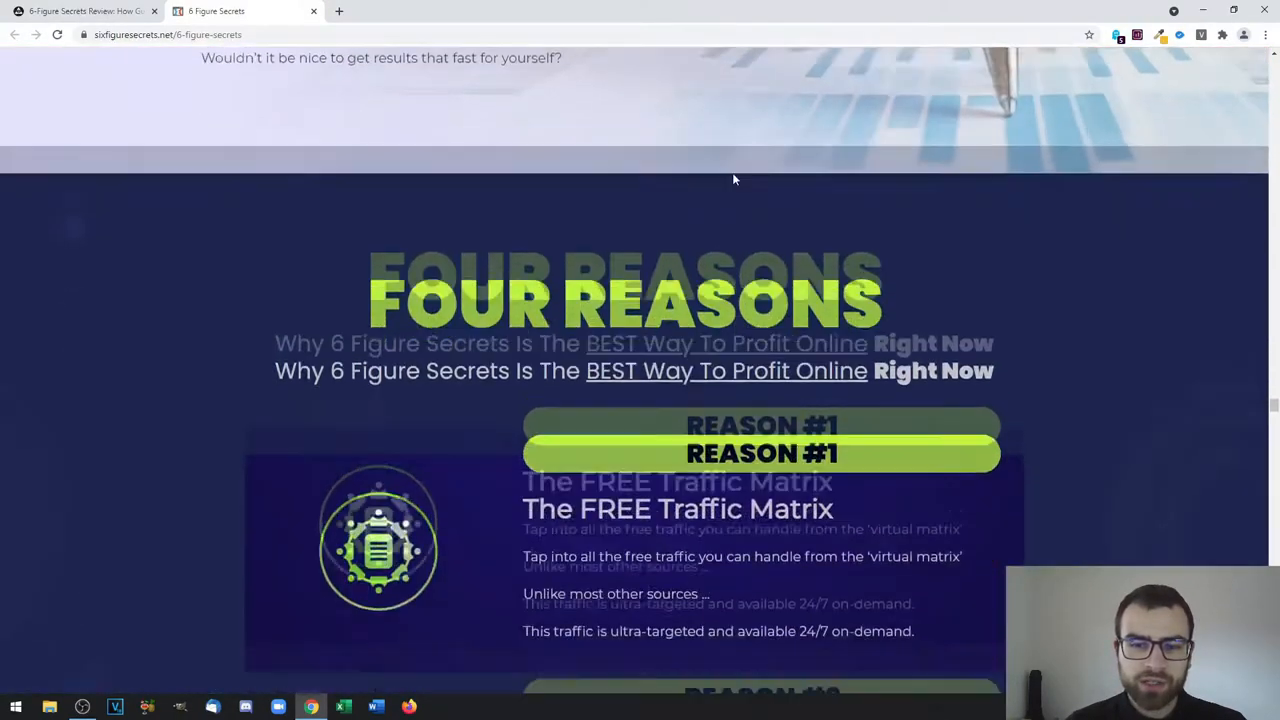
scroll("down", 3)
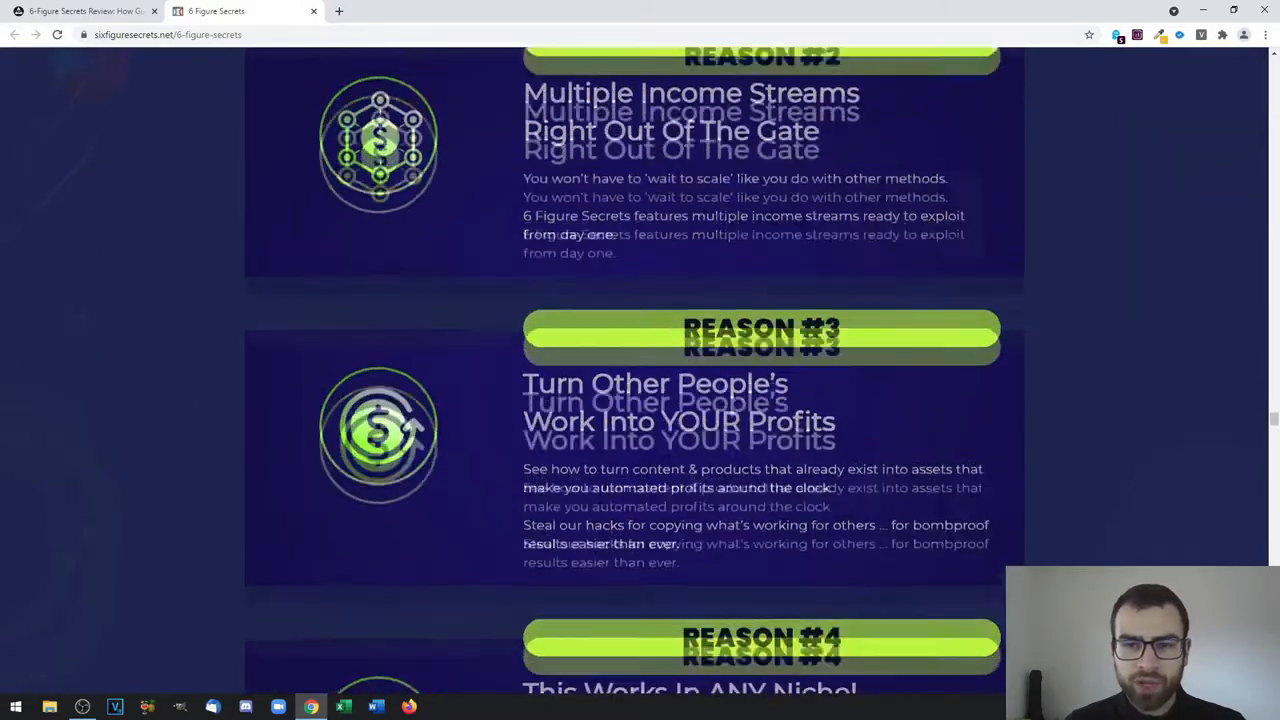
scroll("up", 3)
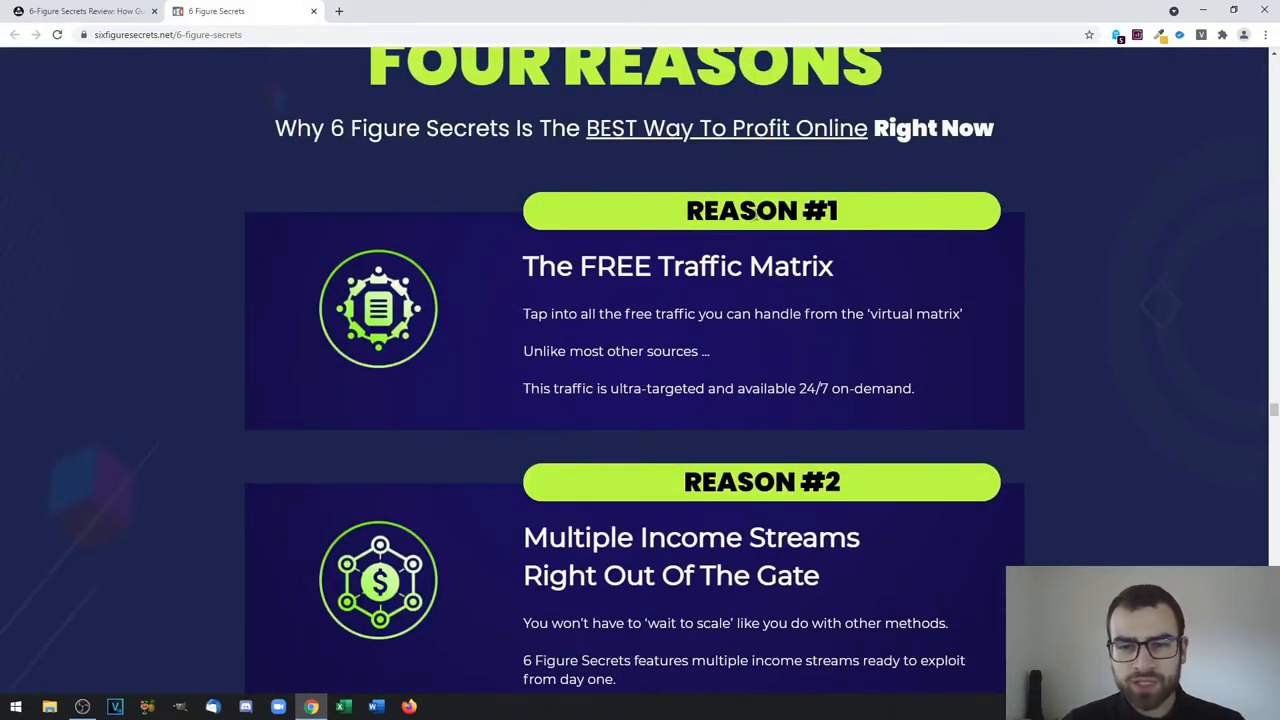
scroll("down", 3)
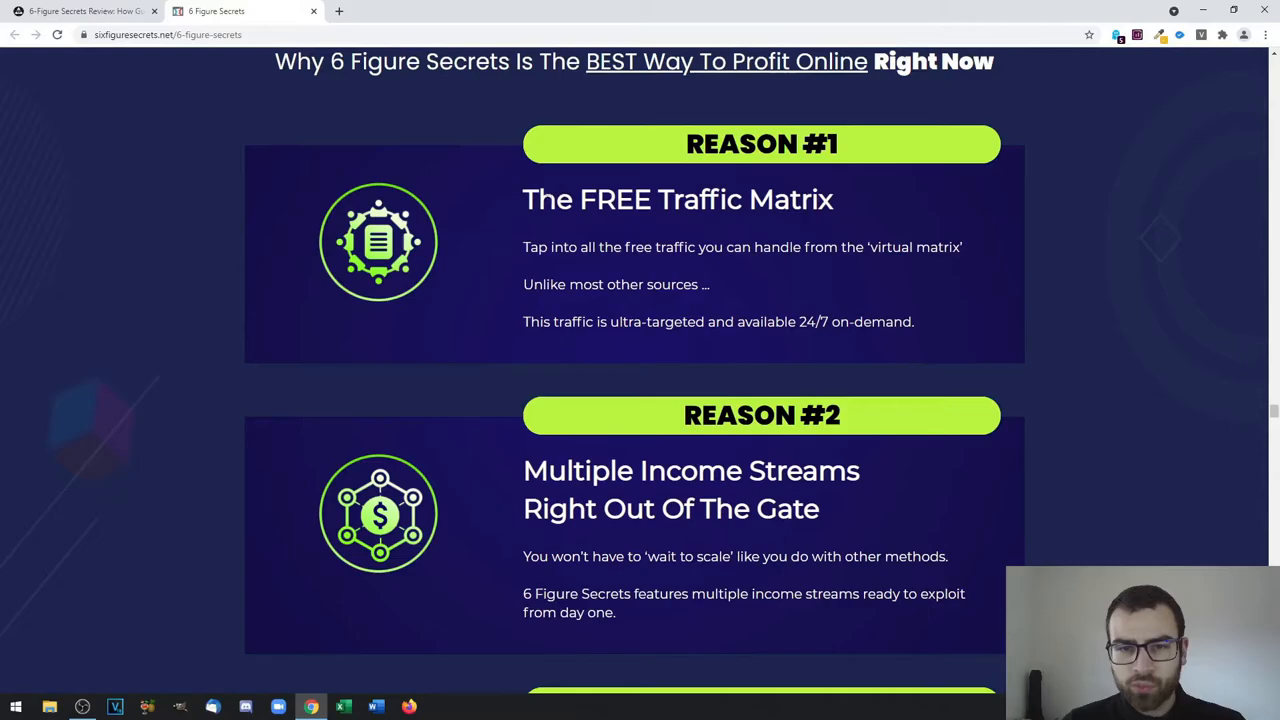
scroll("down", 3)
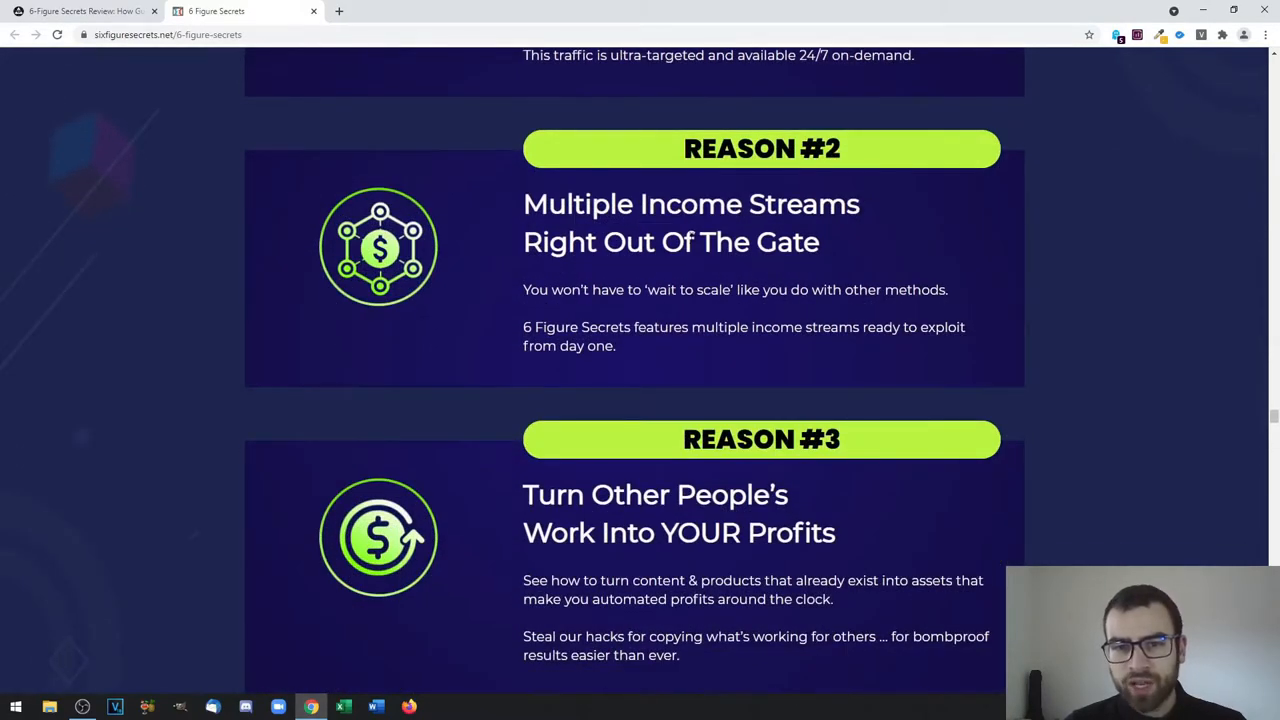
scroll("down", 3)
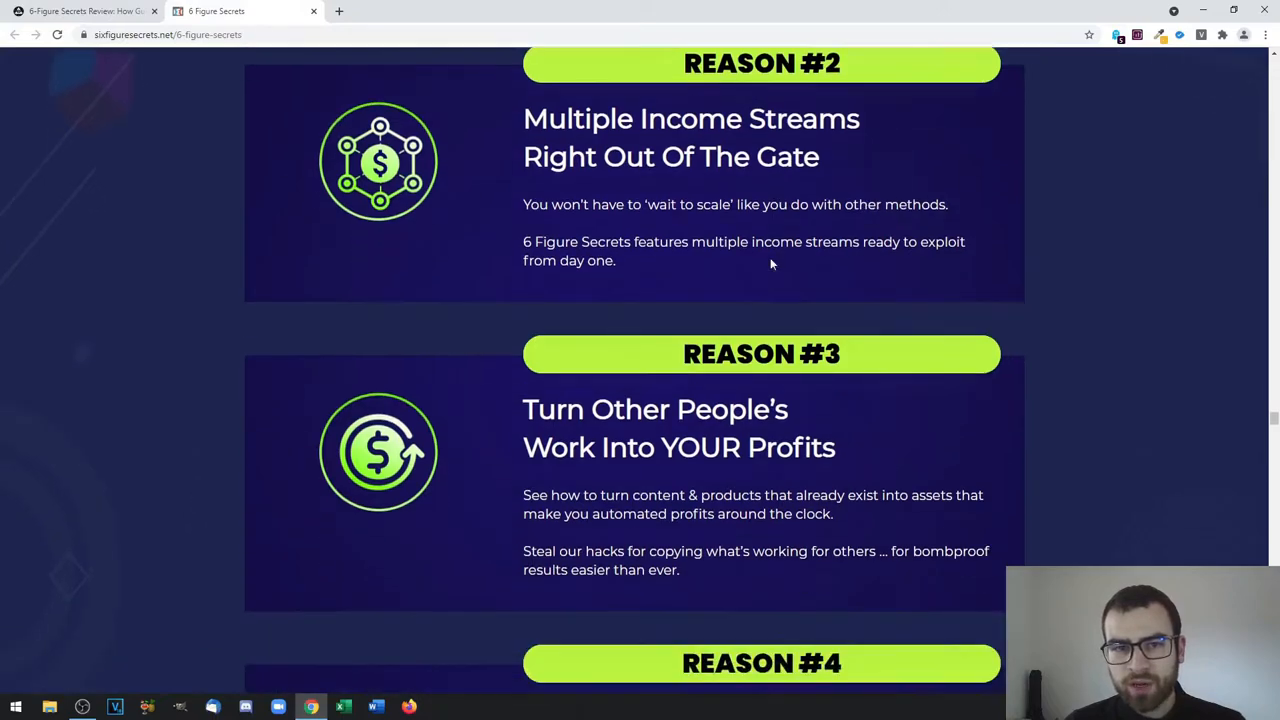
scroll("down", 3)
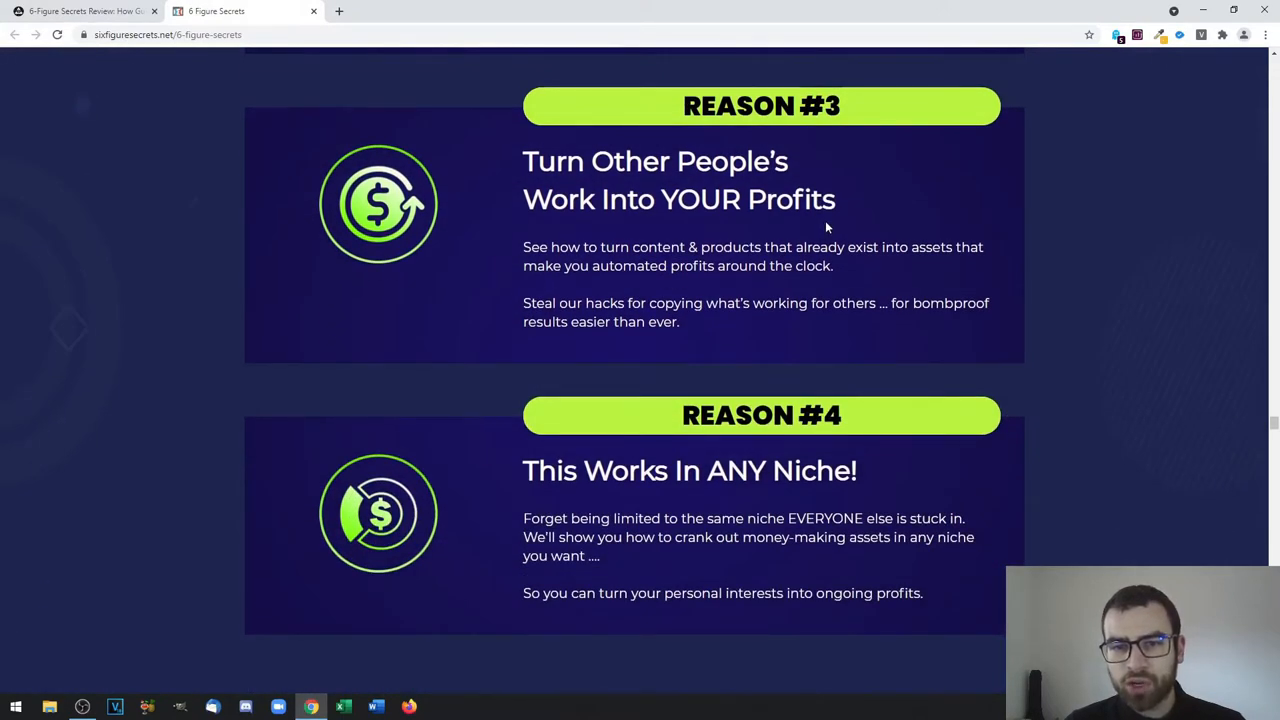
mouse_move(820, 291)
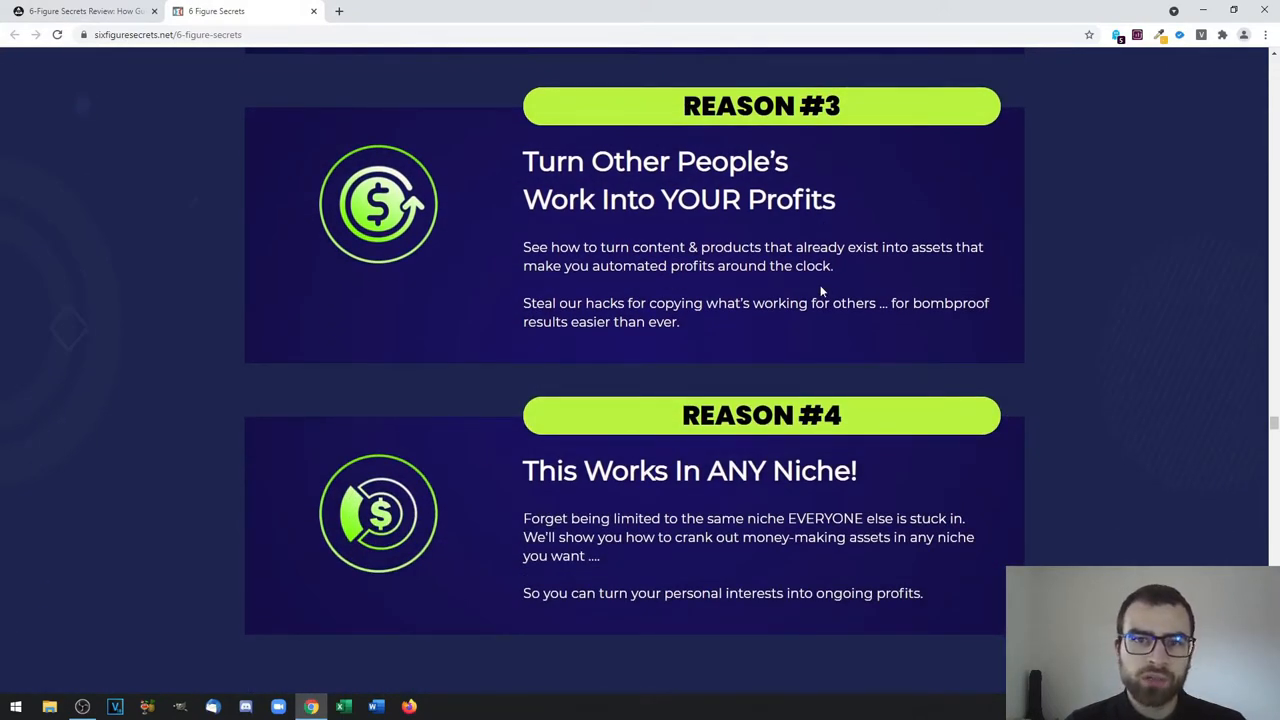
scroll("down", 3)
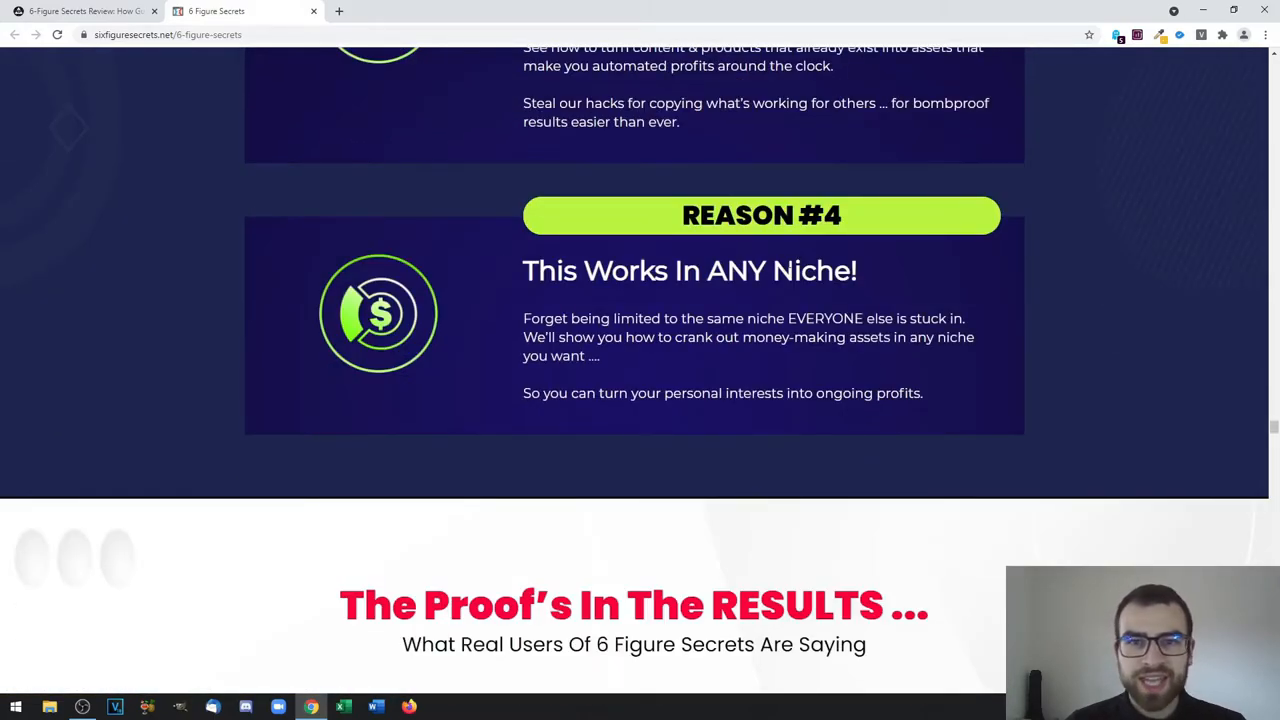
scroll("down", 3)
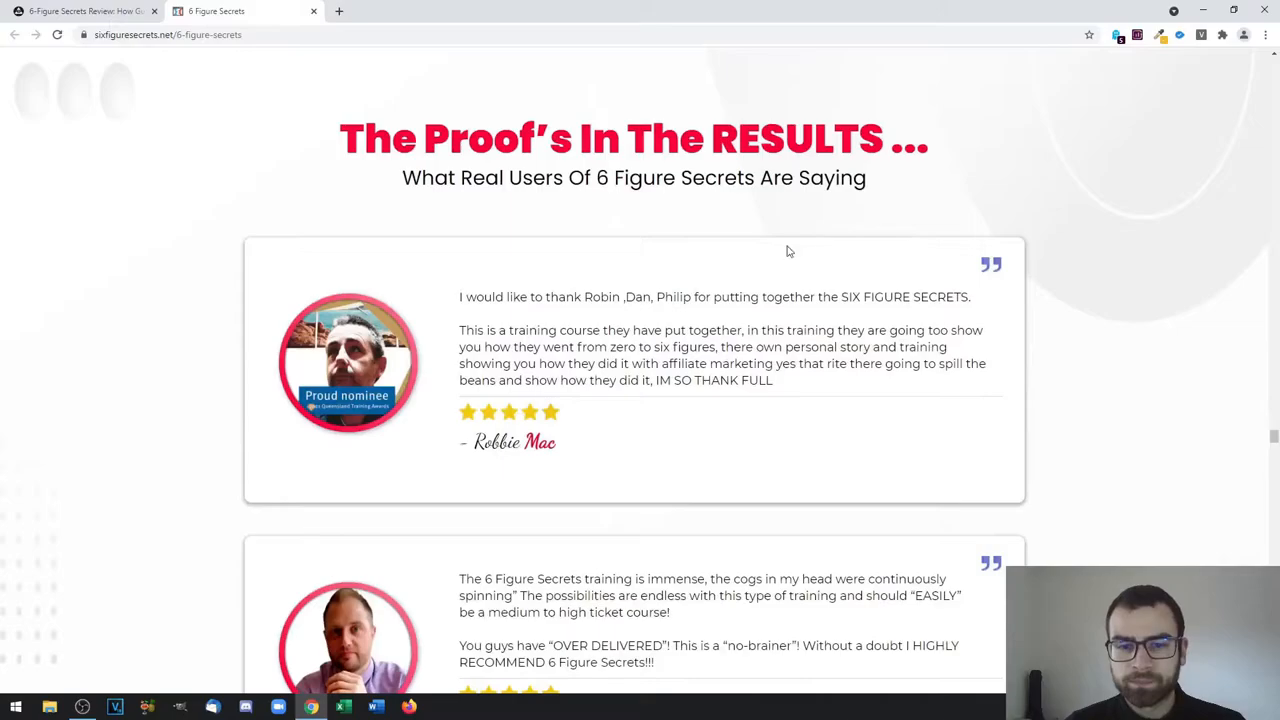
scroll("down", 3)
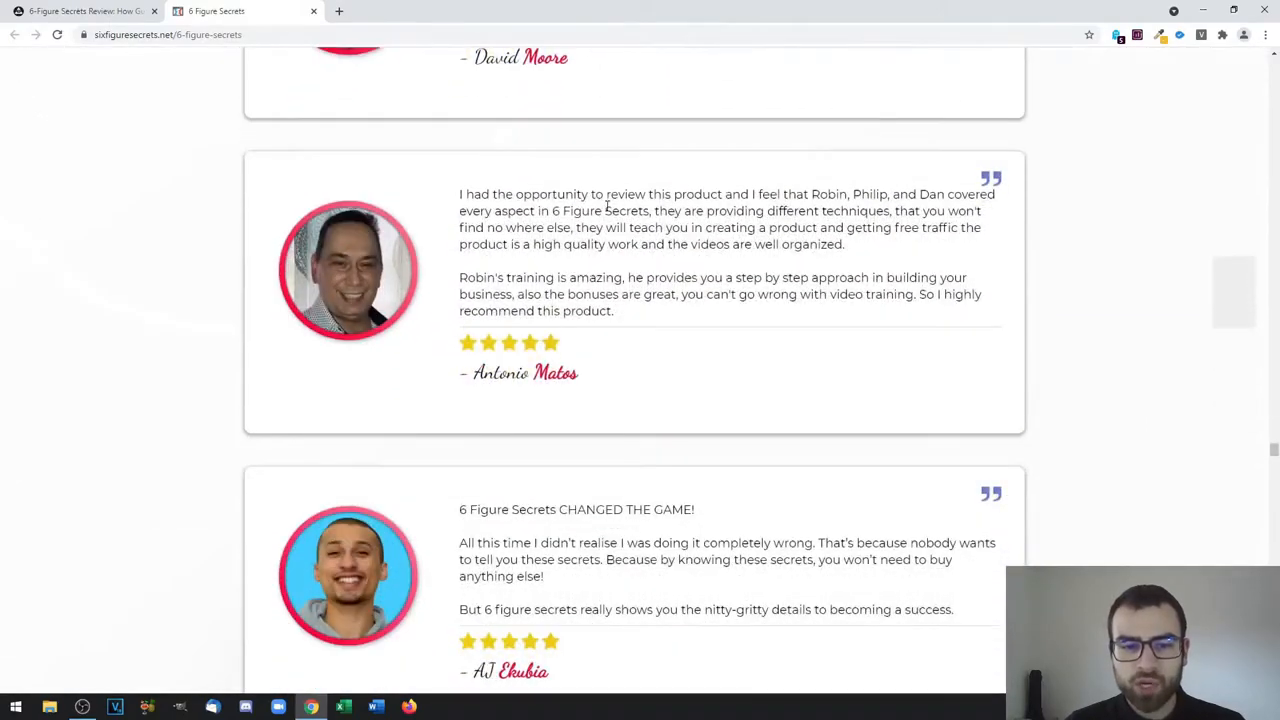
Scroll past the testimonials to Steps #1–#3: Secure, Copy, and Profit, Rinse & Repeat
scroll("down", 3)
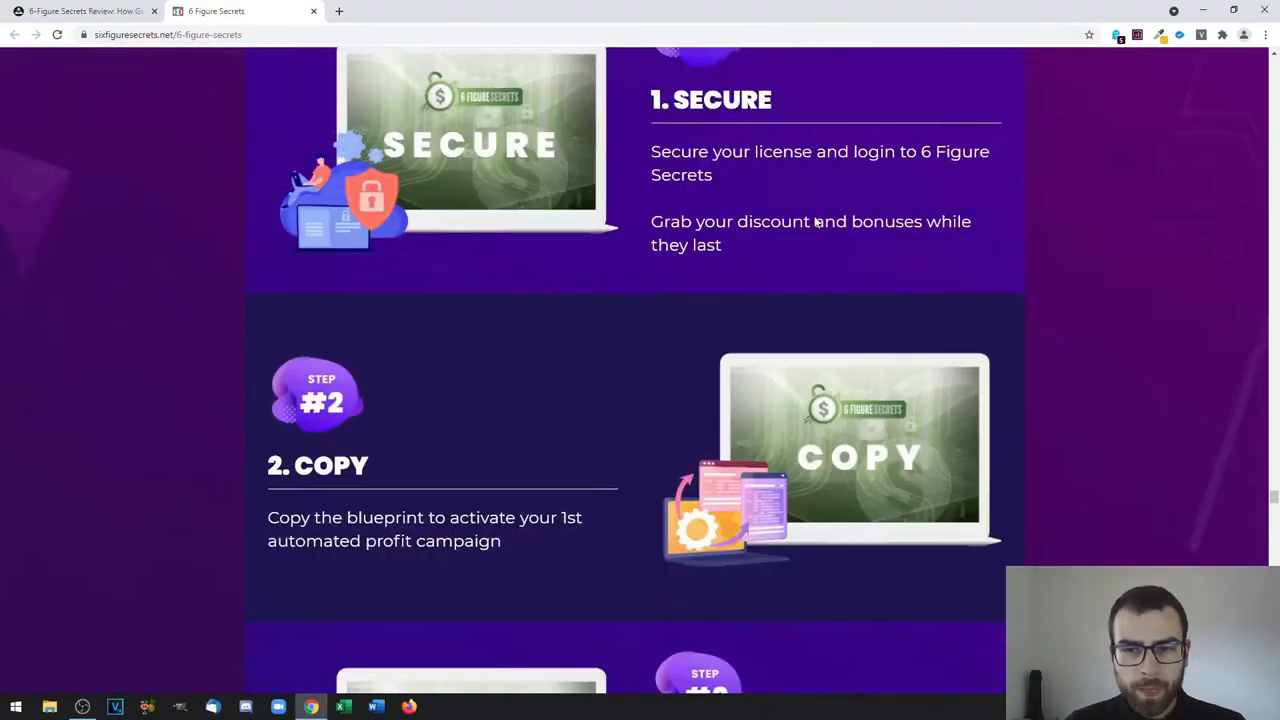
scroll("up", 3)
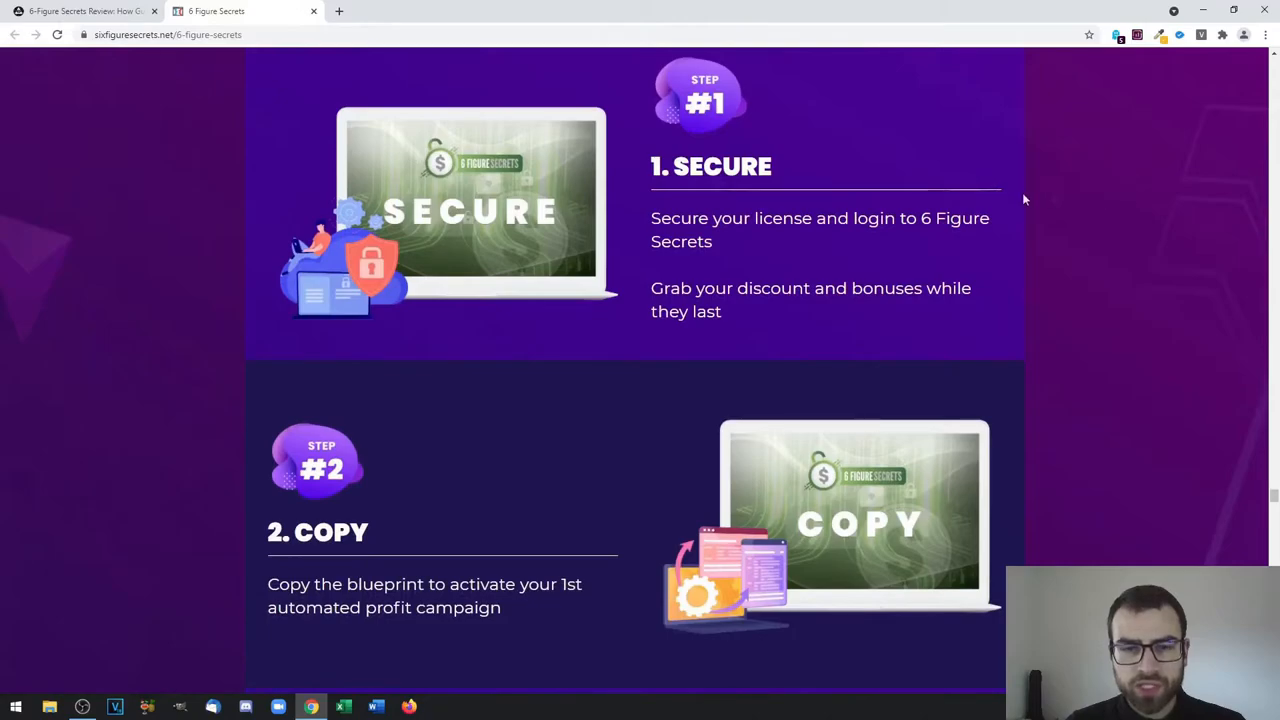
mouse_move(797, 243)
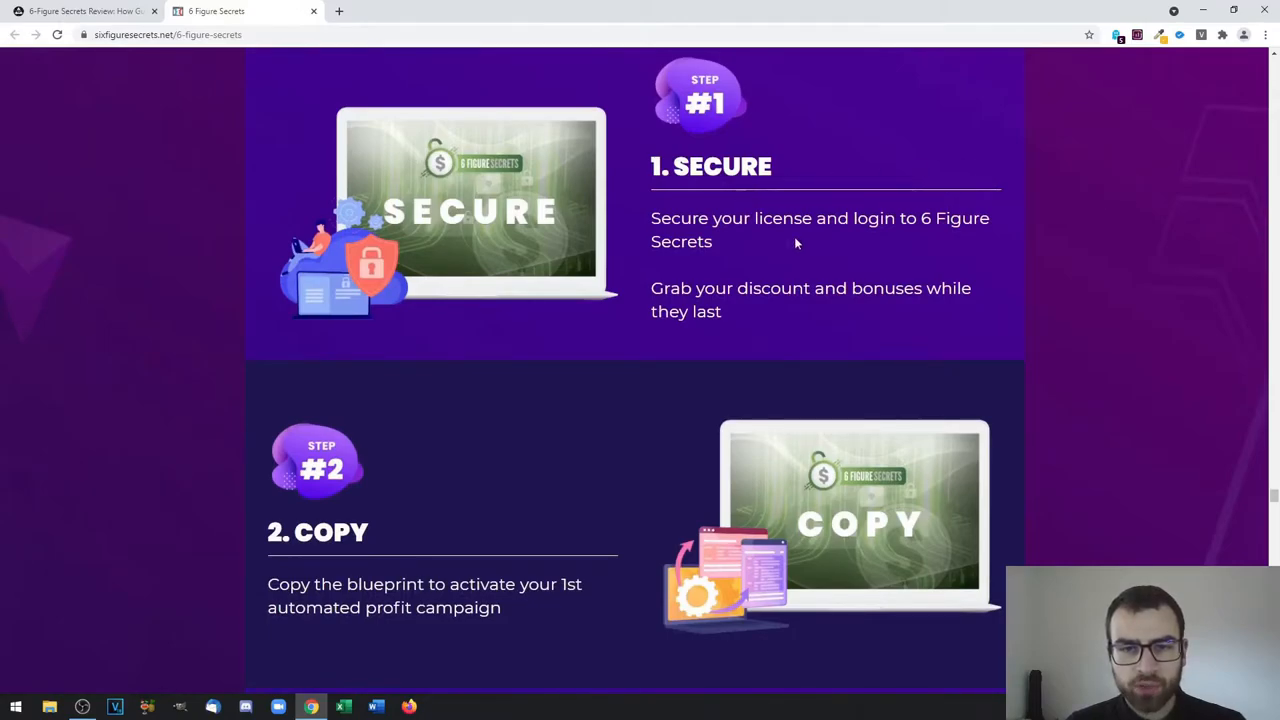
scroll("down", 3)
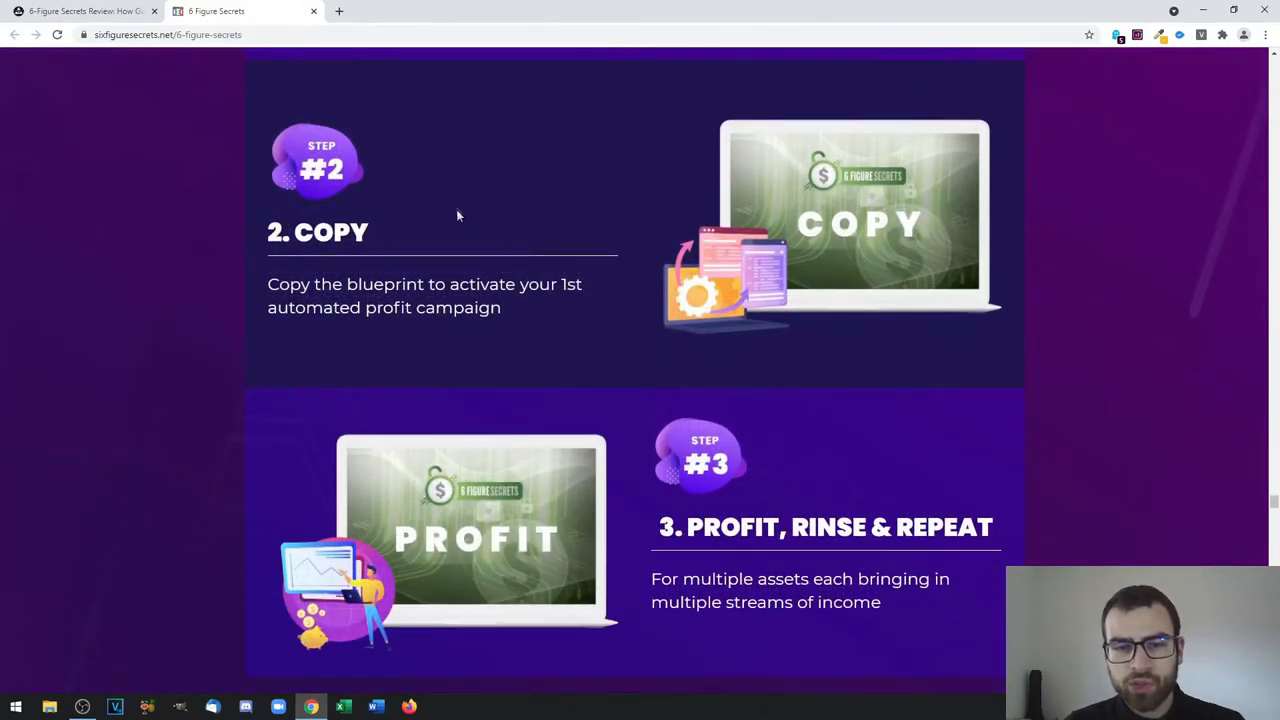
scroll("down", 3)
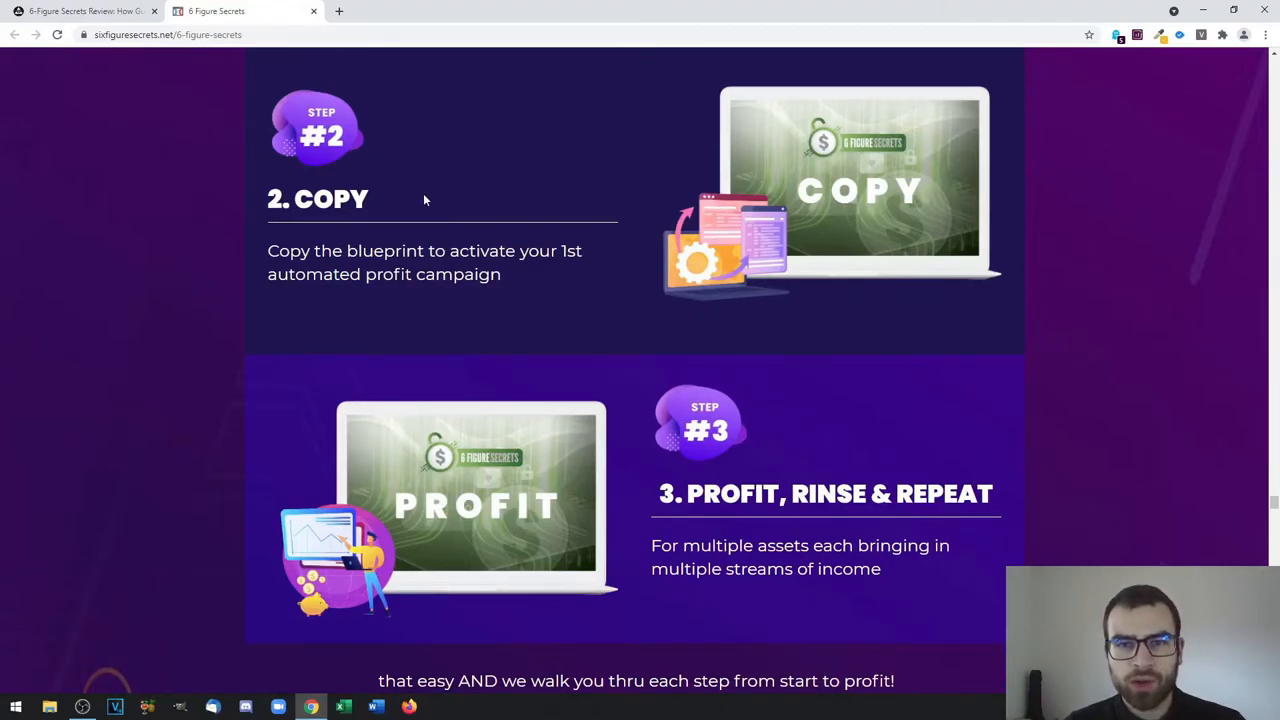
mouse_move(414, 209)
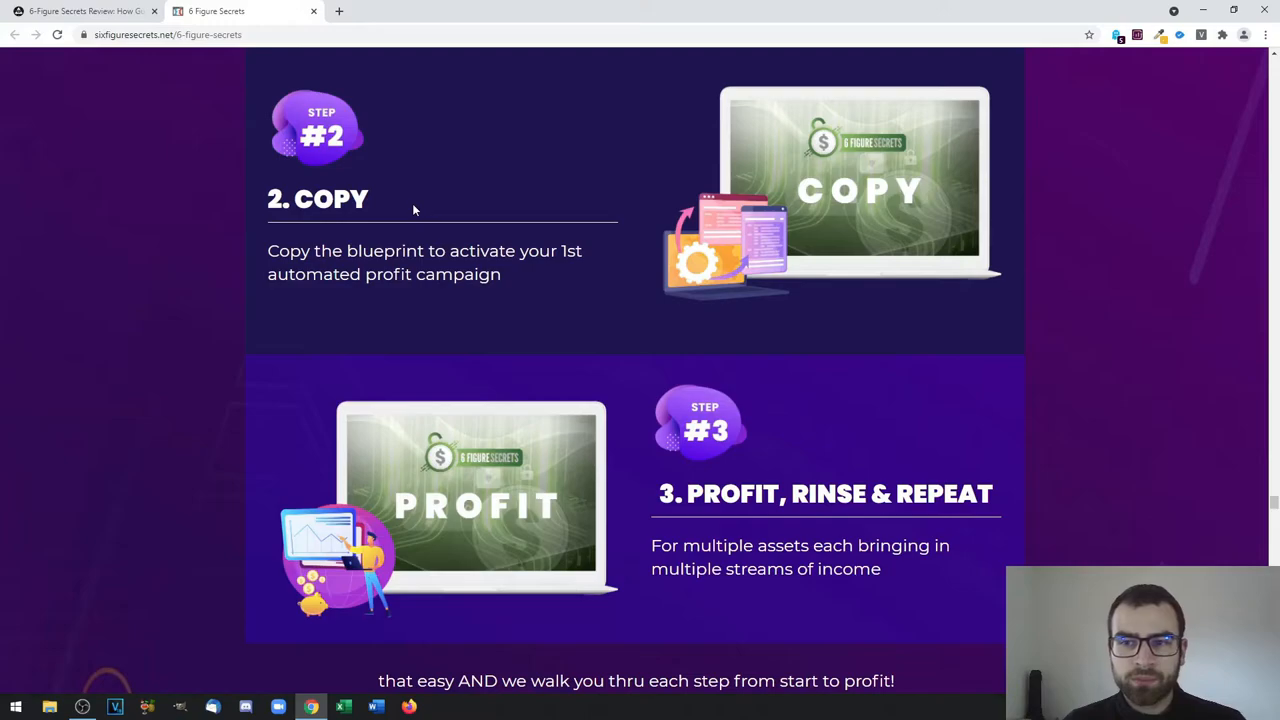
scroll("down", 3)
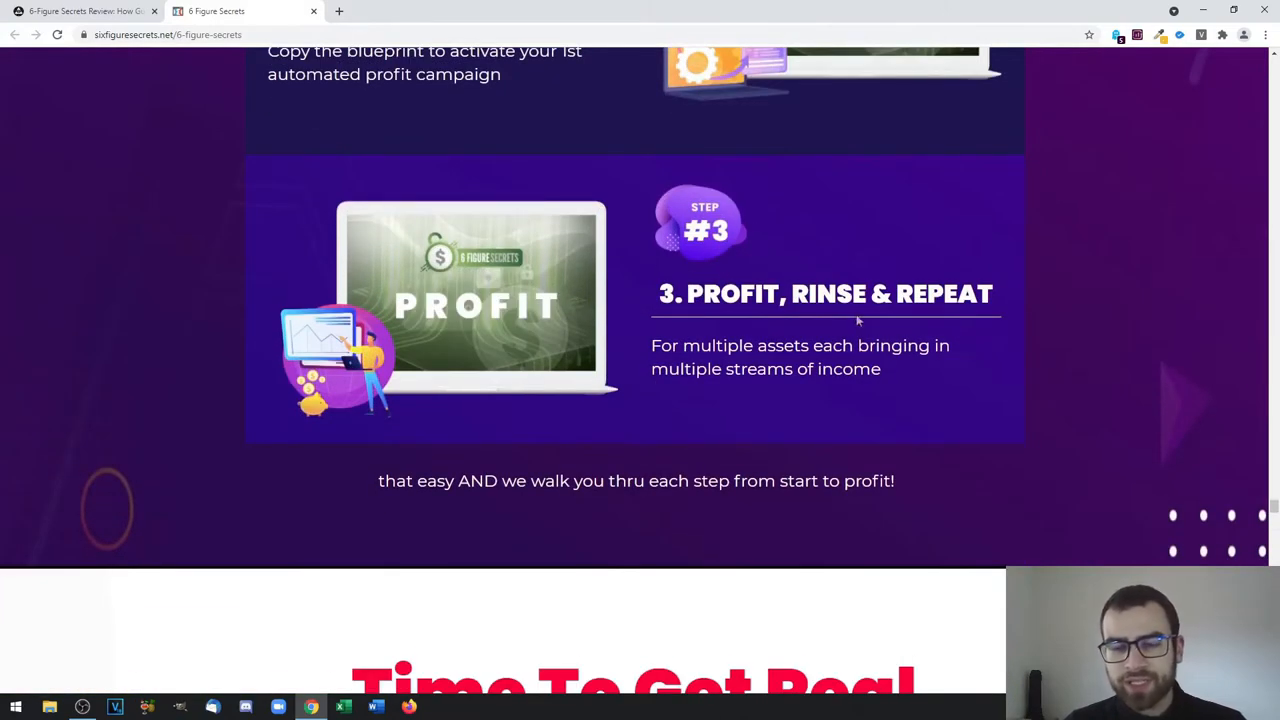
mouse_move(803, 305)
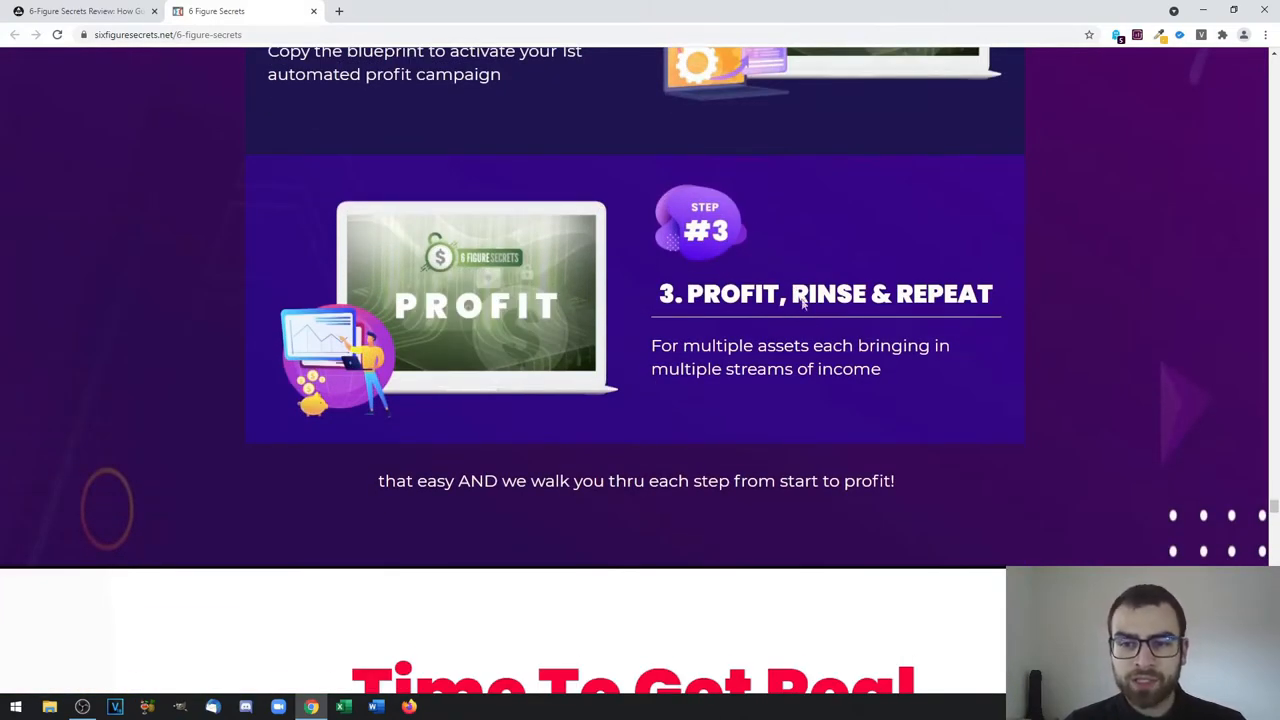
mouse_move(765, 357)
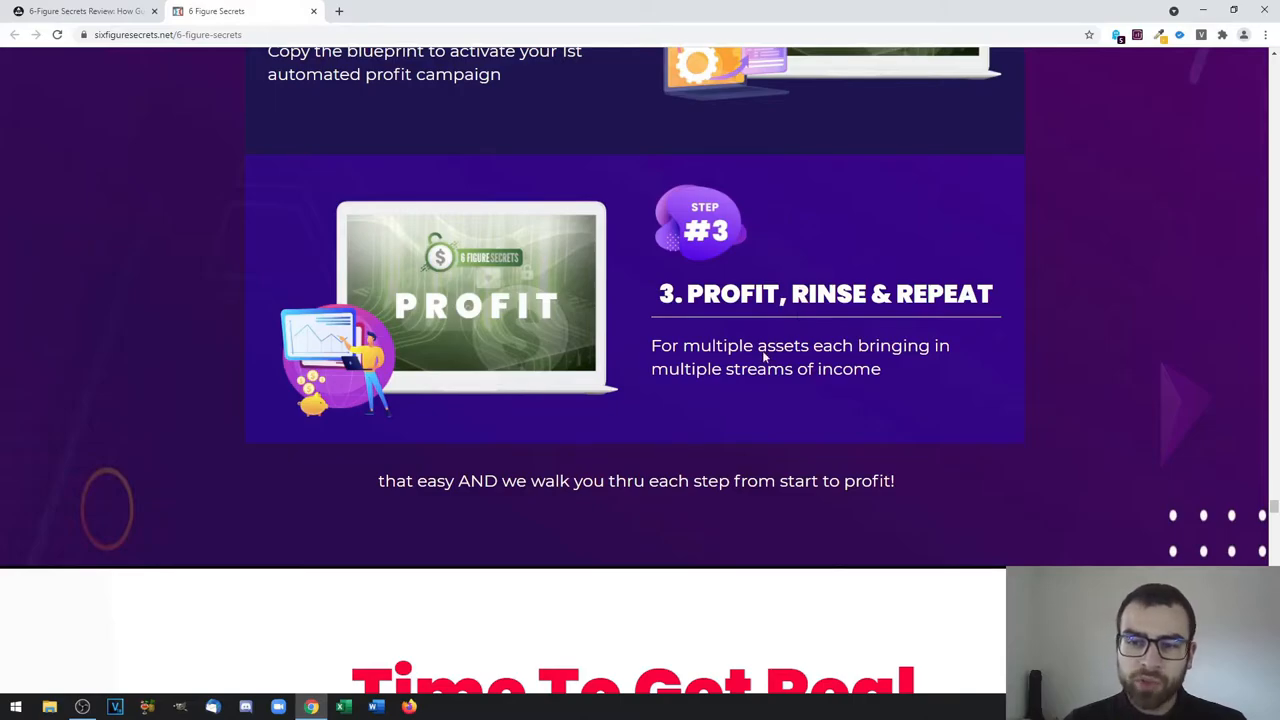
scroll("down", 3)
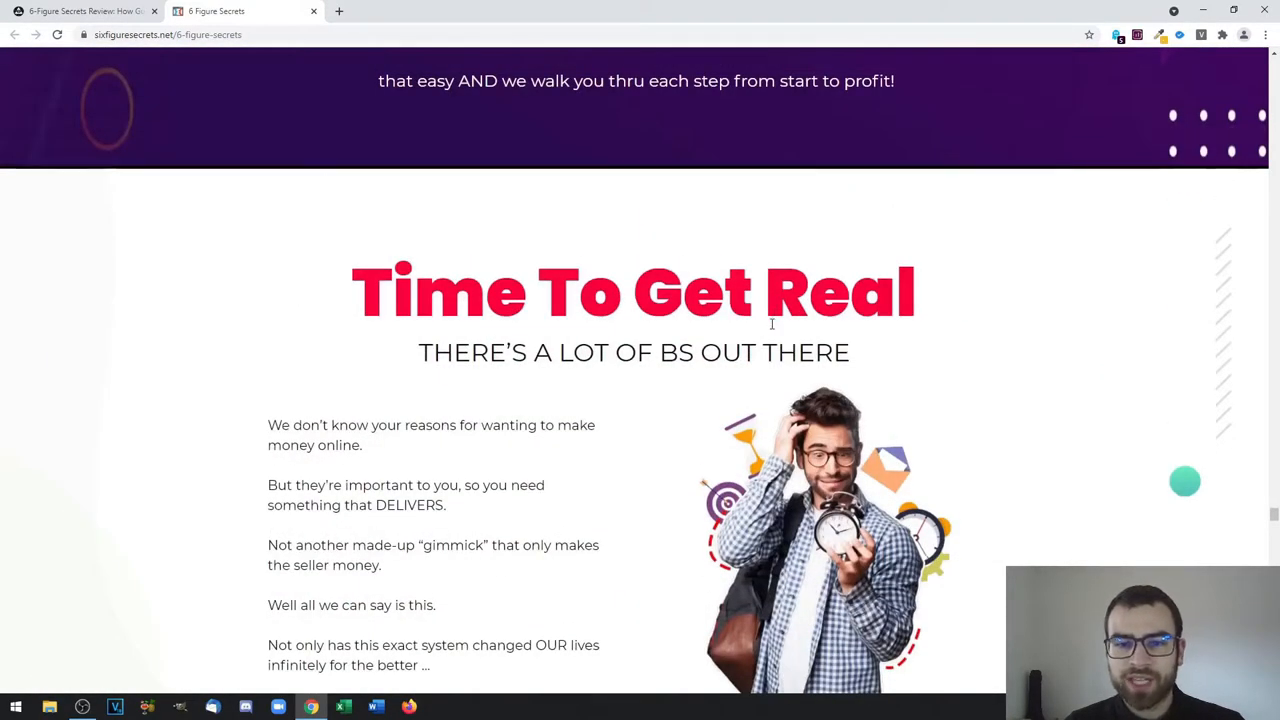
Scroll past 'Time To Get Real' and the bonus list to the 30 Day Money Back Guarantee
scroll("down", 3)
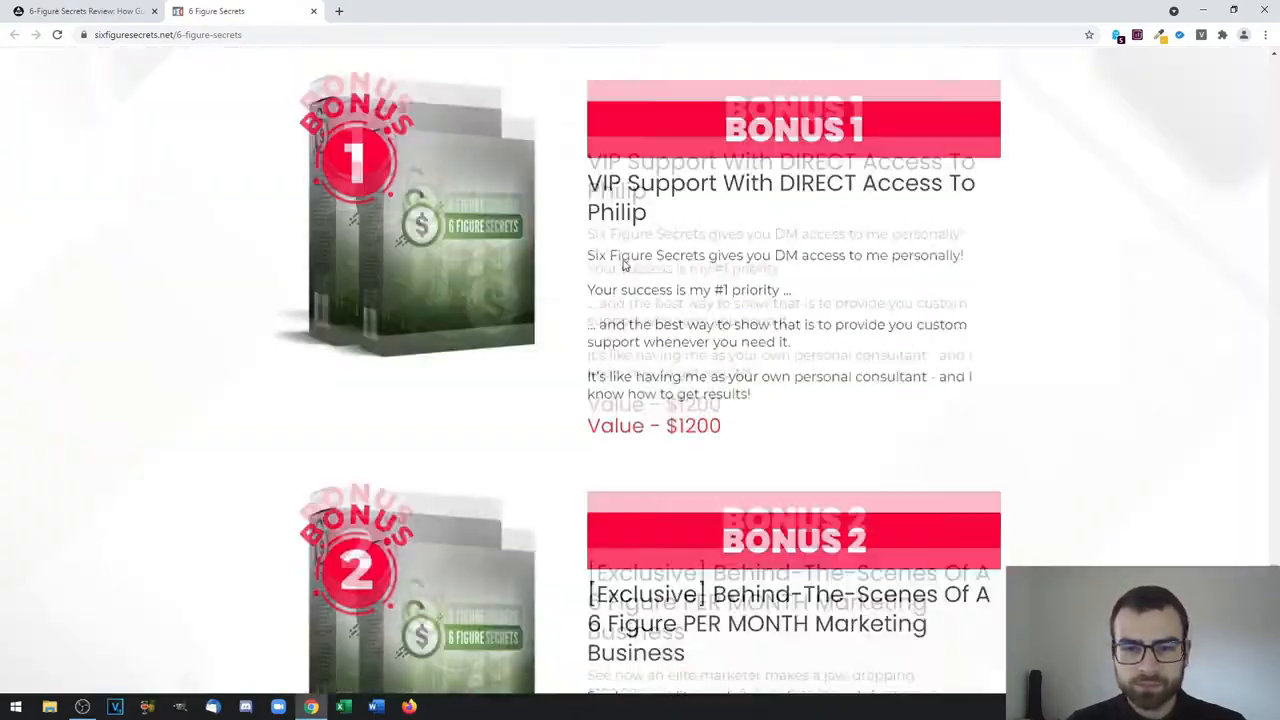
scroll("down", 3)
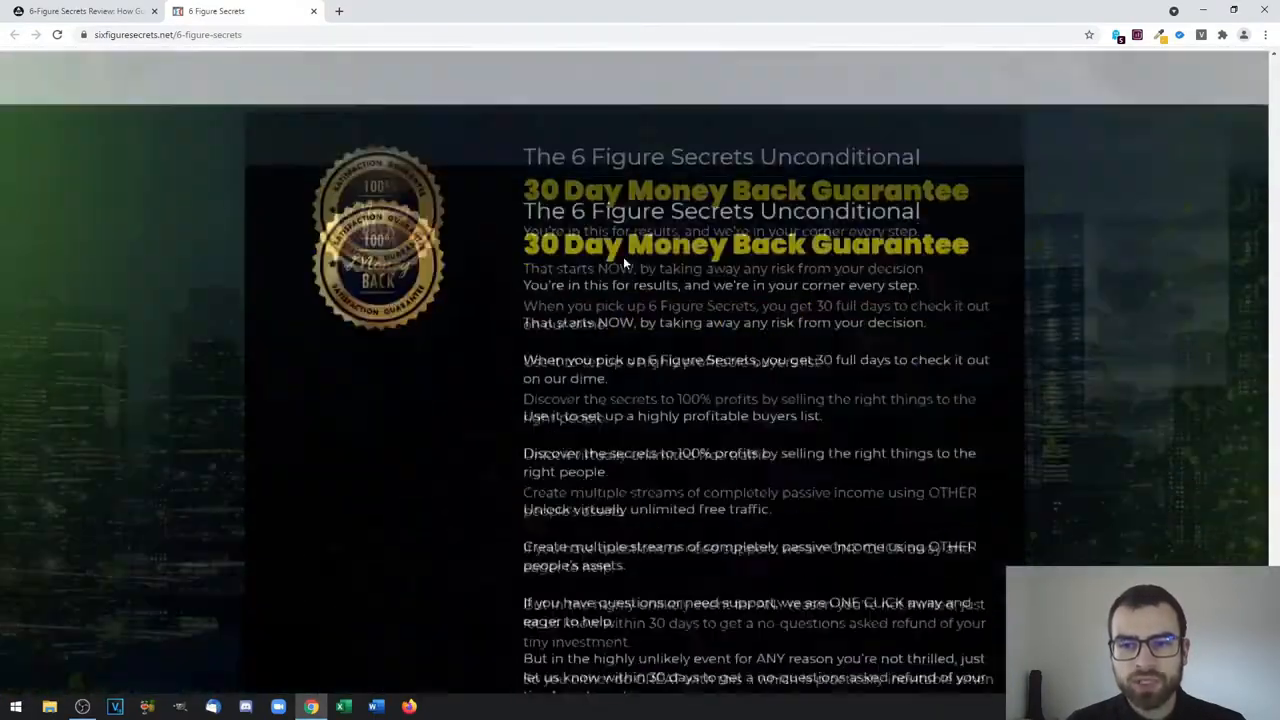
scroll("up", 3)
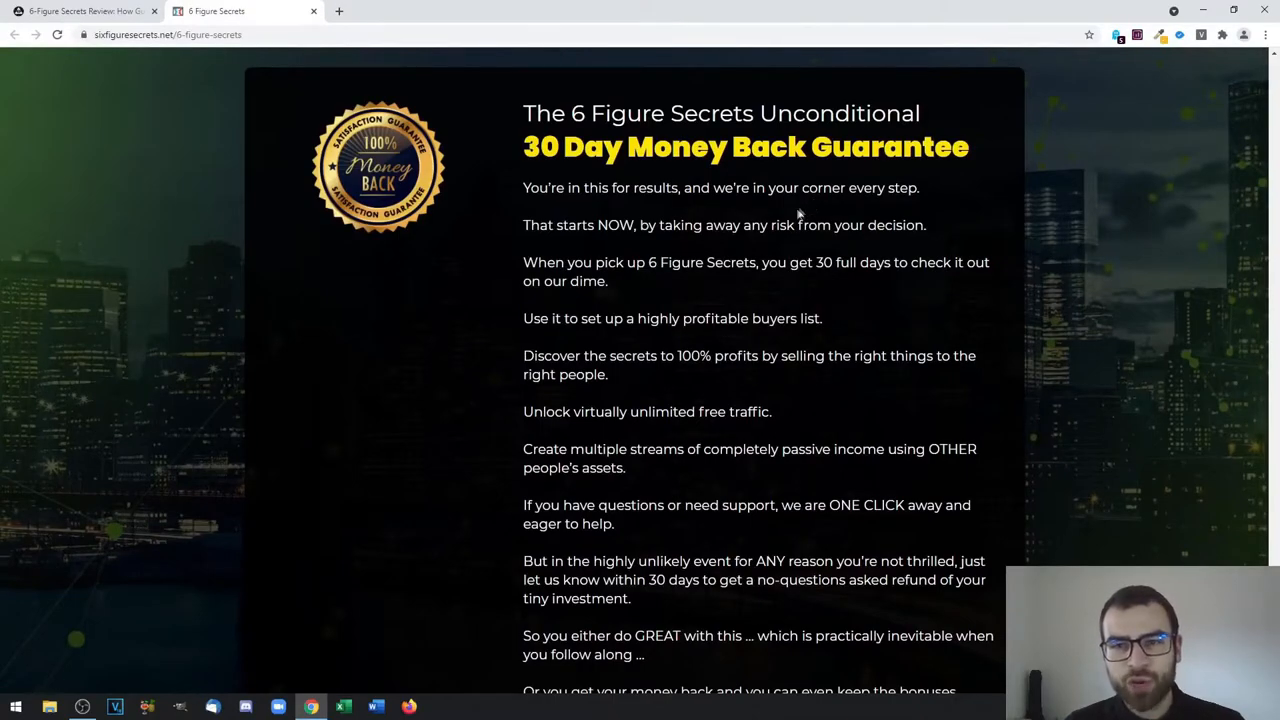
mouse_move(795, 218)
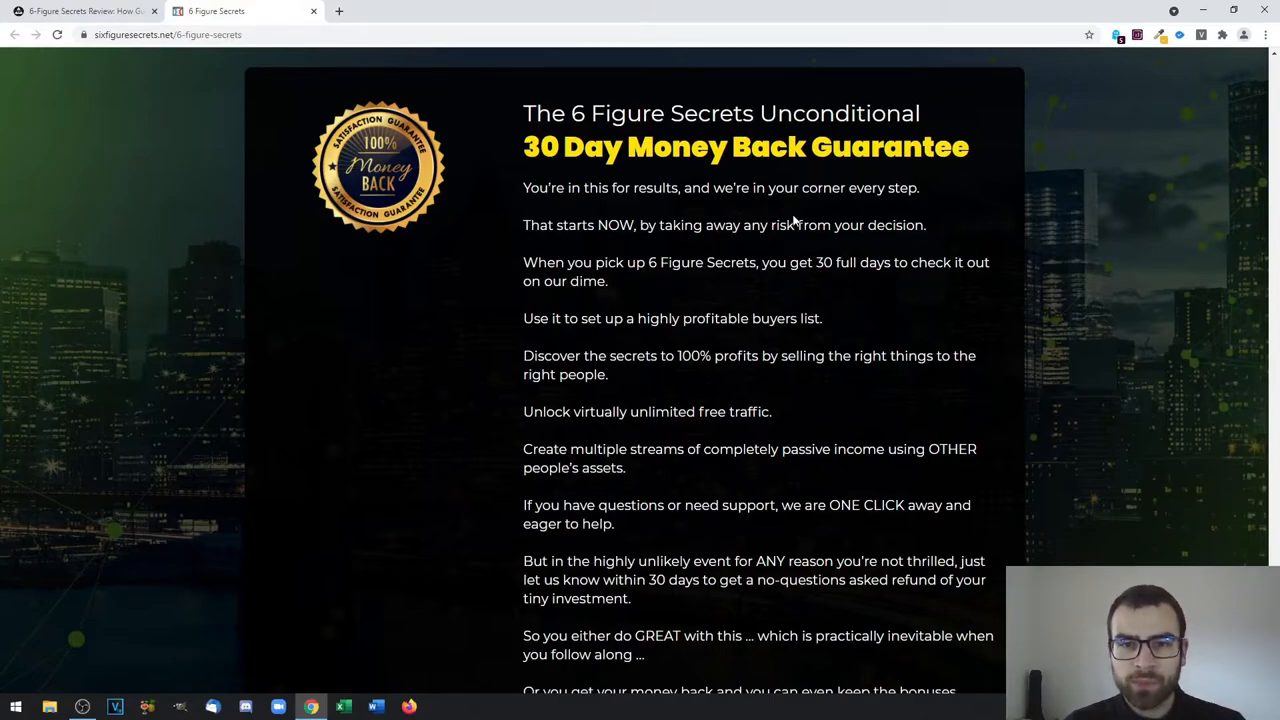
mouse_move(797, 223)
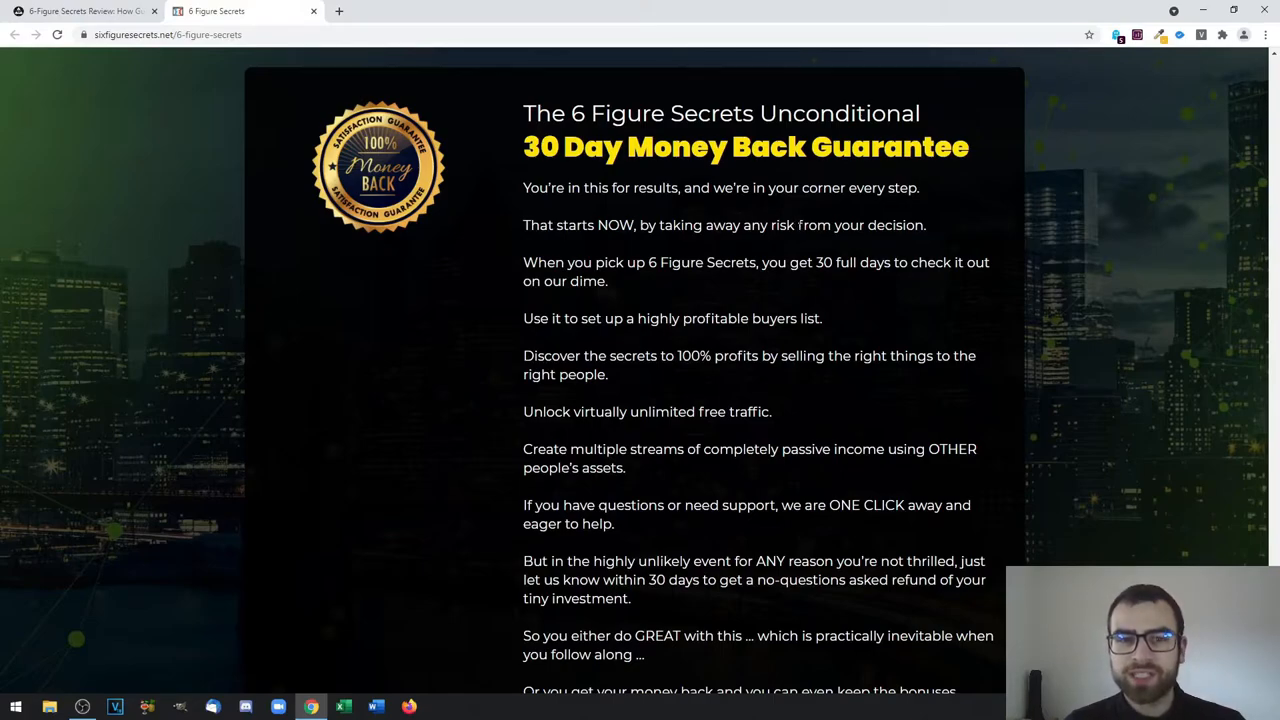
Scroll to the three creators' sign-off photos and the Frequently Asked Questions heading
scroll("down", 3)
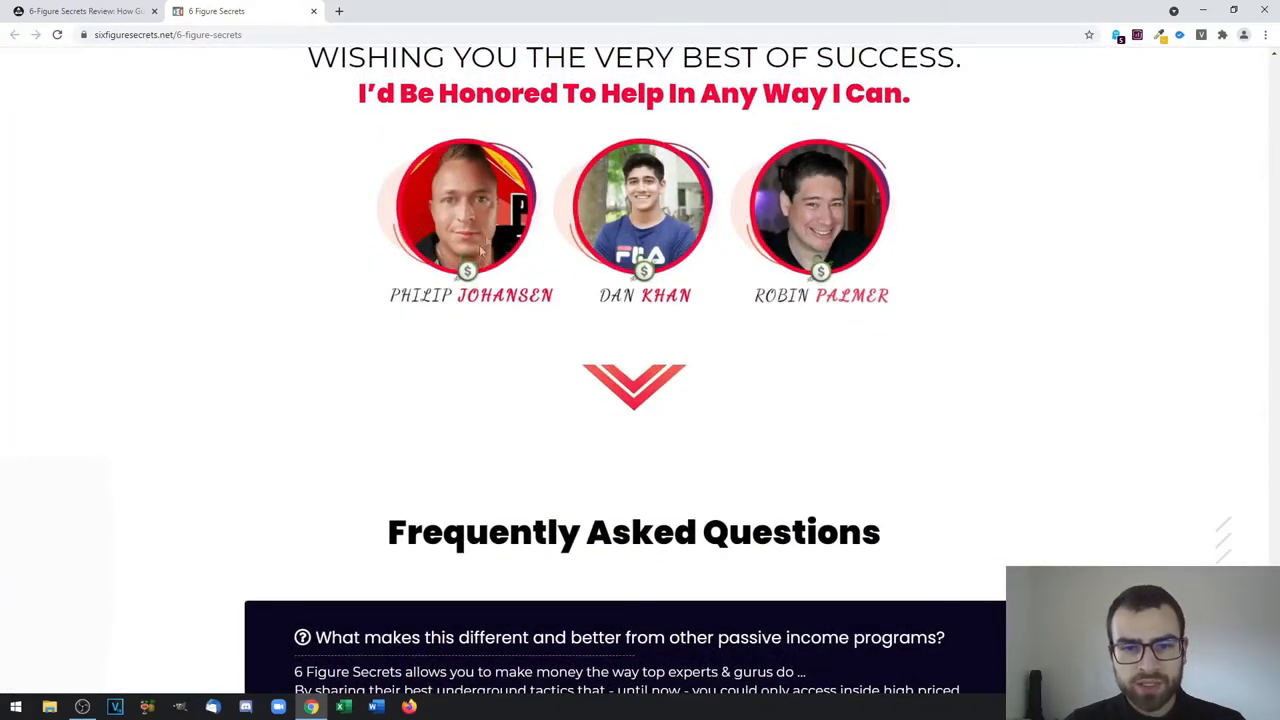
mouse_move(805, 167)
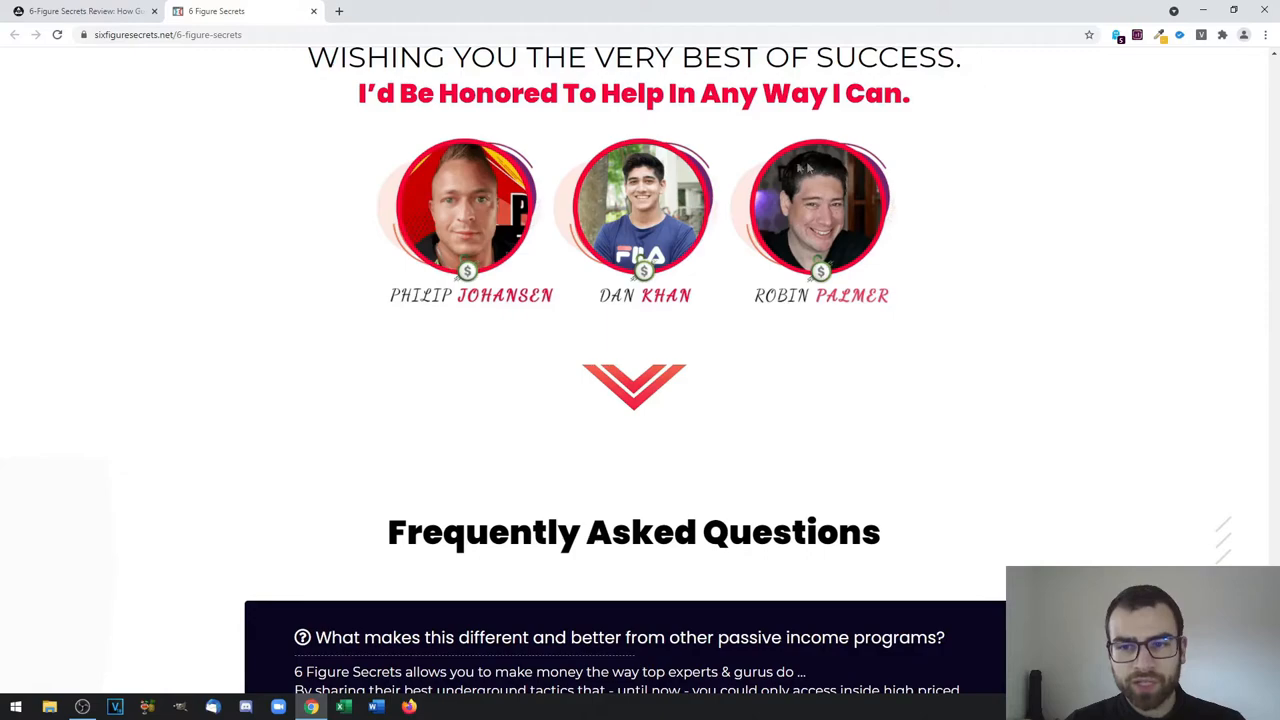
mouse_move(913, 231)
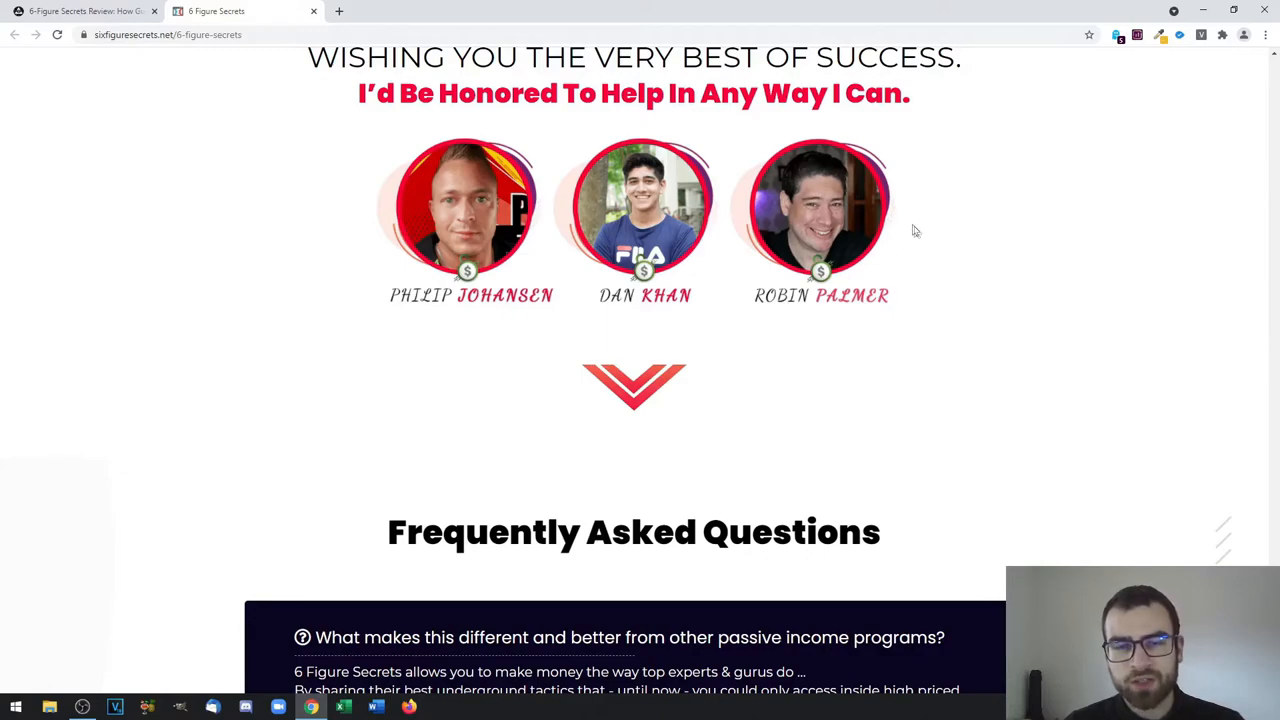
mouse_move(380, 330)
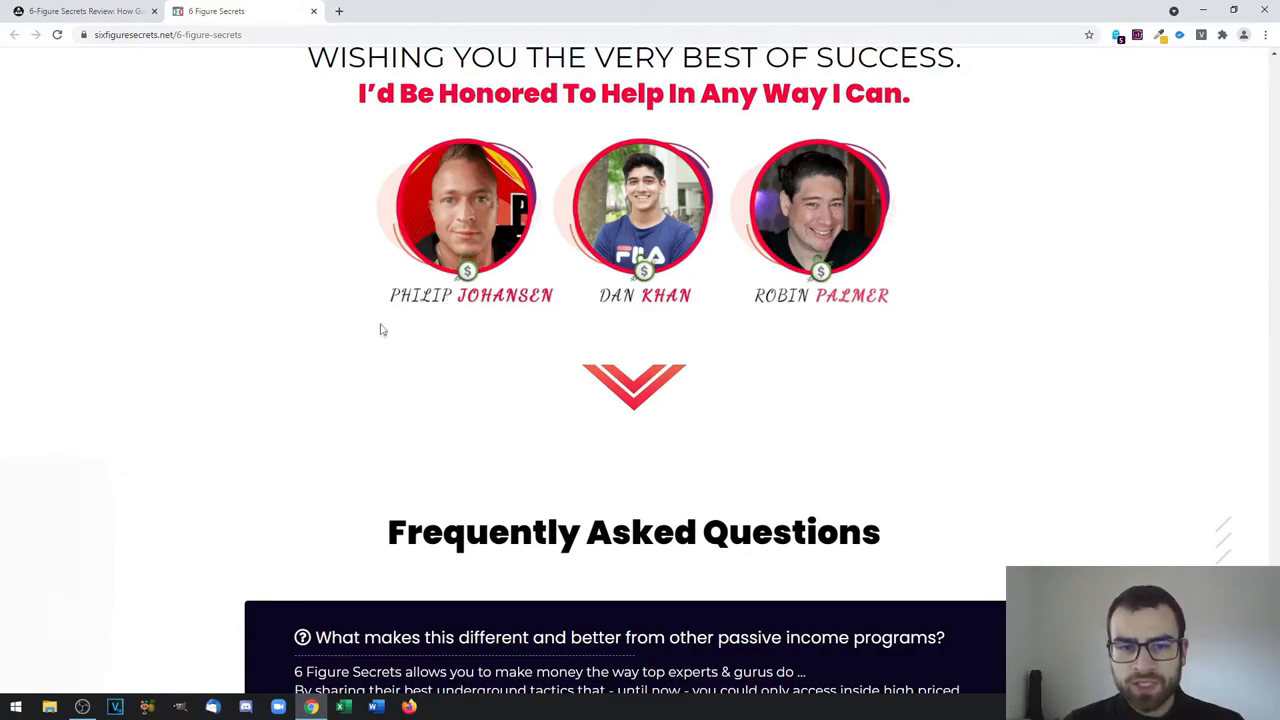
mouse_move(677, 313)
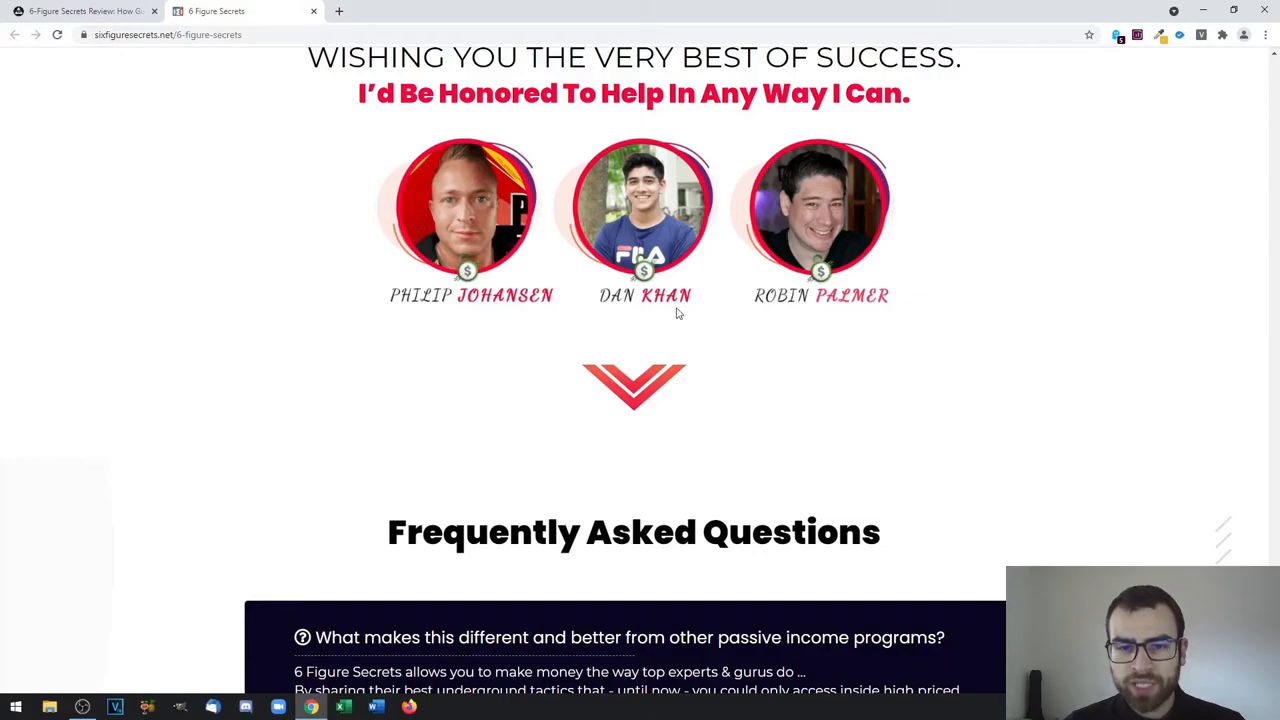
mouse_move(943, 342)
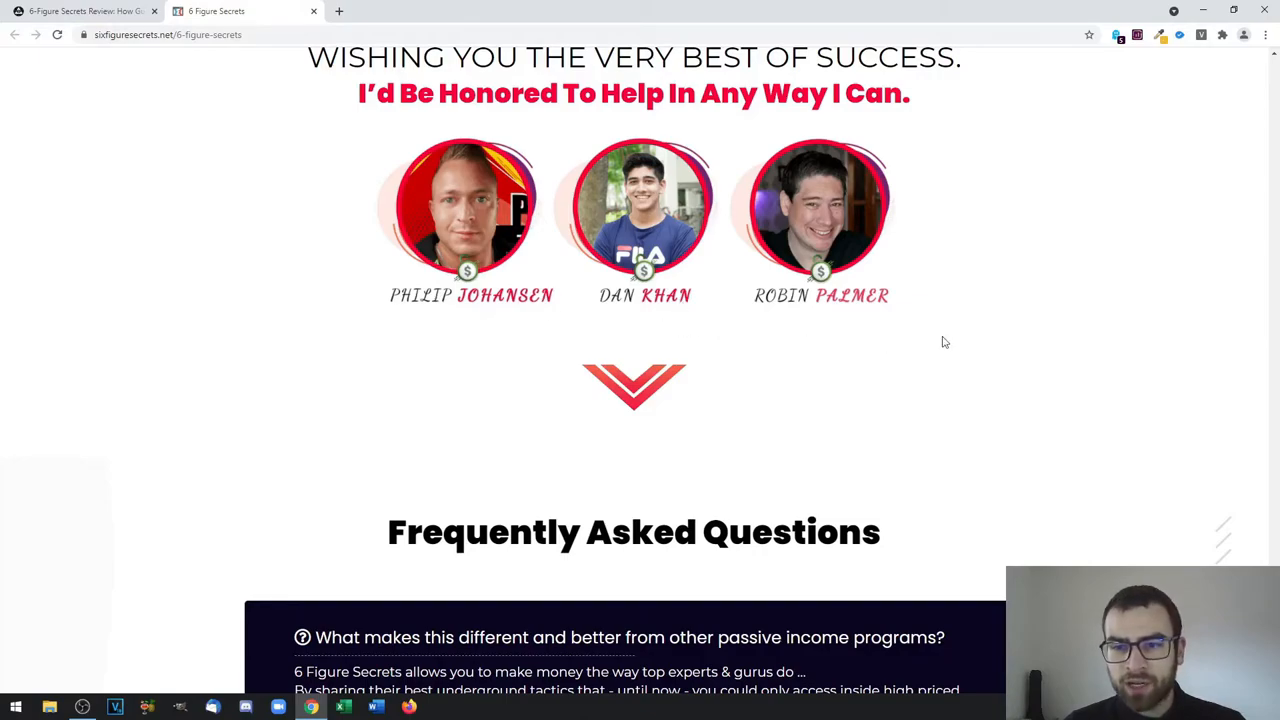
scroll("down", 3)
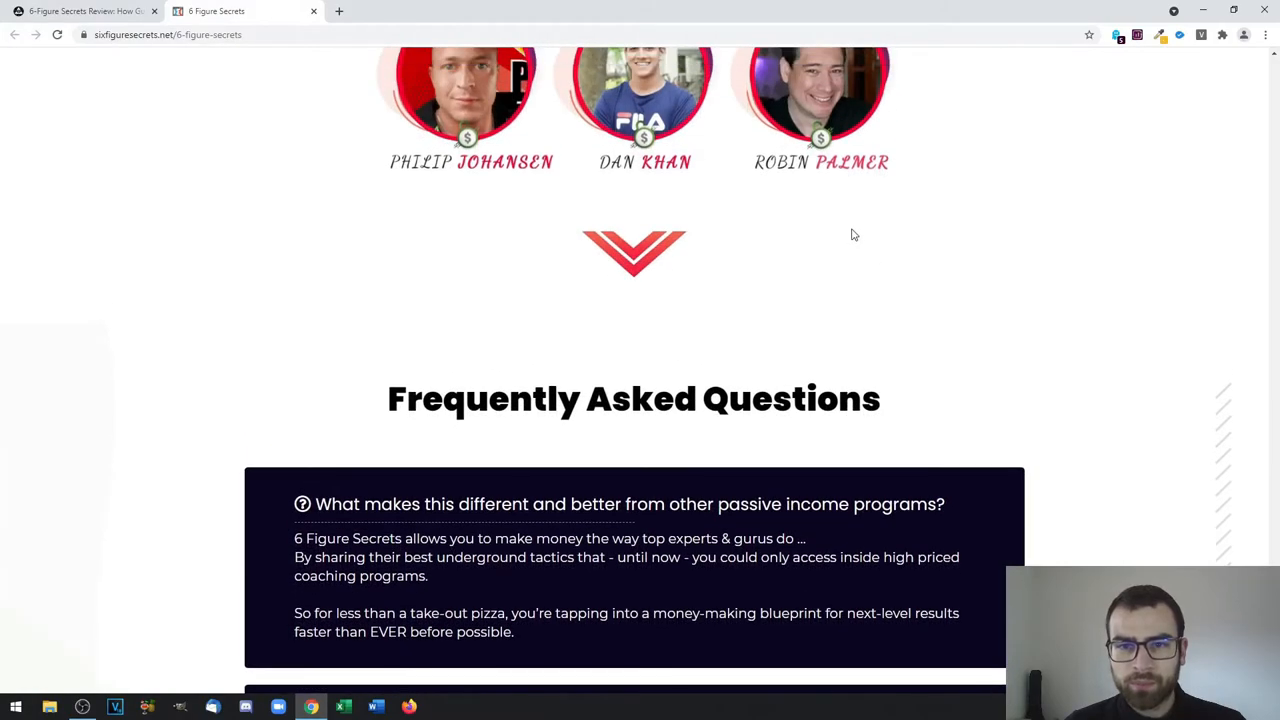
scroll("up", 3)
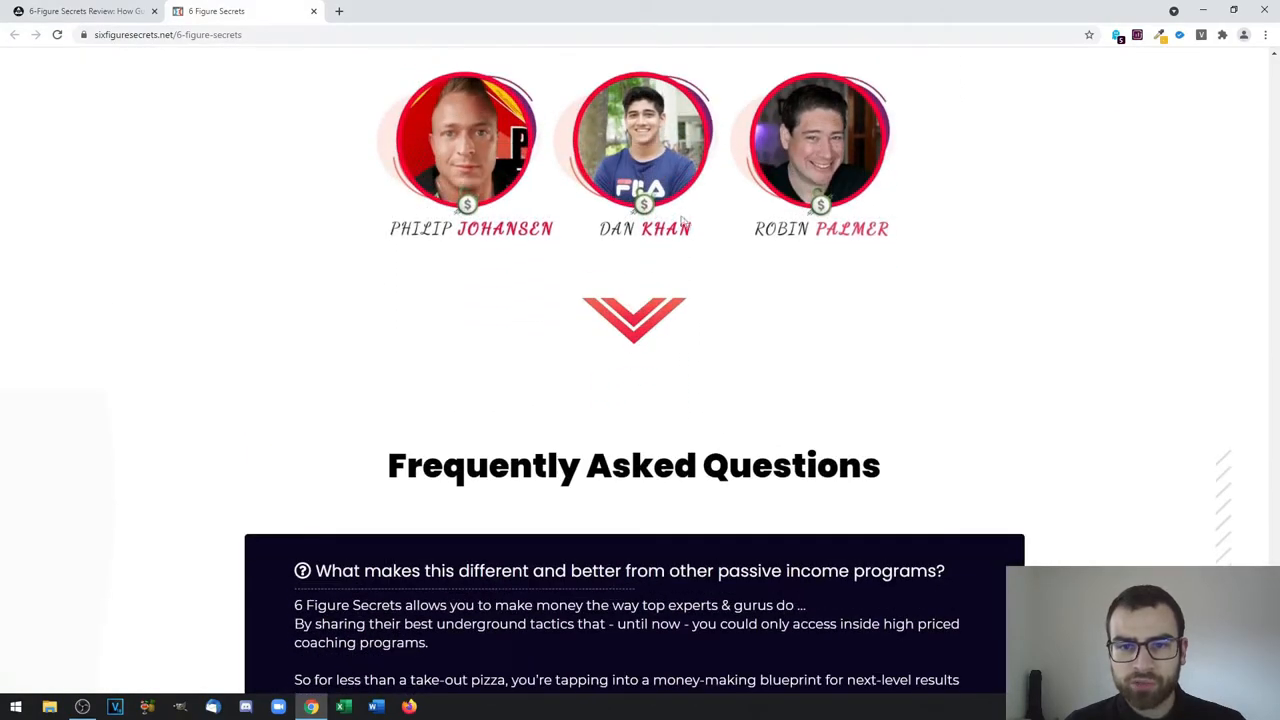
Scroll the sales page to the niche and support FAQ answers and the instant-access offer
scroll("down", 3)
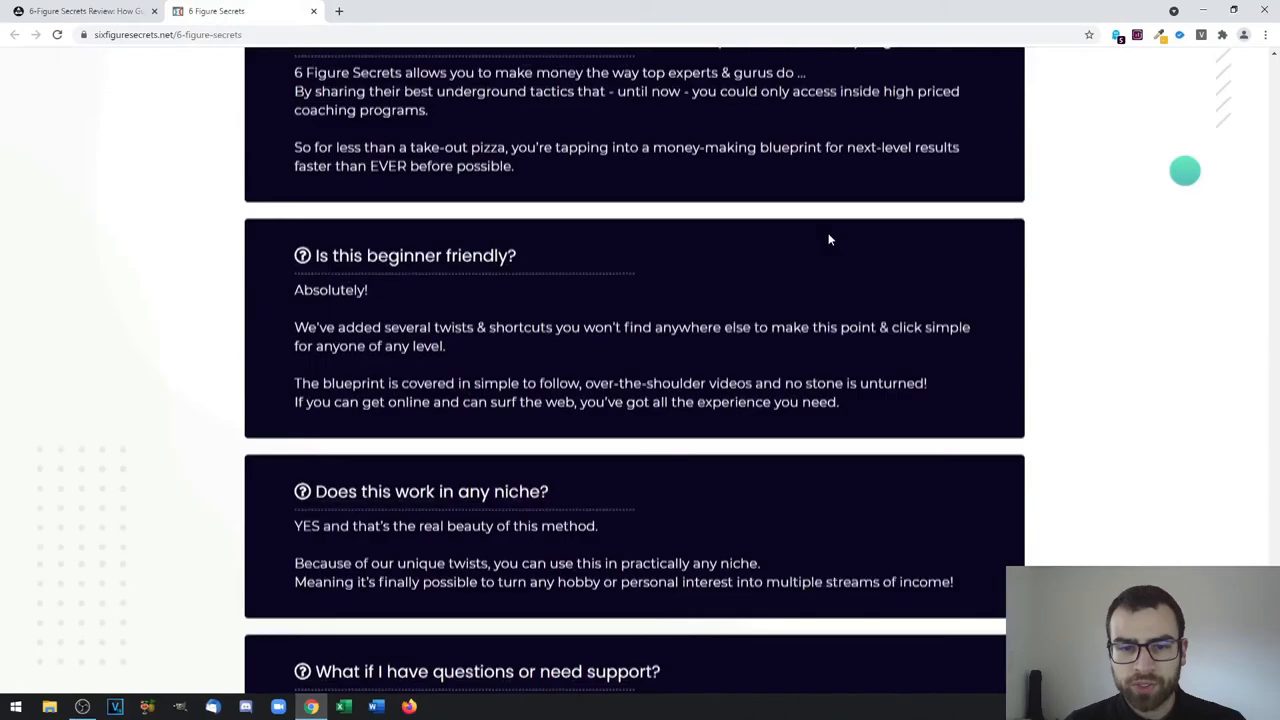
scroll("up", 3)
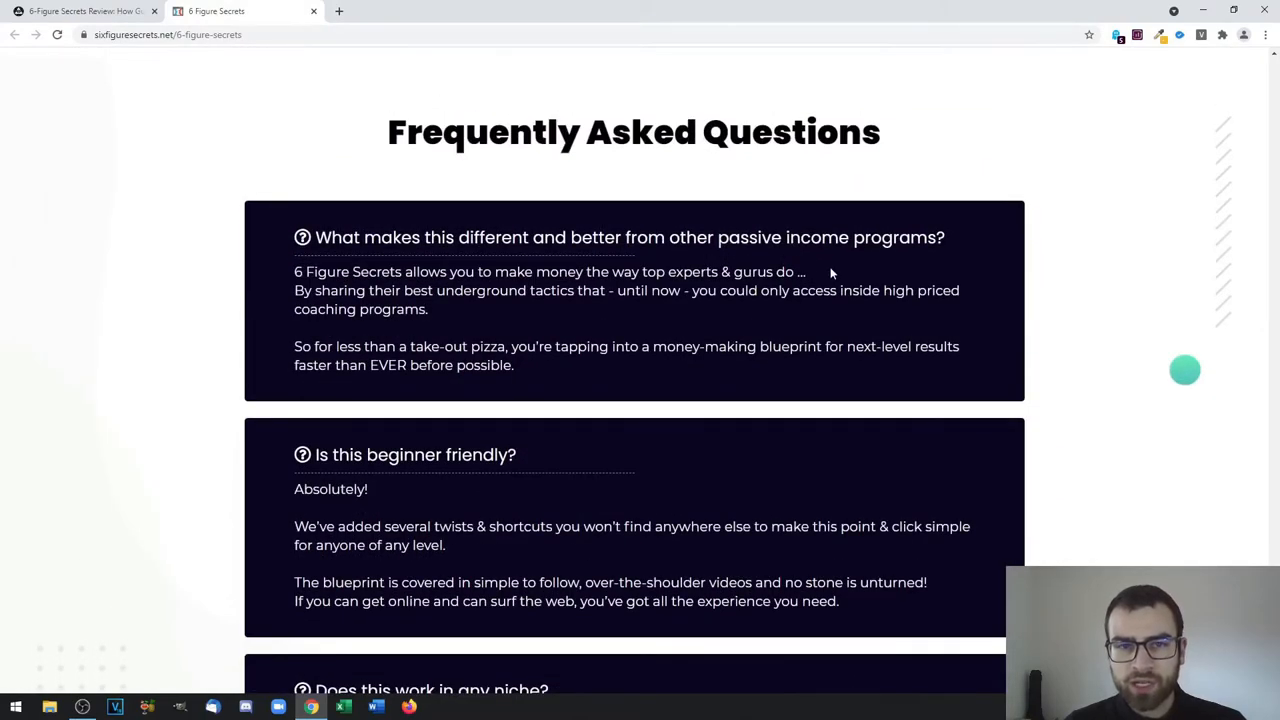
scroll("down", 3)
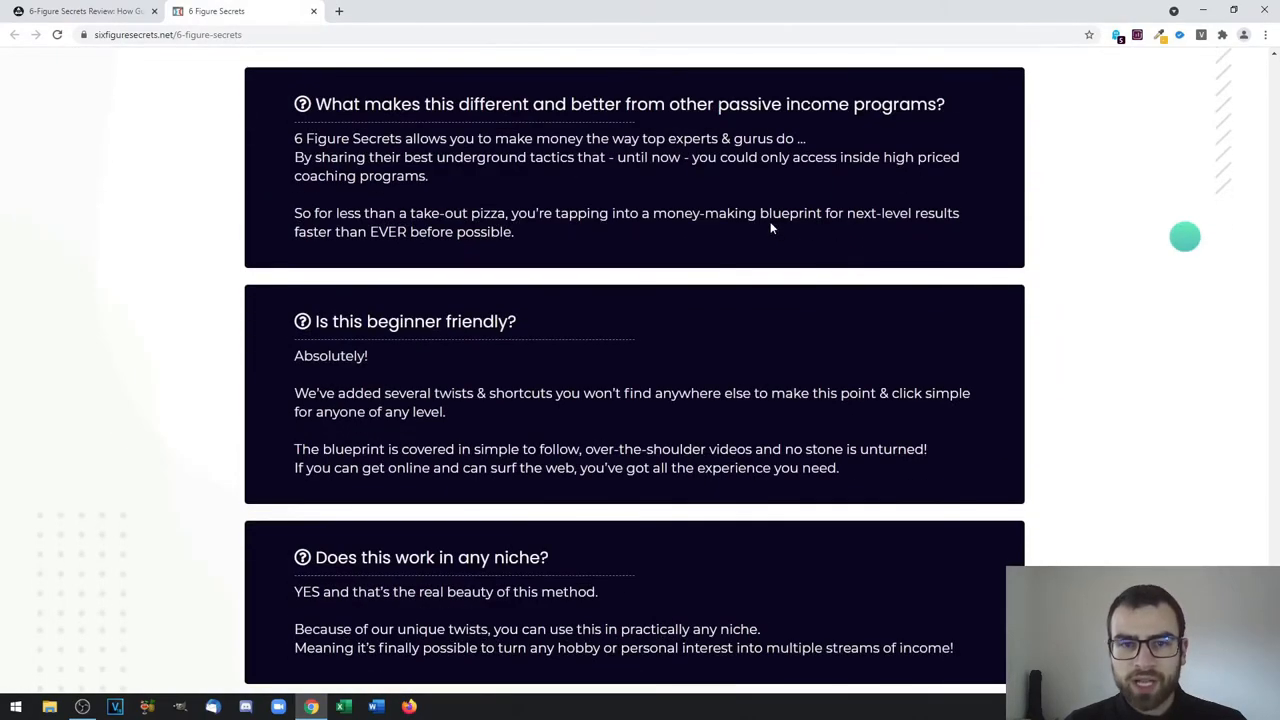
mouse_move(764, 241)
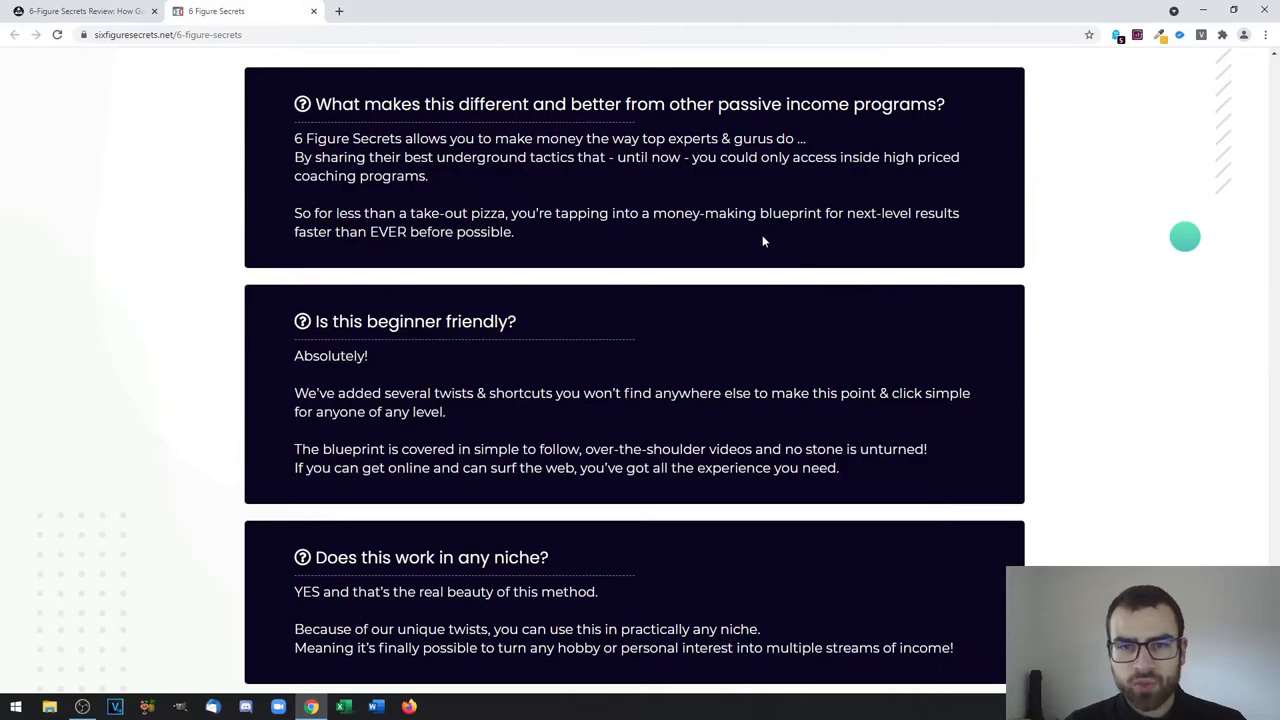
scroll("down", 3)
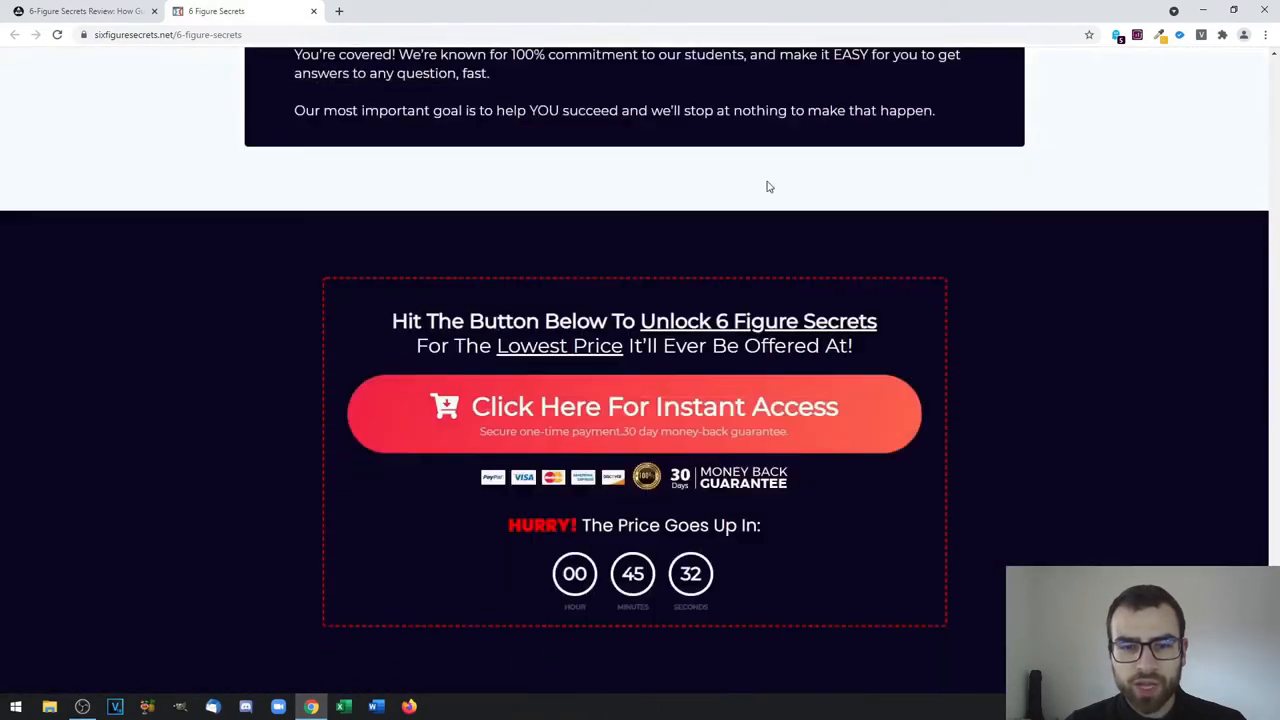
scroll("up", 3)
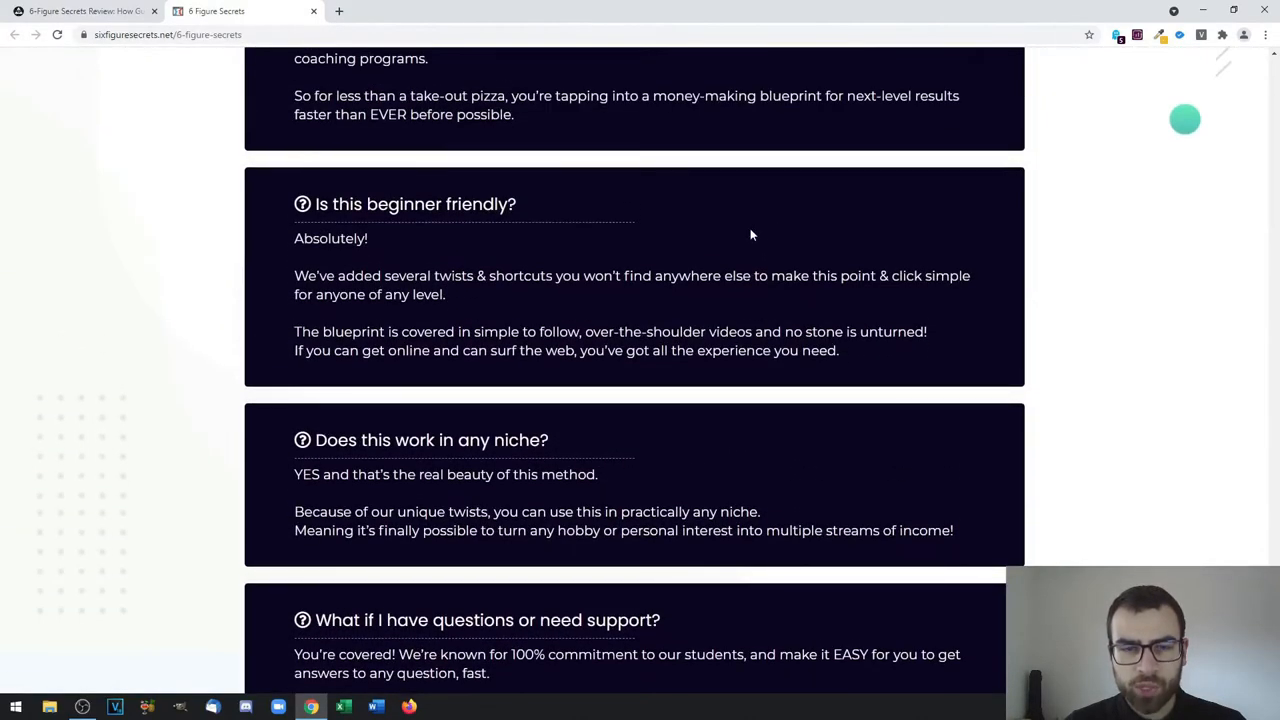
scroll("down", 3)
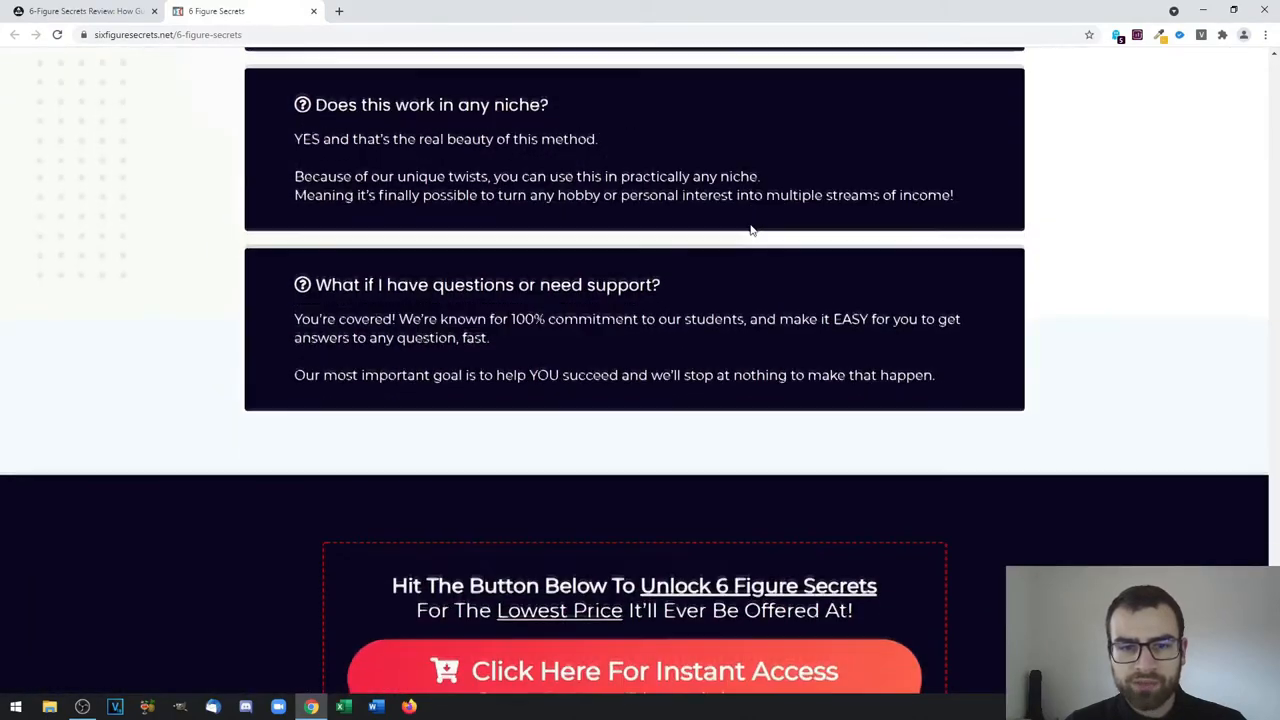
Switch to the '6-Figure Secrets Review' tab and view the price chart, Front End and OTO1 descriptions
left_click(85, 11)
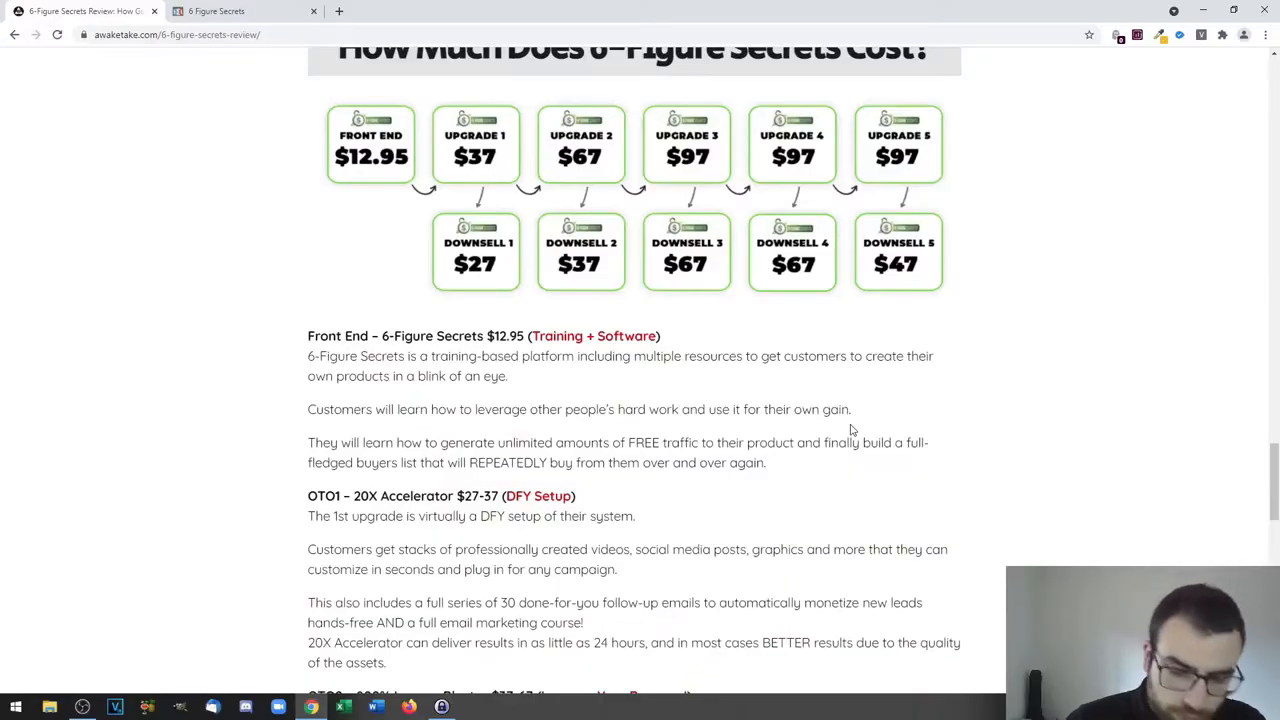
scroll("up", 3)
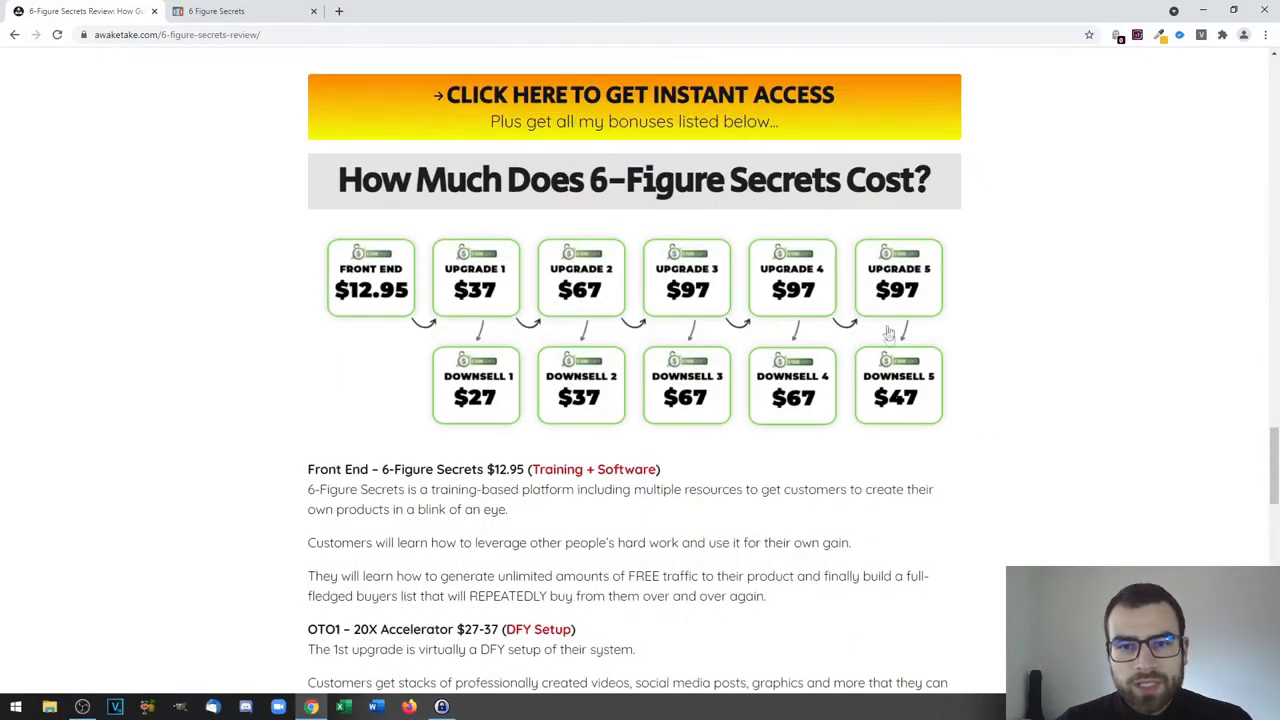
scroll("down", 3)
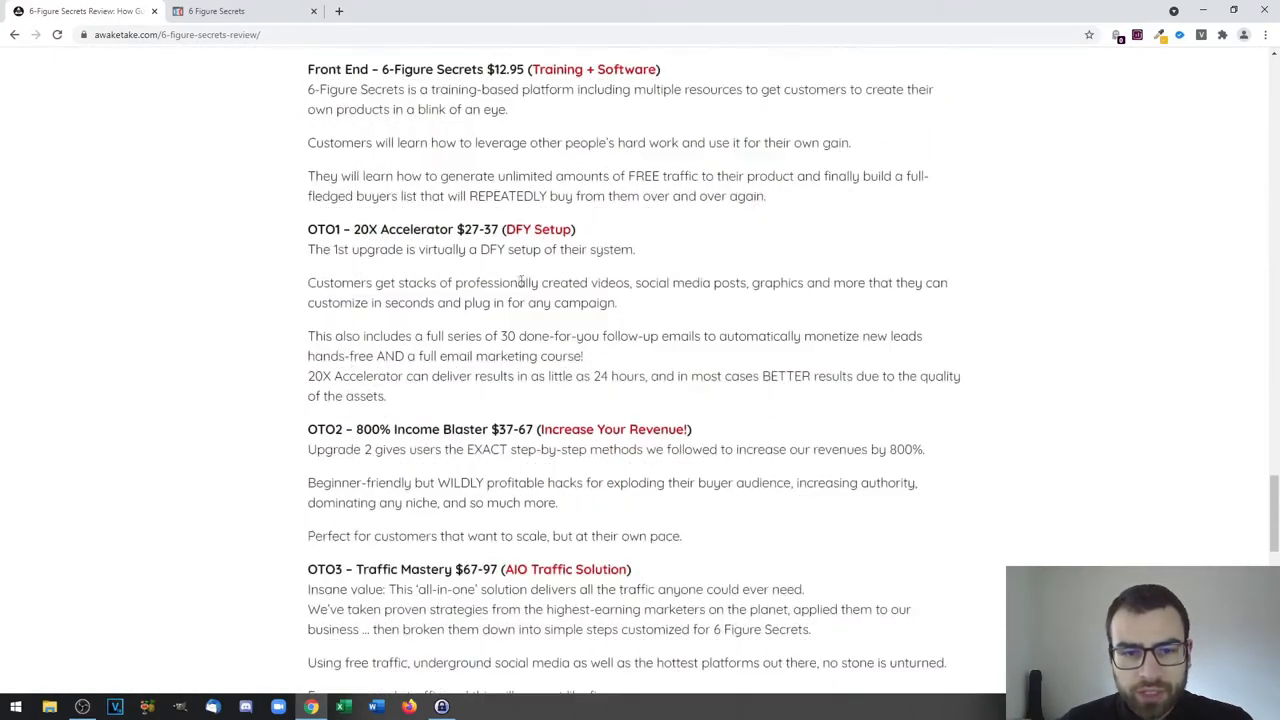
scroll("down", 3)
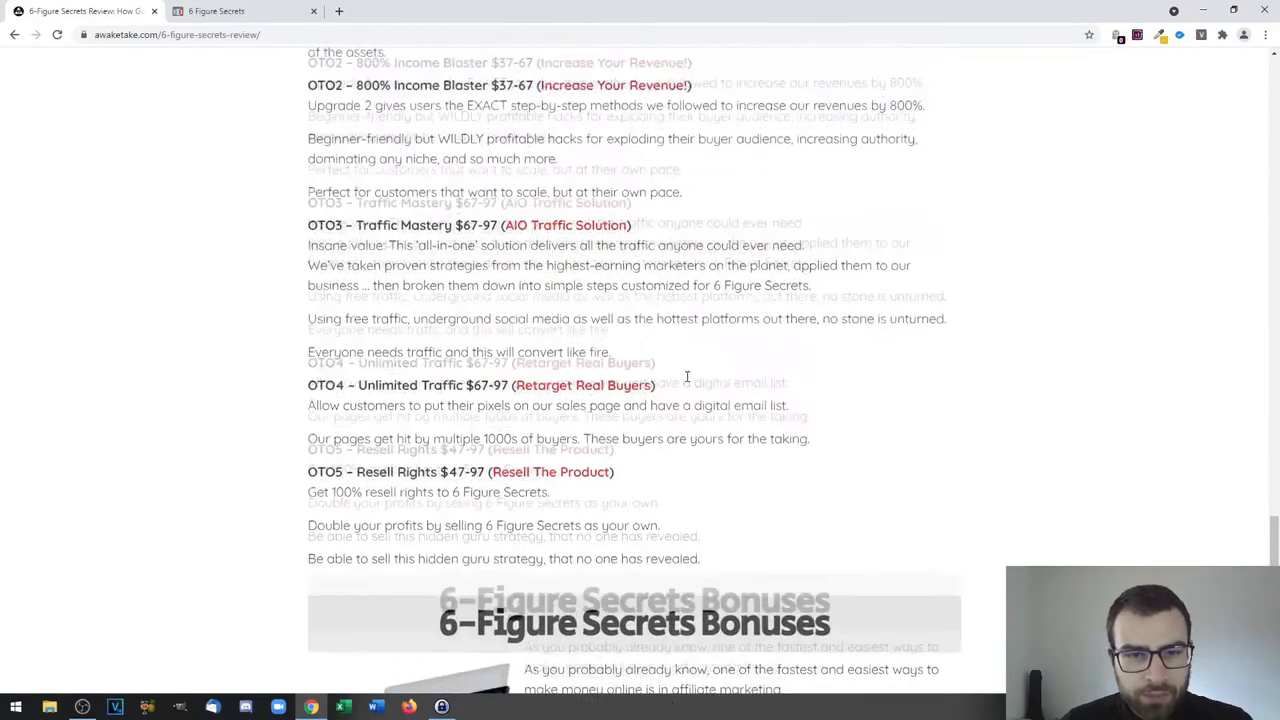
scroll("up", 3)
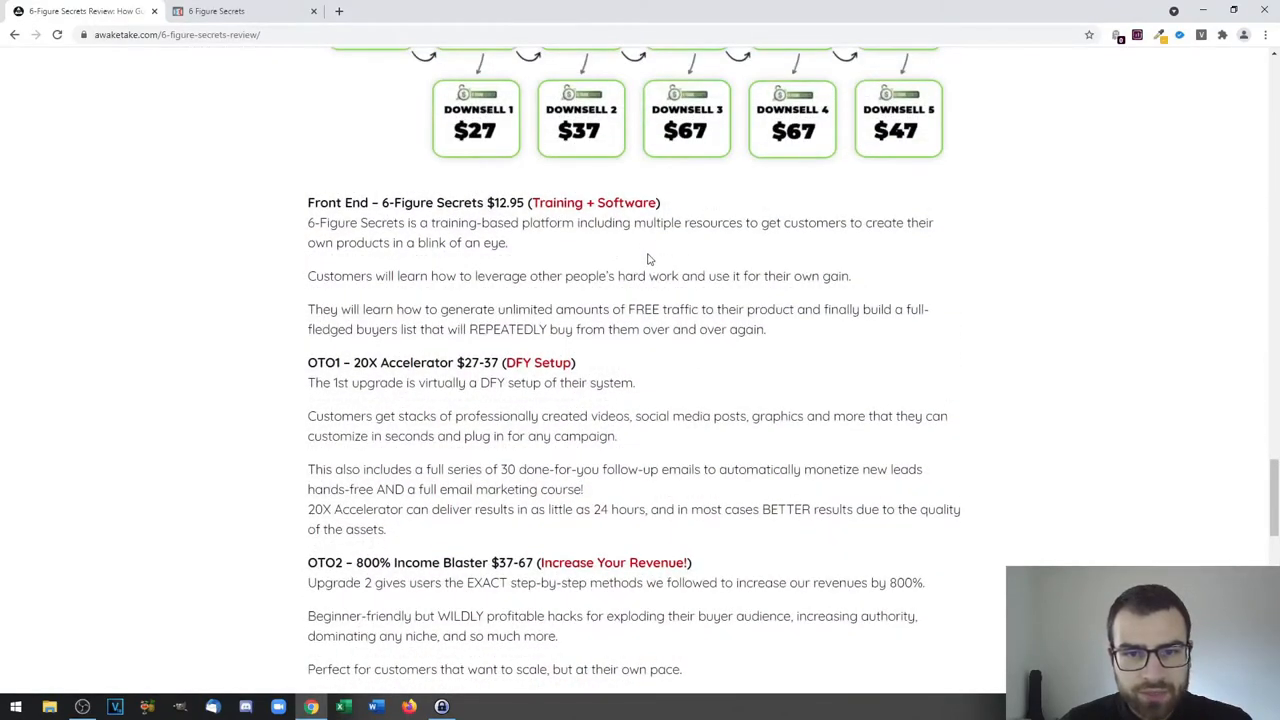
mouse_move(670, 298)
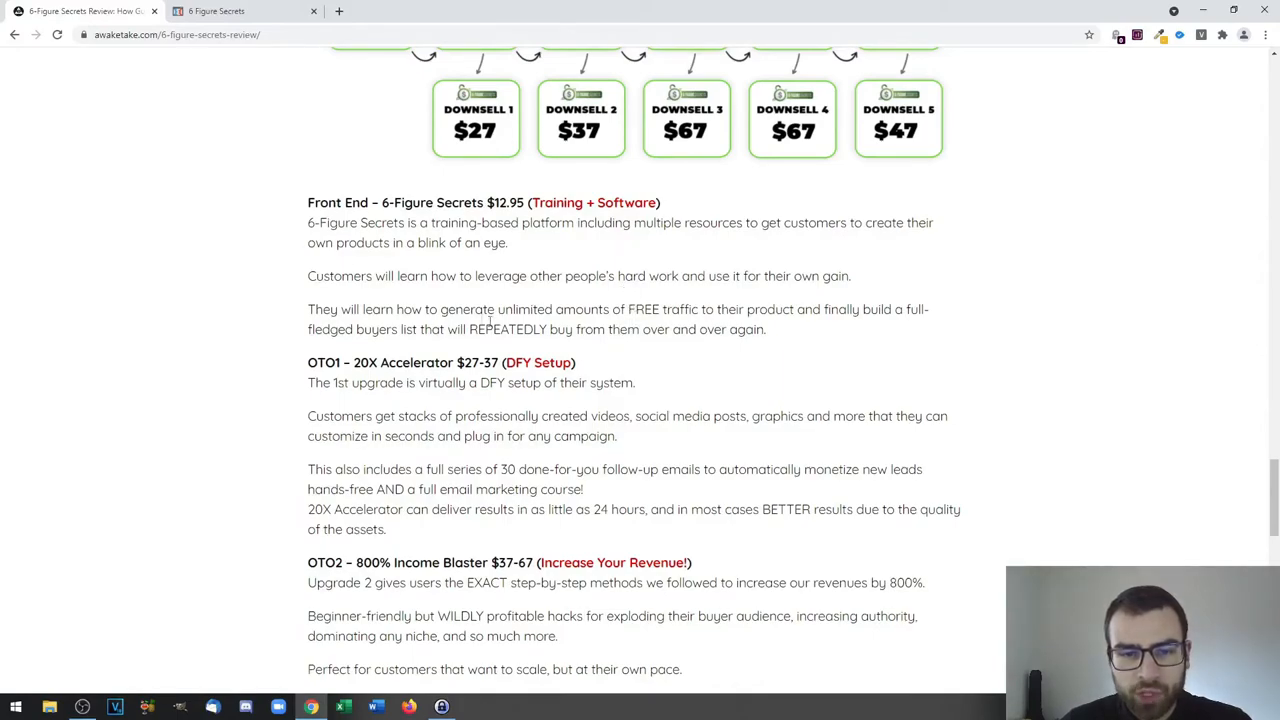
Scroll past OTO1 to the OTO2–OTO5 upsells, down to the Resell Rights offer
scroll("down", 3)
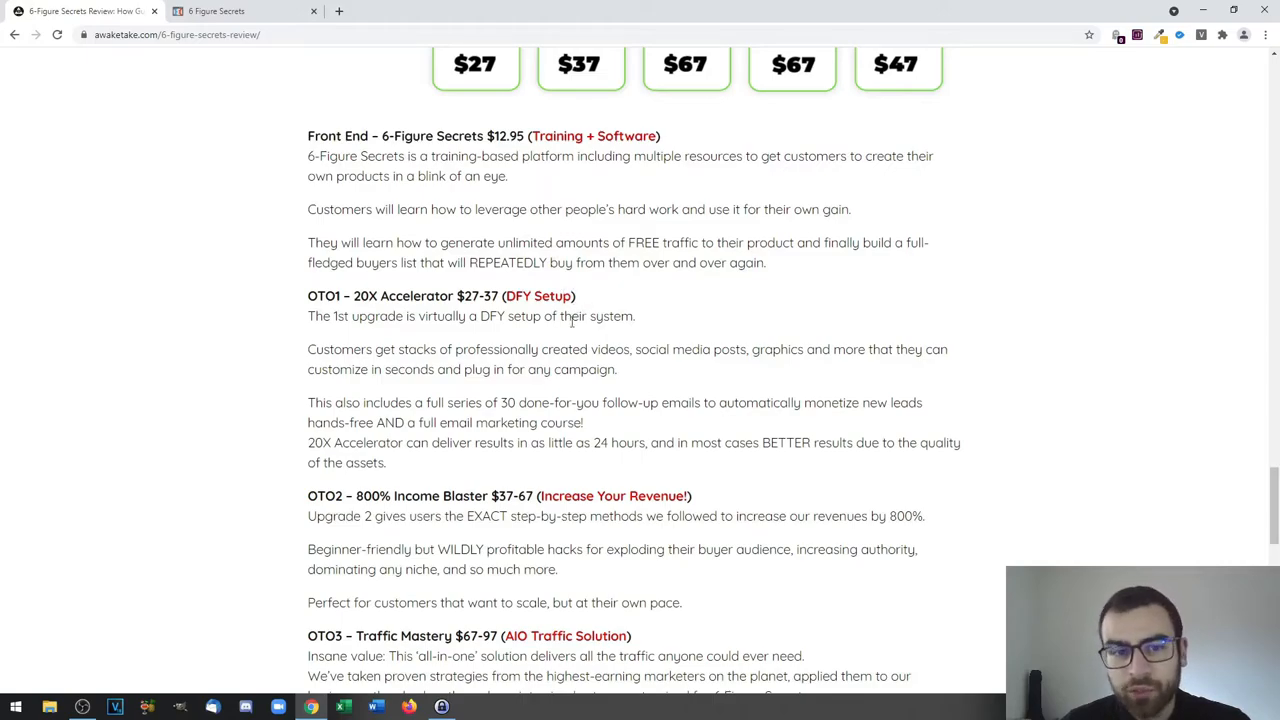
scroll("down", 3)
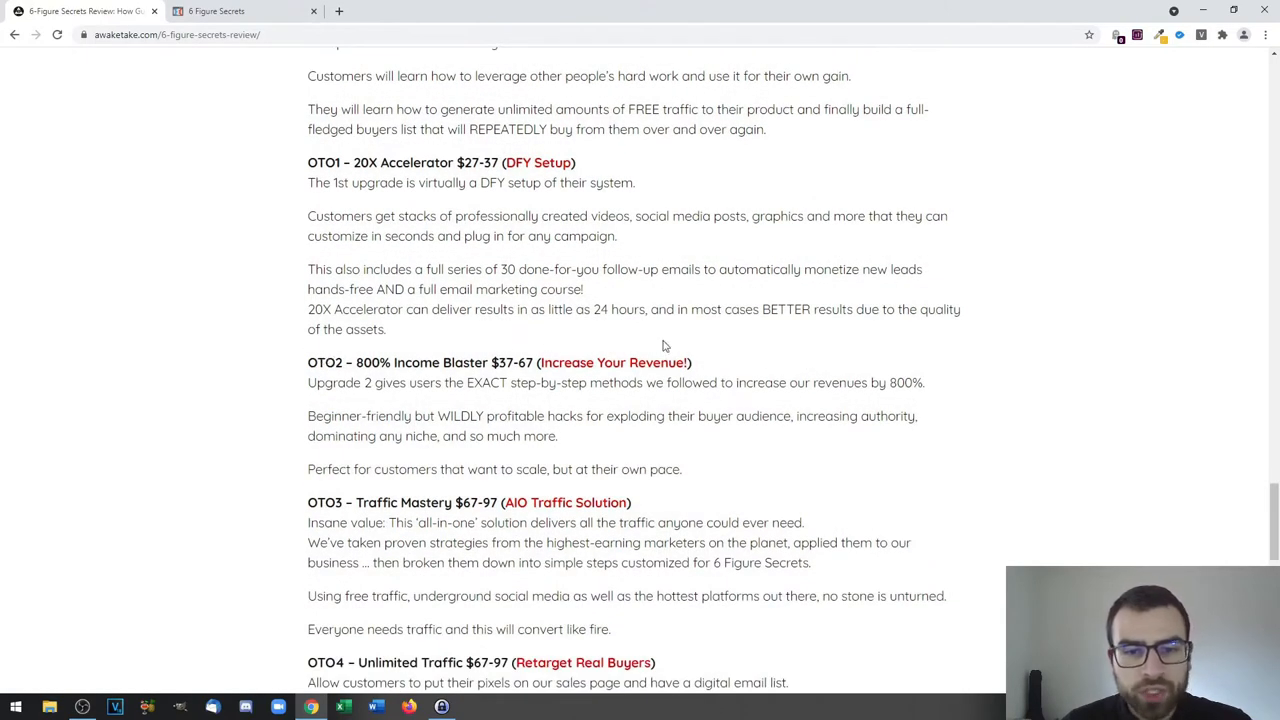
scroll("down", 3)
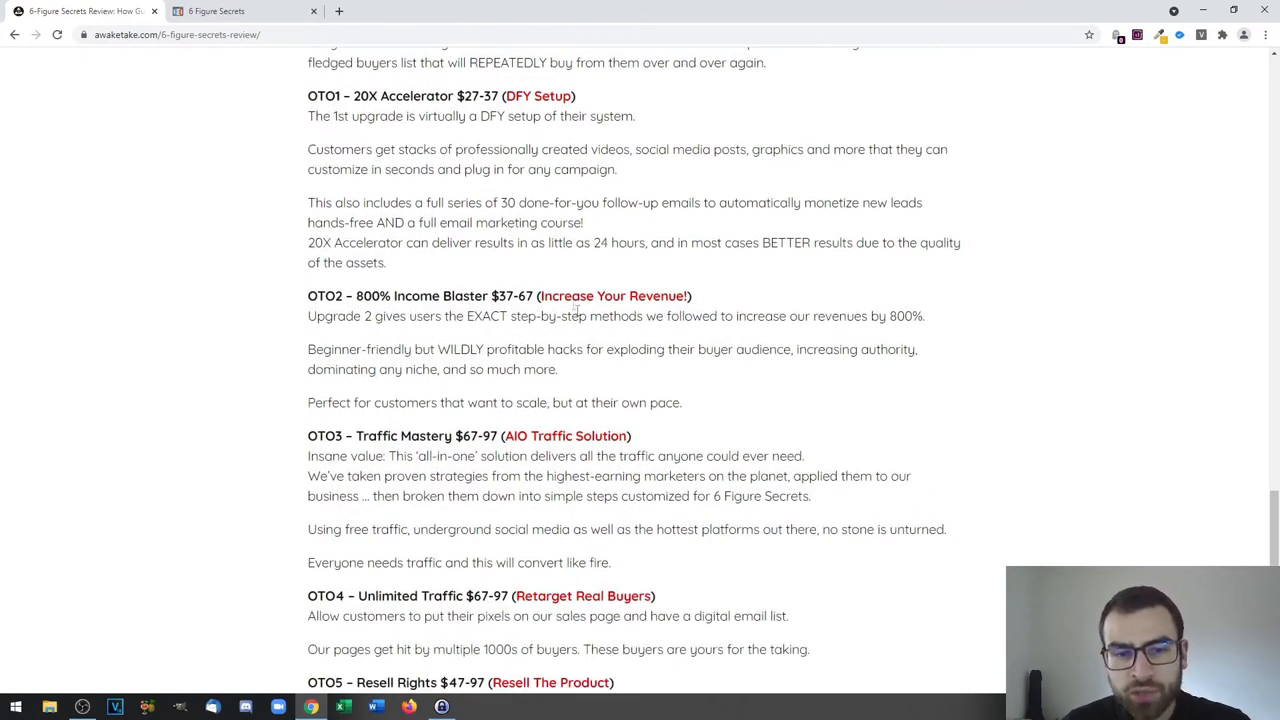
scroll("down", 3)
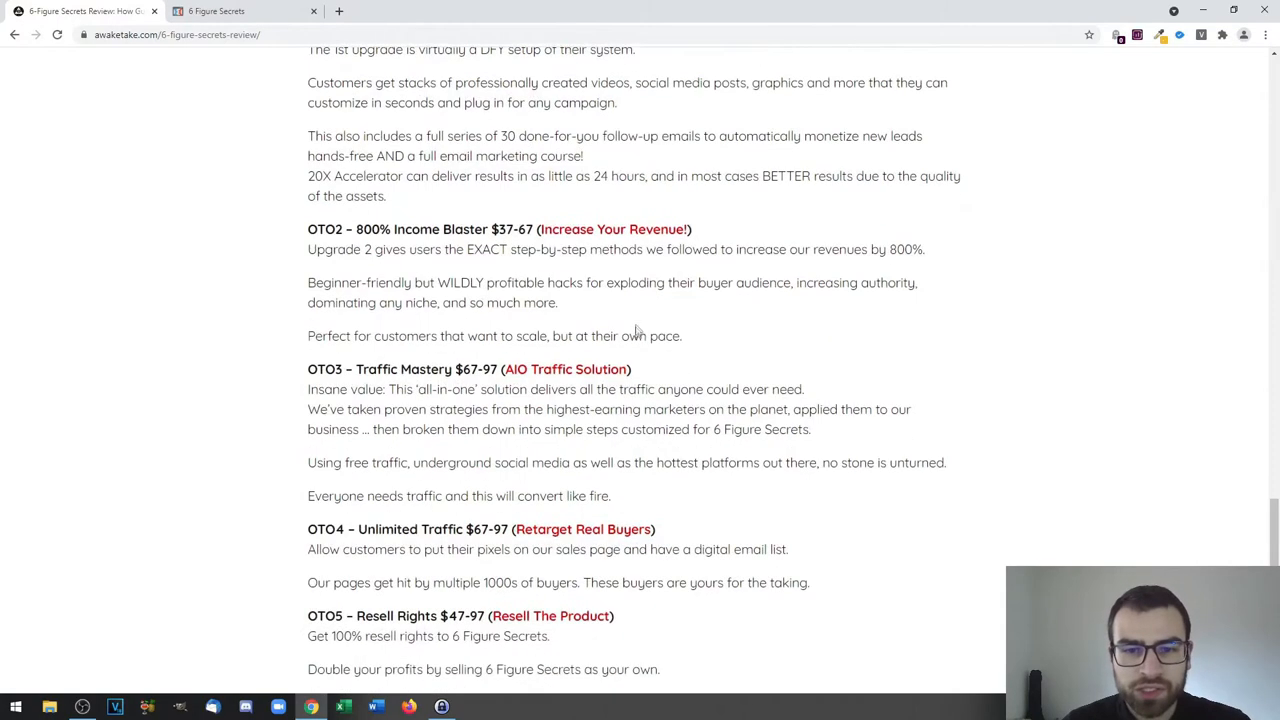
mouse_move(585, 258)
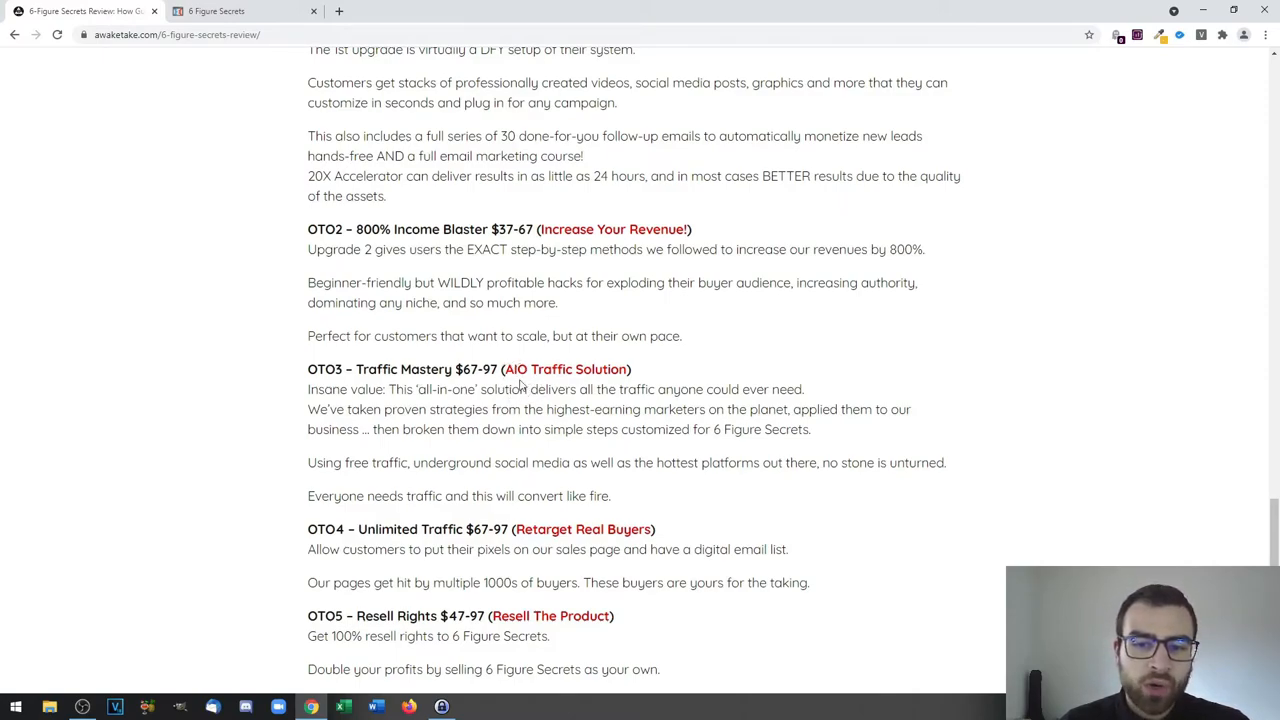
Scroll down to the OTO5 entry and the Bonuses heading
scroll("down", 3)
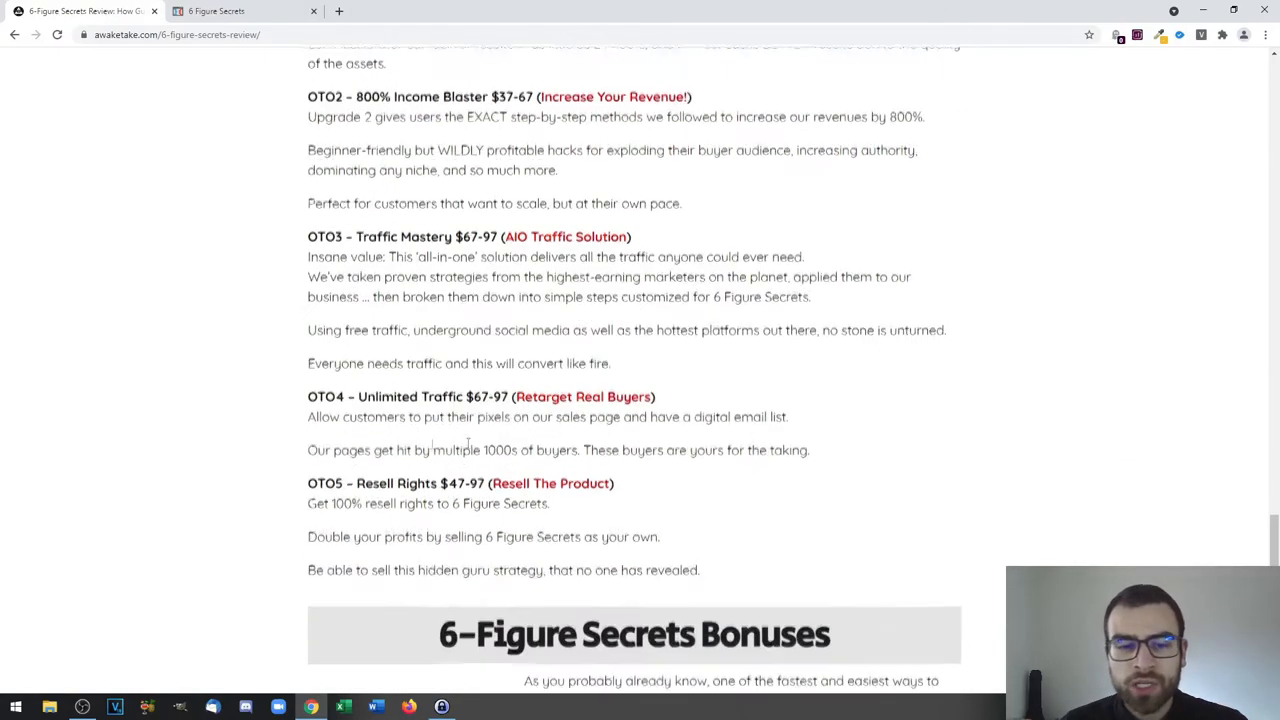
scroll("down", 3)
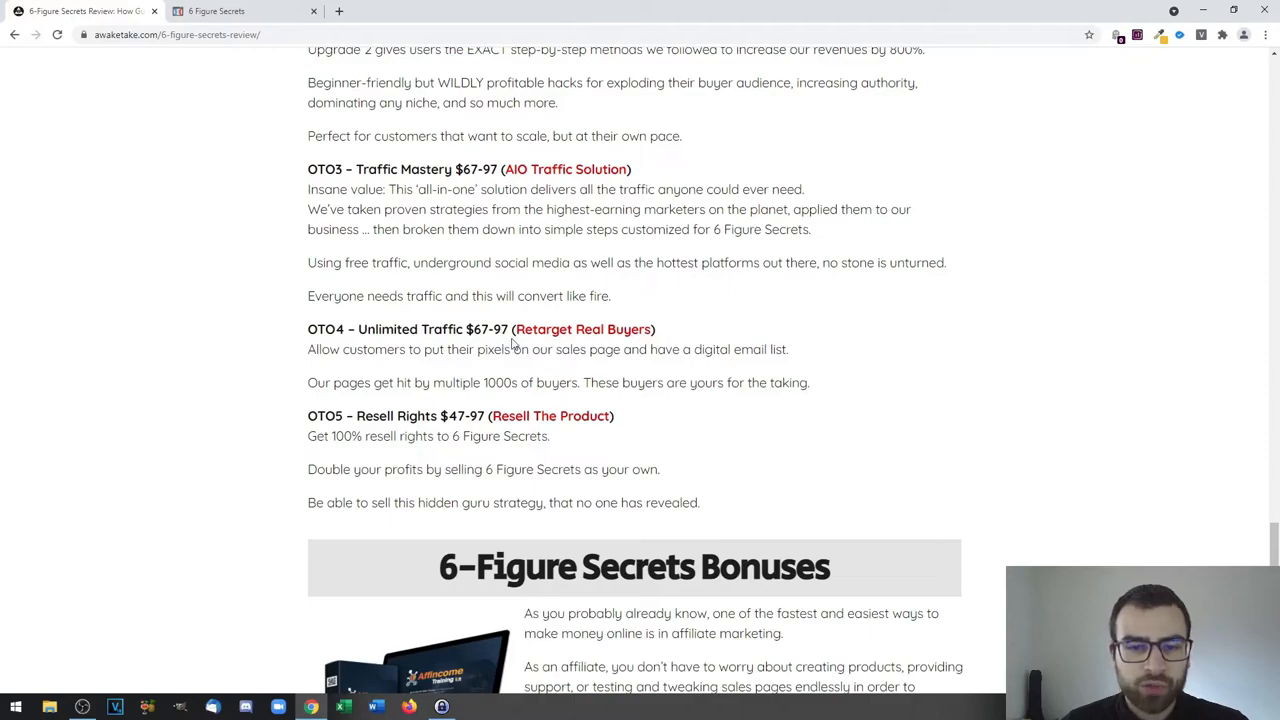
mouse_move(497, 330)
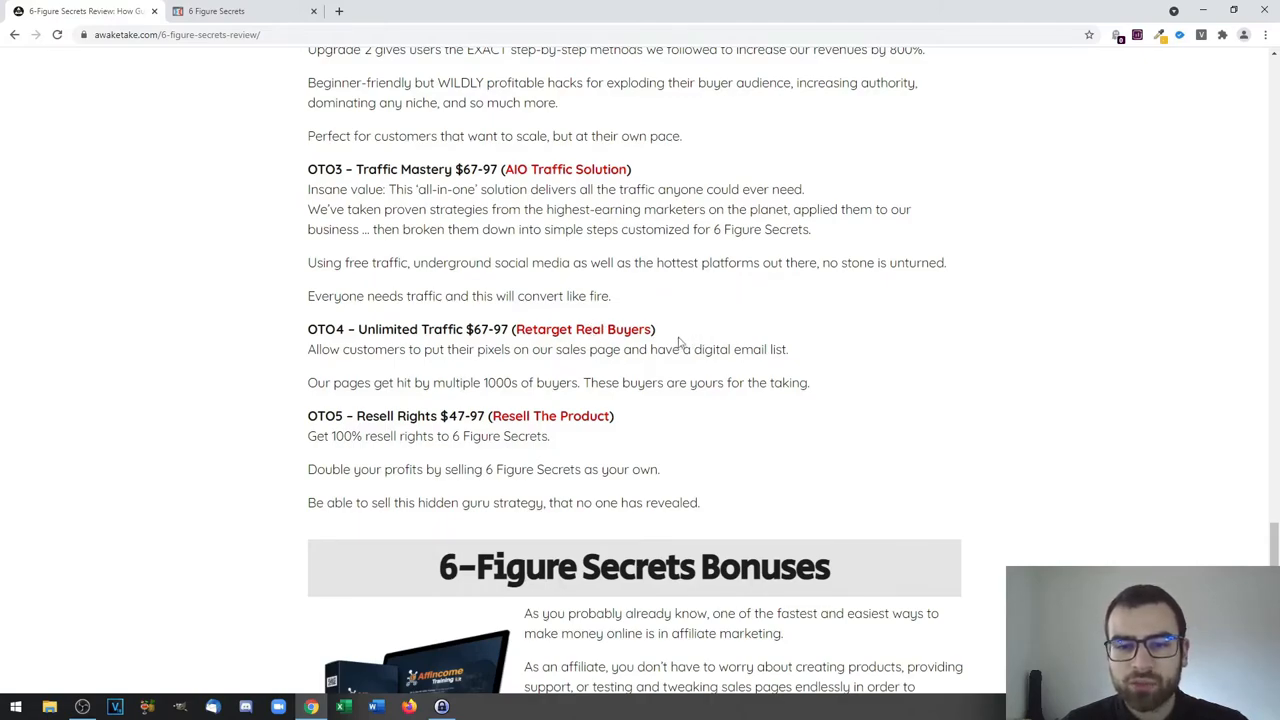
mouse_move(625, 323)
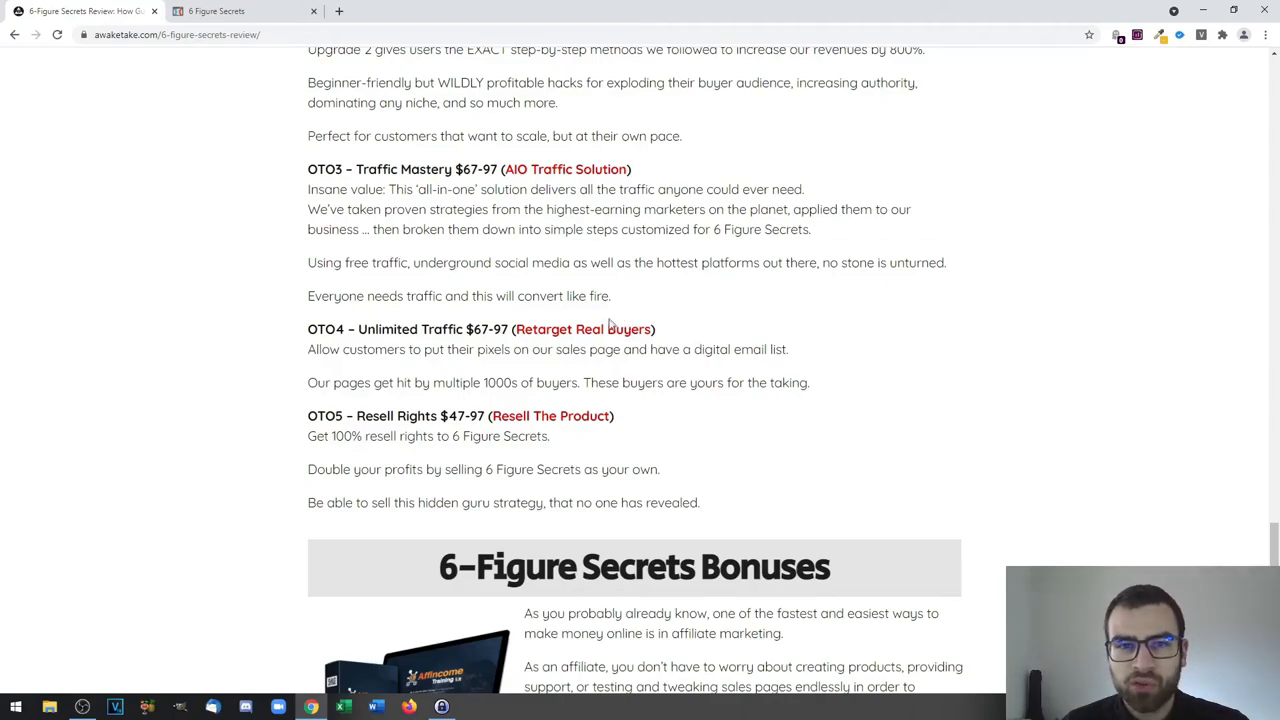
scroll("down", 3)
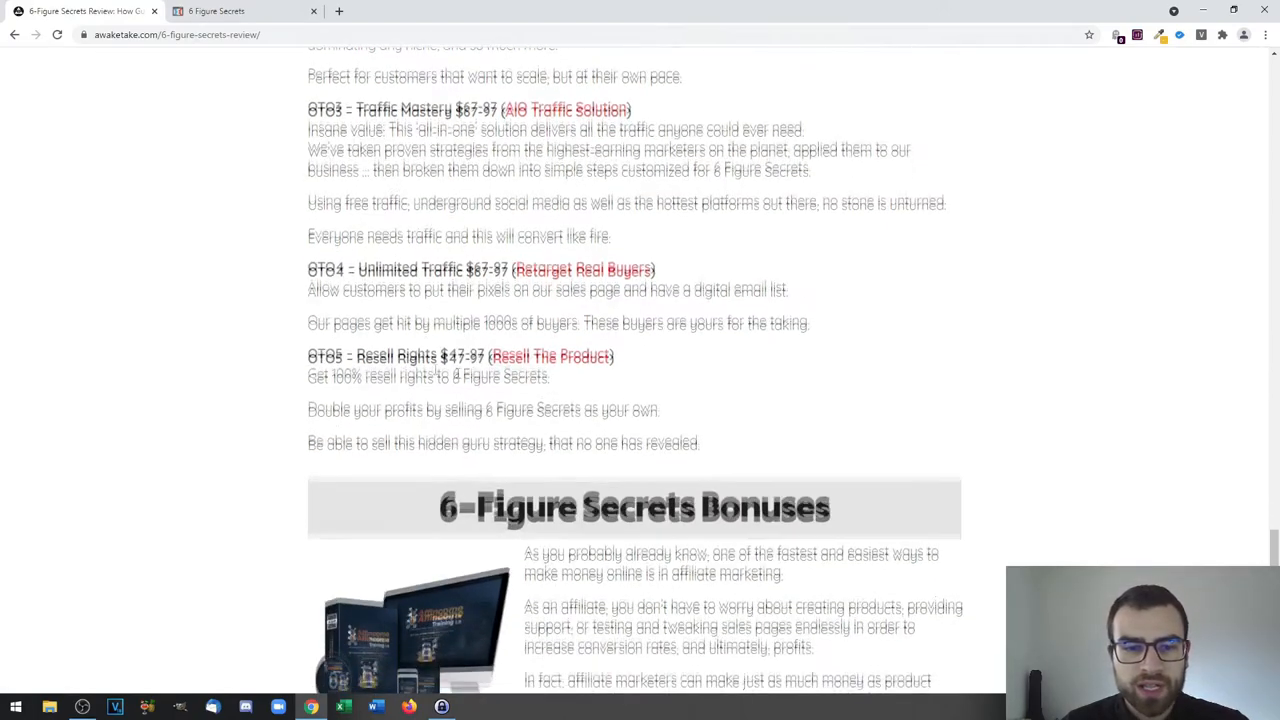
scroll("down", 3)
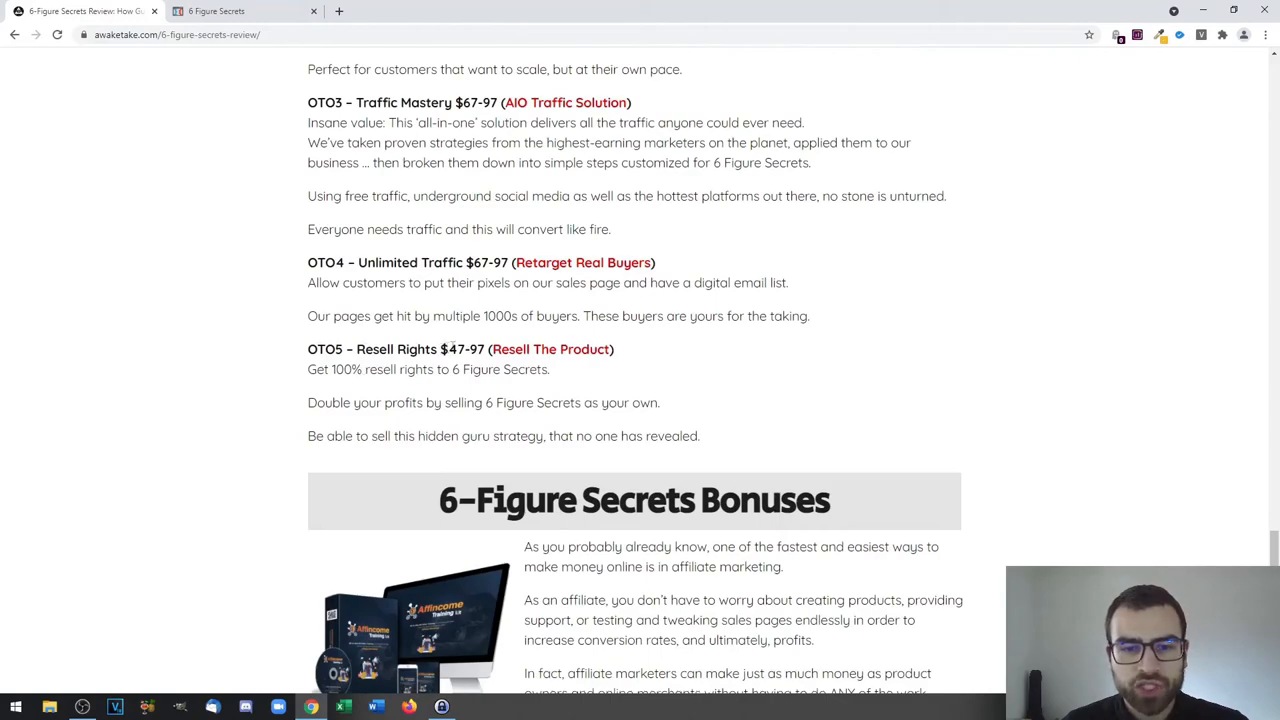
mouse_move(465, 363)
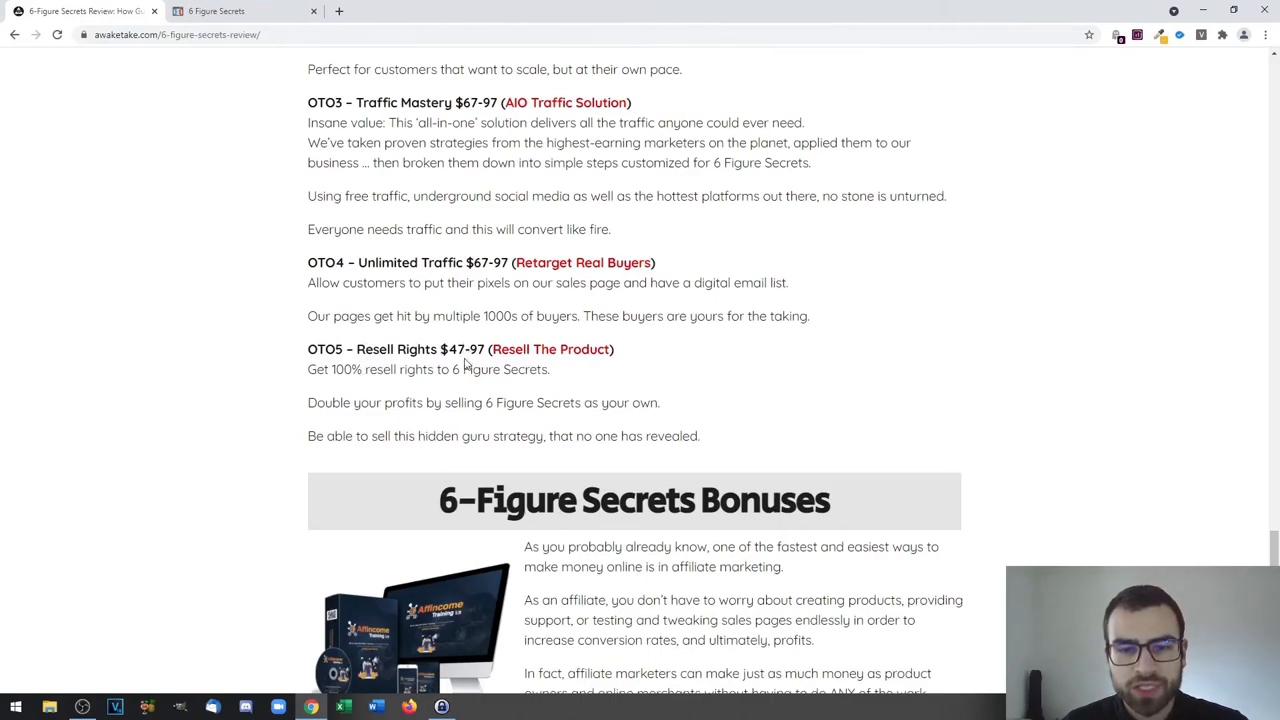
mouse_move(607, 388)
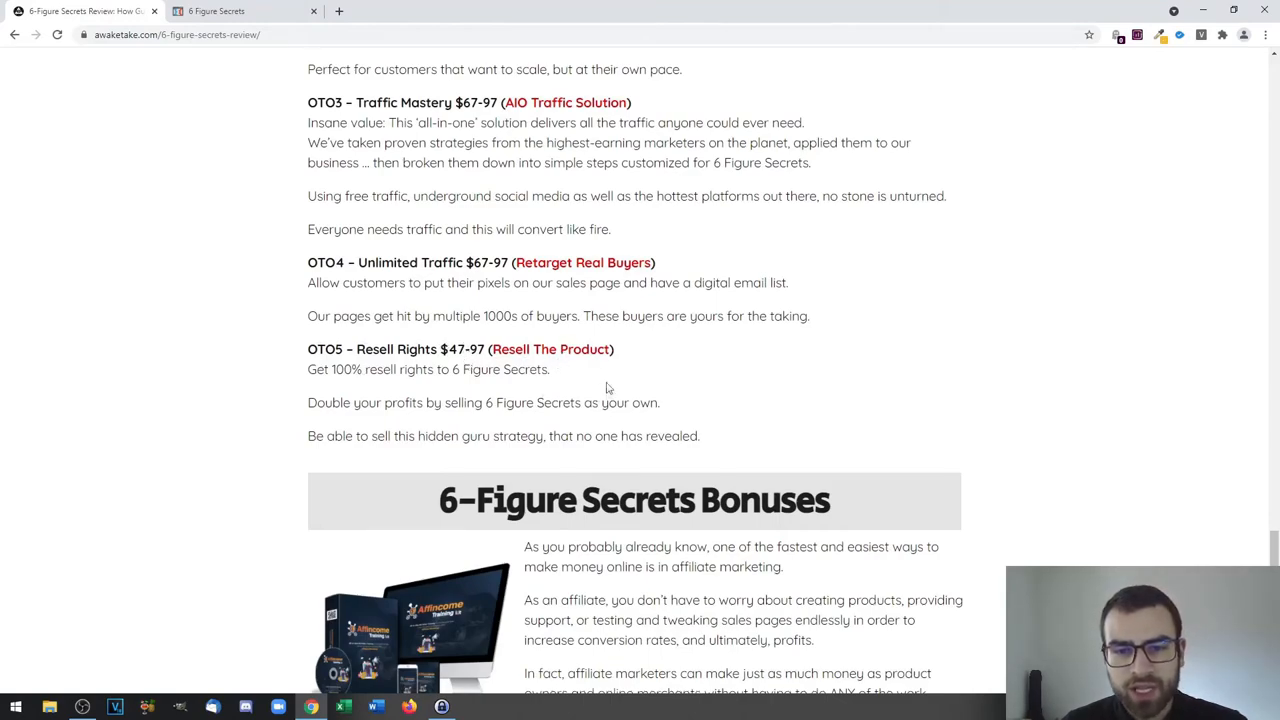
Scroll back up to the 'How Much Does 6-Figure Secrets Cost?' chart below the instant-access banner
scroll("up", 3)
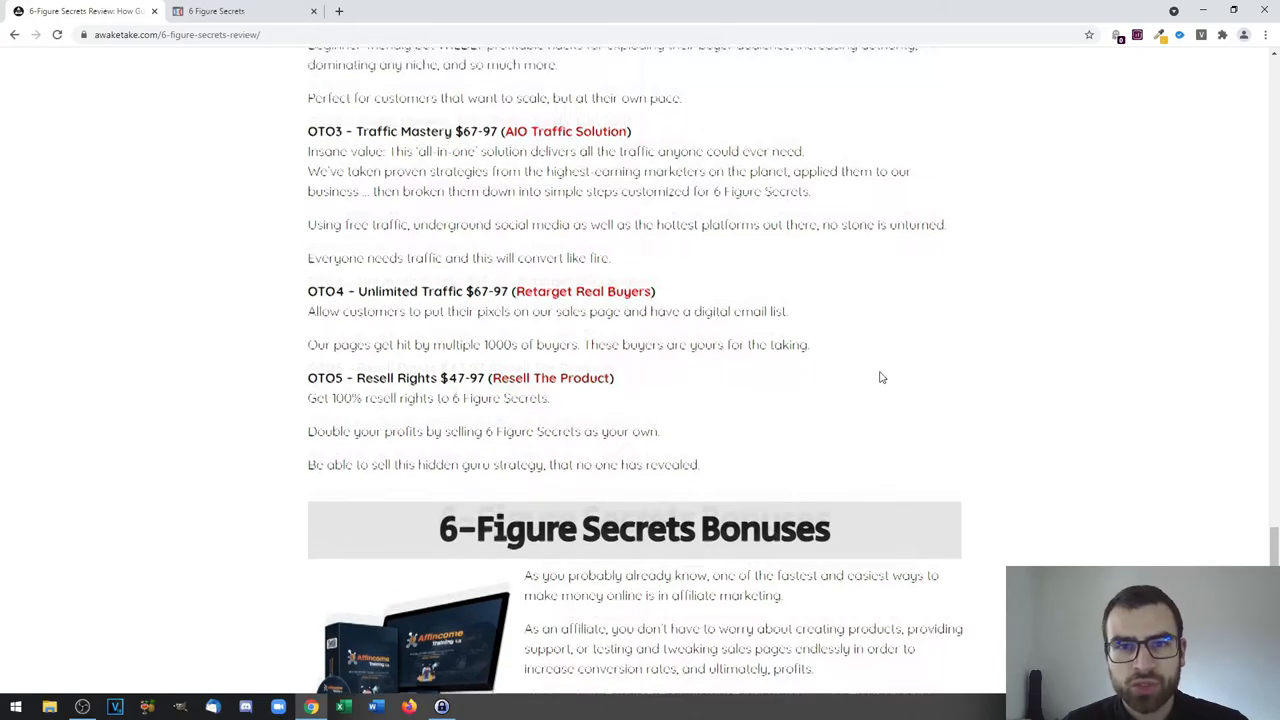
scroll("up", 3)
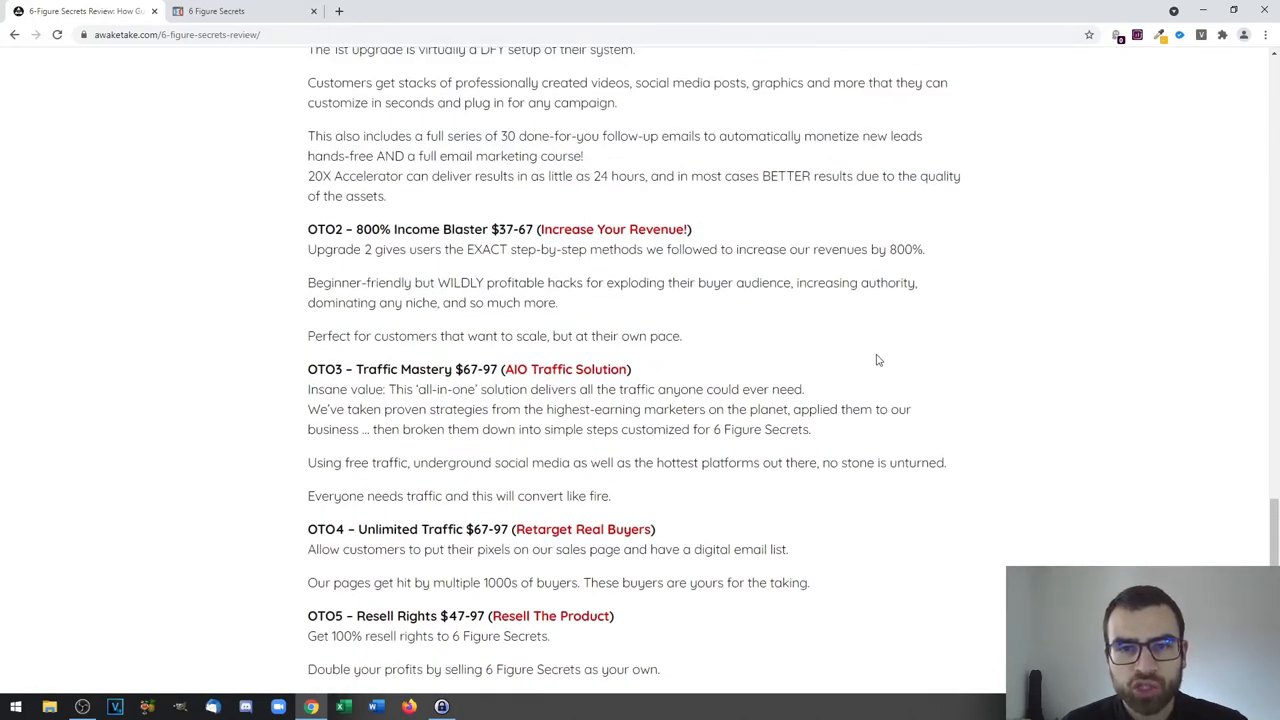
scroll("up", 3)
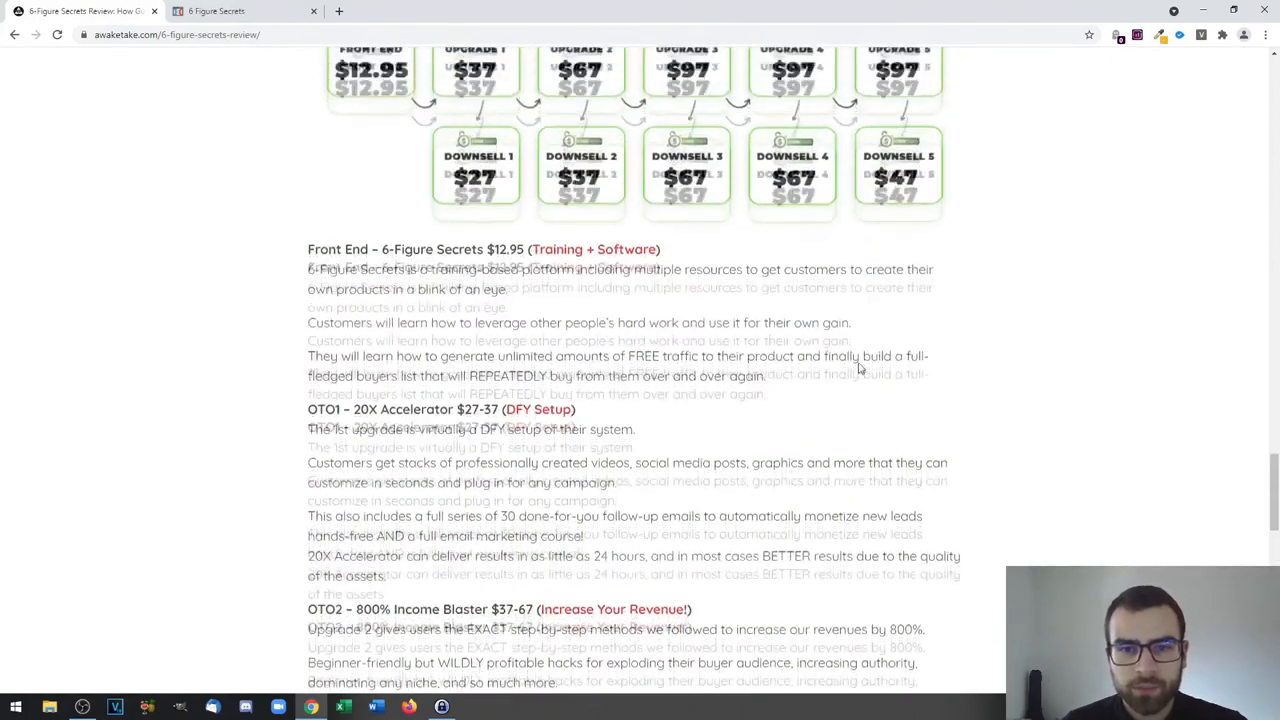
scroll("up", 3)
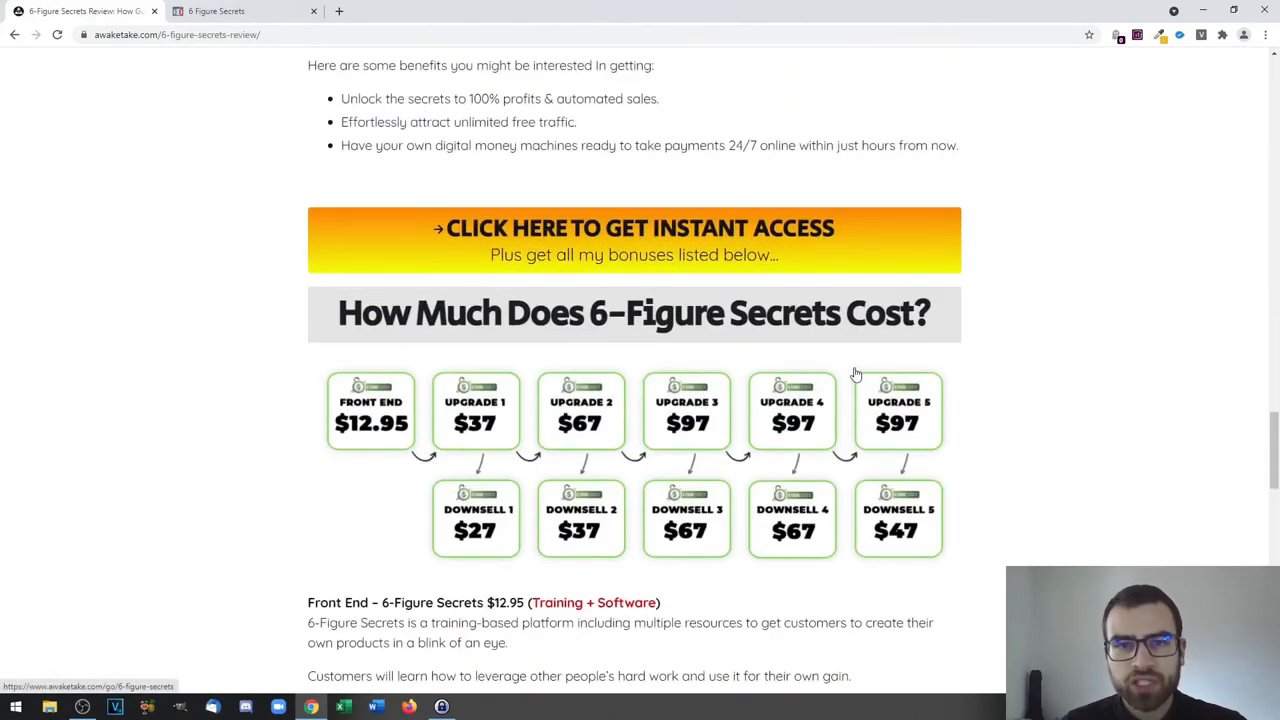